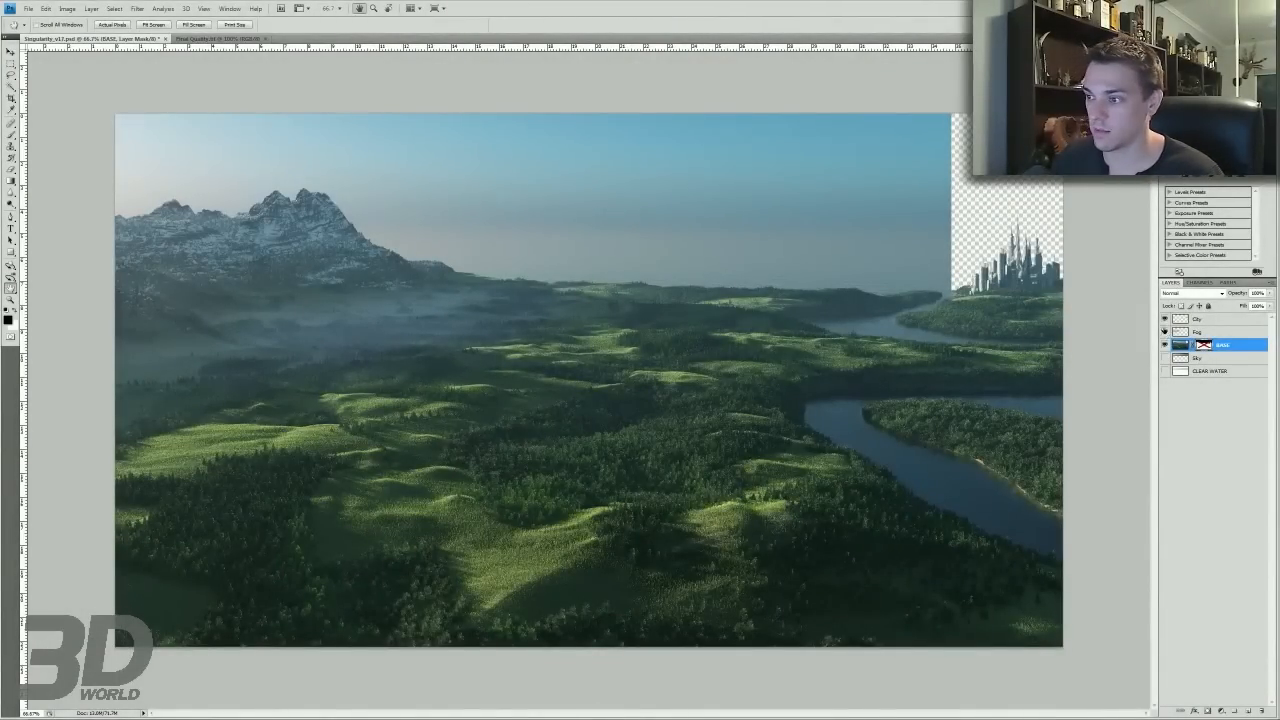
- Toggle the sky layer off and on to check the terrain edge against the black background
click(1164, 332)
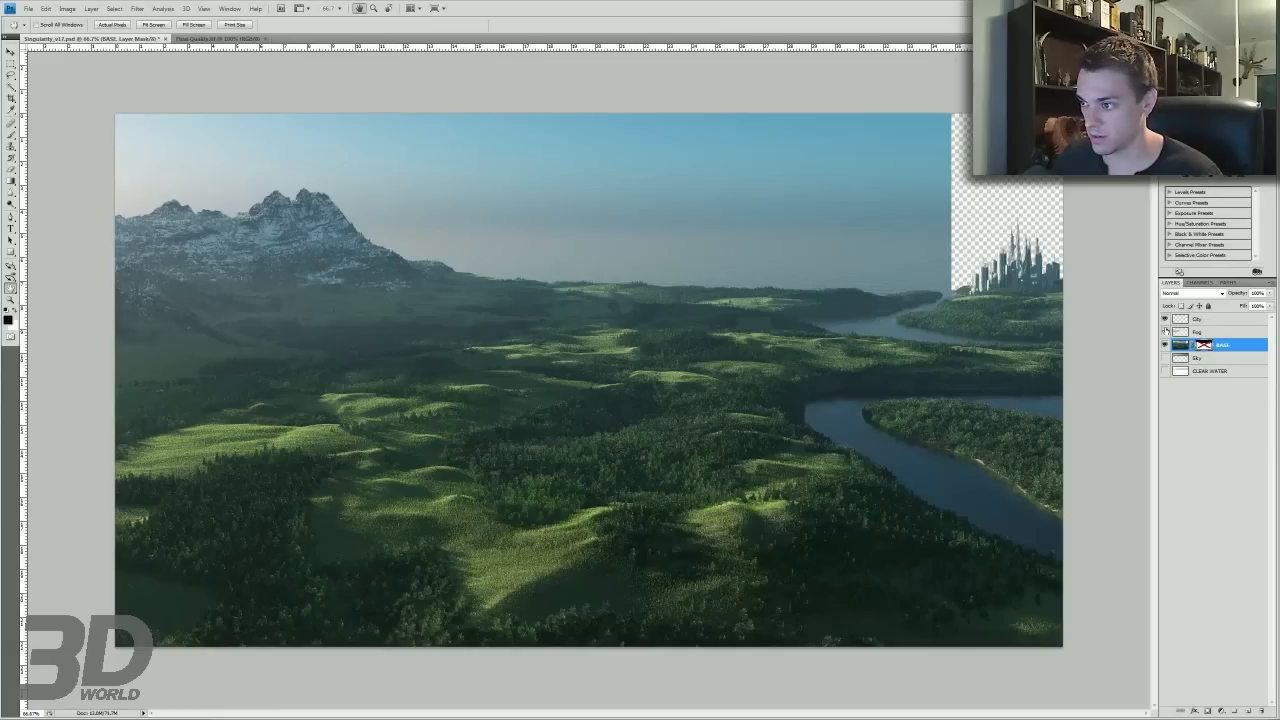
click(1164, 332)
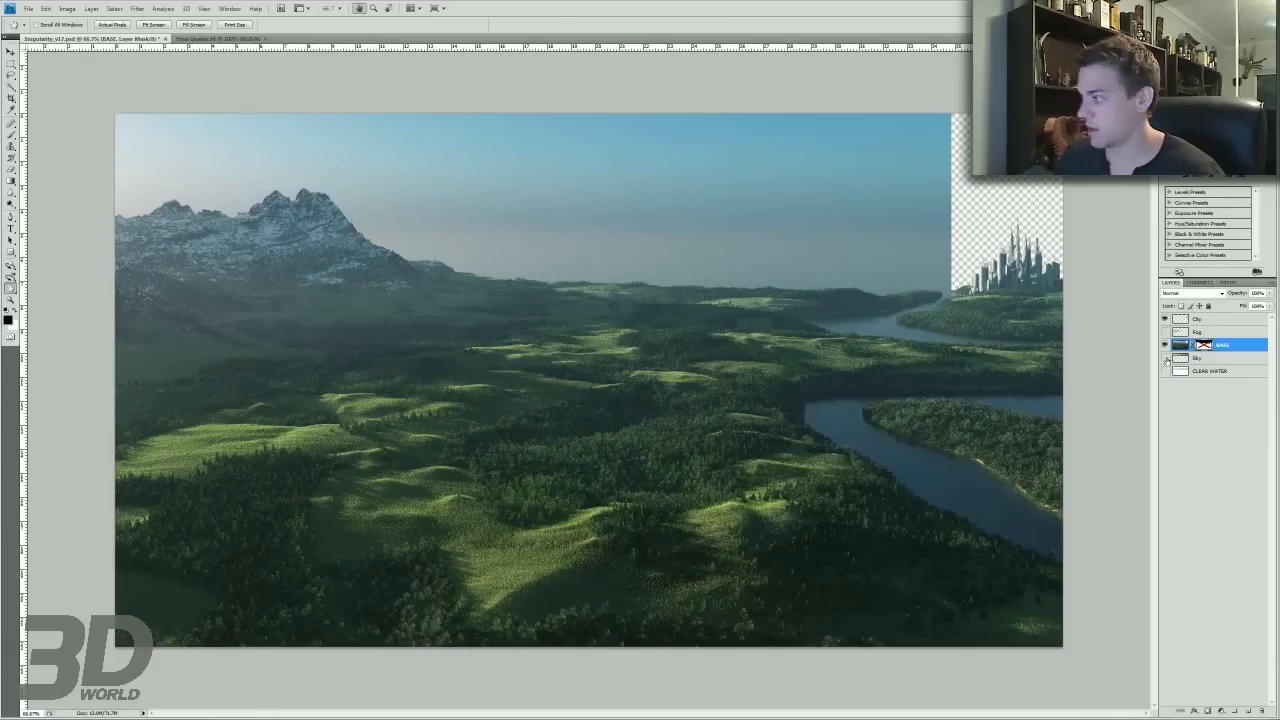
click(1210, 356)
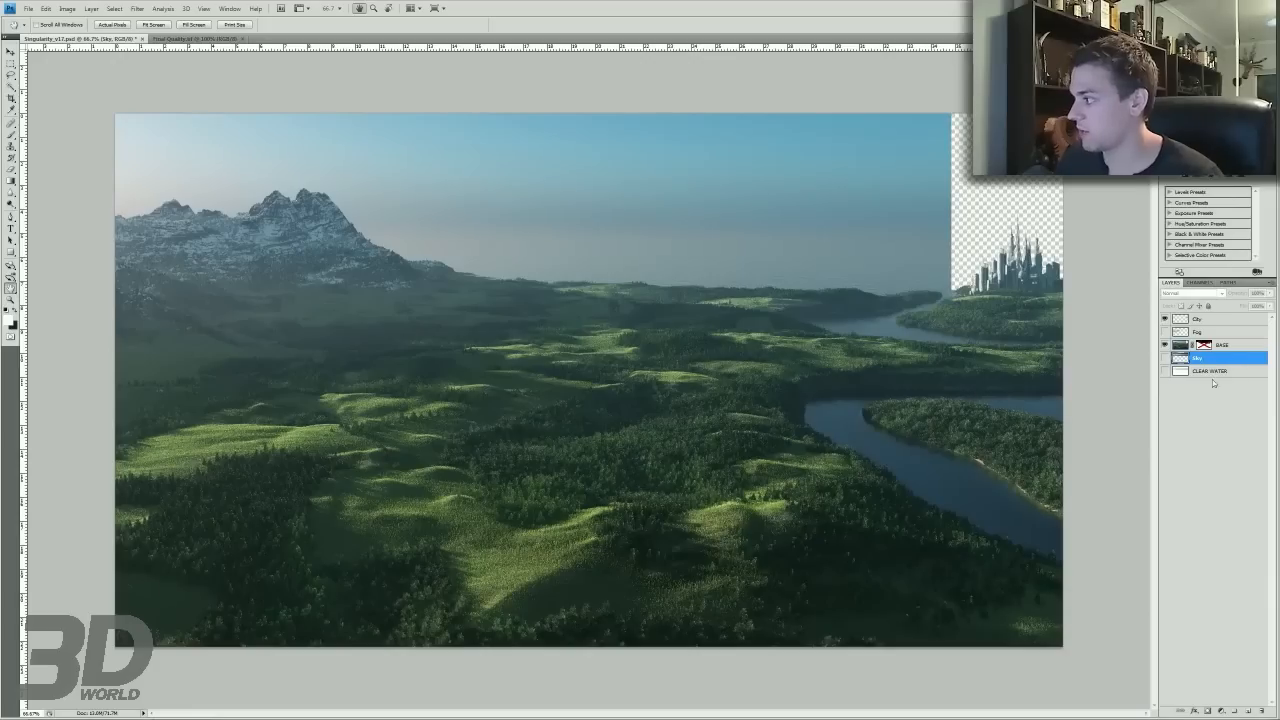
click(1210, 370)
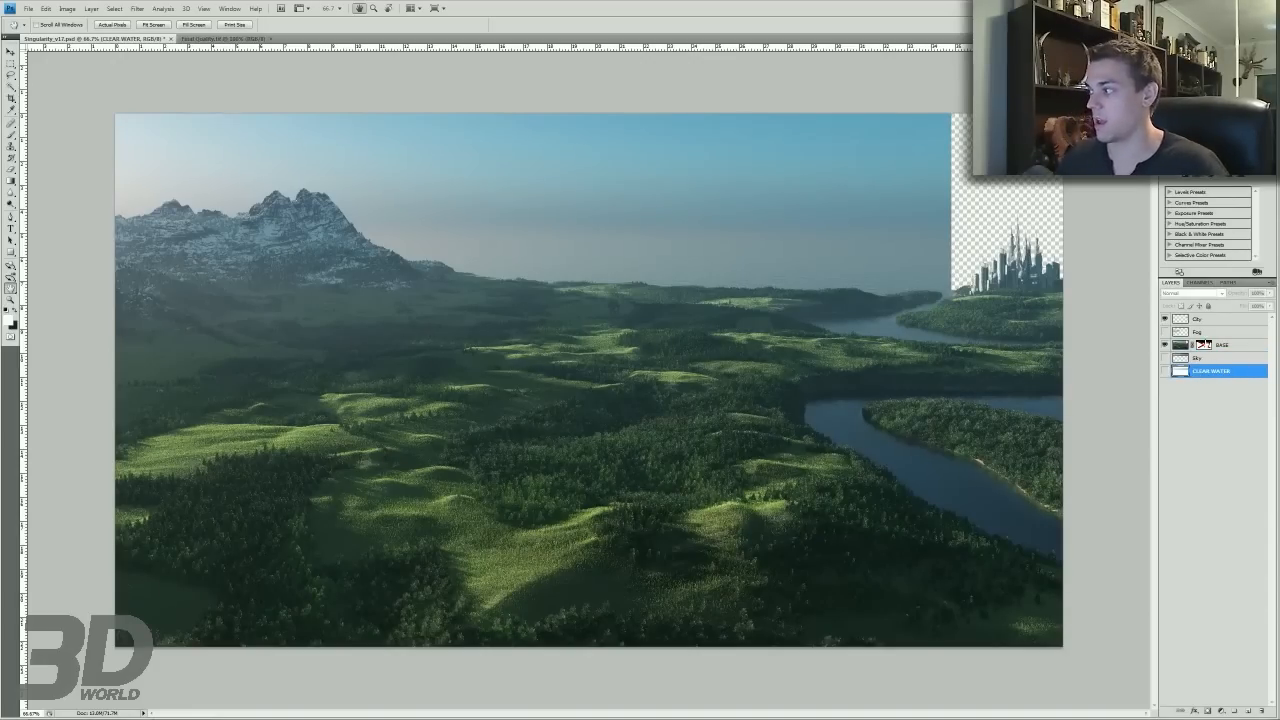
click(1220, 344)
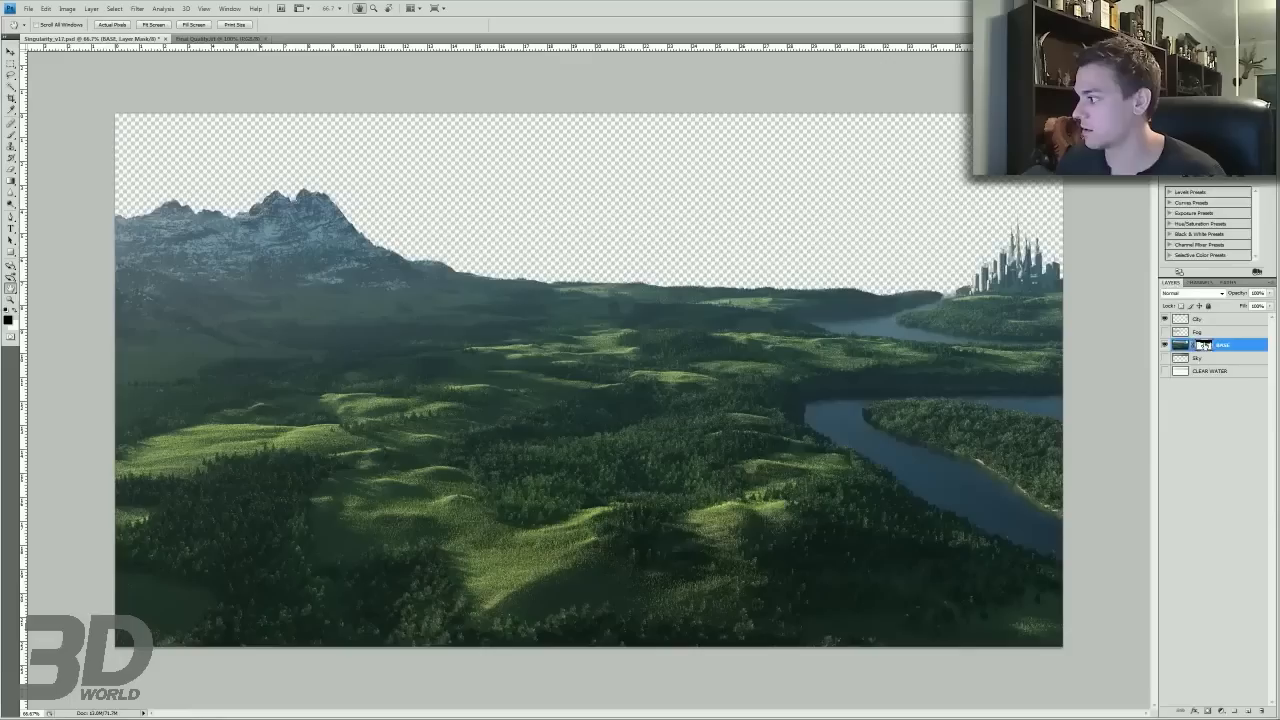
click(1164, 356)
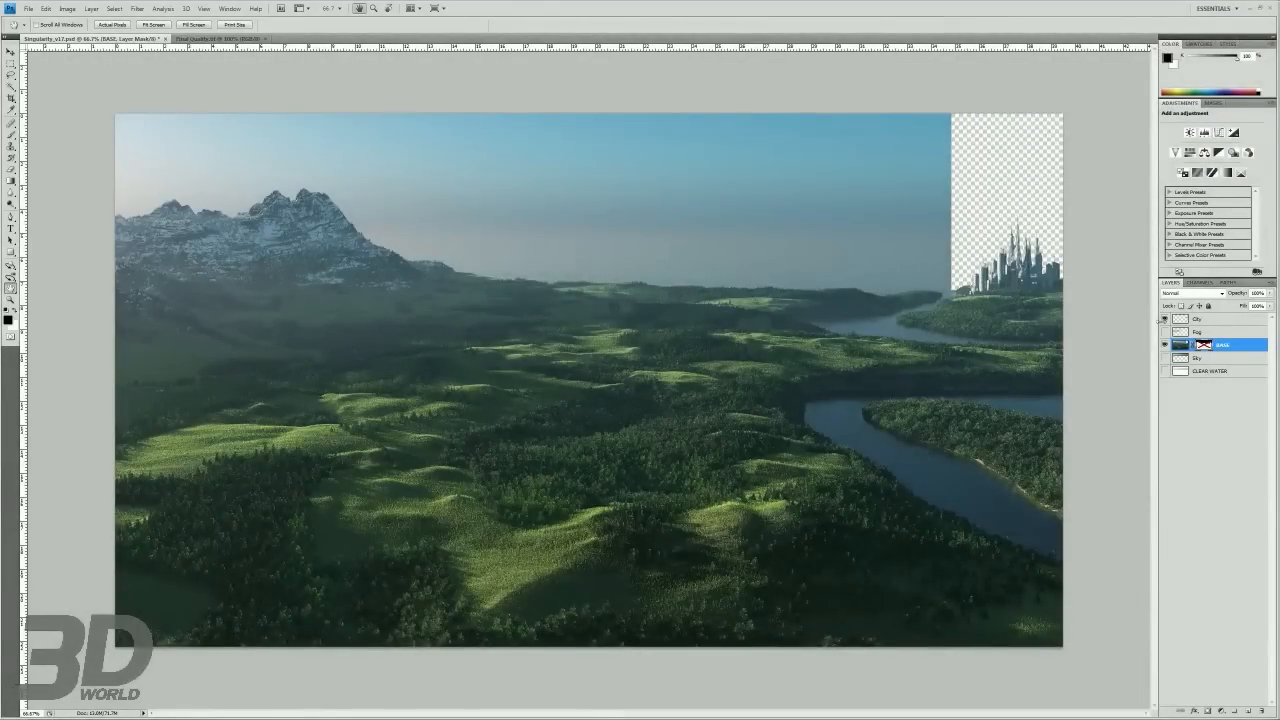
click(1164, 318)
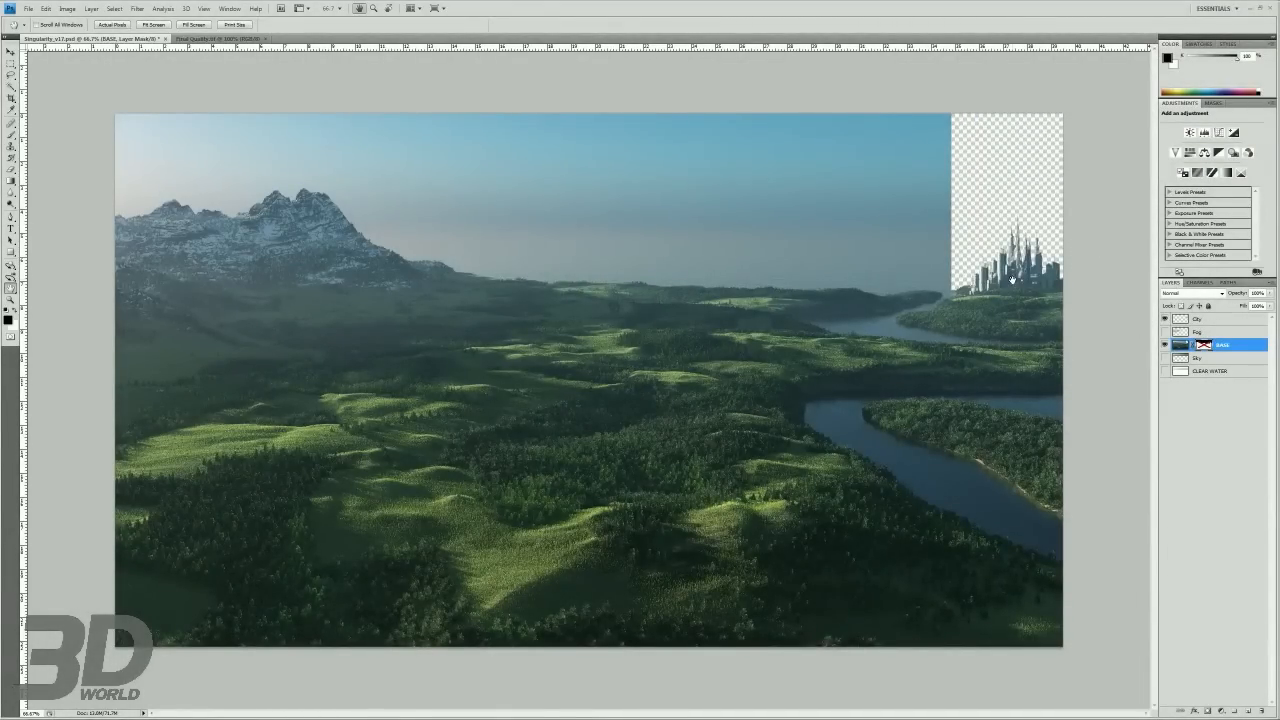
mouse_move(570, 250)
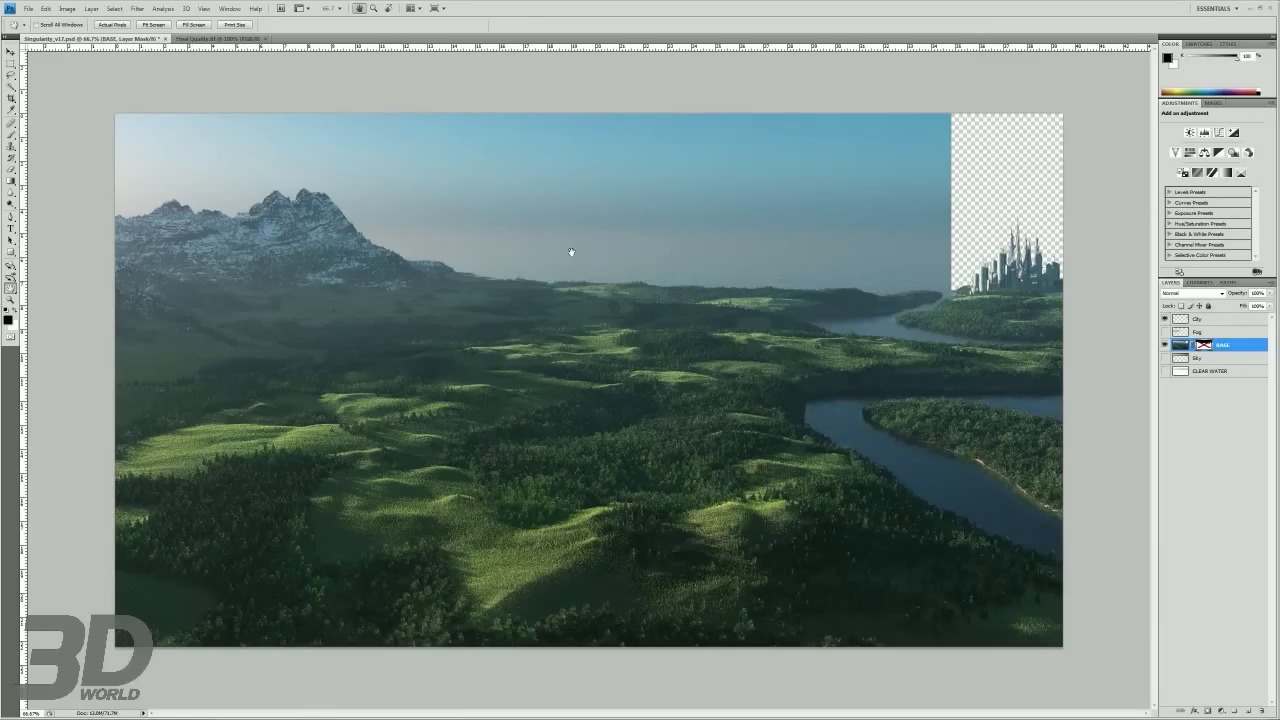
mouse_move(412, 228)
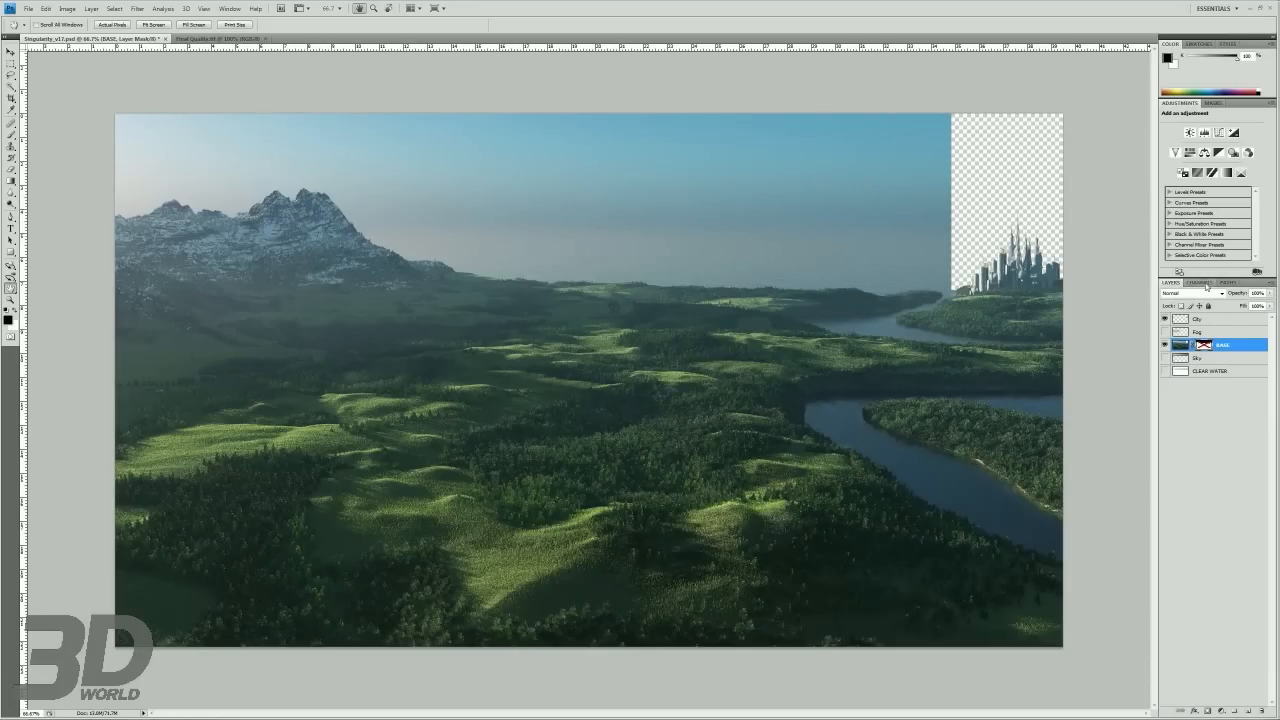
- Inspect the mountain and terrain-and-city alpha masks, then return to the colour composite
click(1200, 282)
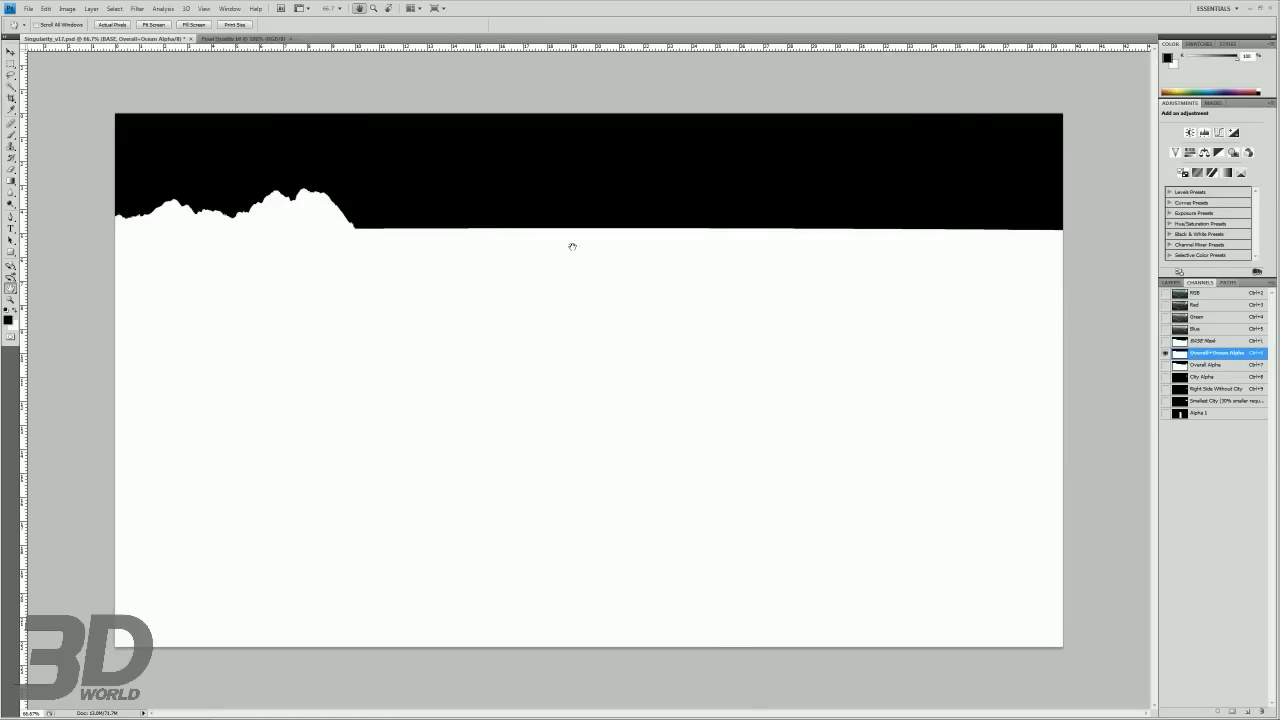
click(1210, 364)
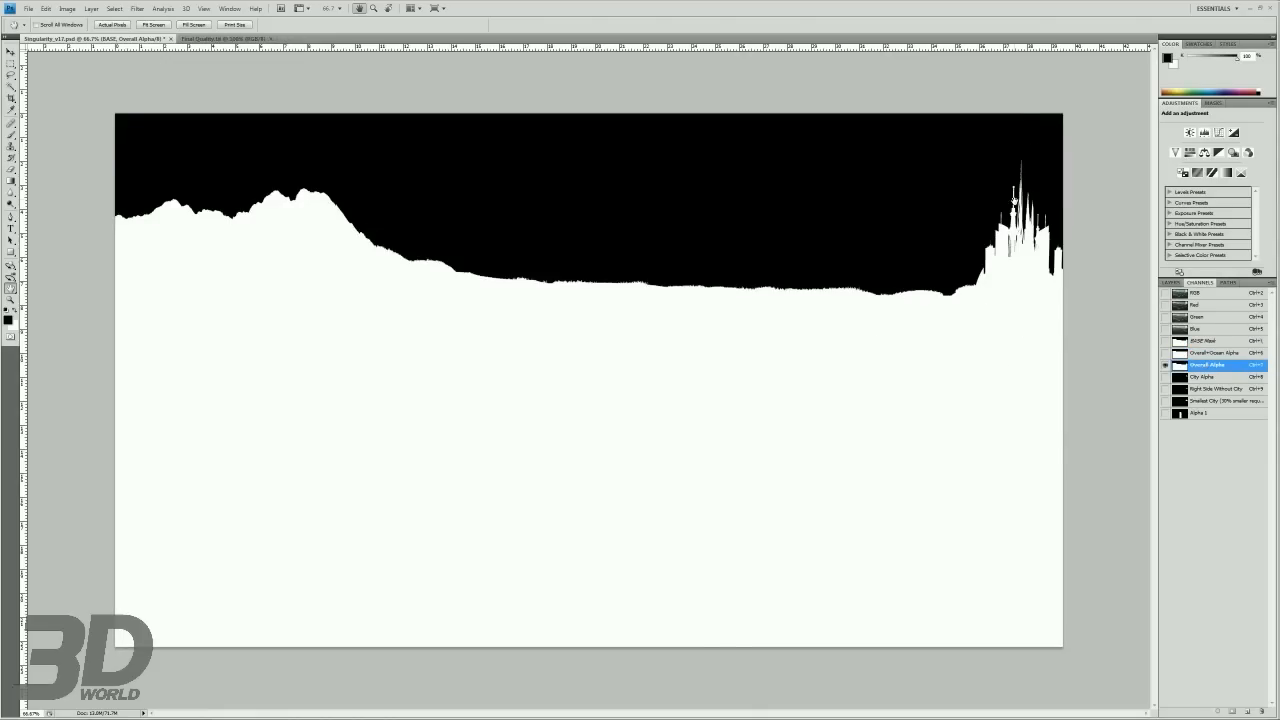
mouse_move(404, 264)
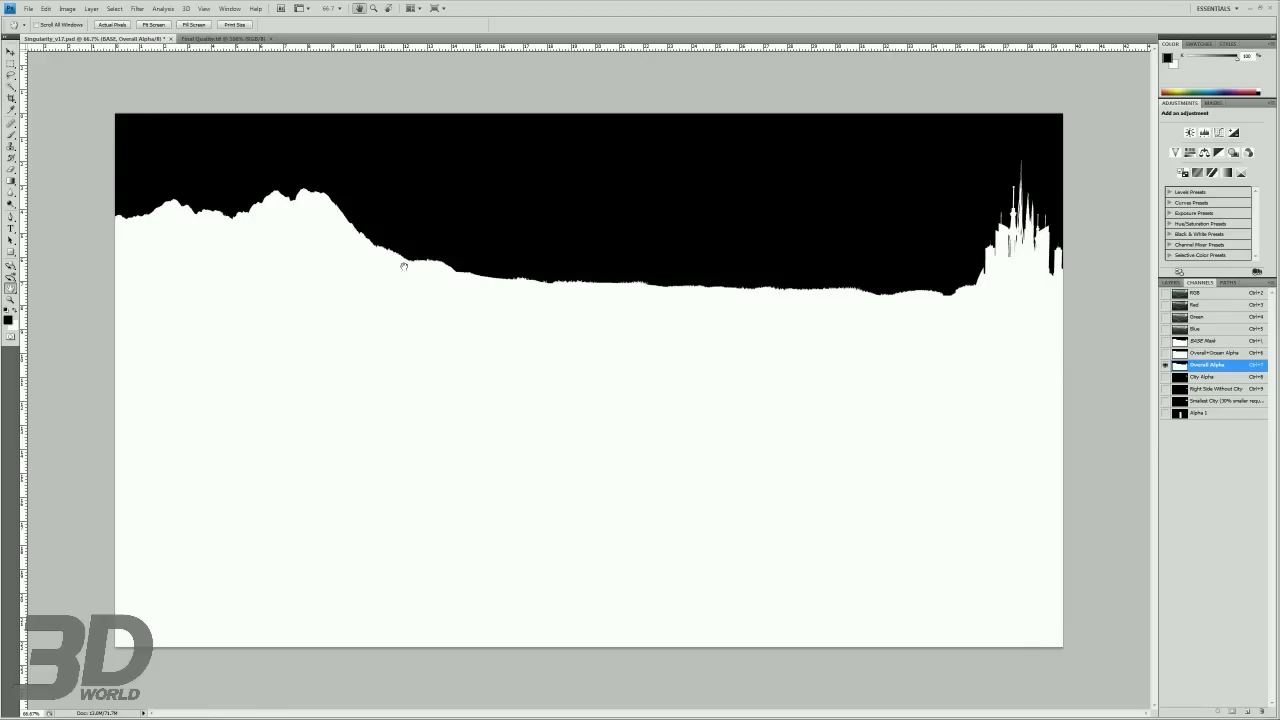
mouse_move(758, 126)
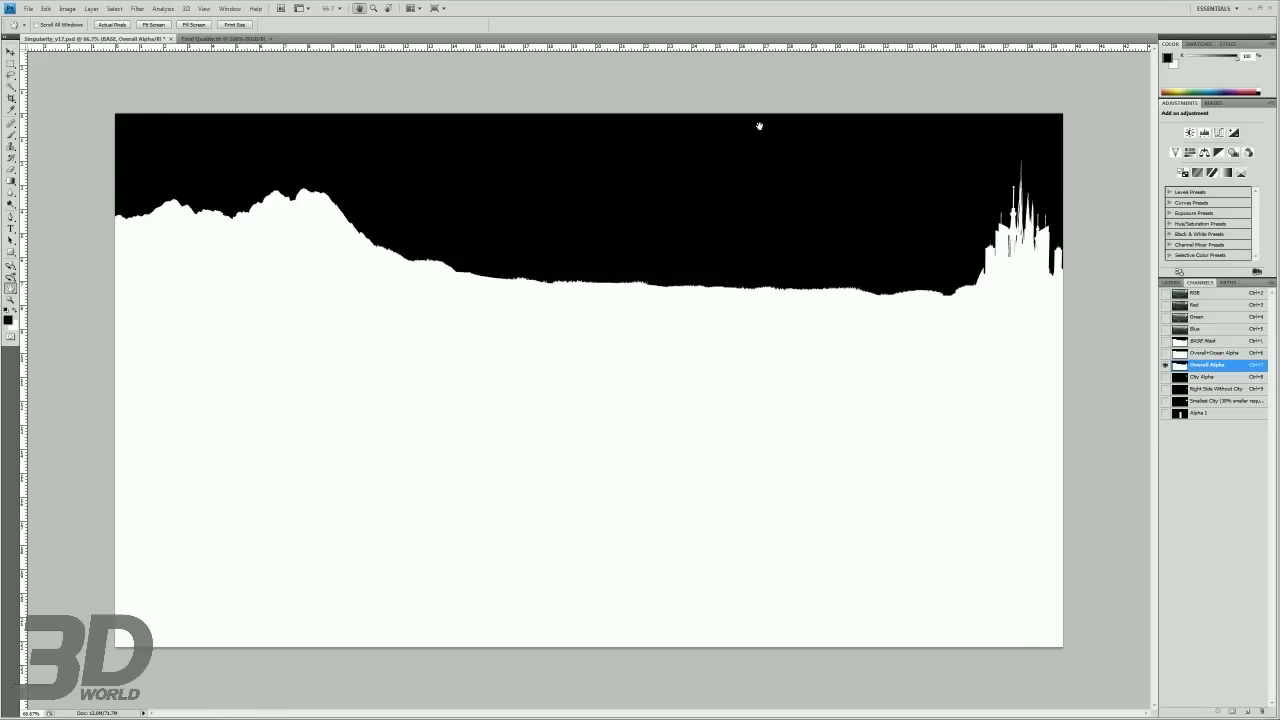
mouse_move(1216, 308)
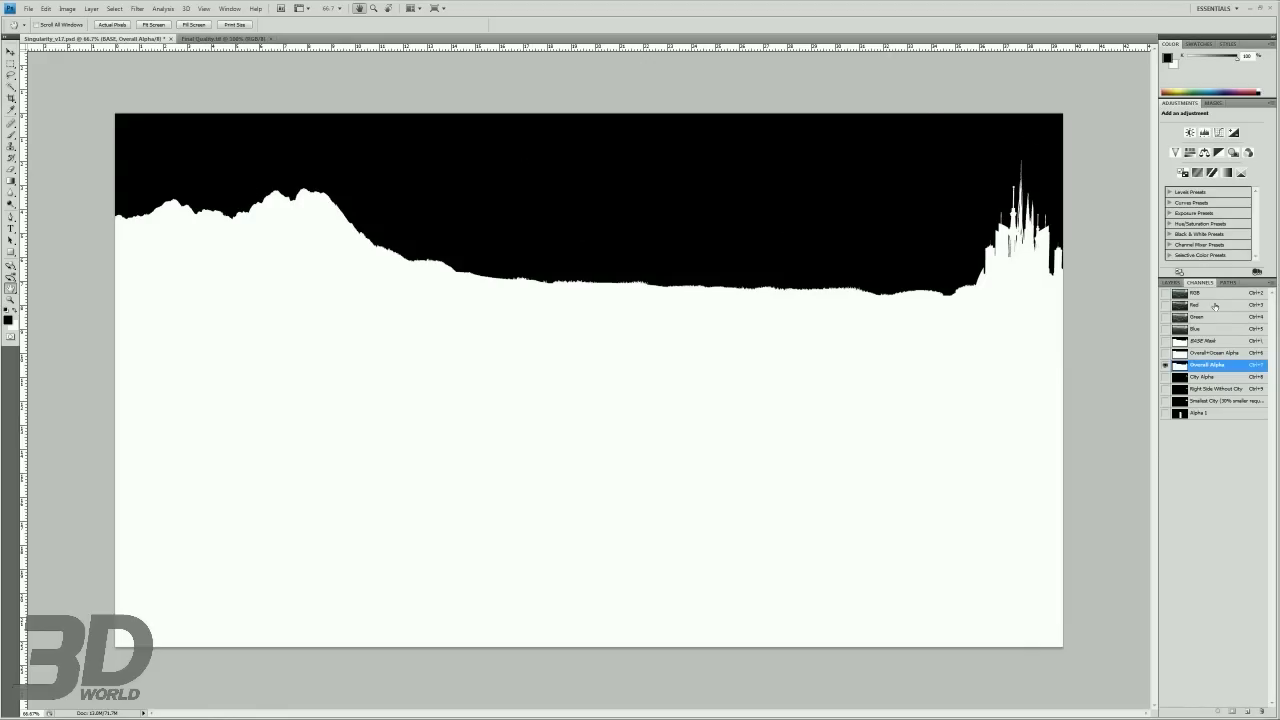
click(1170, 282)
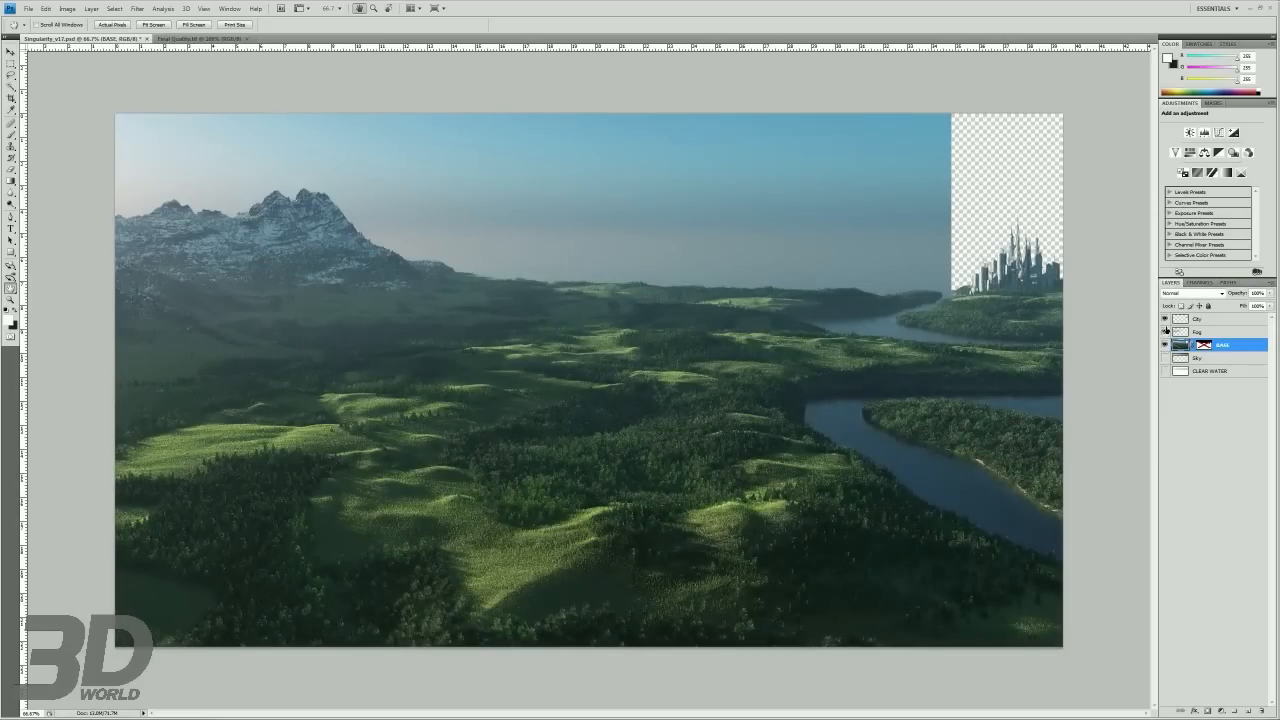
click(1164, 332)
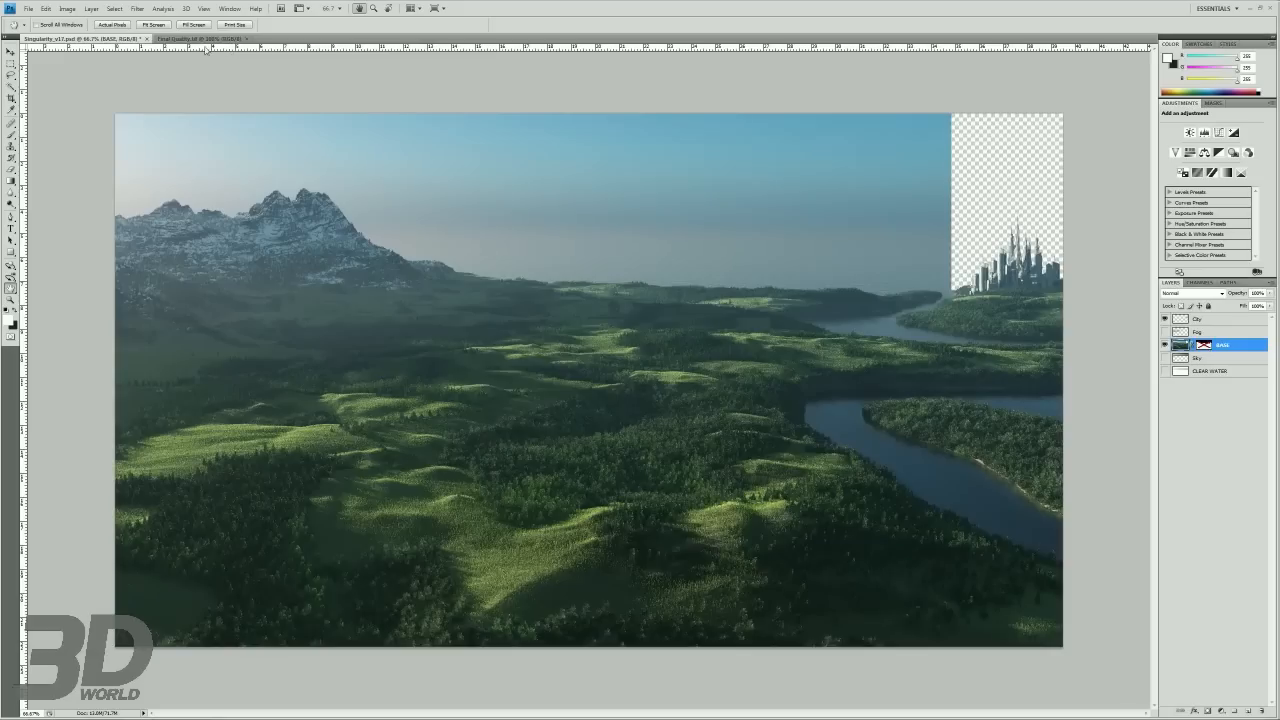
- Enlarge the foggy terrain render to 2844 pixels wide via Image Size, matching the main painting
click(190, 38)
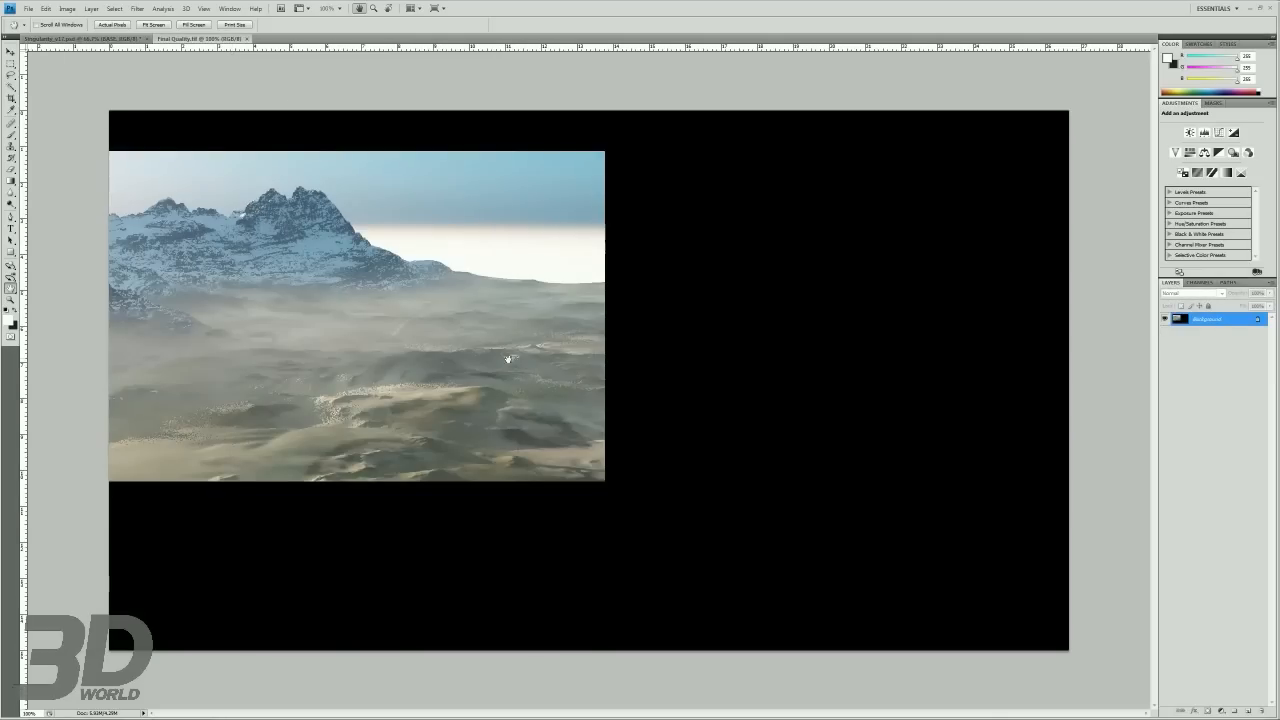
mouse_move(404, 336)
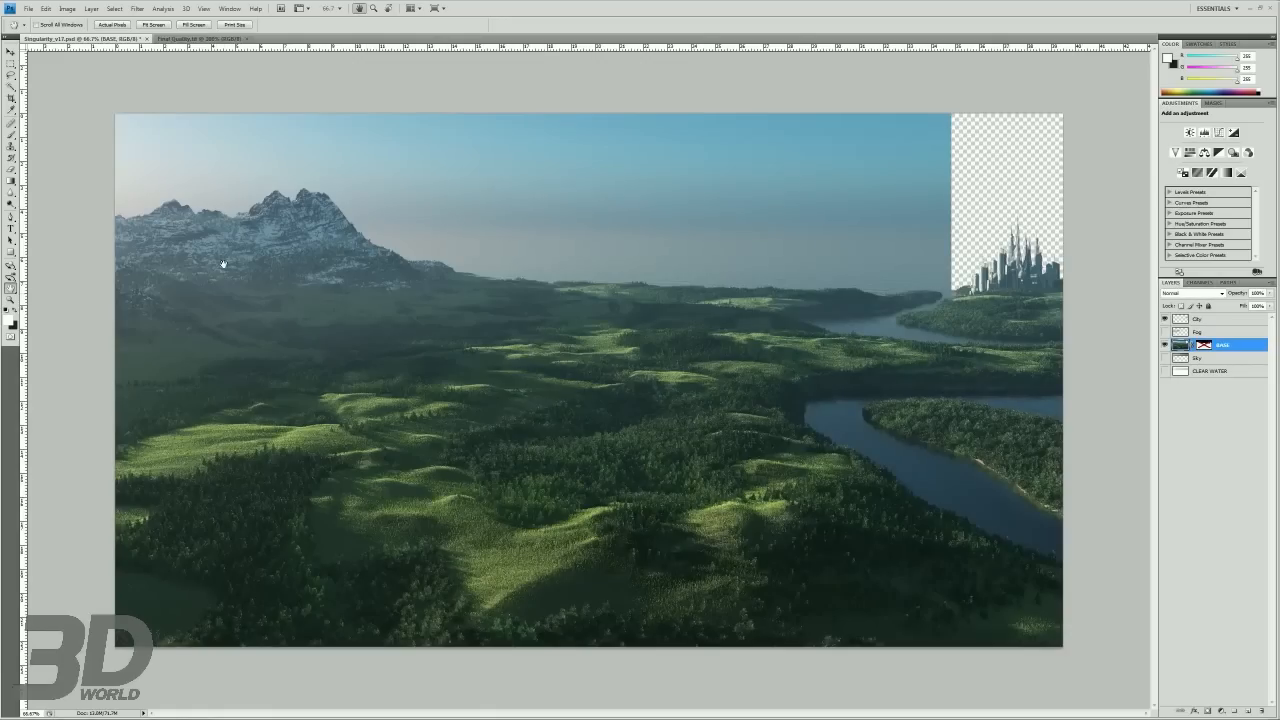
click(66, 8)
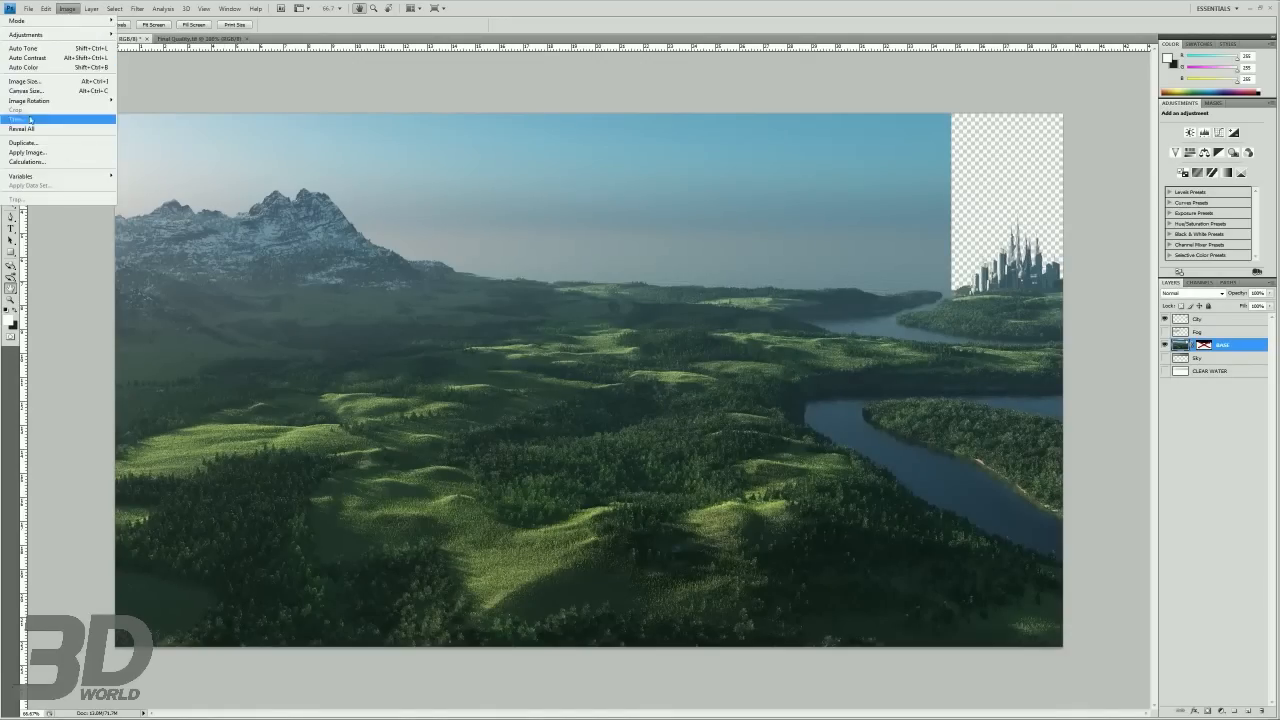
click(24, 80)
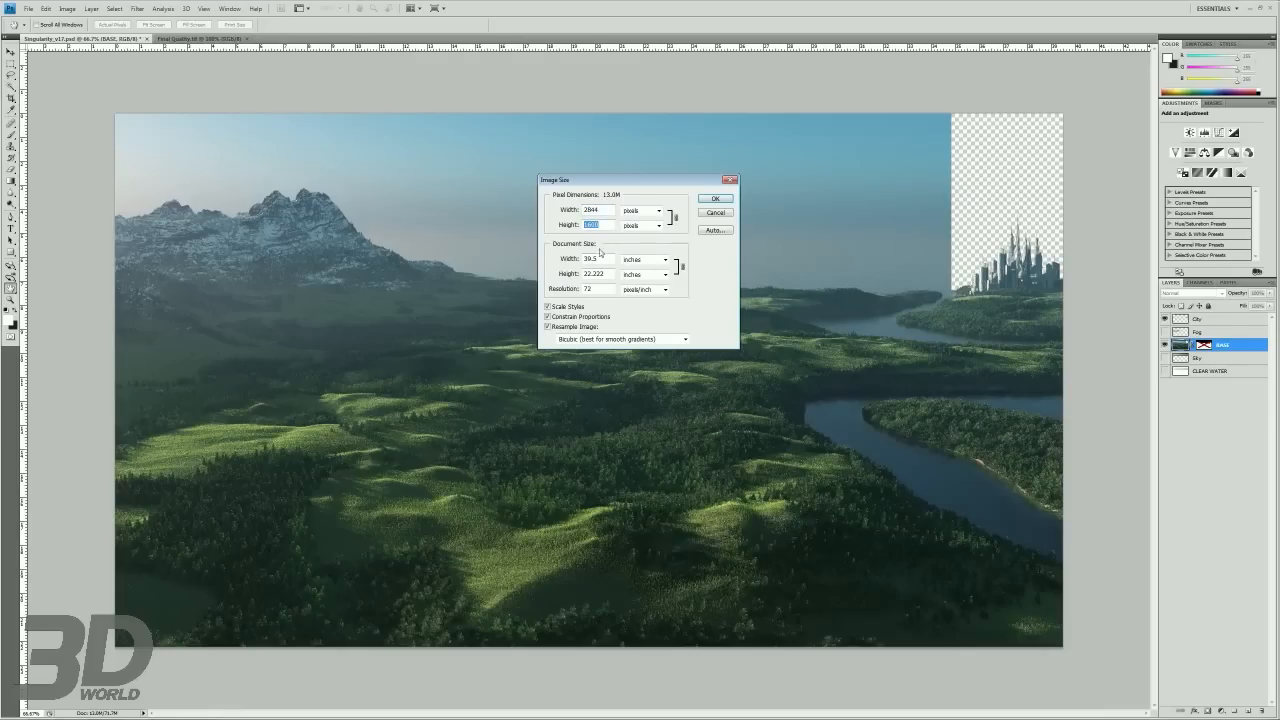
click(716, 198)
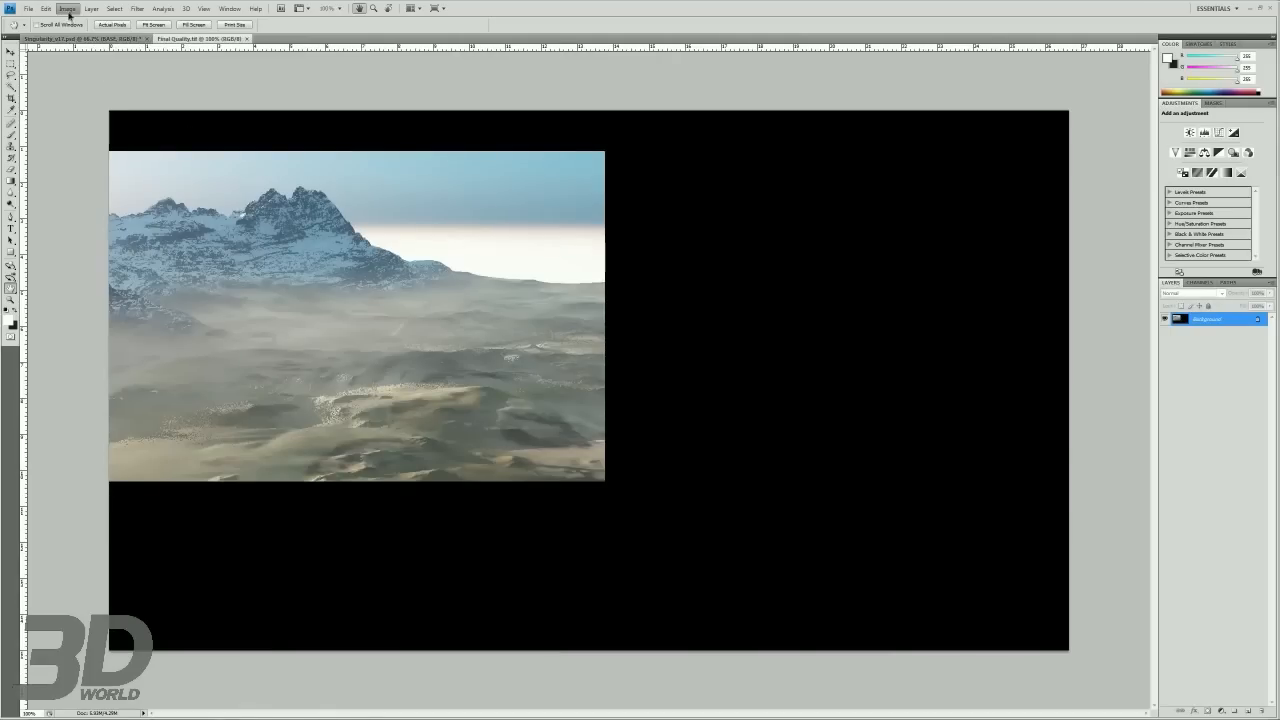
click(68, 8)
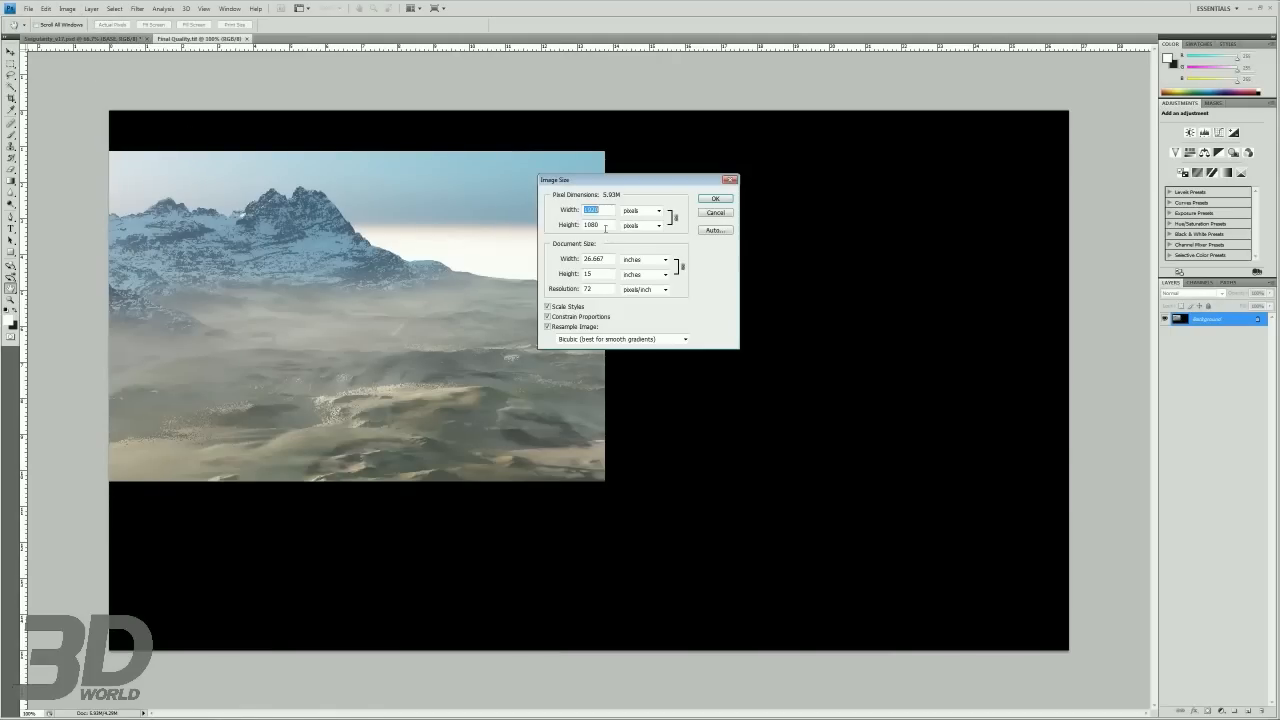
text(2844)
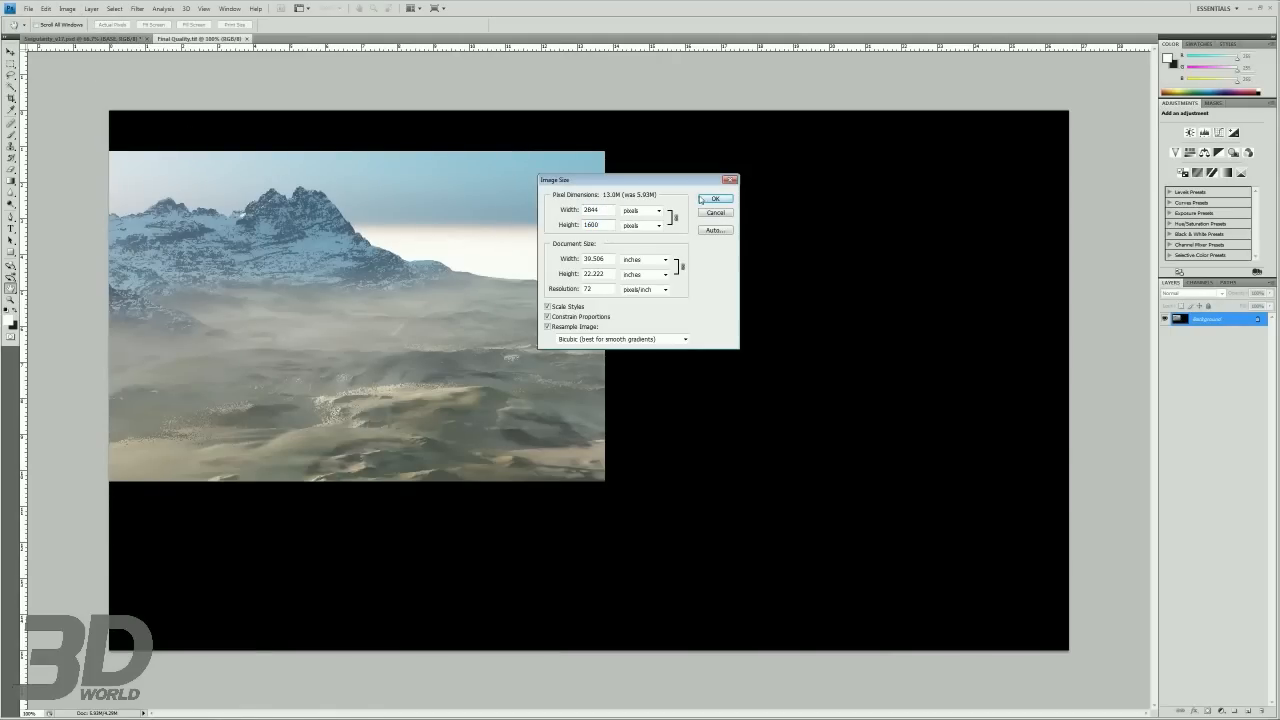
click(716, 198)
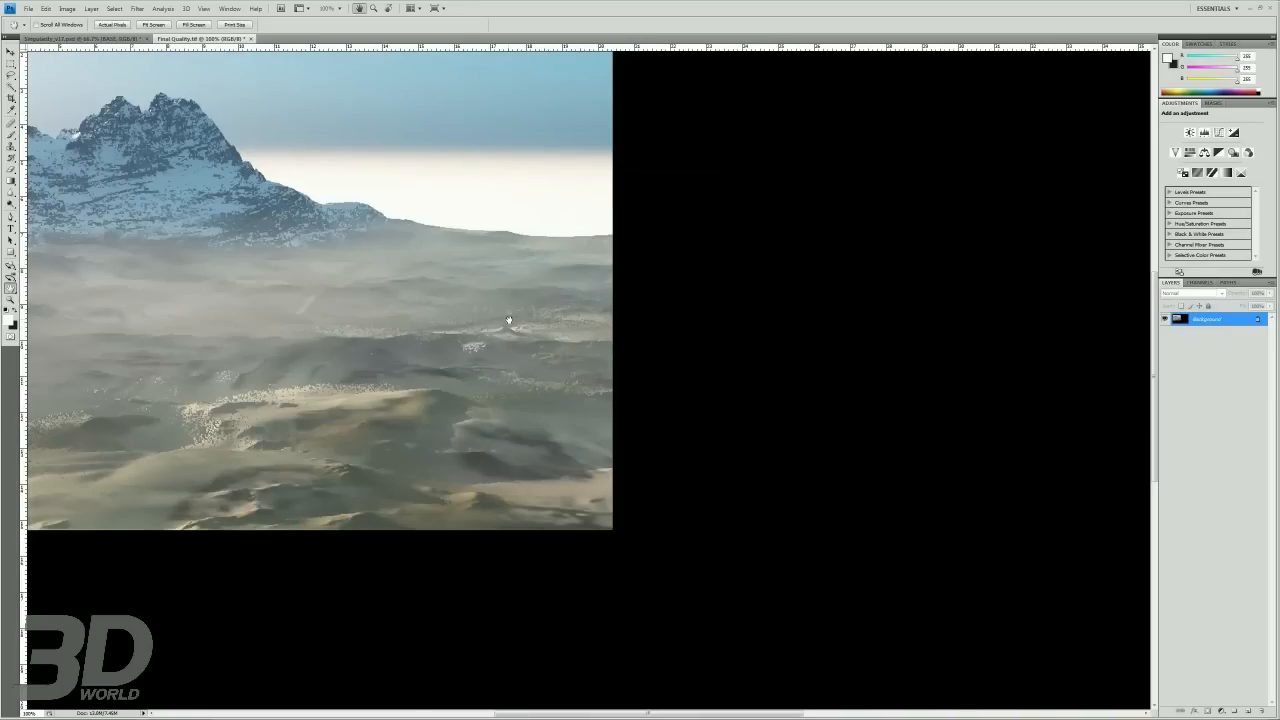
mouse_move(228, 136)
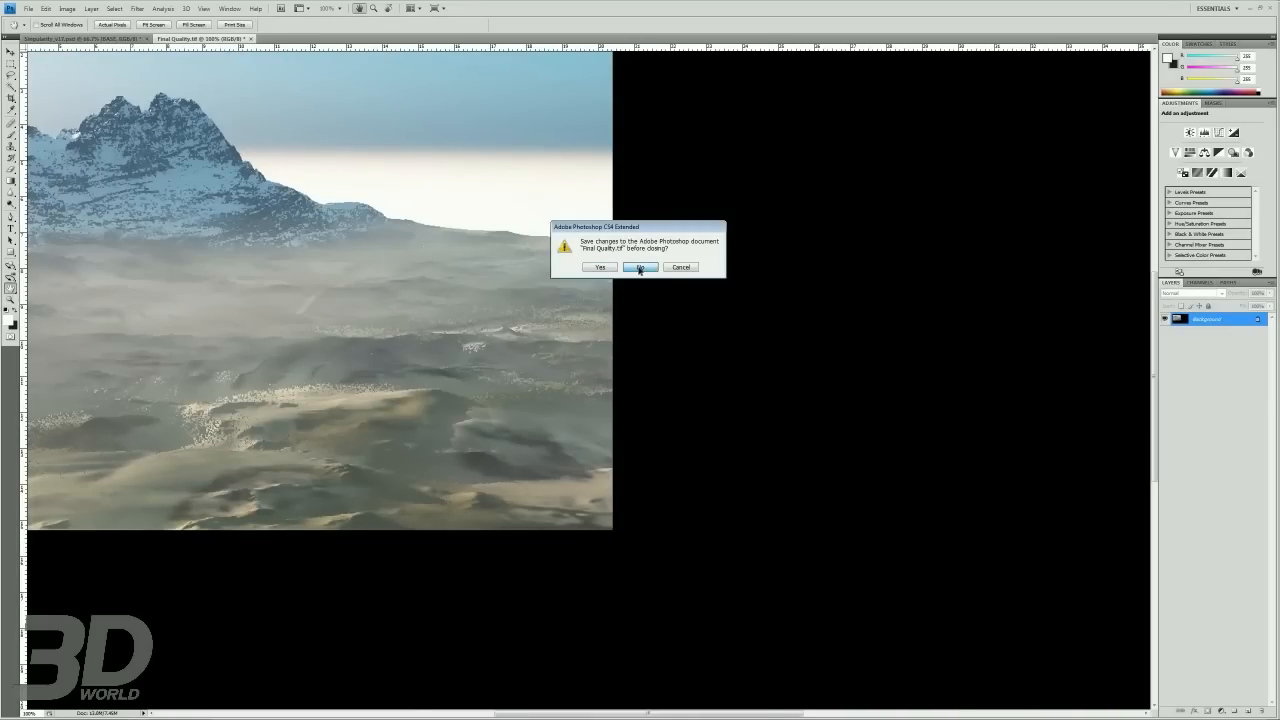
click(640, 268)
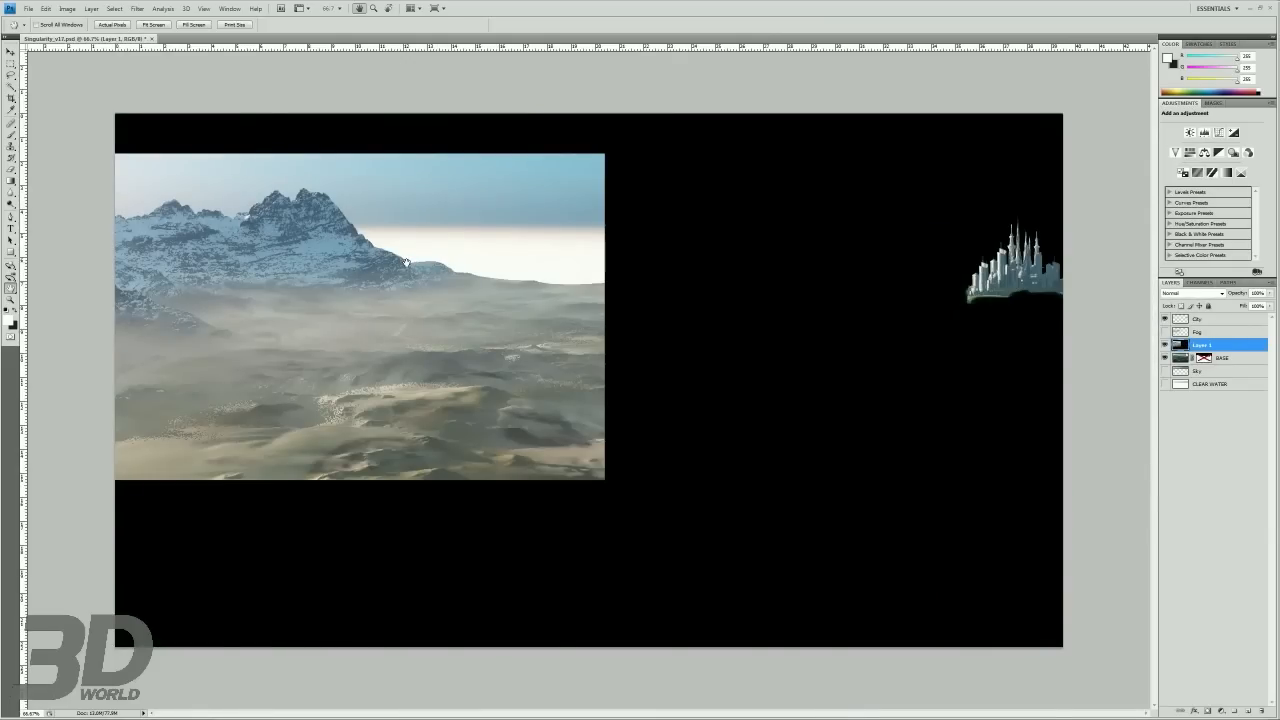
mouse_move(248, 572)
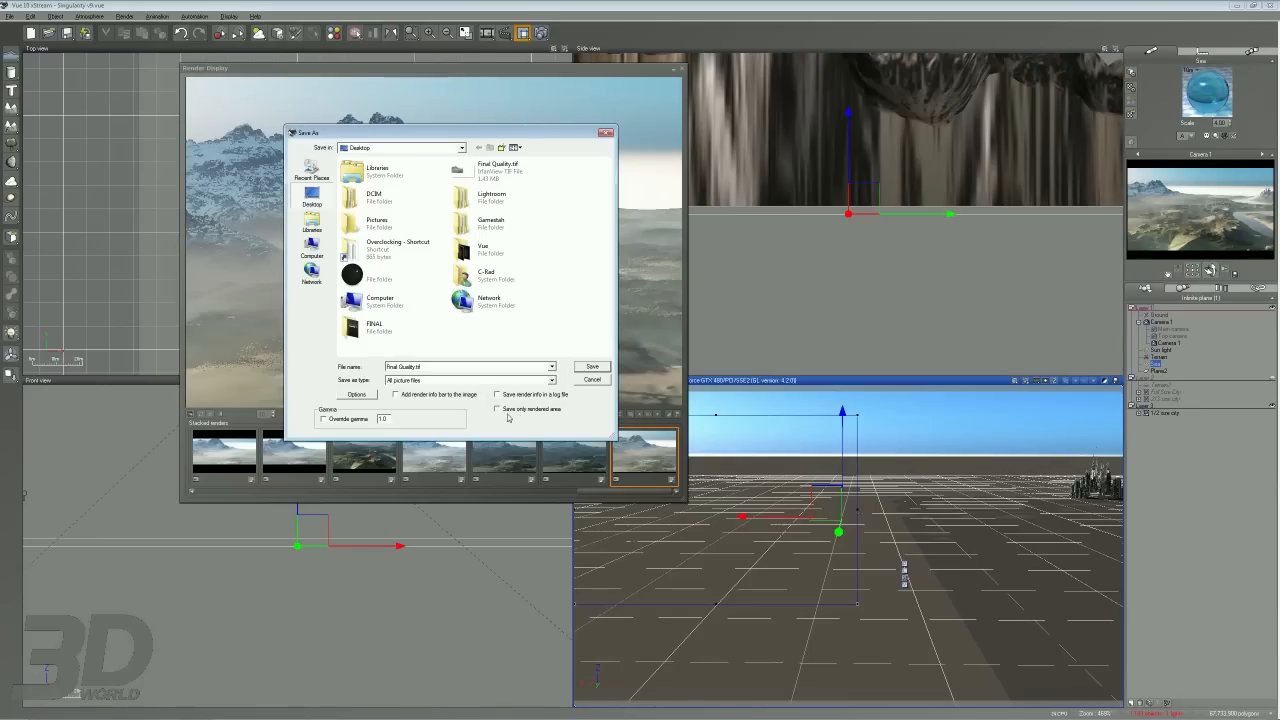
mouse_move(548, 418)
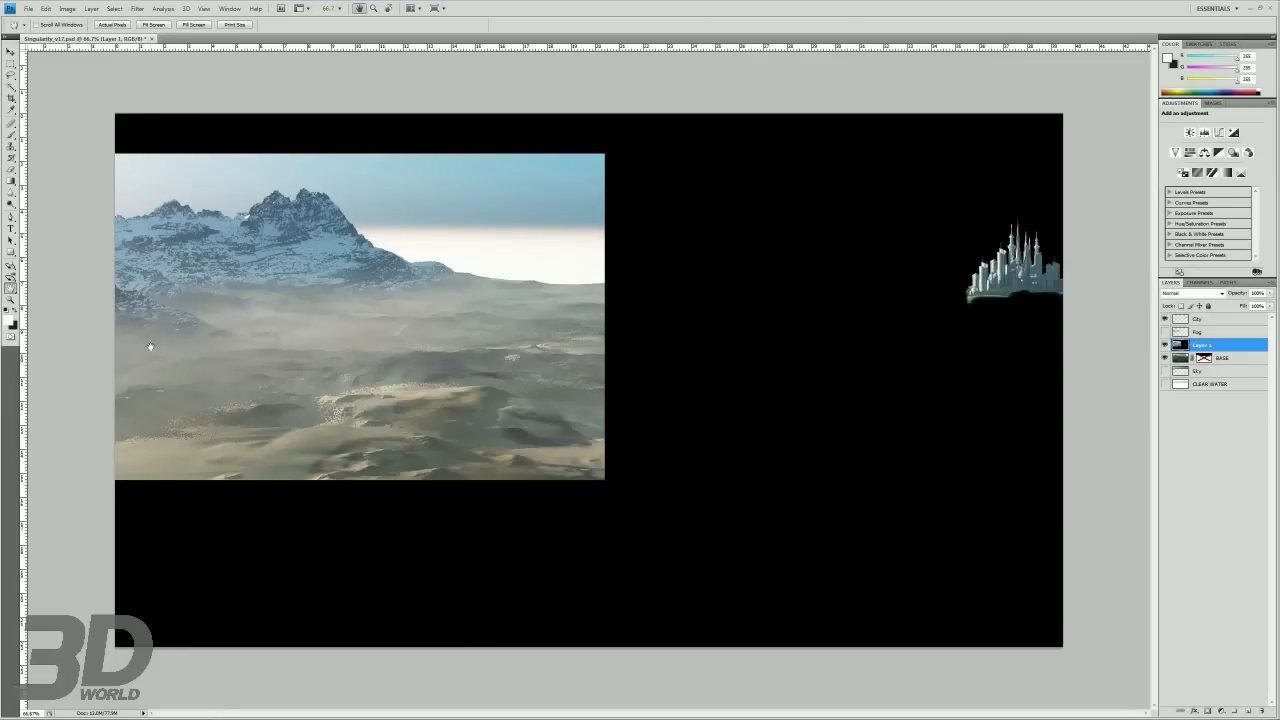
mouse_move(200, 264)
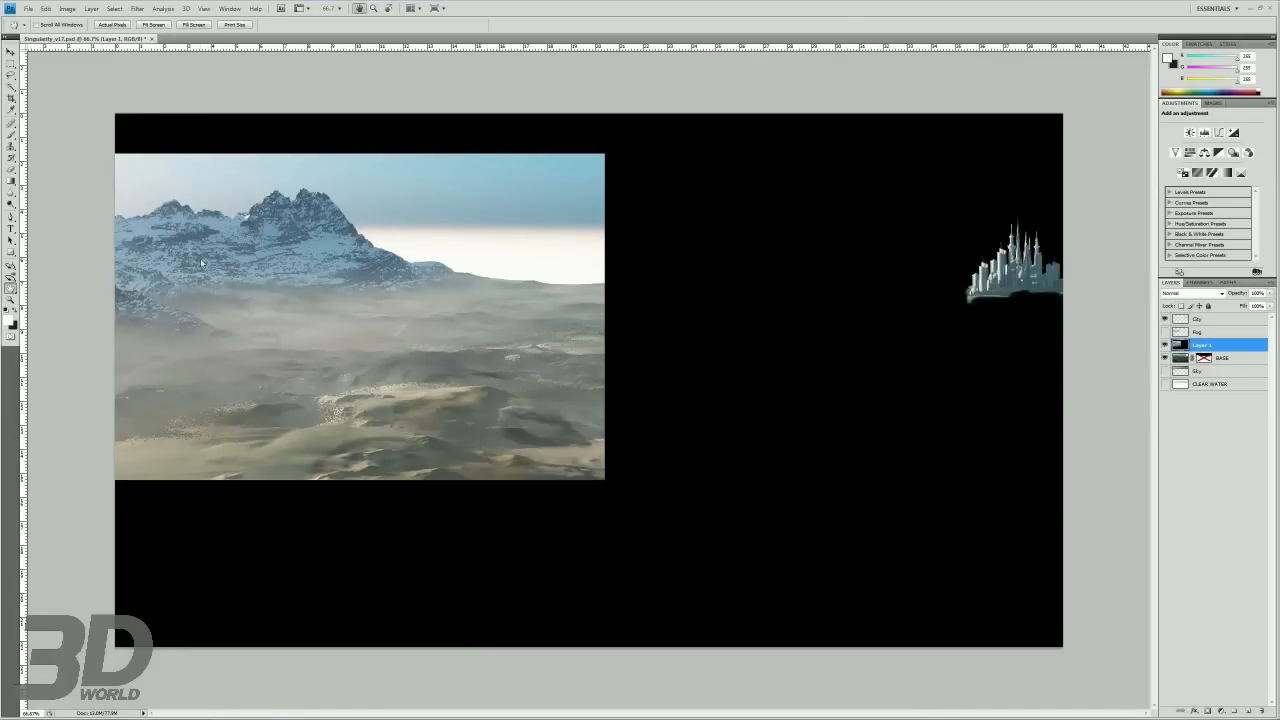
mouse_move(570, 176)
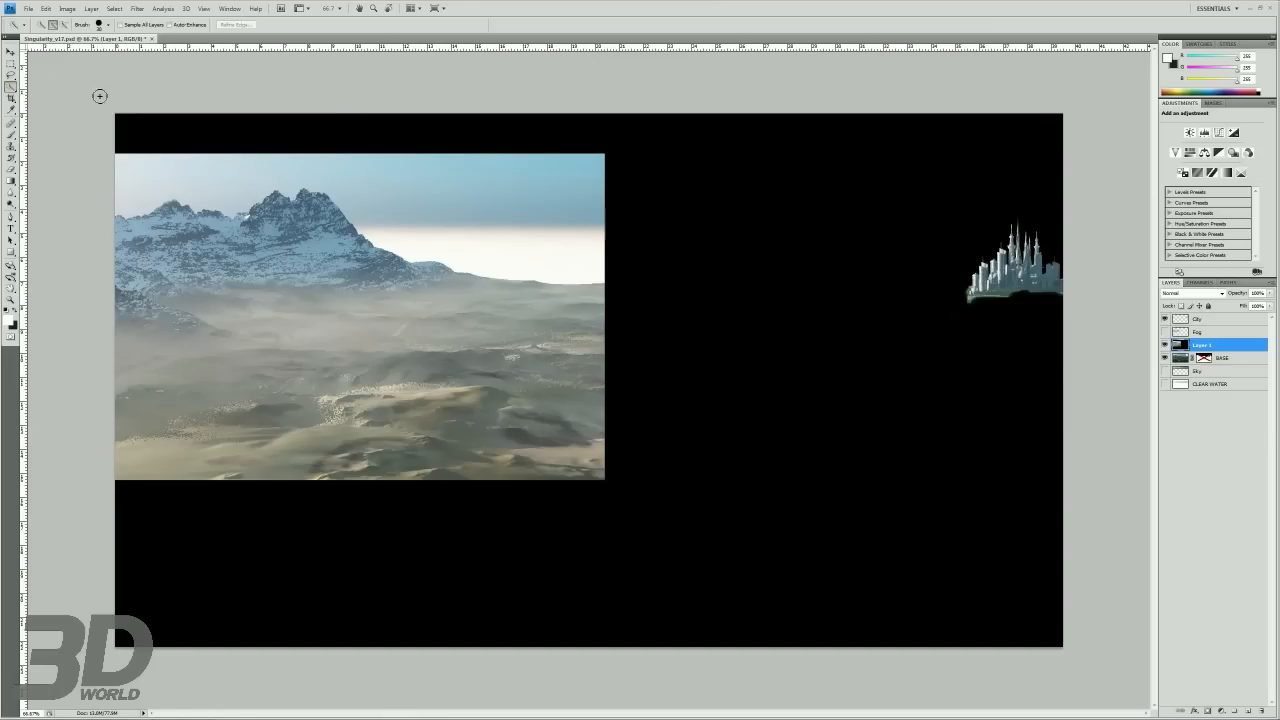
mouse_move(720, 328)
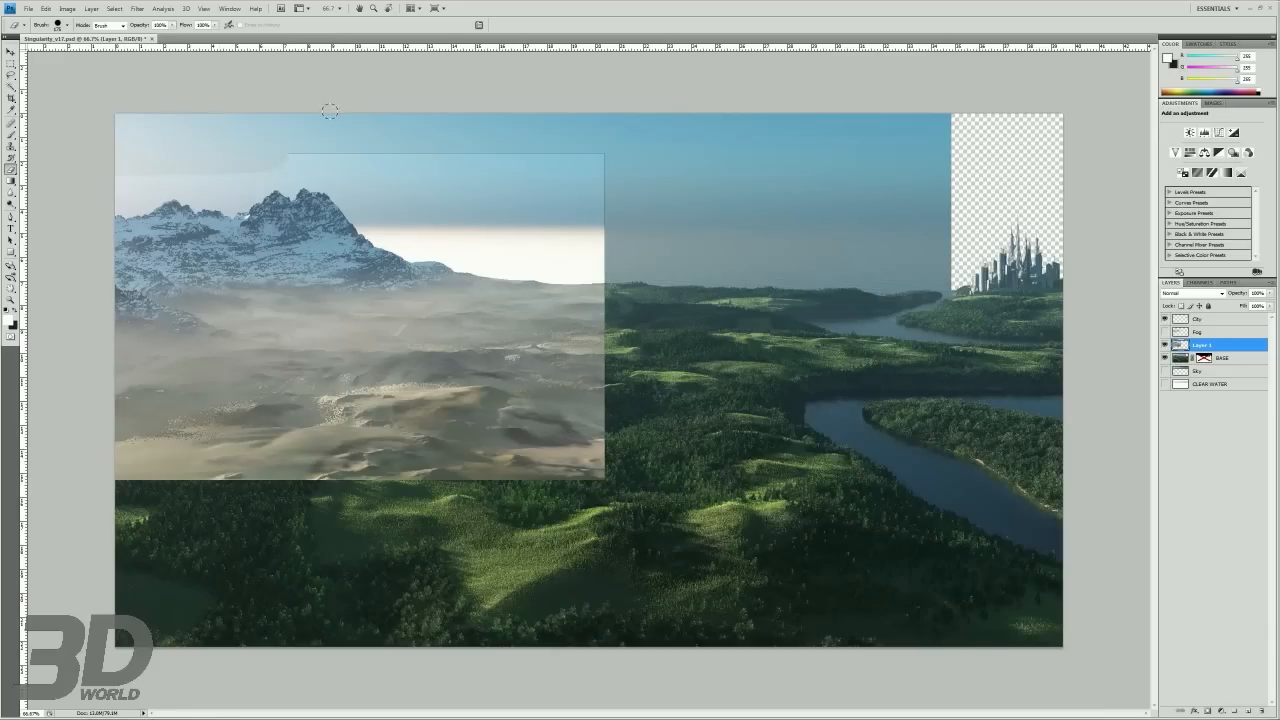
- Mask away the mountain render's sky corner, sandy foreground and remaining sky above the peaks
drag(330, 110, 462, 114)
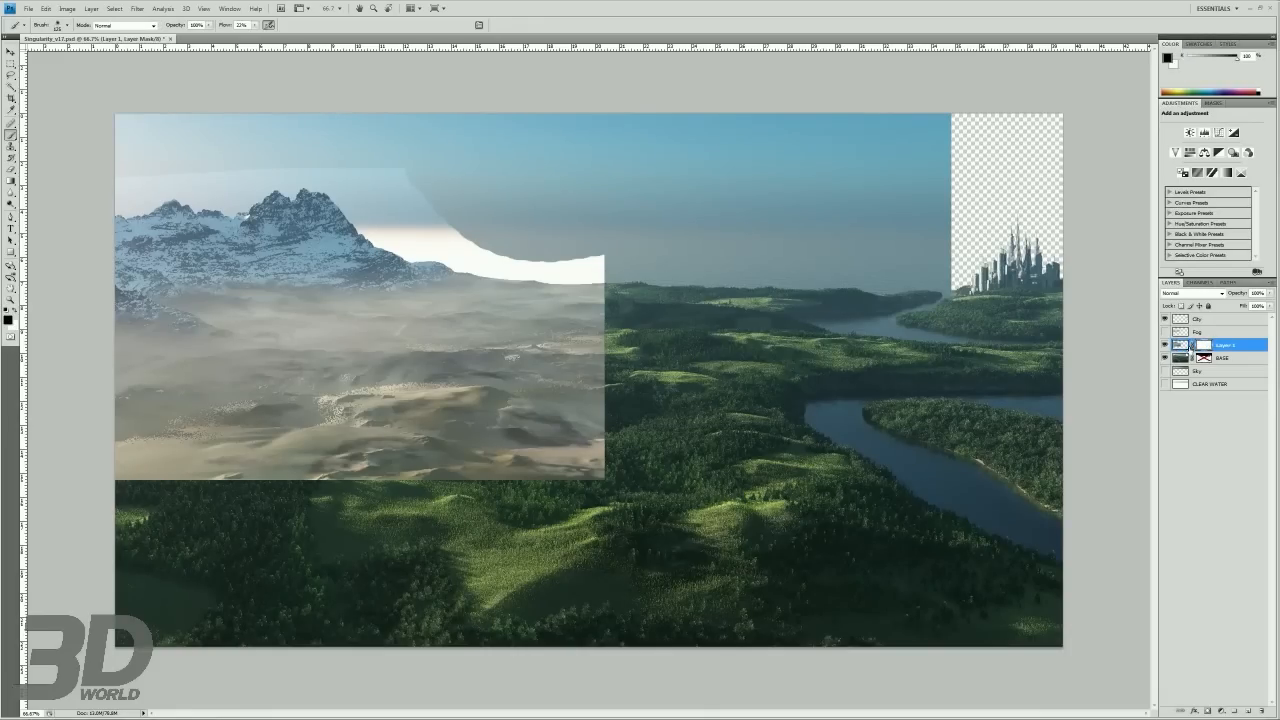
mouse_move(336, 292)
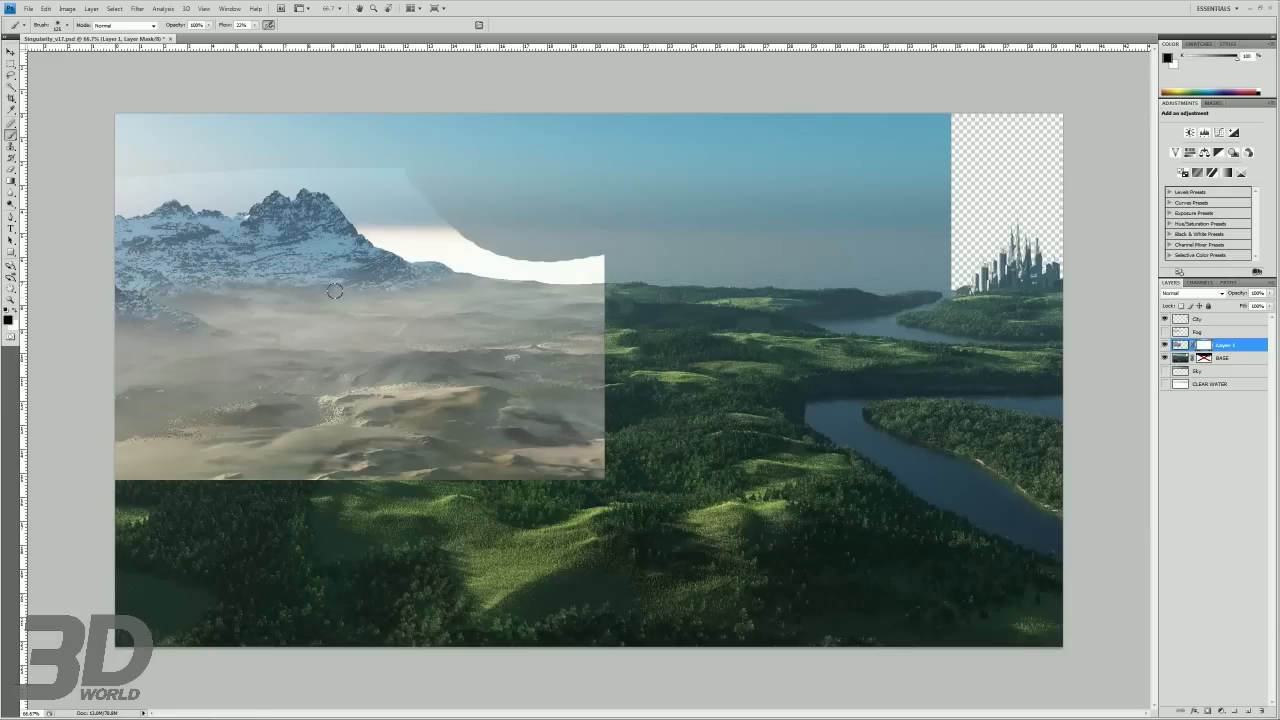
drag(336, 290, 444, 316)
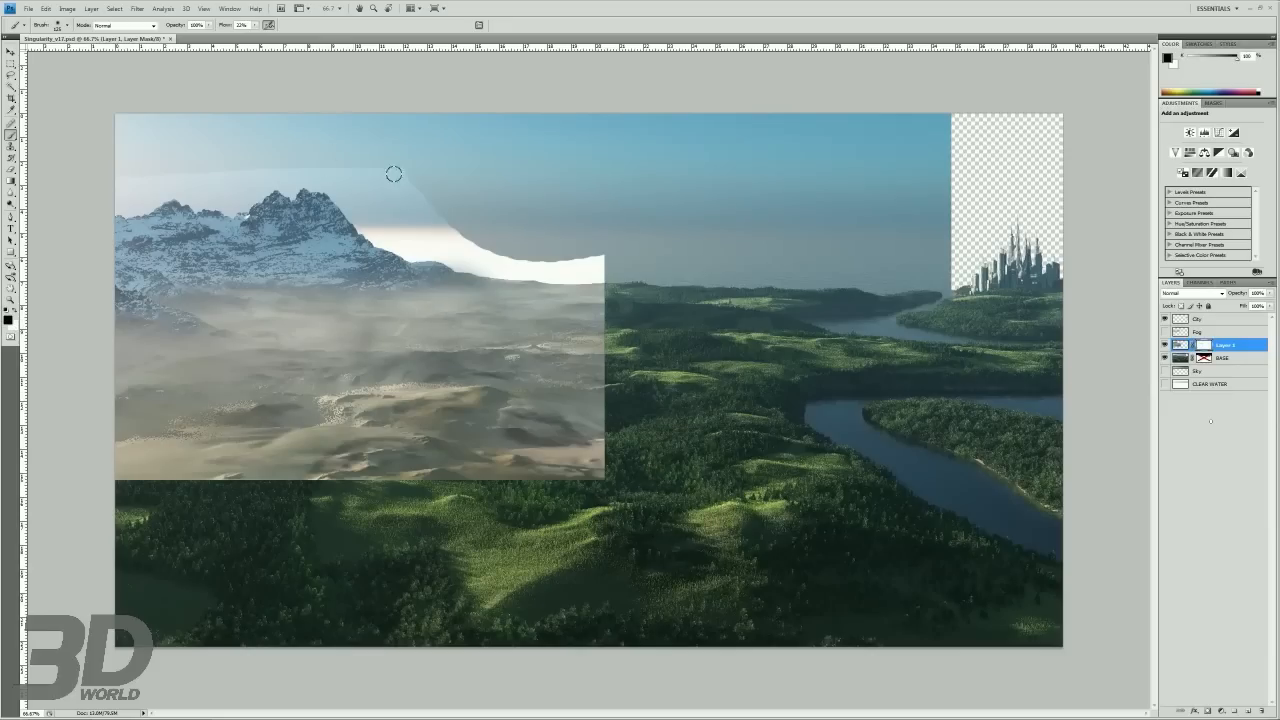
drag(392, 172, 604, 258)
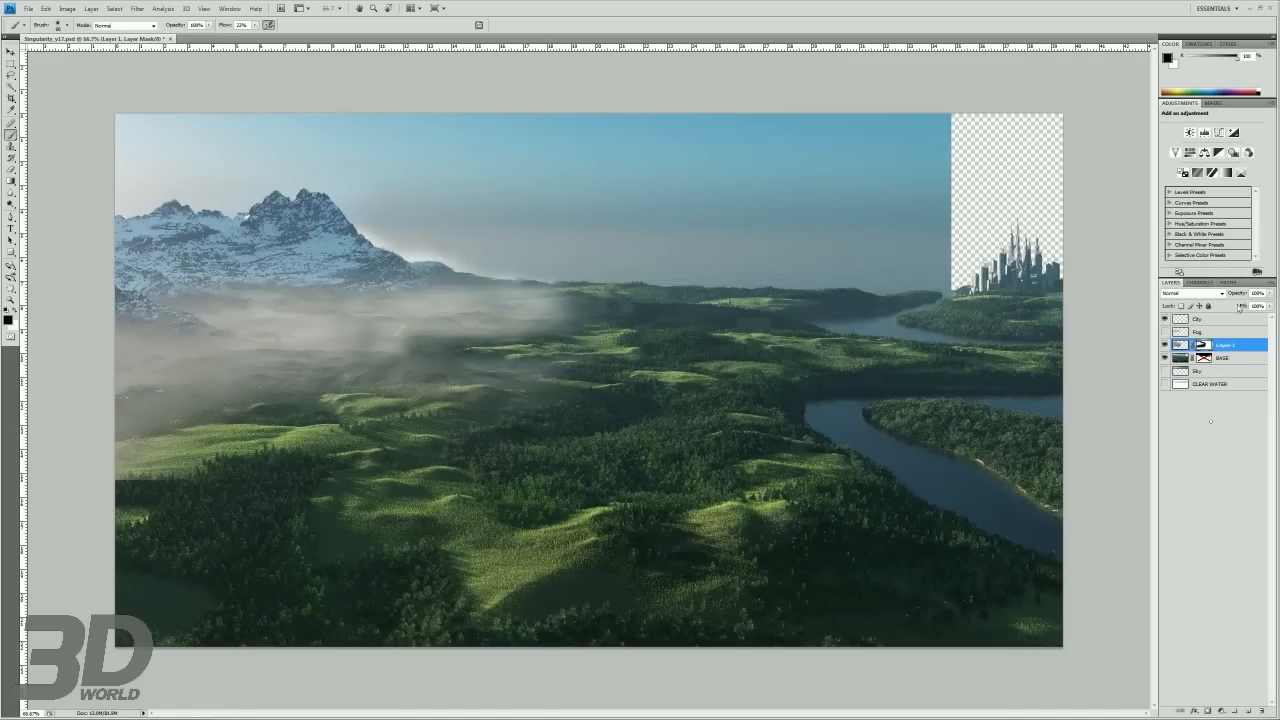
- Add a Channel Mixer adjustment clipped to the mountain layer and shift its channel mix
click(1258, 292)
text(44)
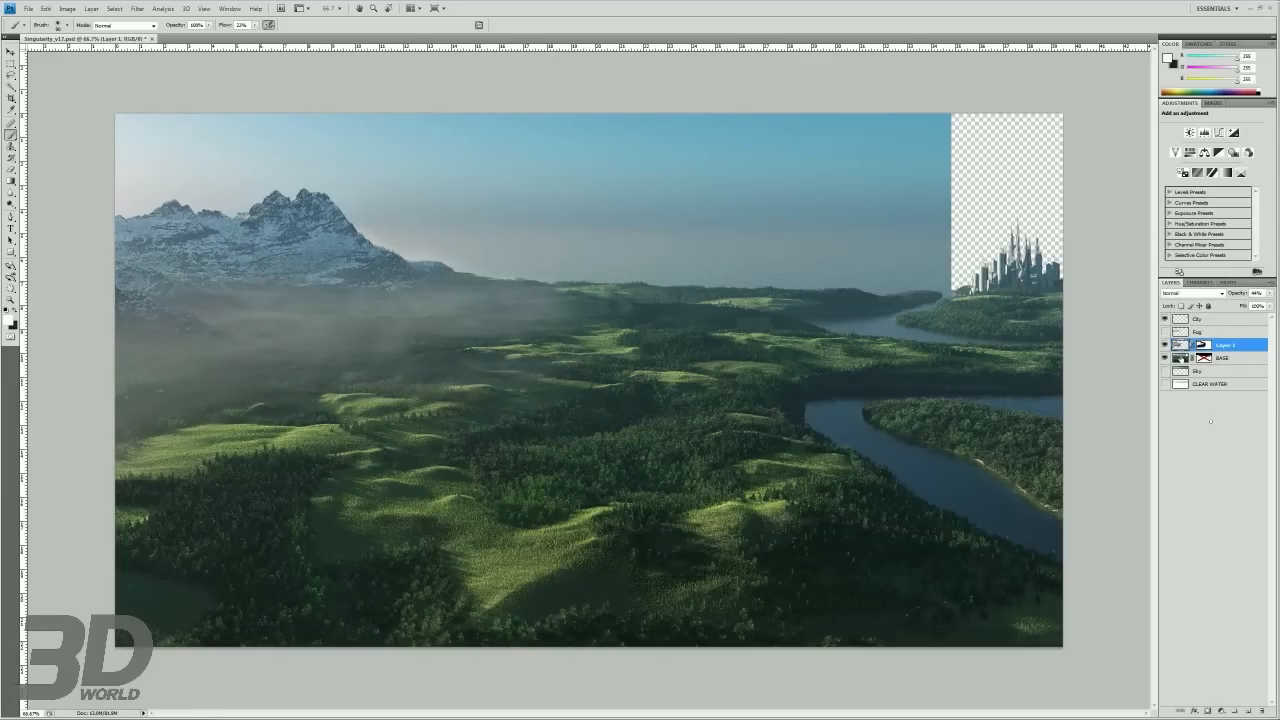
click(1216, 708)
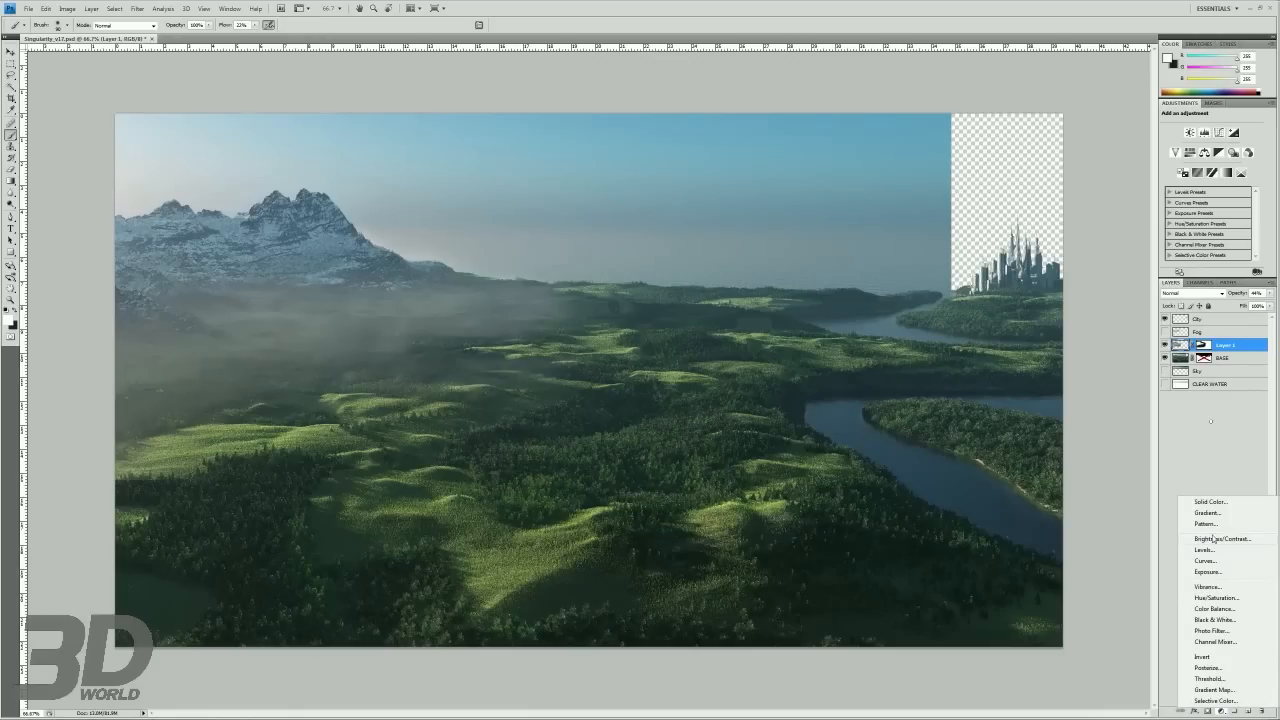
click(1216, 598)
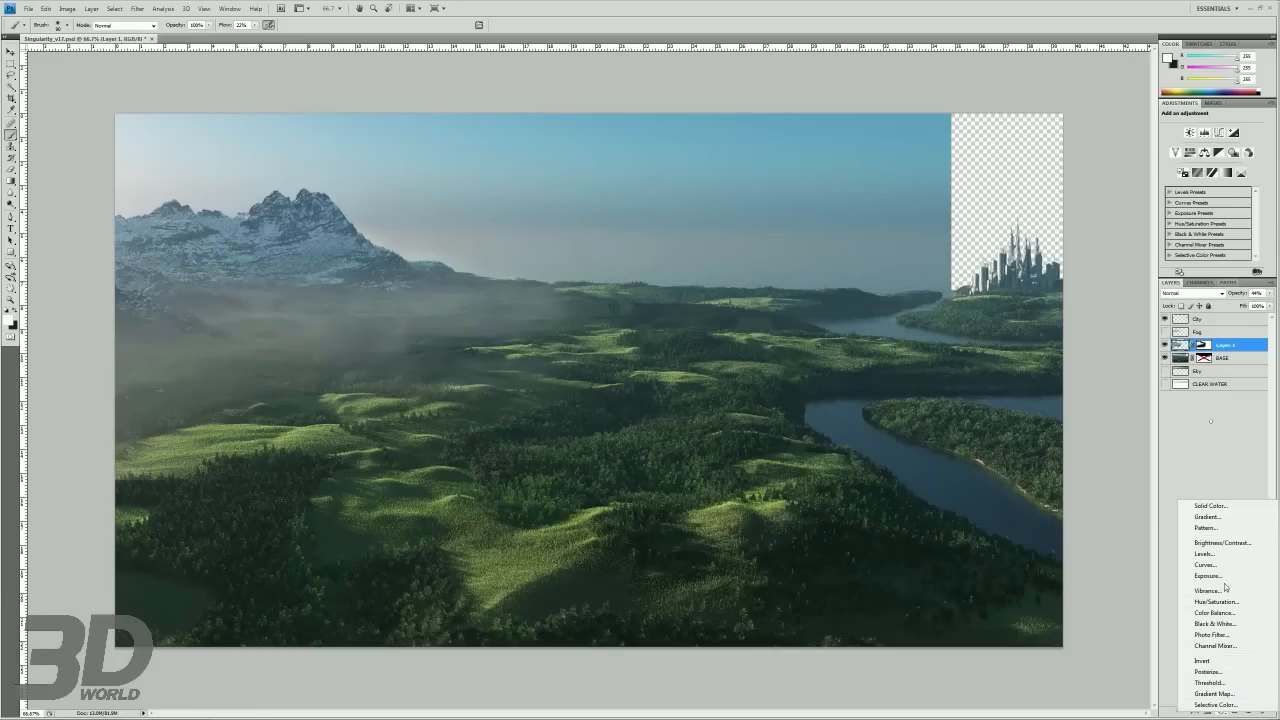
mouse_move(1220, 580)
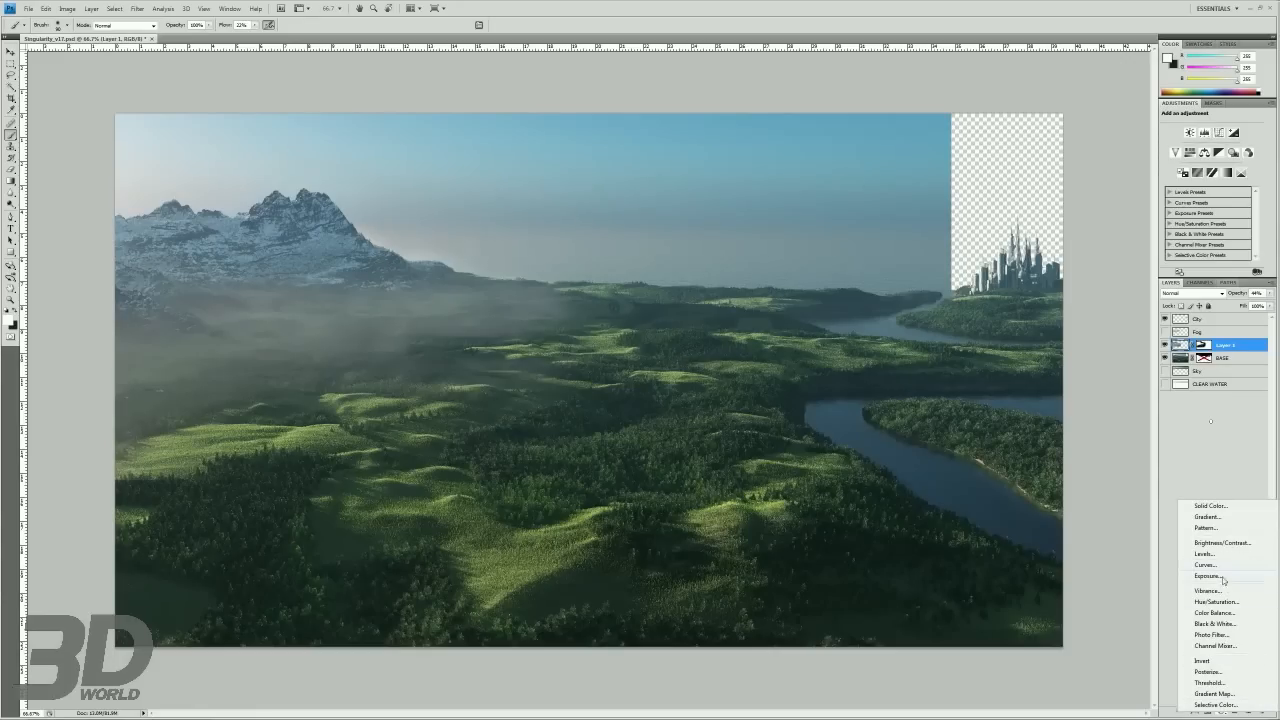
click(1212, 646)
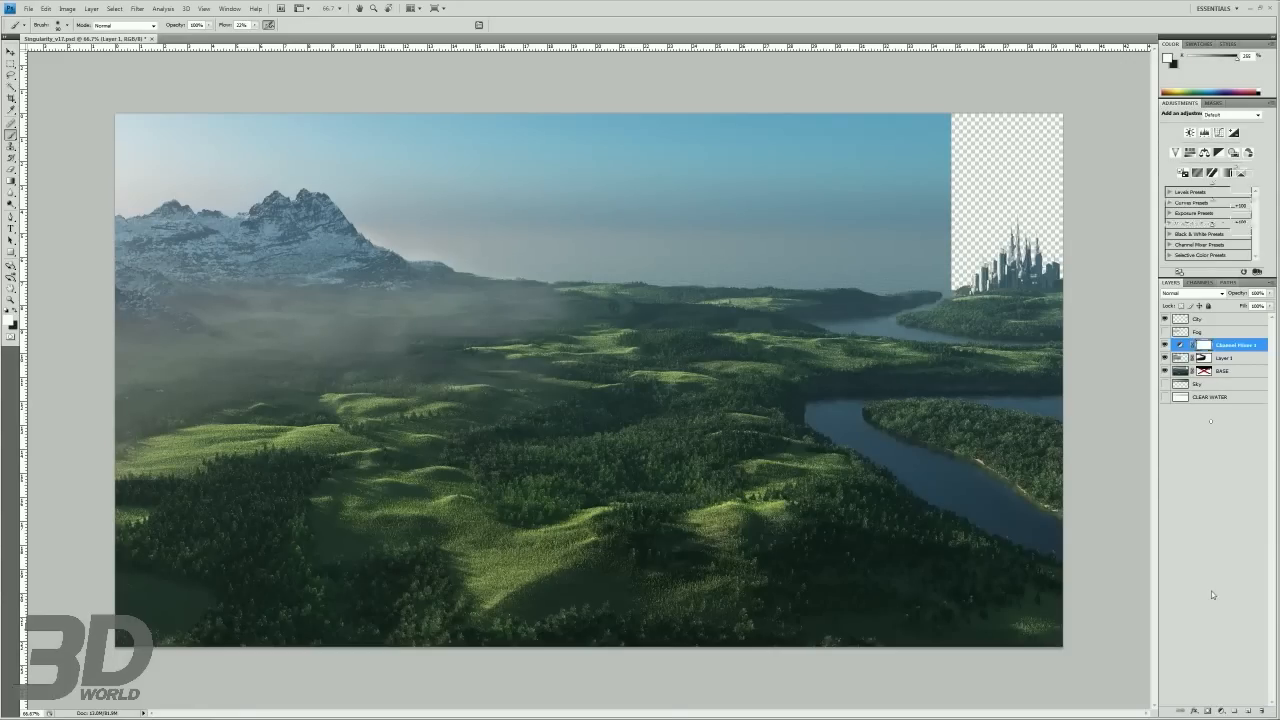
right_click(1230, 344)
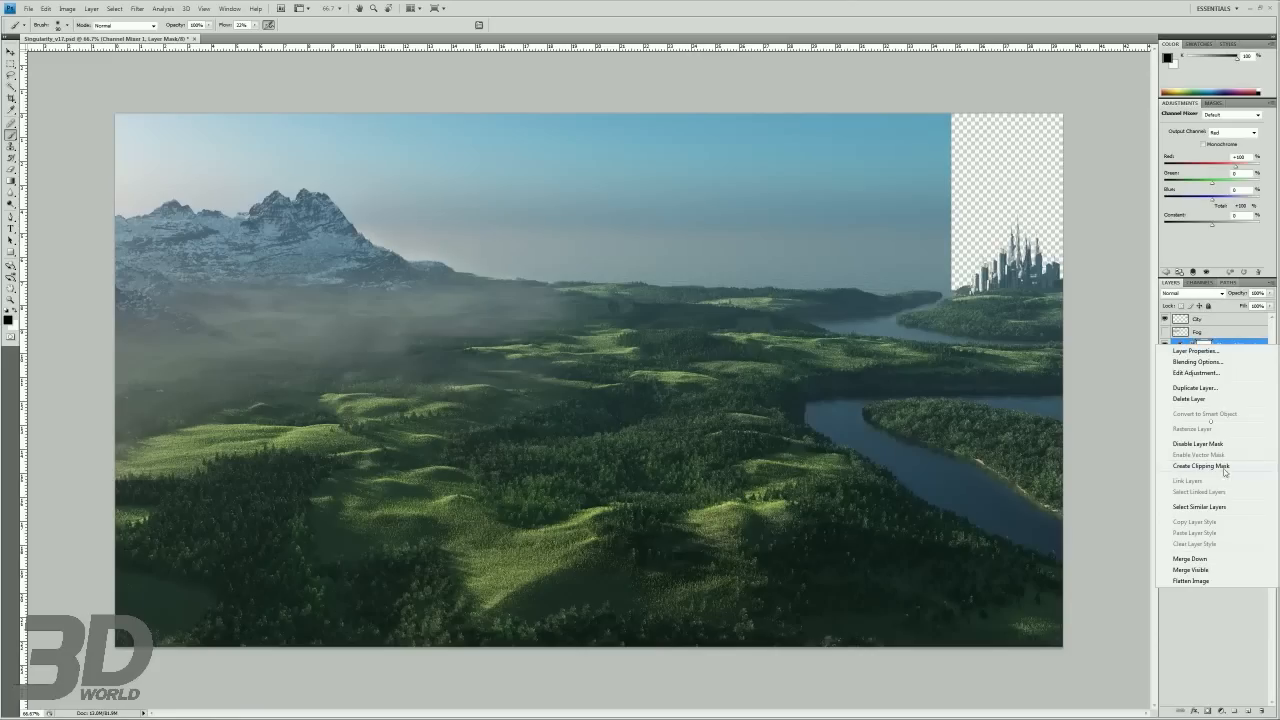
mouse_move(1196, 468)
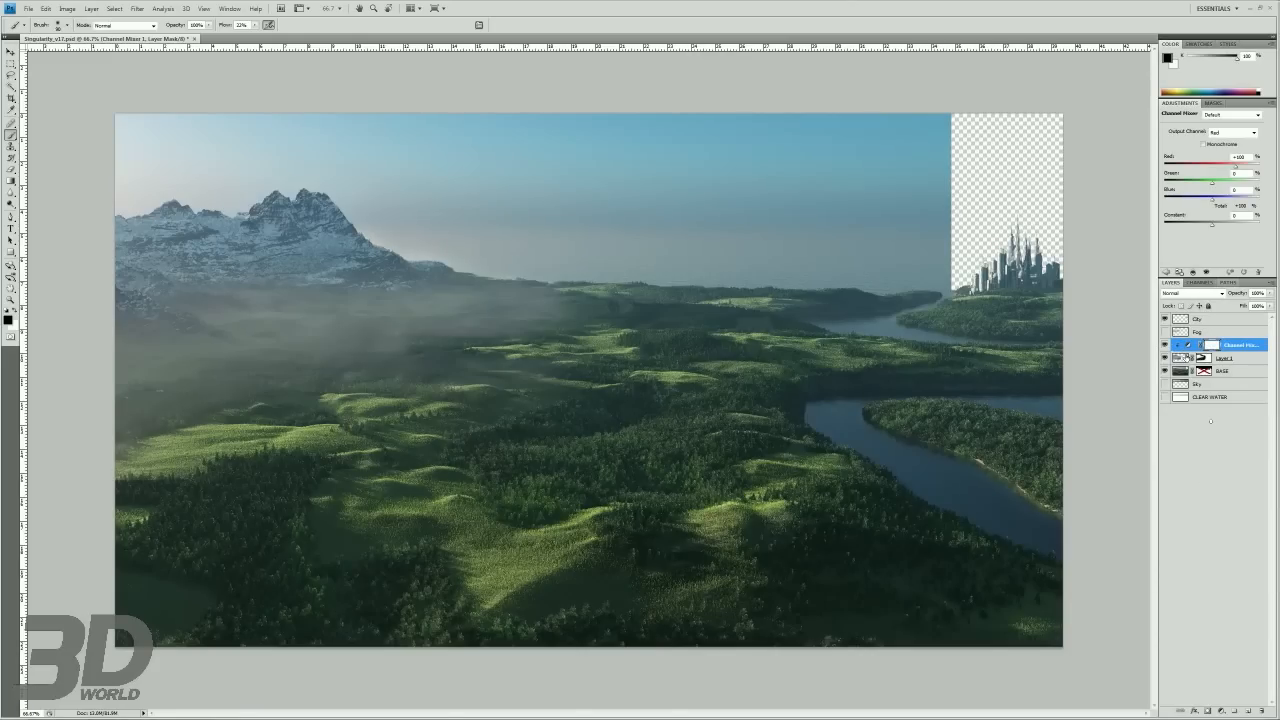
drag(1236, 190, 1204, 190)
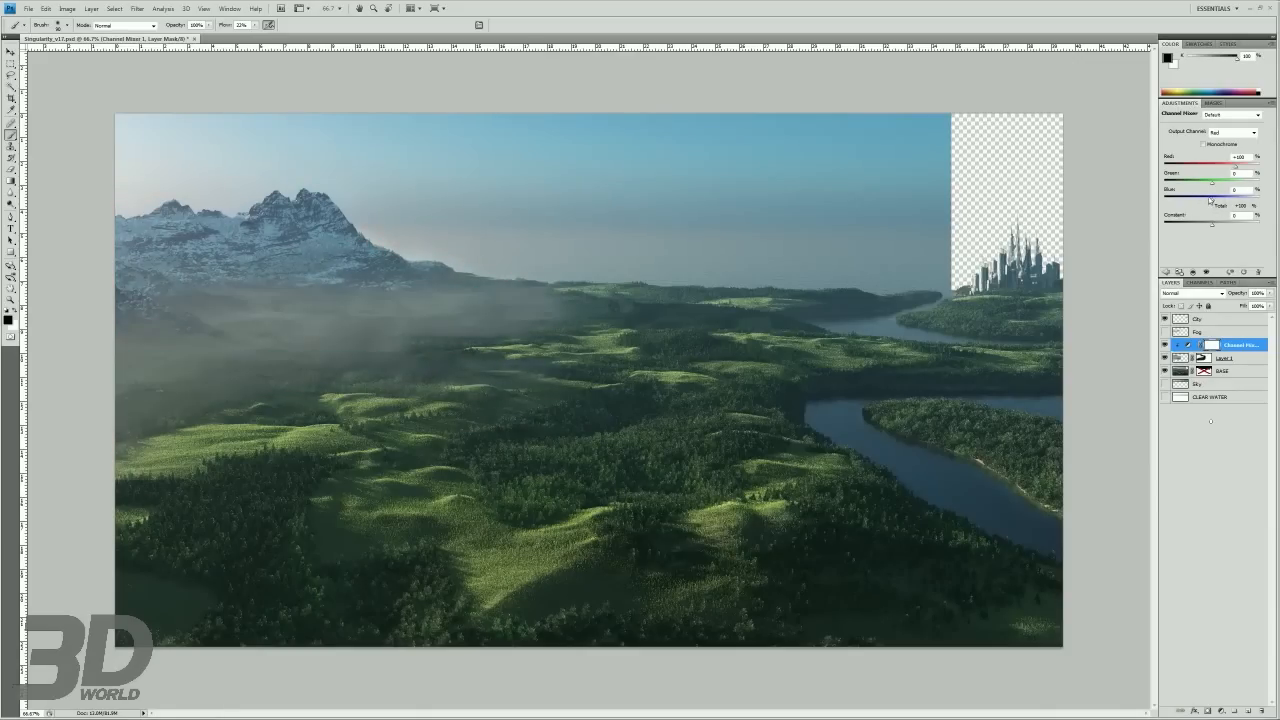
drag(1236, 190, 1216, 190)
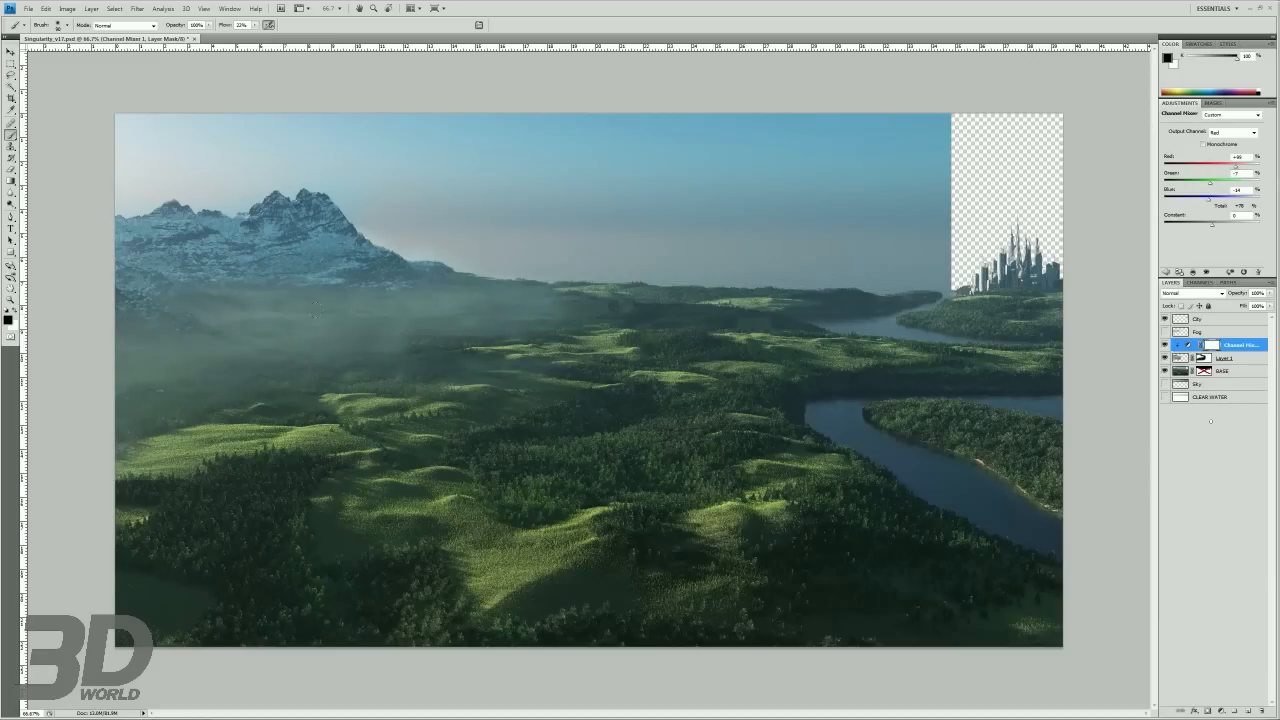
- Add a Color Balance adjustment clipped to the mountain and push its midtones toward blue
click(1198, 708)
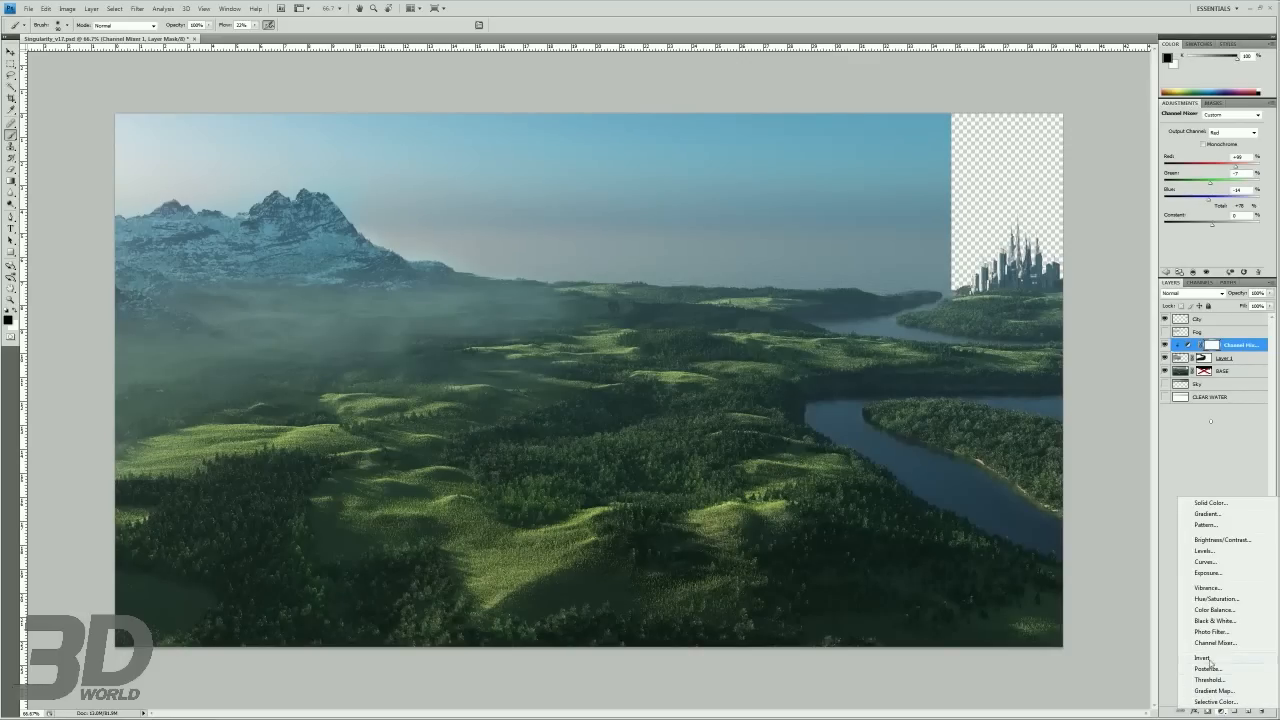
click(1212, 610)
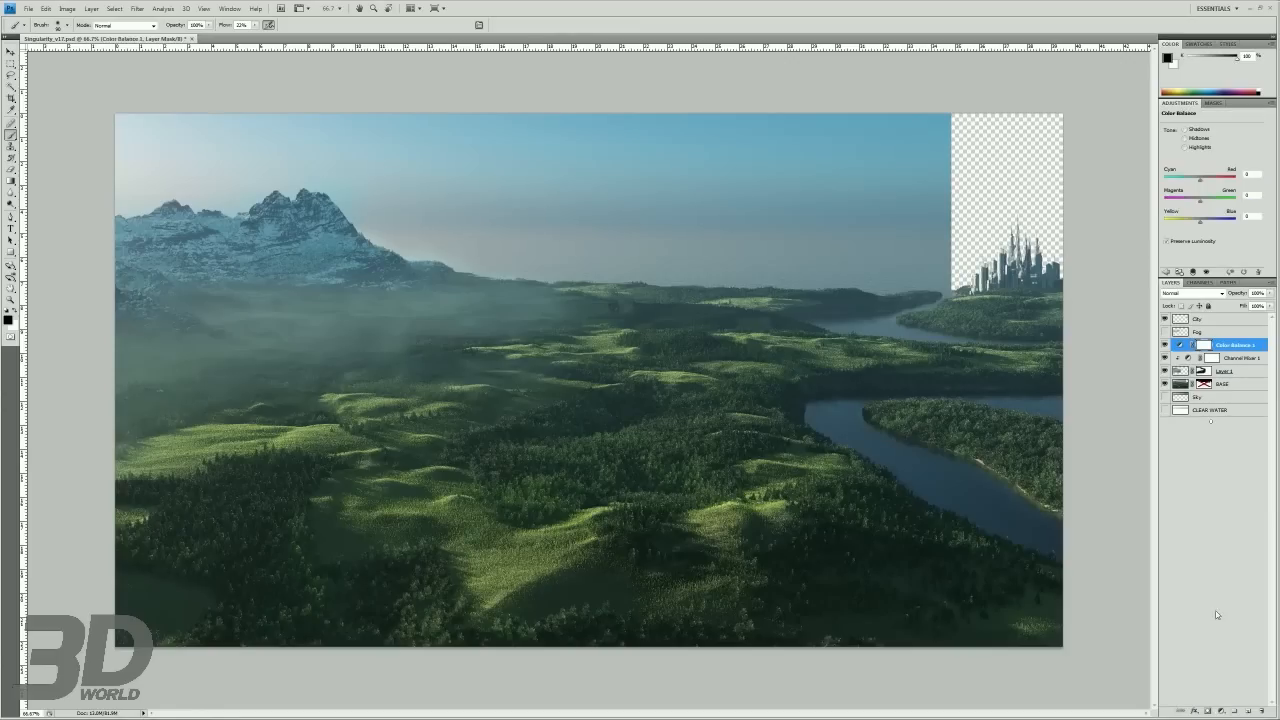
right_click(1236, 344)
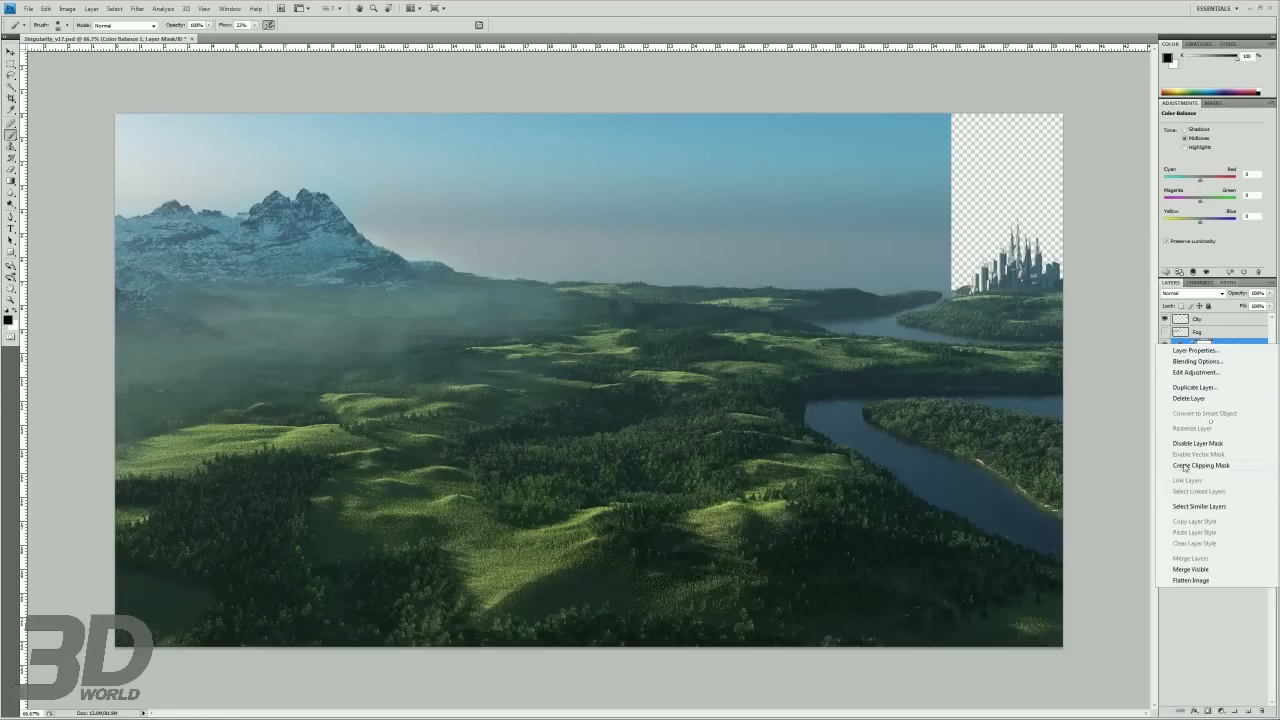
click(1200, 464)
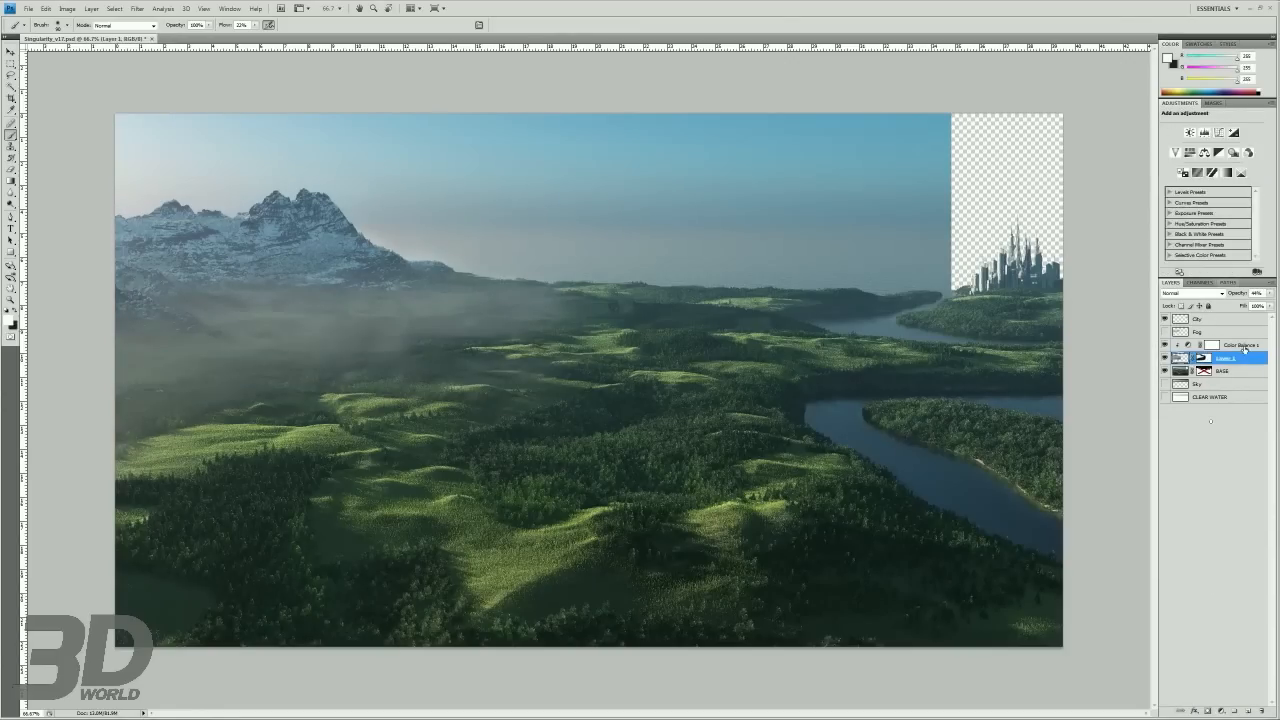
click(1240, 344)
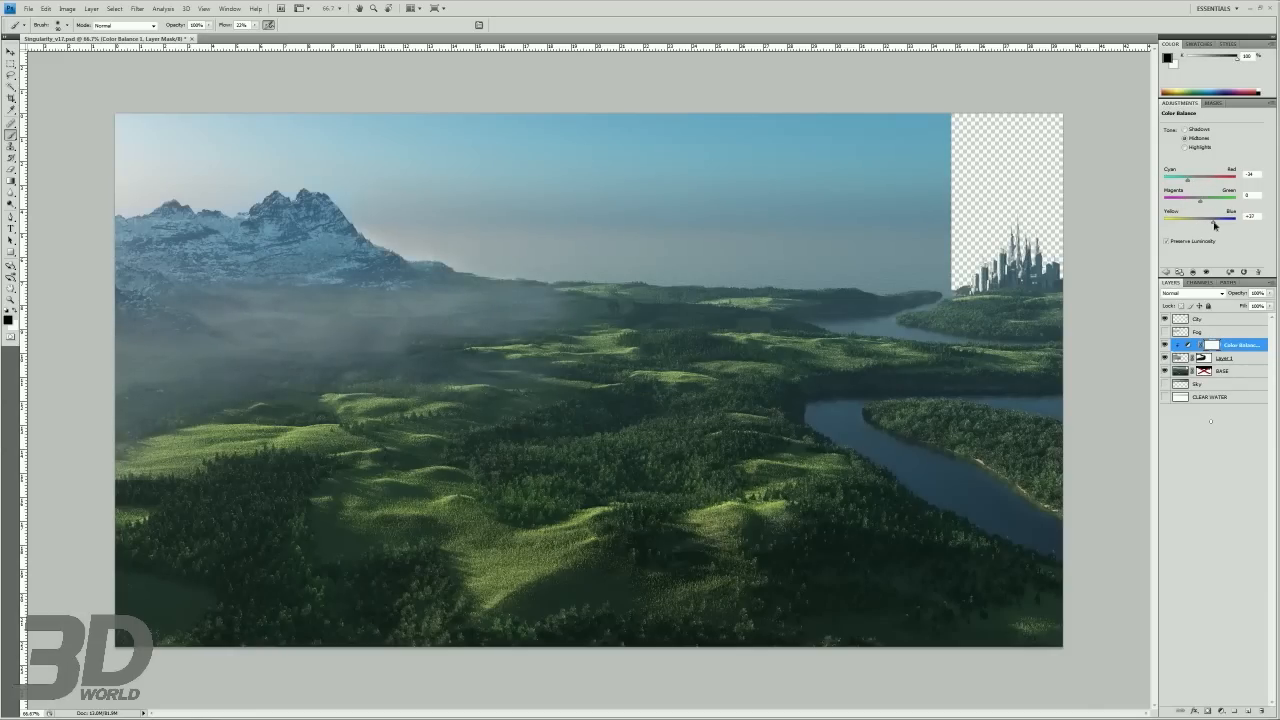
drag(1216, 216, 1200, 204)
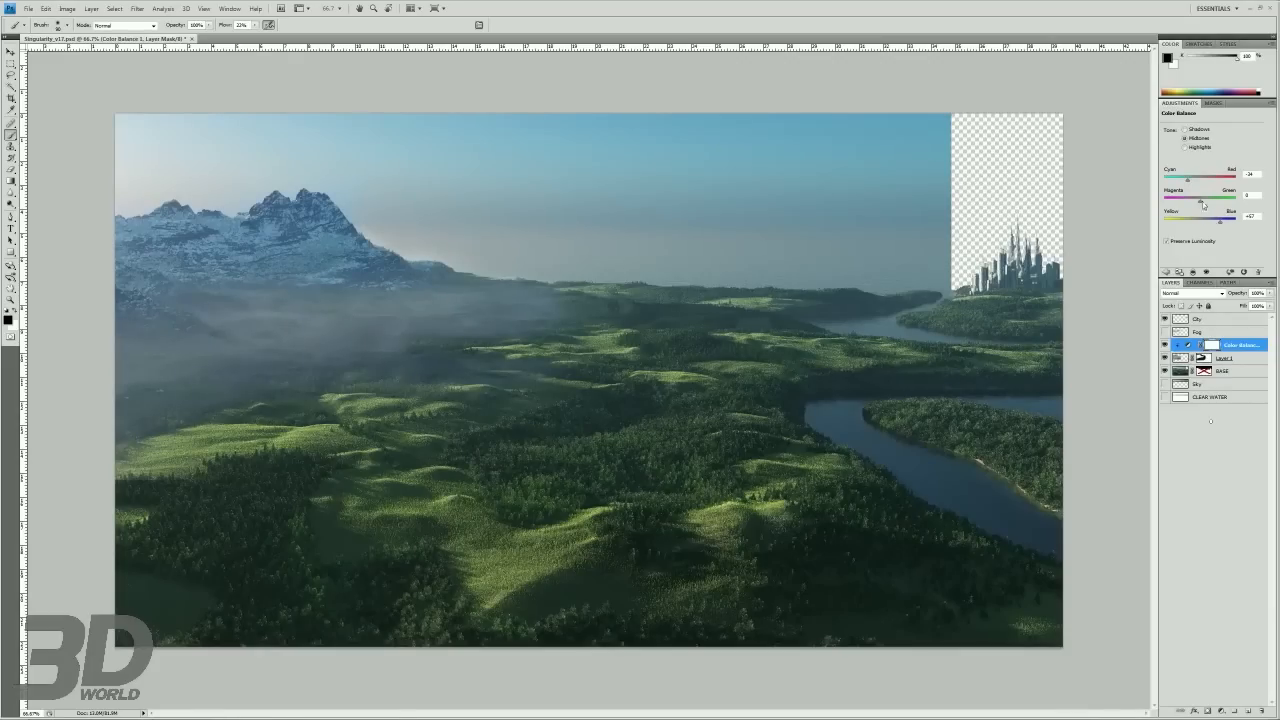
drag(1200, 198, 1204, 198)
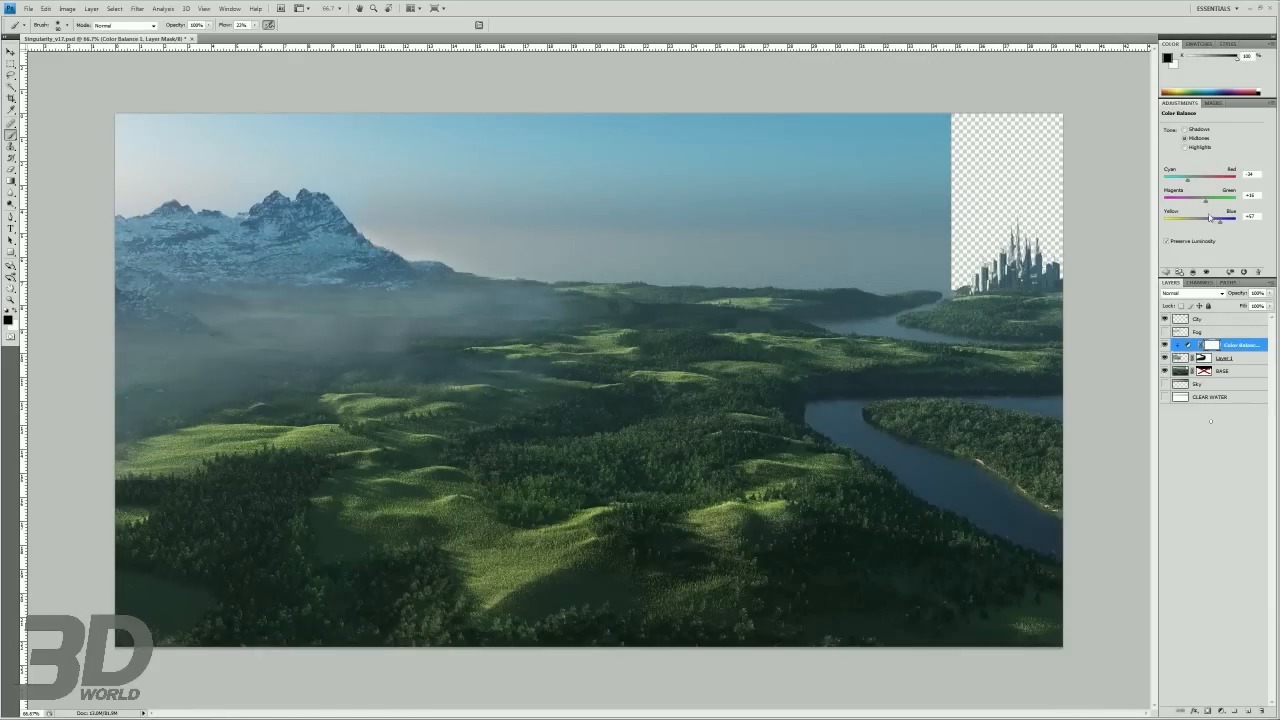
drag(1218, 216, 1204, 216)
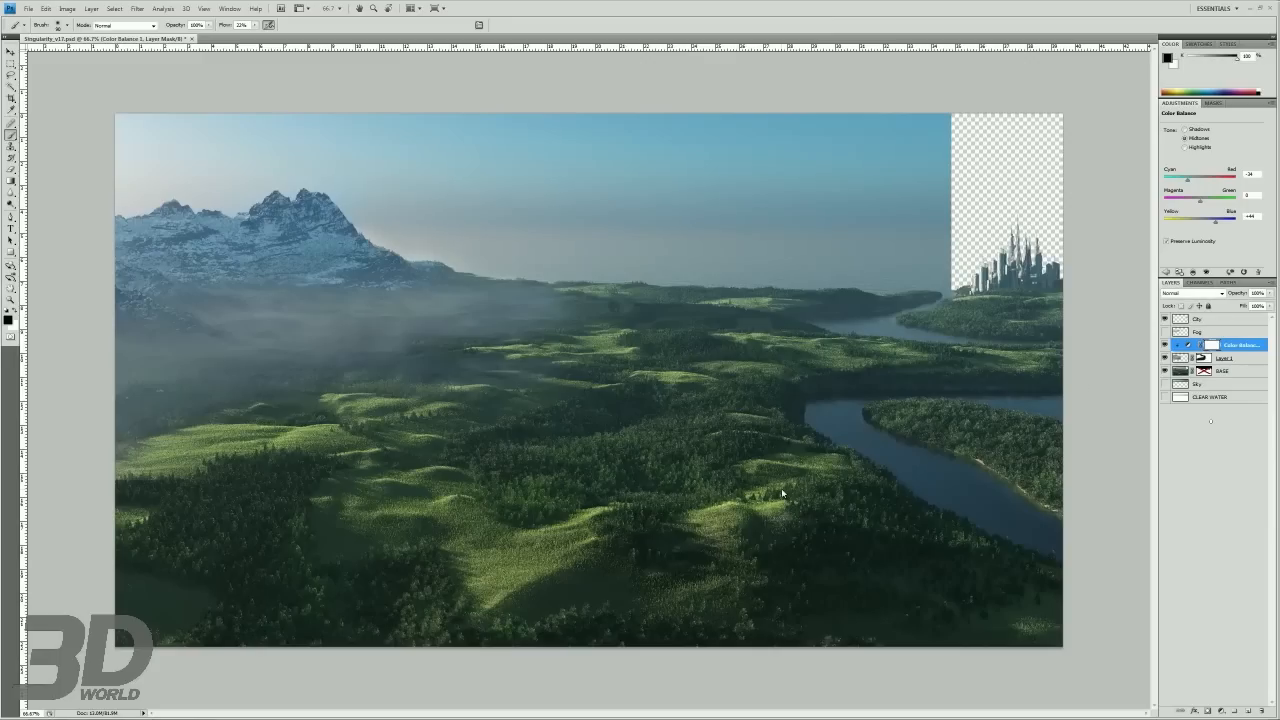
- Paint soft haze over the mountain peaks, then hide the fog and mountain layers
click(1226, 358)
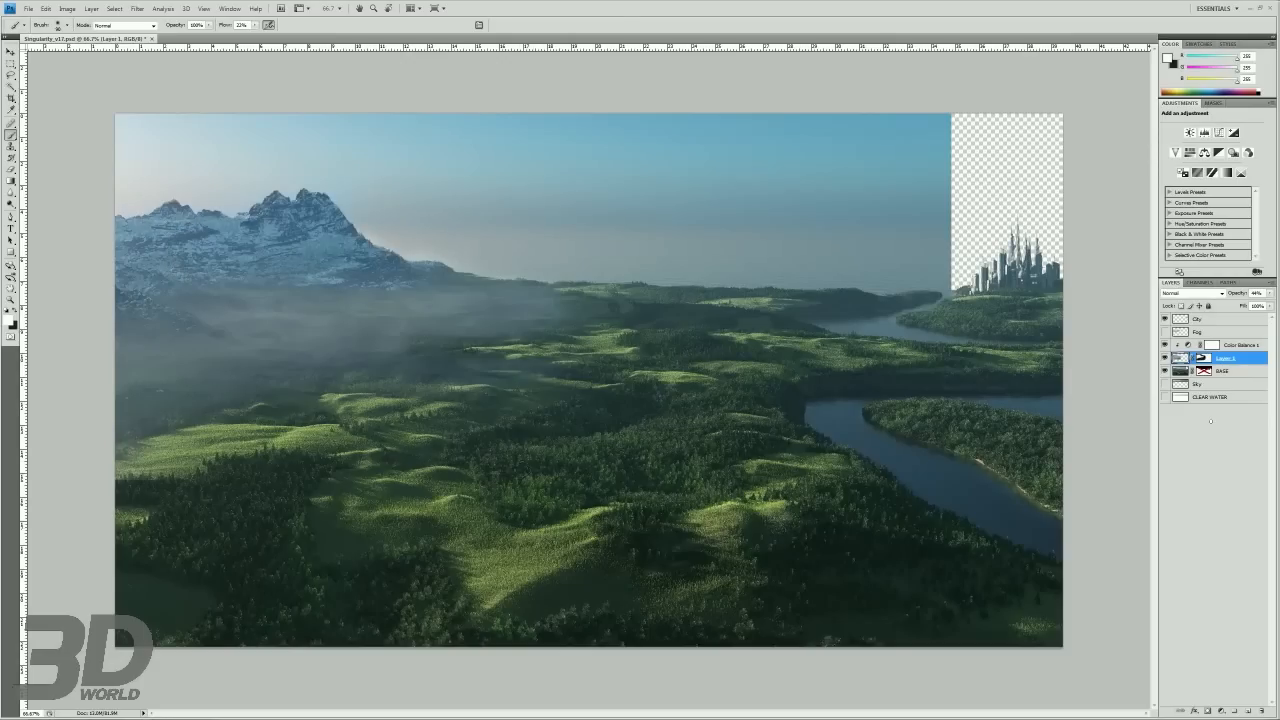
mouse_move(290, 156)
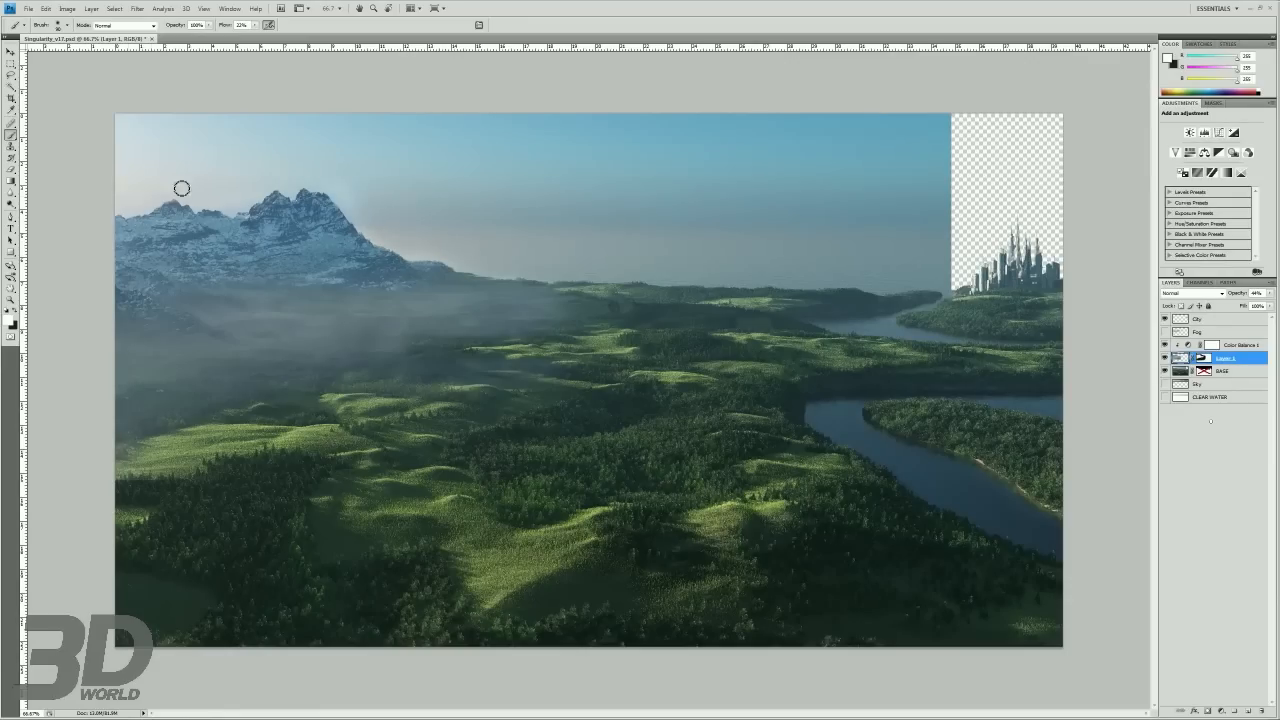
drag(180, 188, 284, 276)
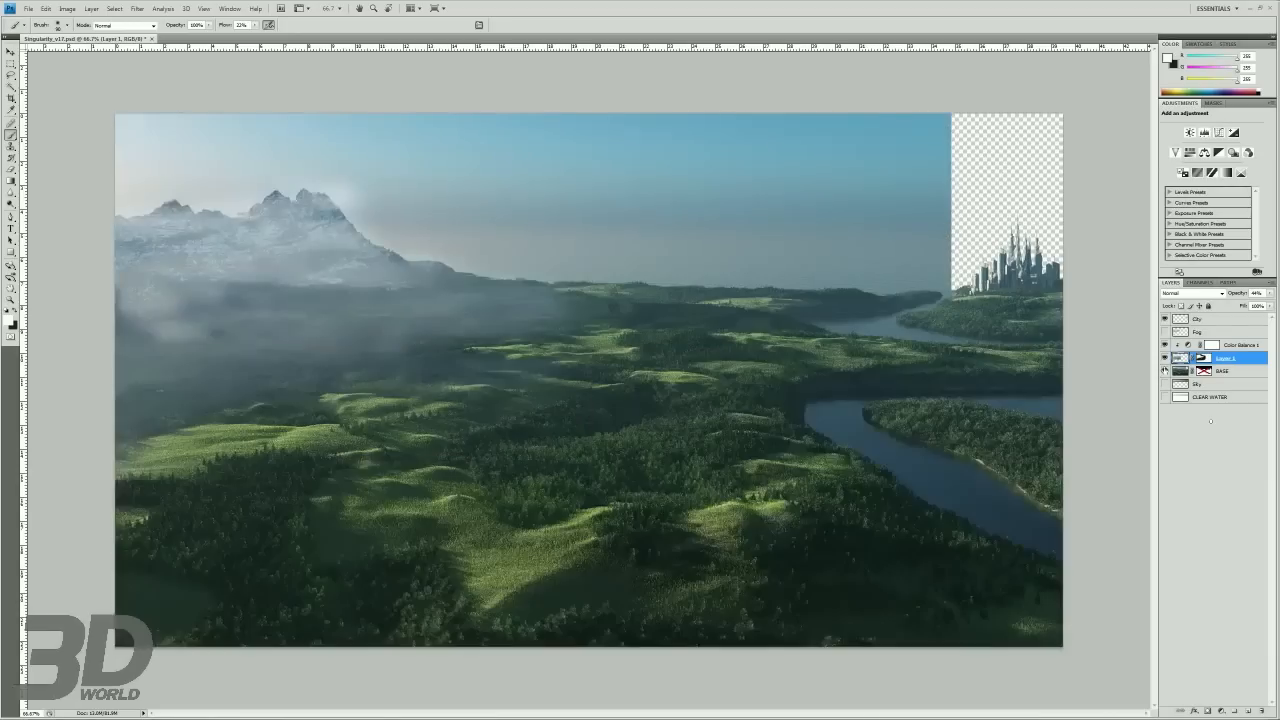
click(1164, 332)
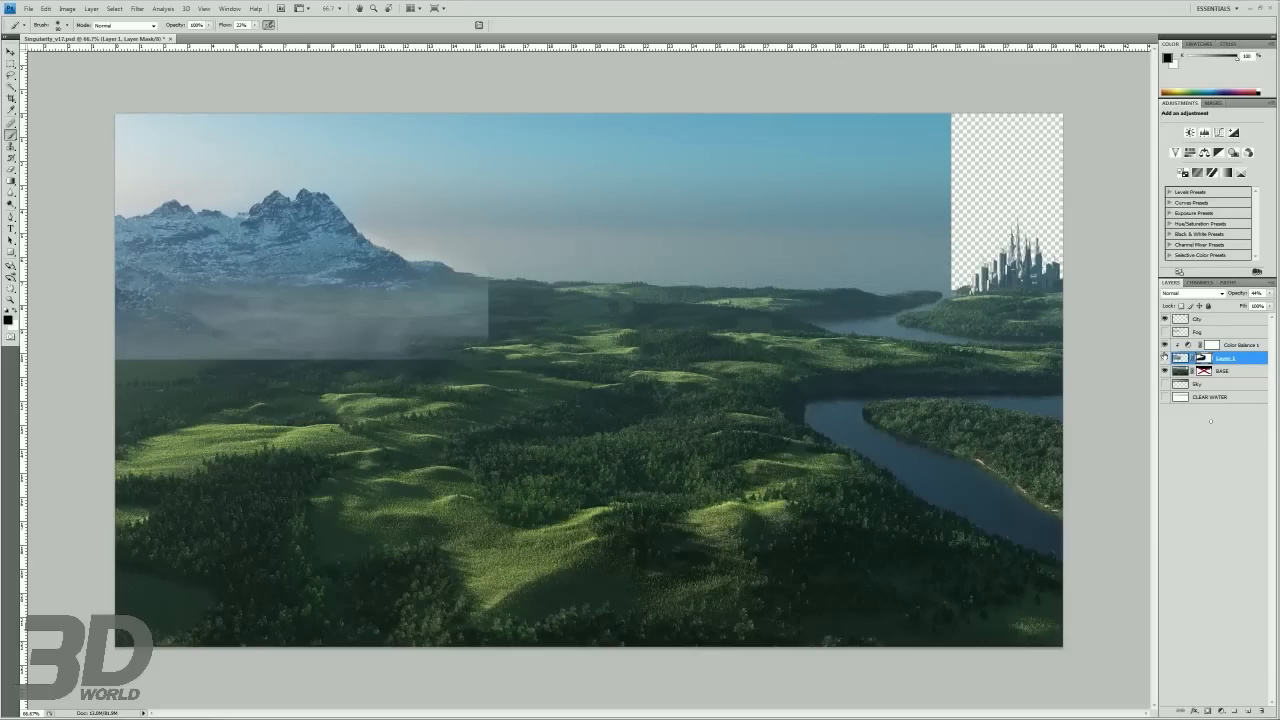
click(1164, 368)
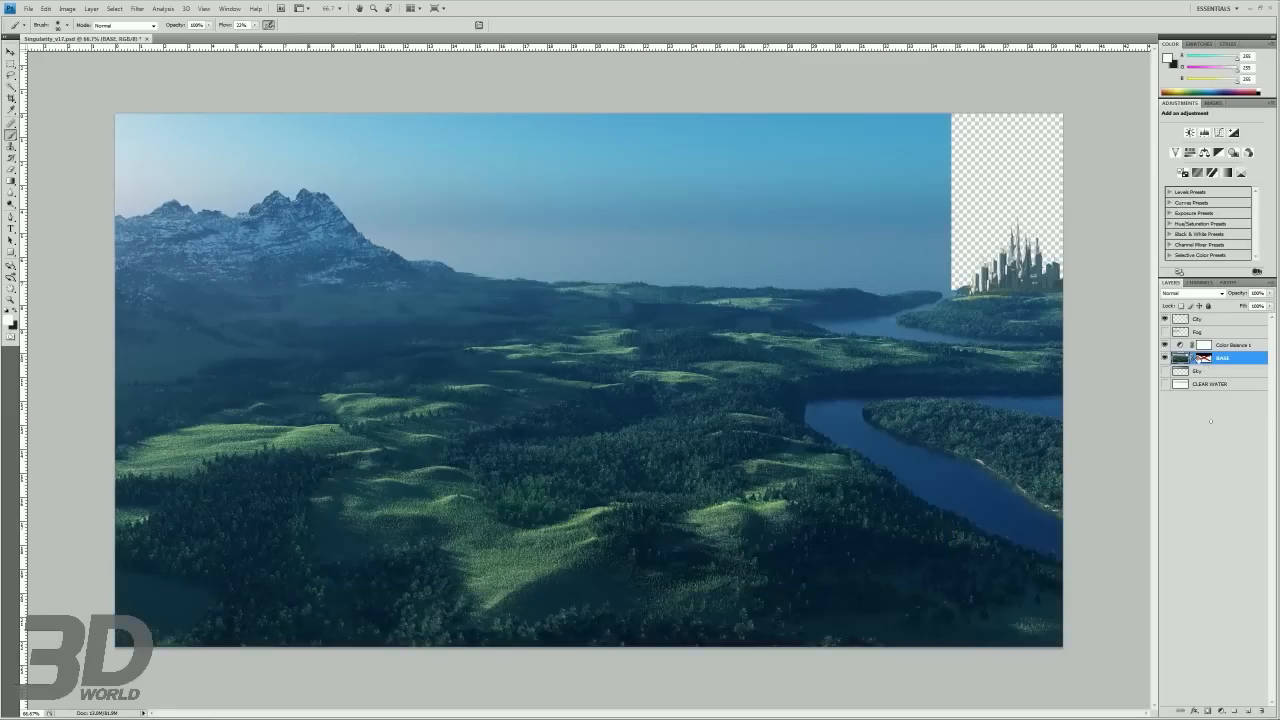
click(1164, 332)
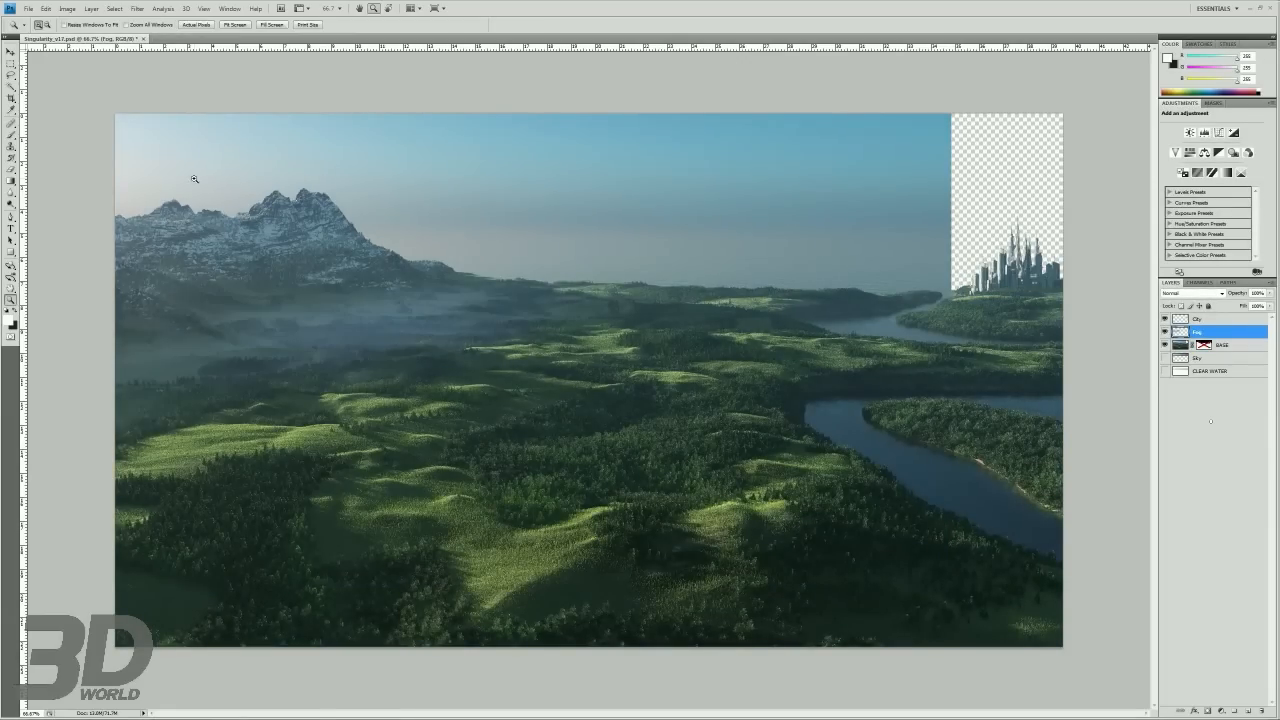
click(194, 180)
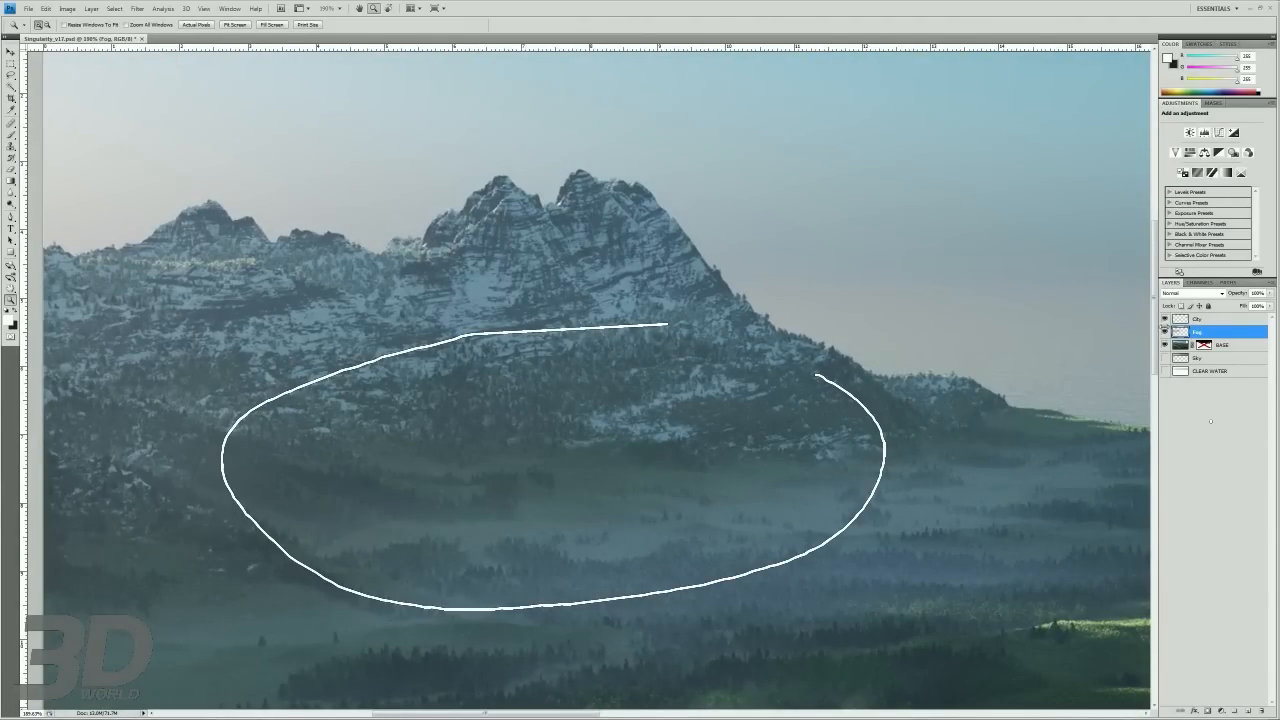
click(1164, 332)
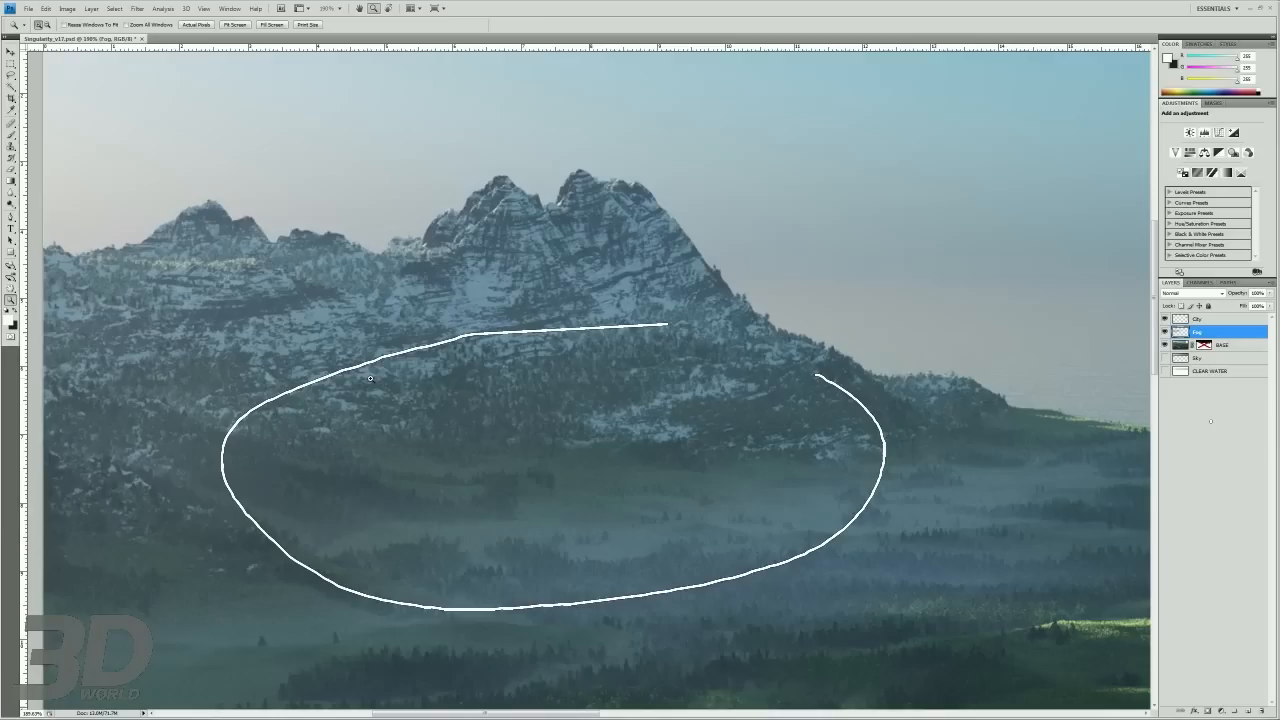
drag(130, 184, 30, 464)
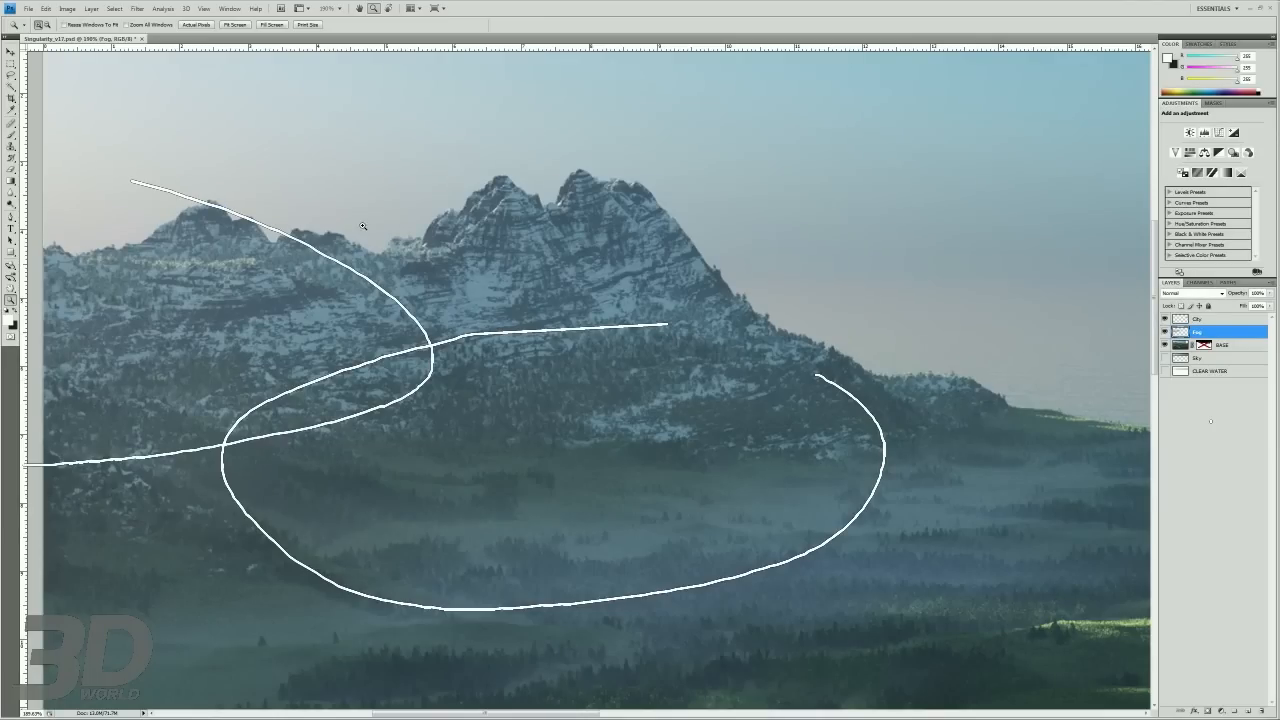
click(1164, 332)
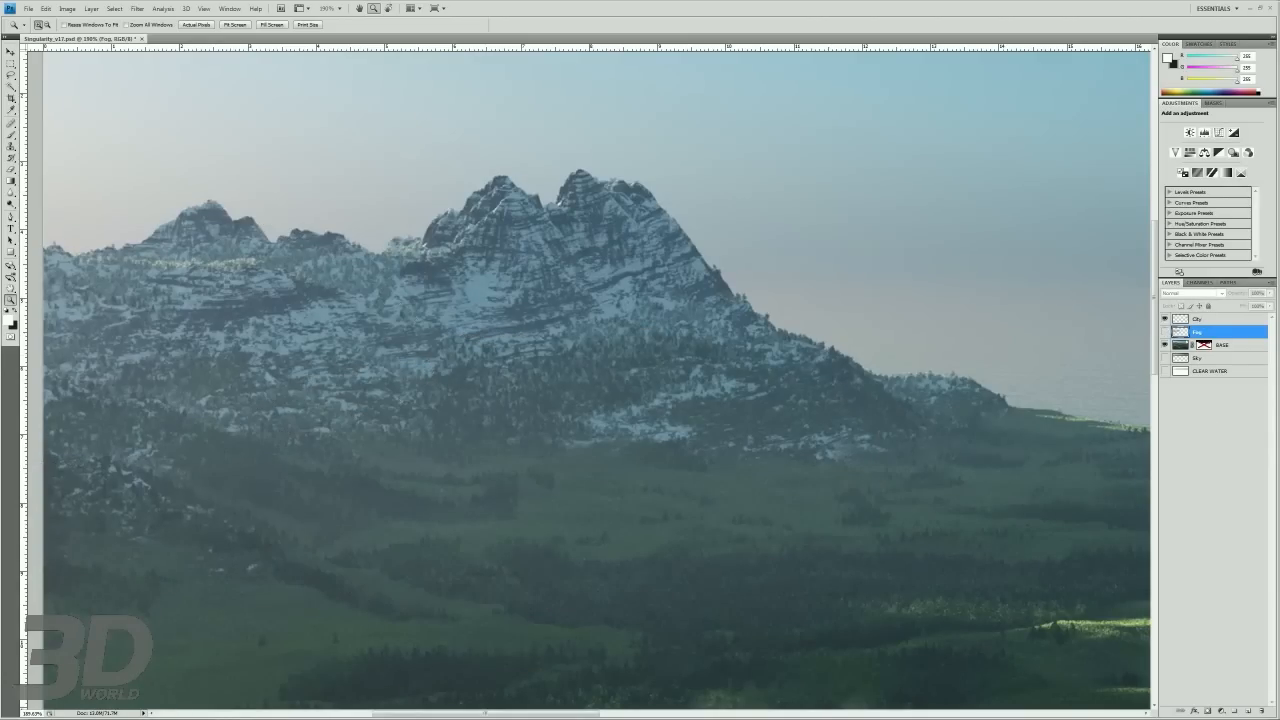
mouse_move(564, 176)
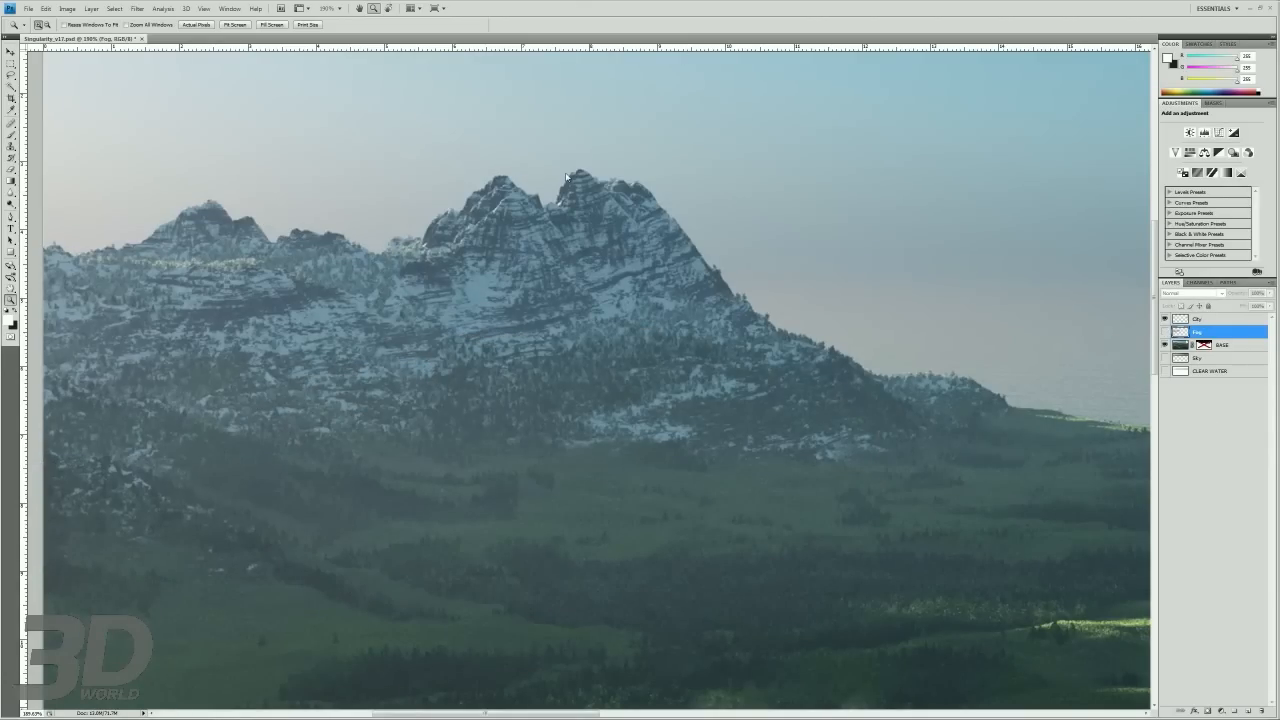
mouse_move(506, 90)
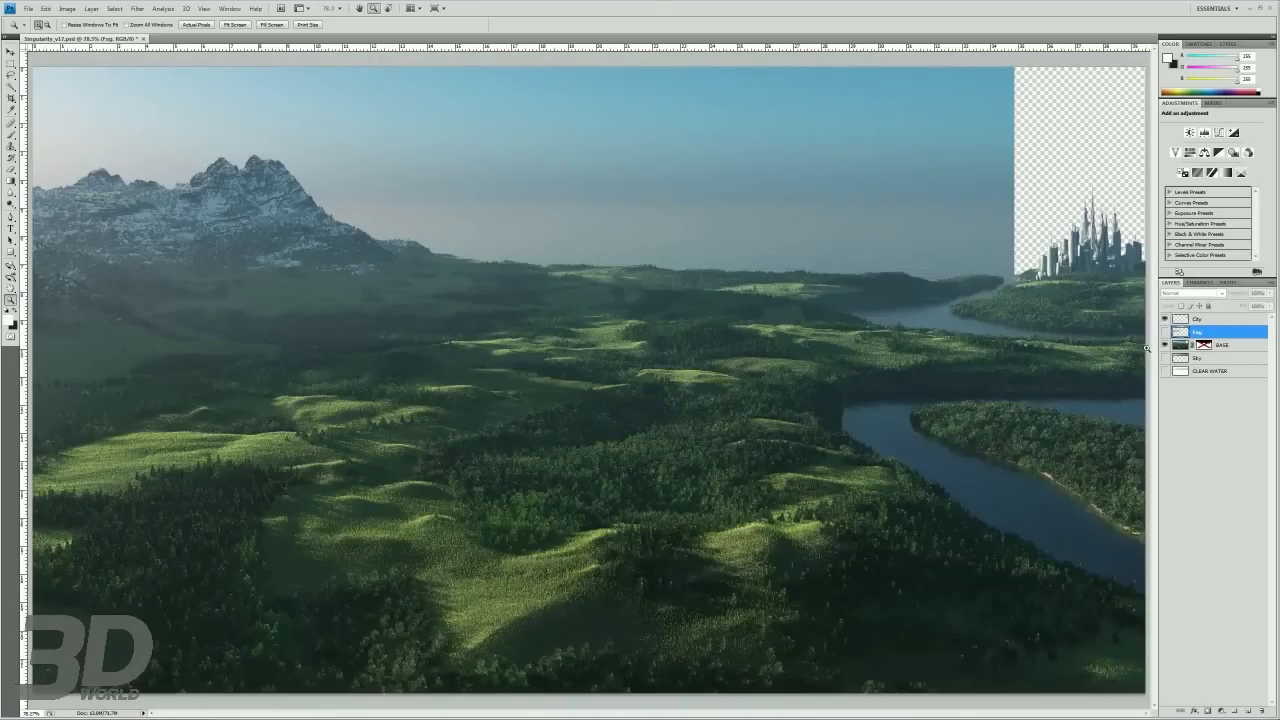
- Show the fog layer and pick the Brush tool to paint mist along the mountain base
click(1164, 332)
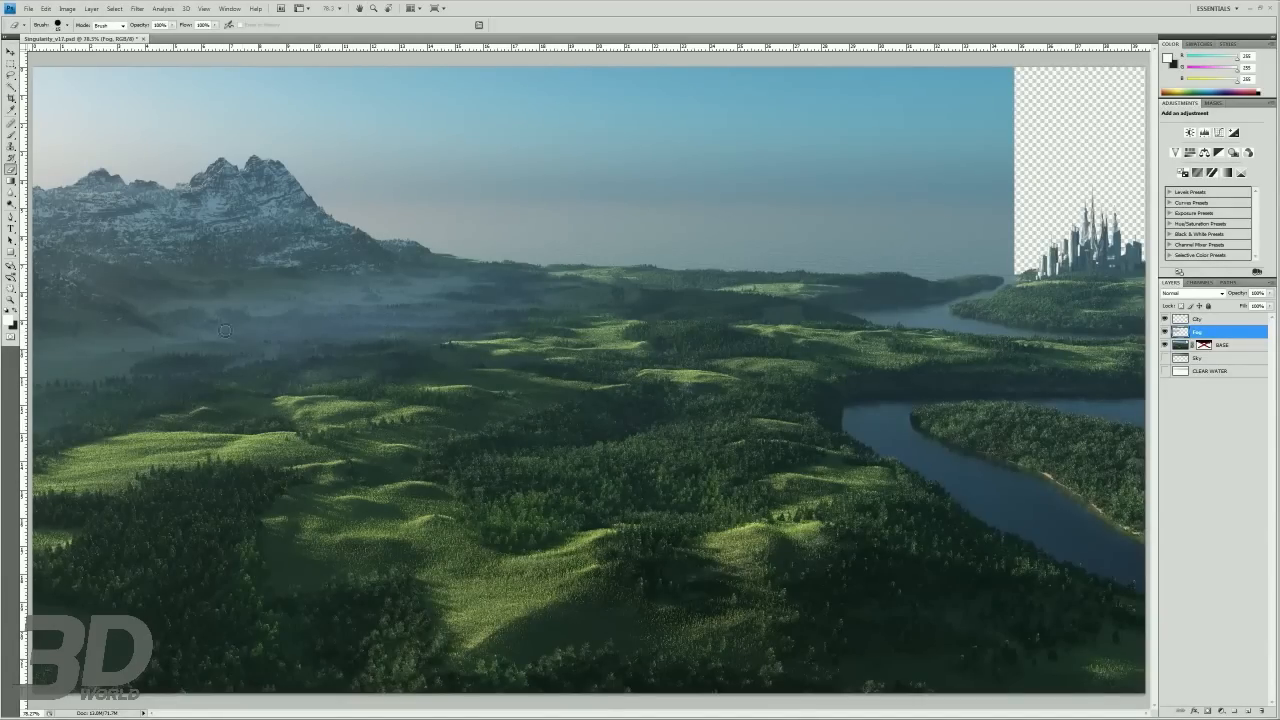
click(70, 24)
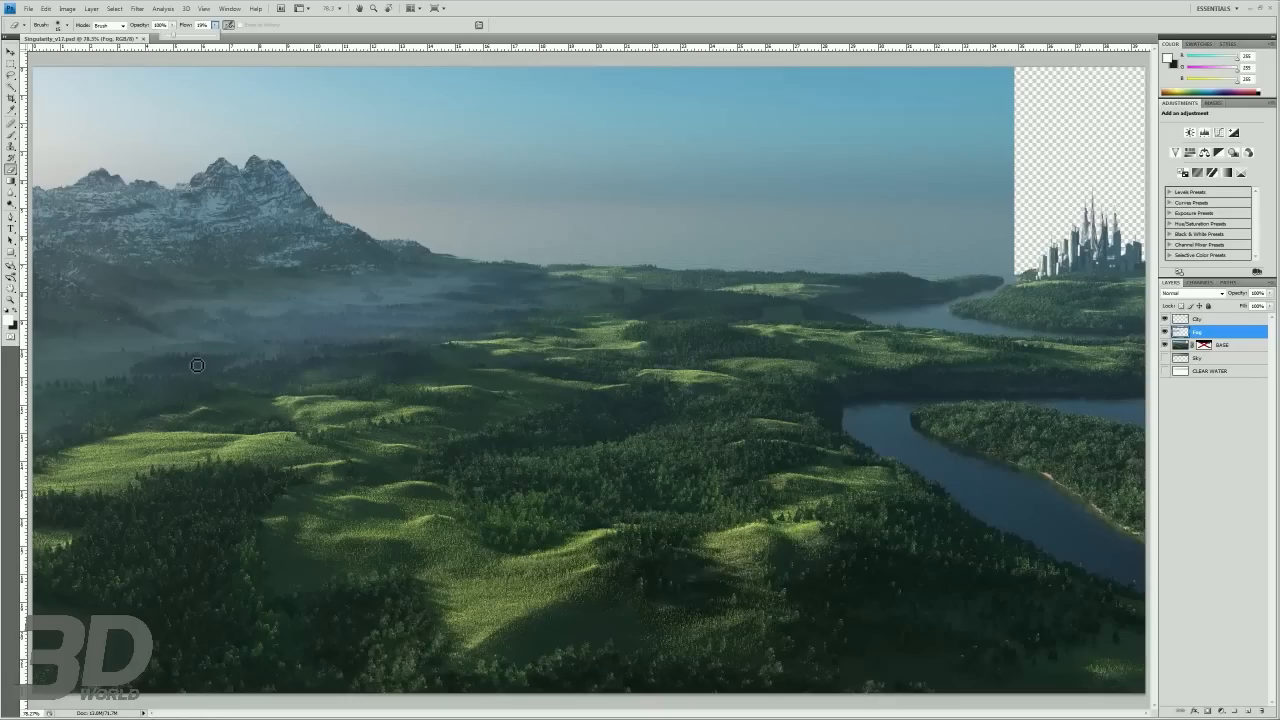
mouse_move(200, 348)
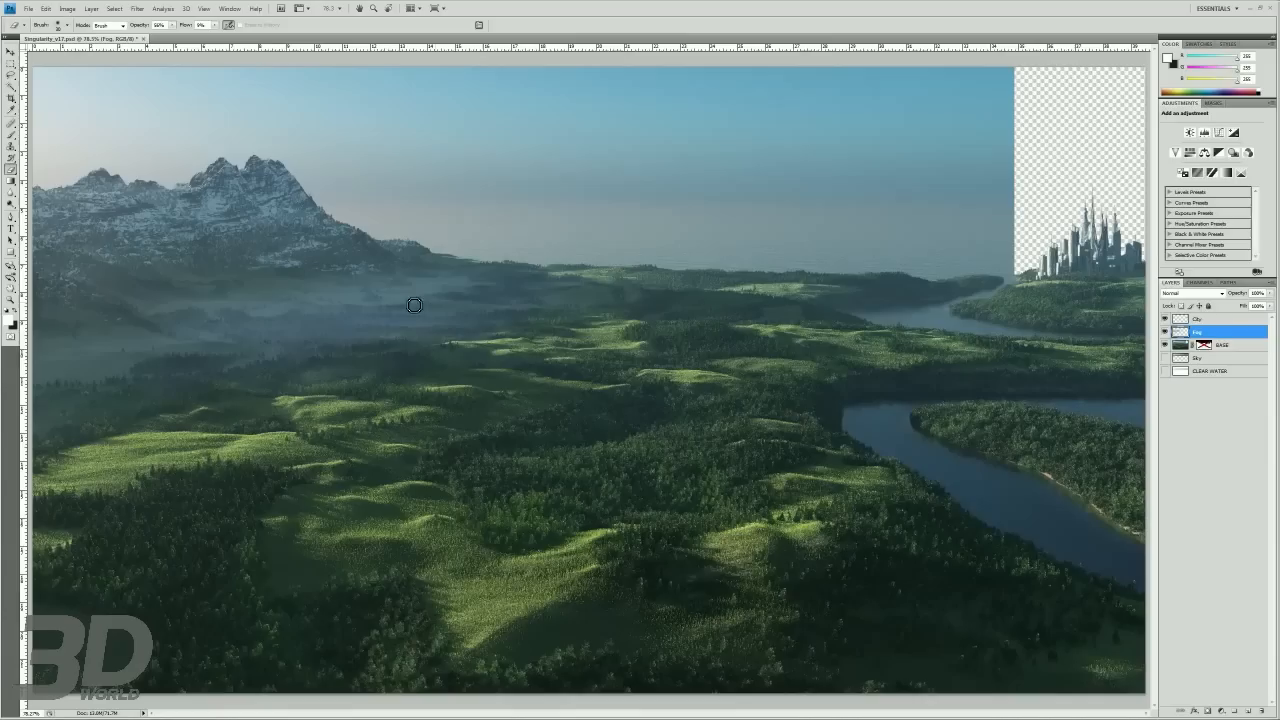
mouse_move(156, 308)
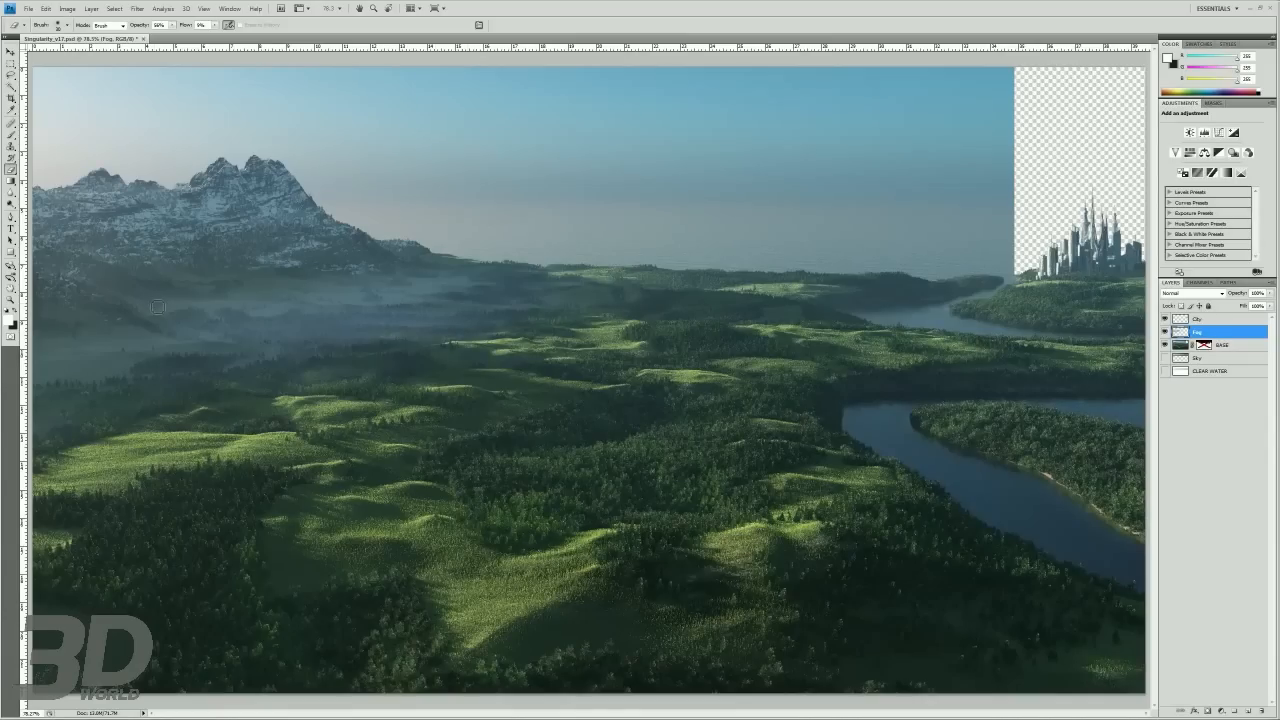
mouse_move(98, 292)
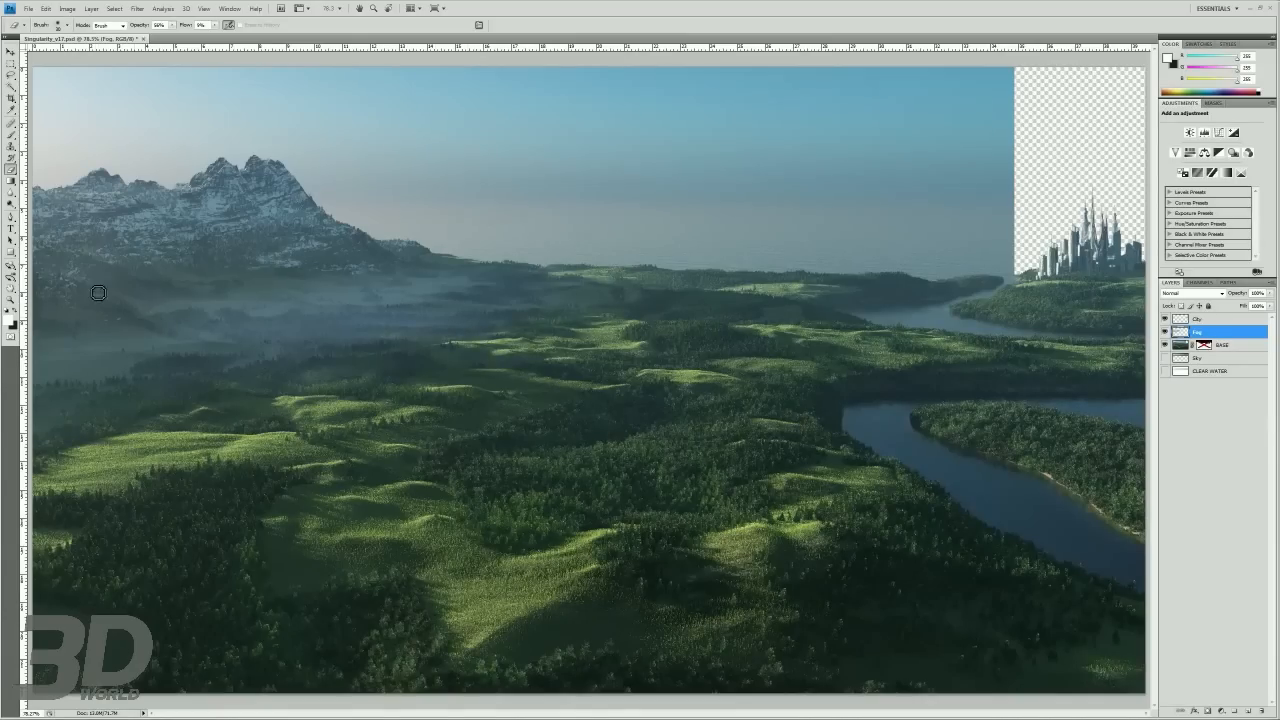
mouse_move(264, 346)
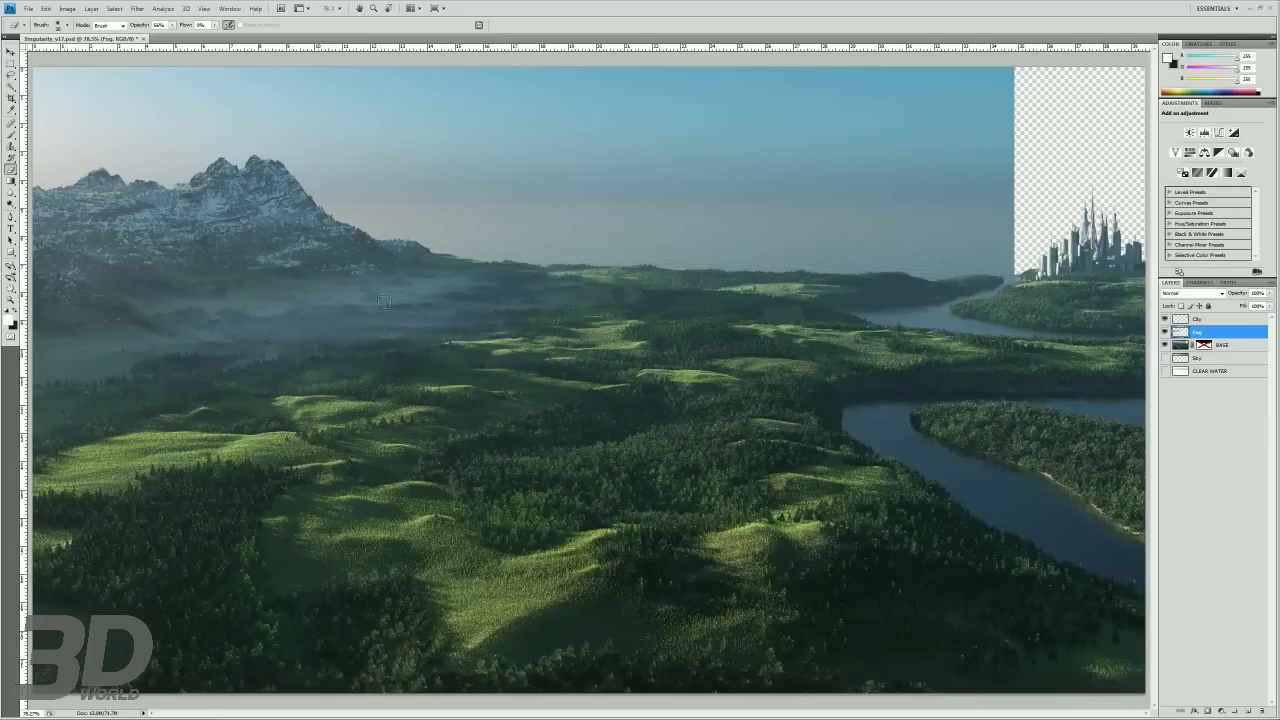
mouse_move(410, 278)
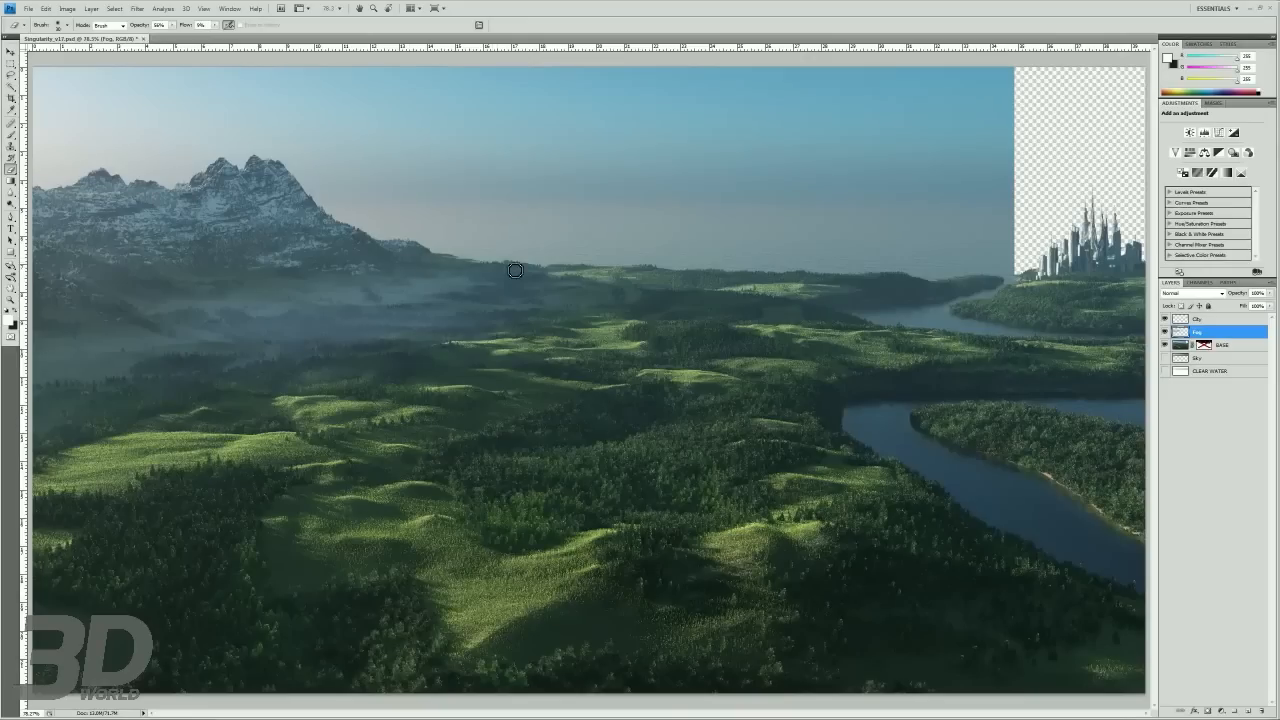
mouse_move(480, 302)
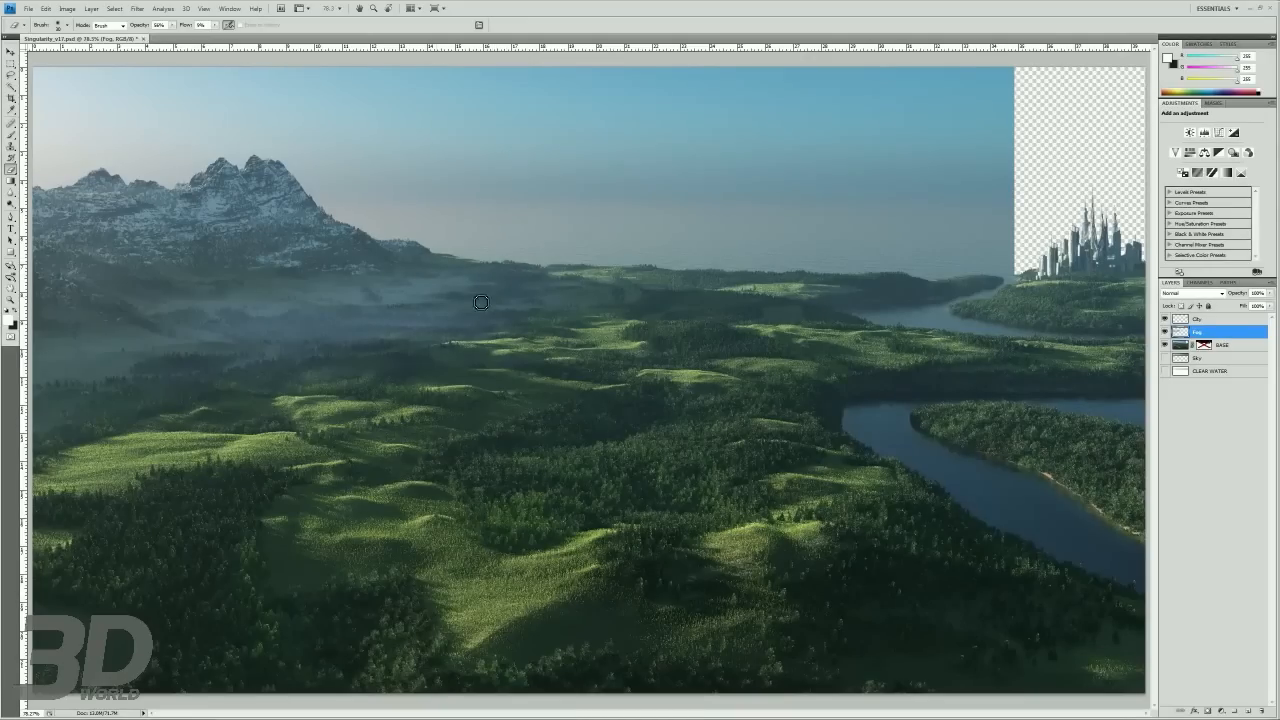
mouse_move(456, 318)
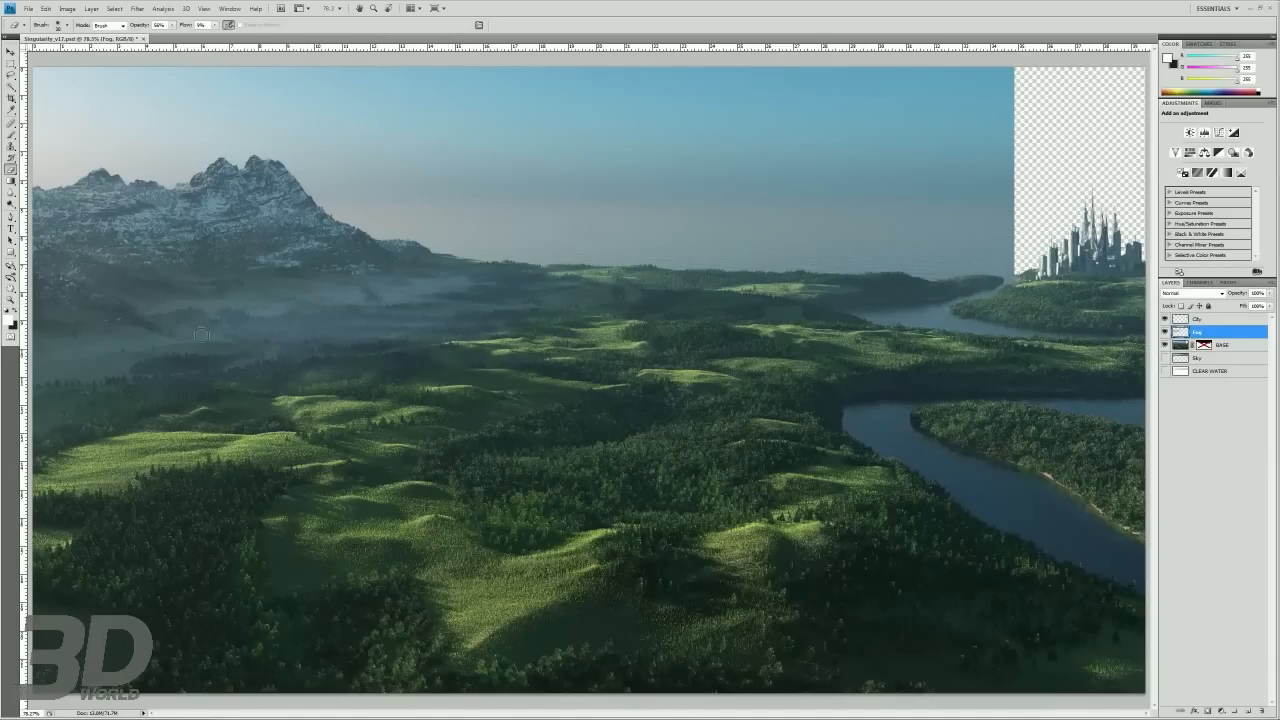
mouse_move(240, 348)
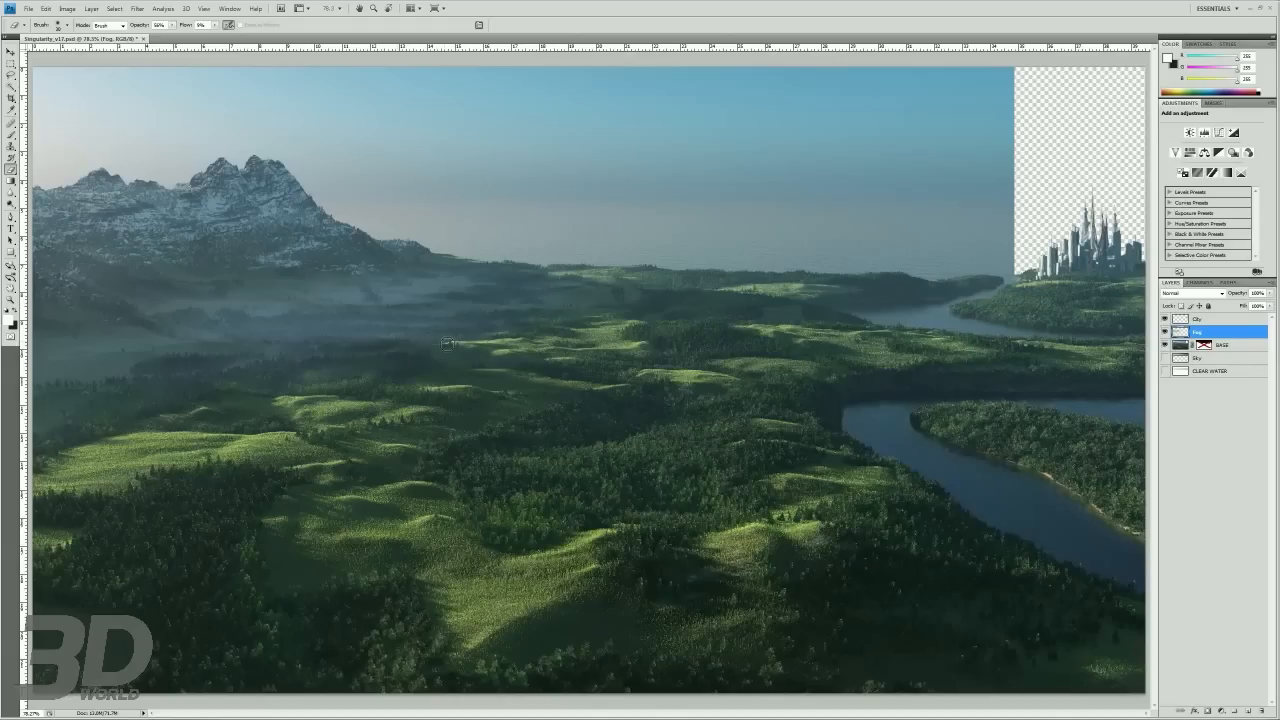
mouse_move(512, 314)
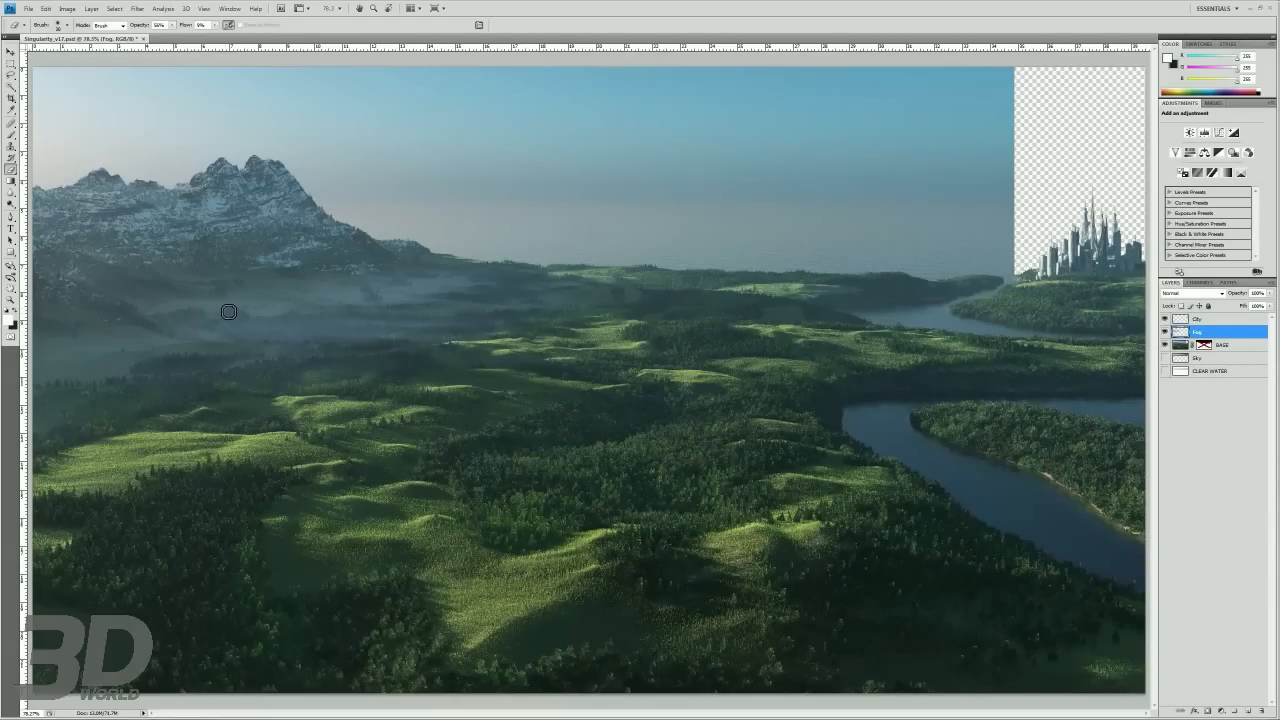
mouse_move(536, 348)
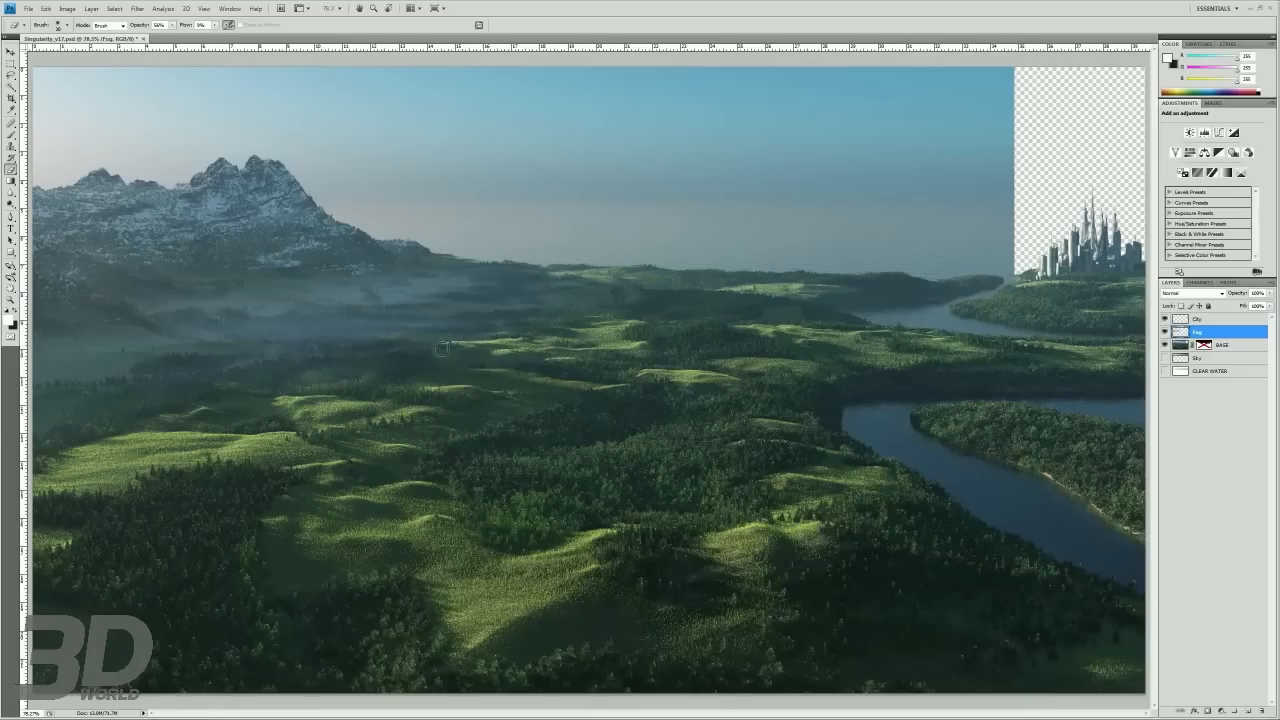
mouse_move(288, 364)
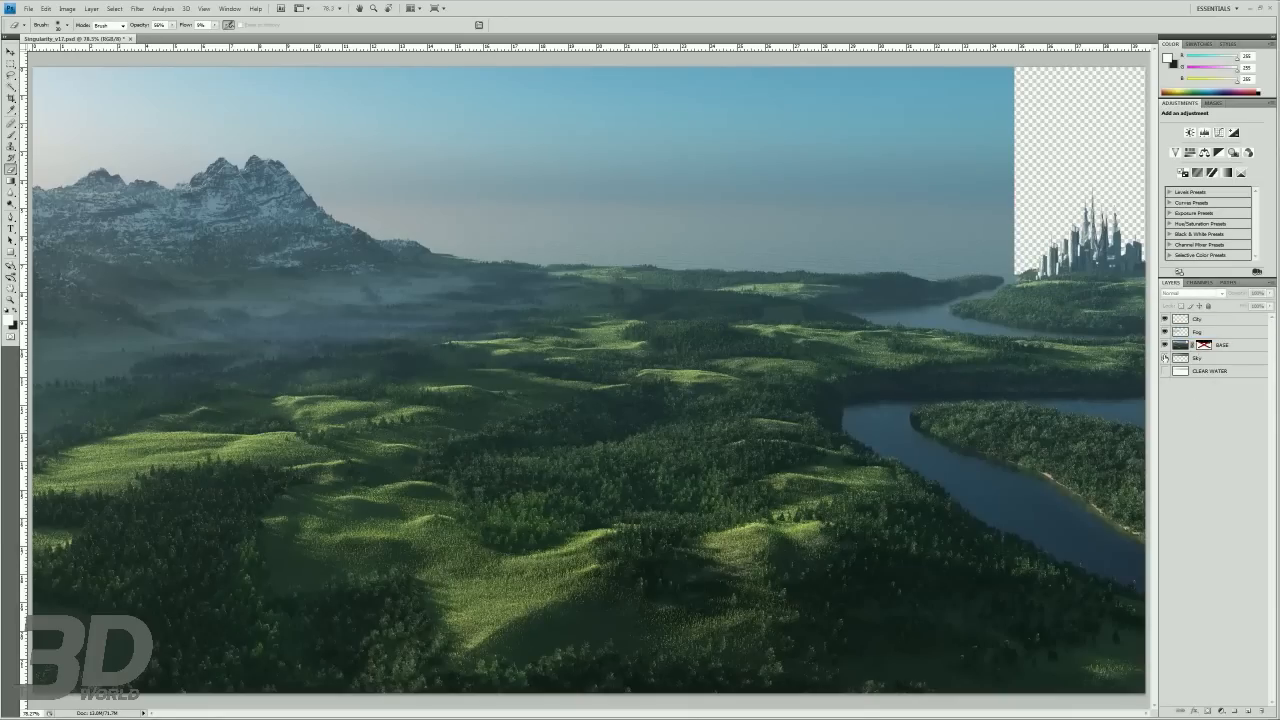
- Sketch an arrow and perspective guide lines from the peak to the river across the valley
click(1210, 358)
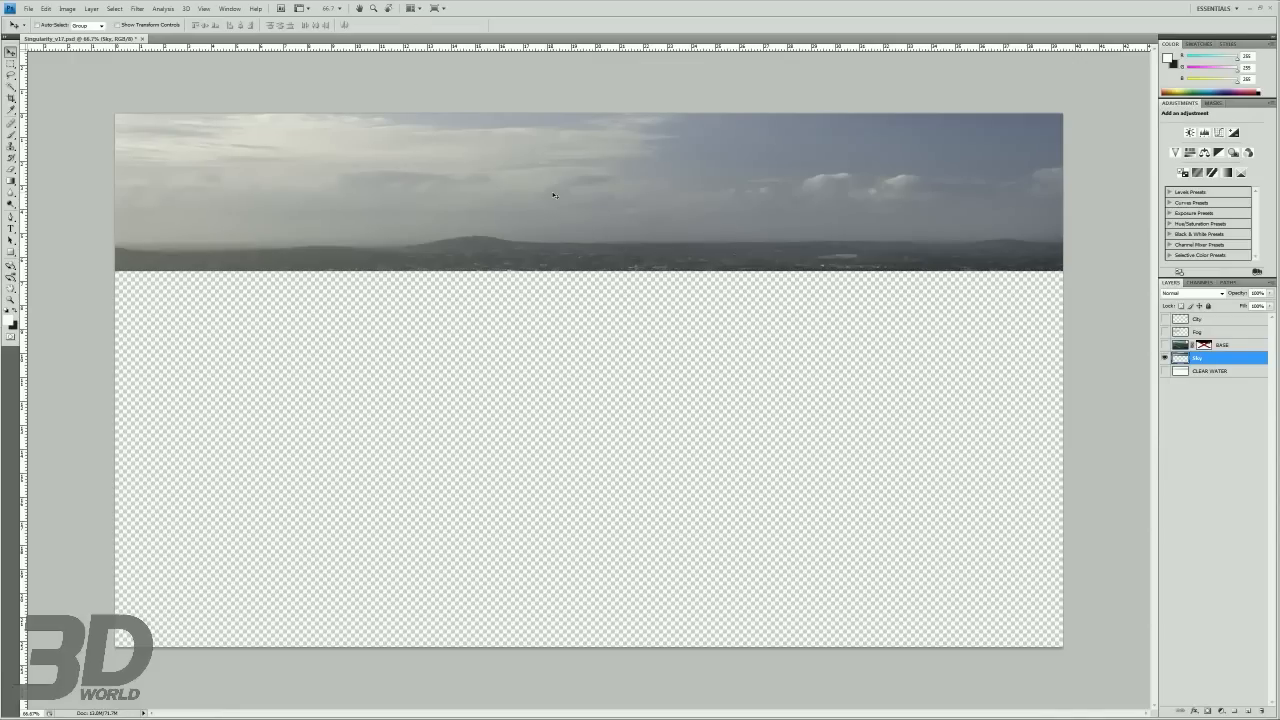
mouse_move(282, 148)
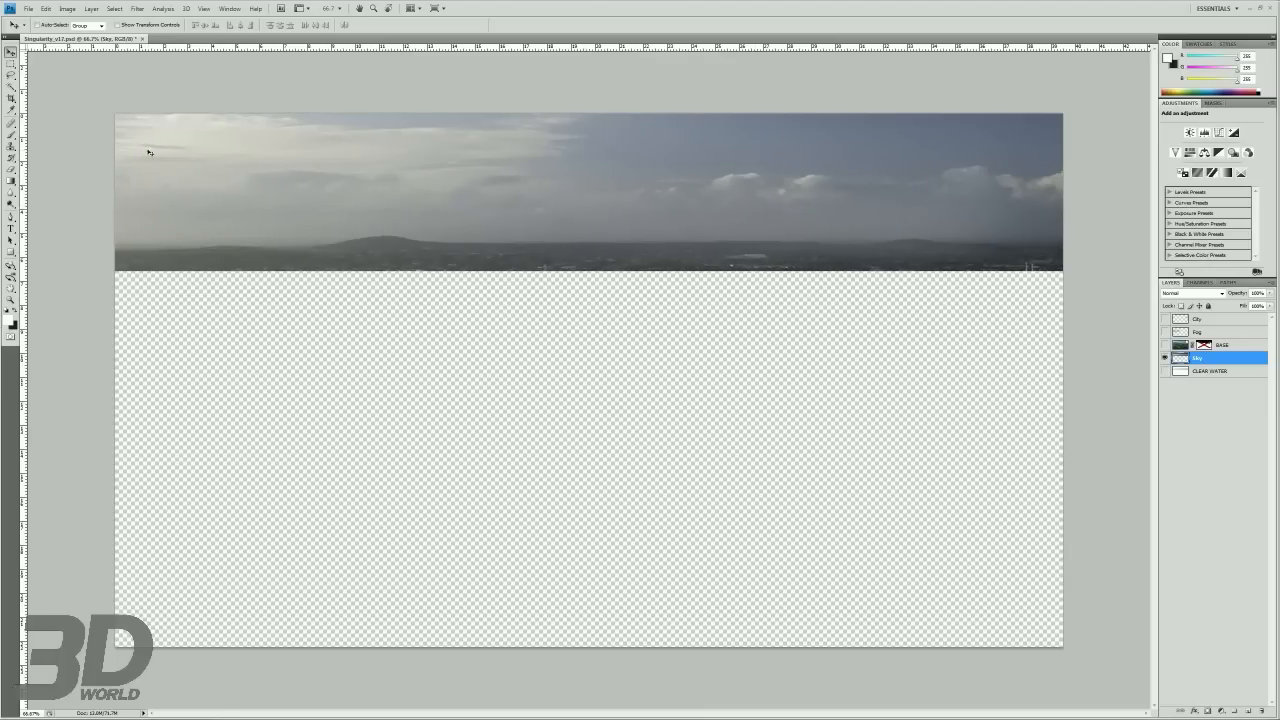
click(1164, 344)
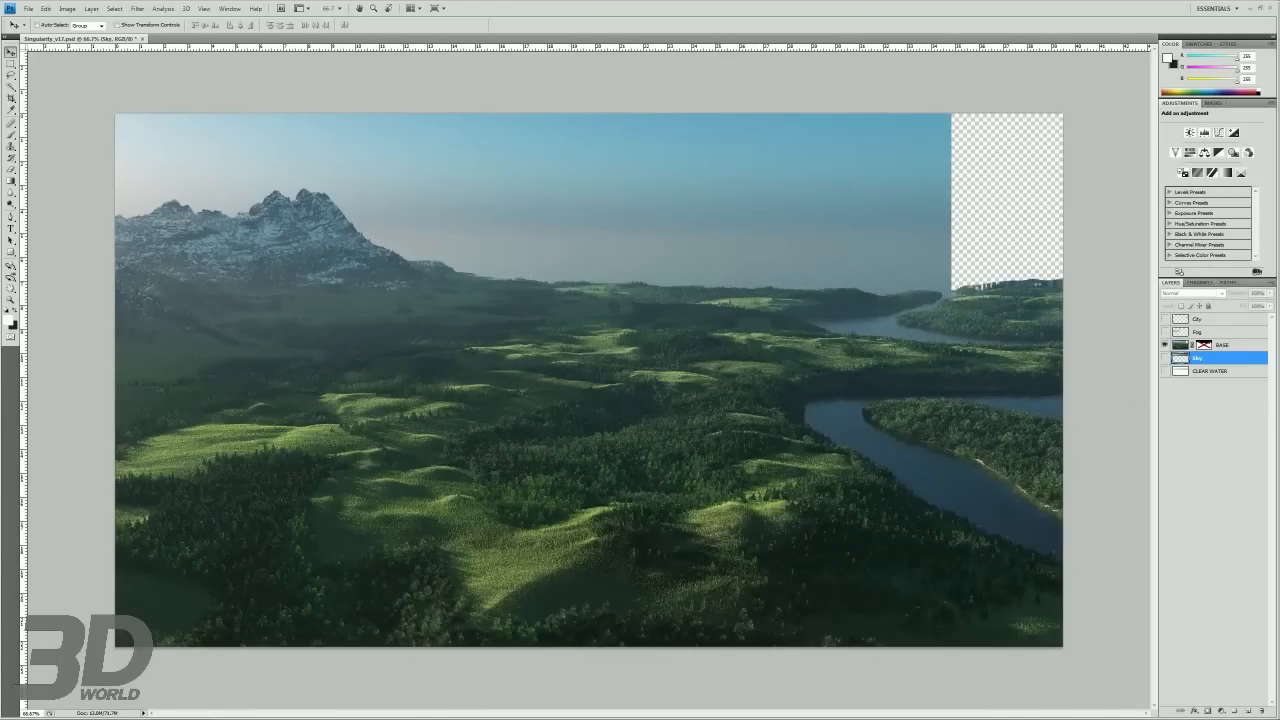
drag(176, 400, 410, 500)
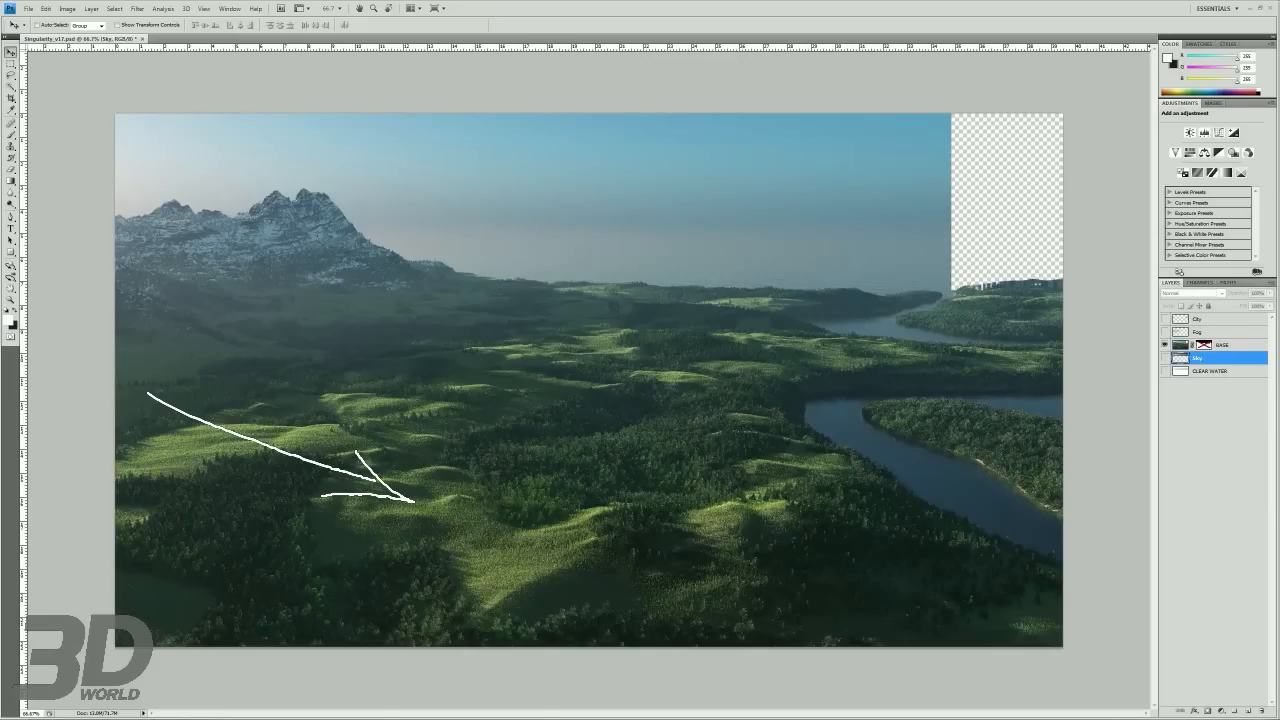
drag(180, 206, 584, 280)
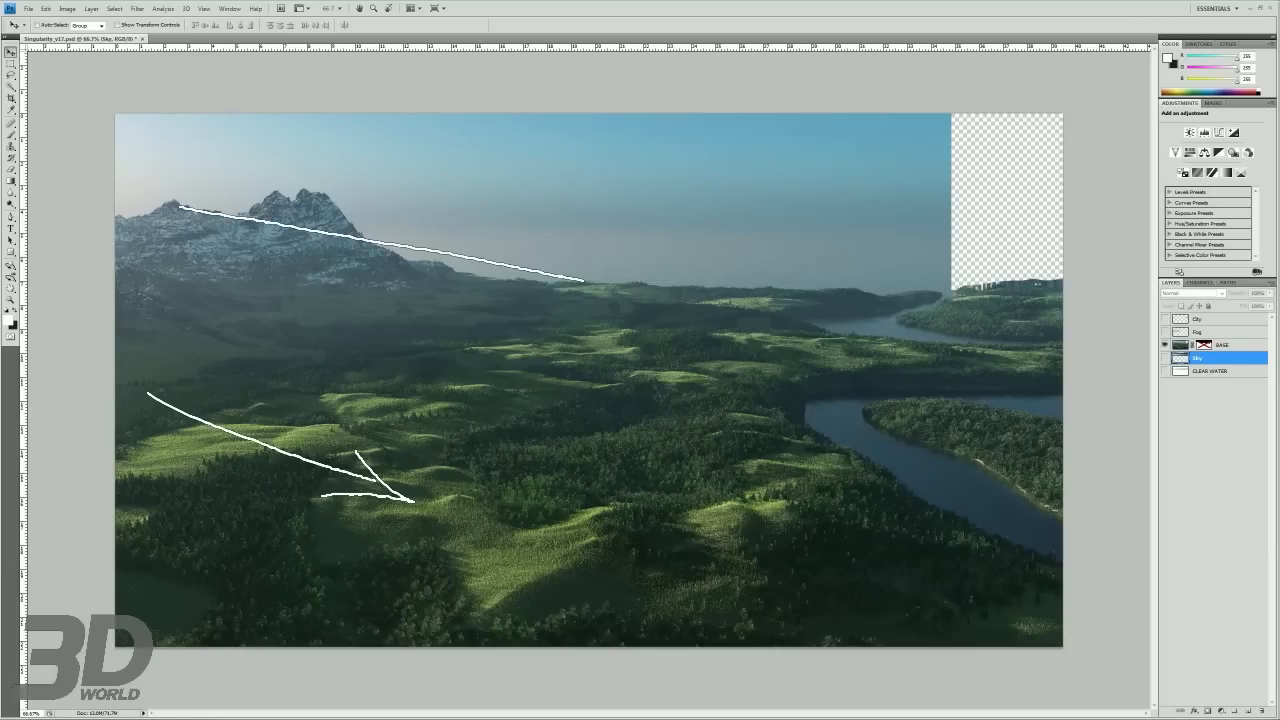
drag(580, 280, 810, 310)
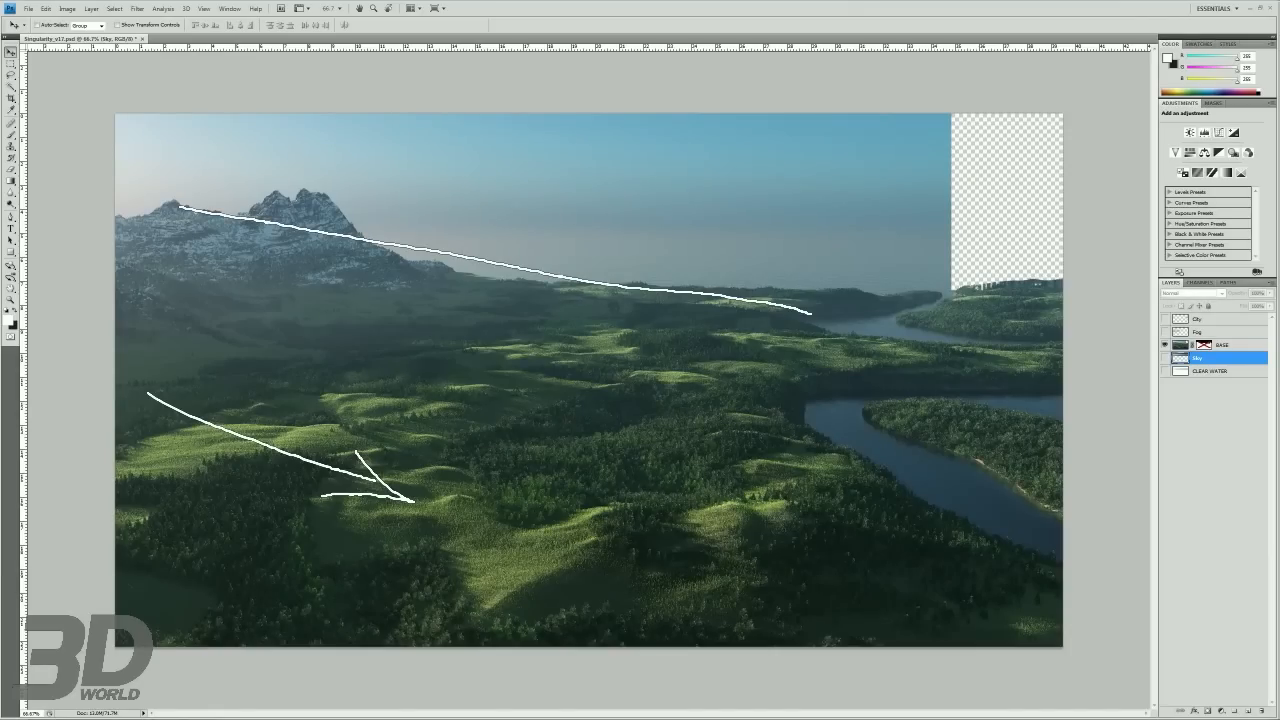
drag(552, 300, 790, 316)
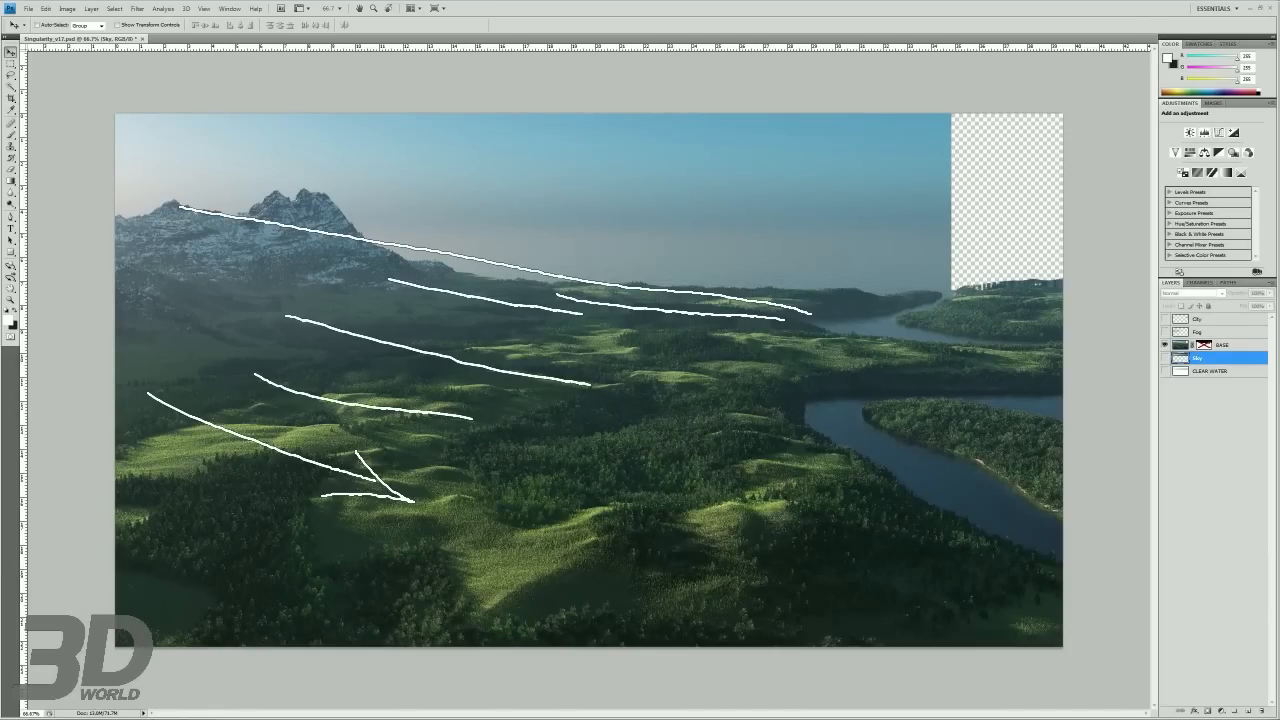
mouse_move(42, 196)
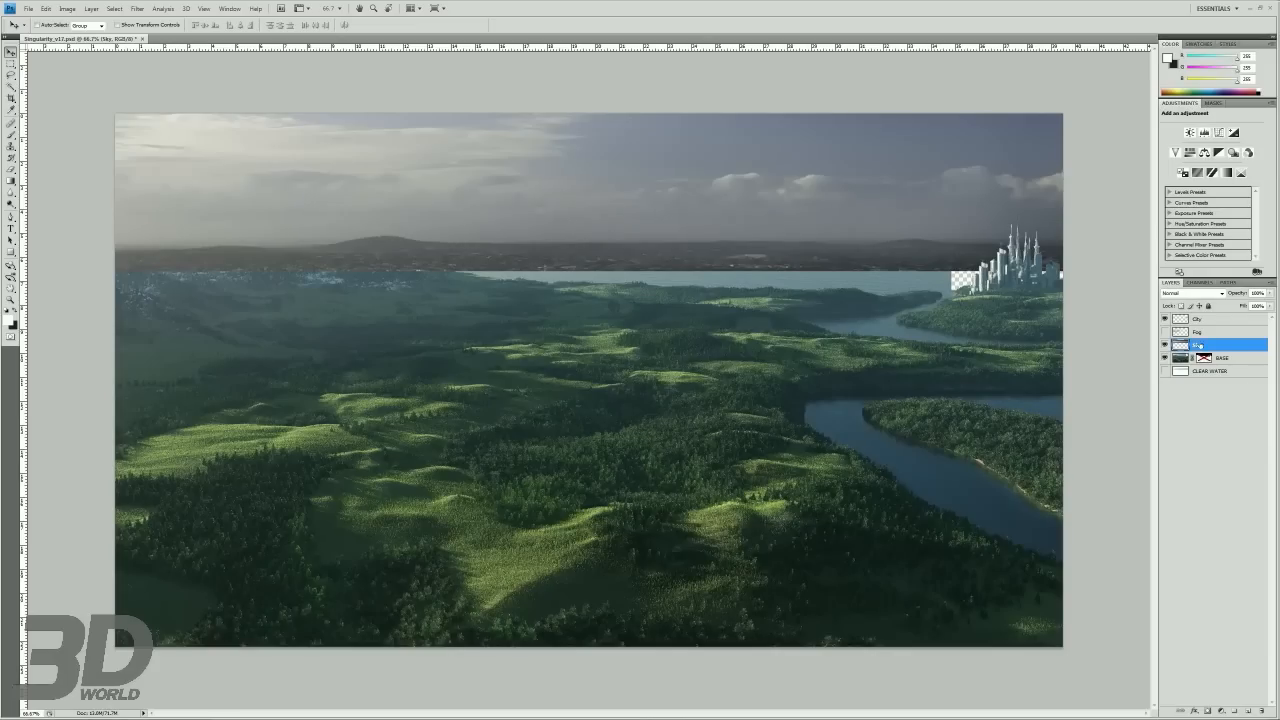
click(1220, 344)
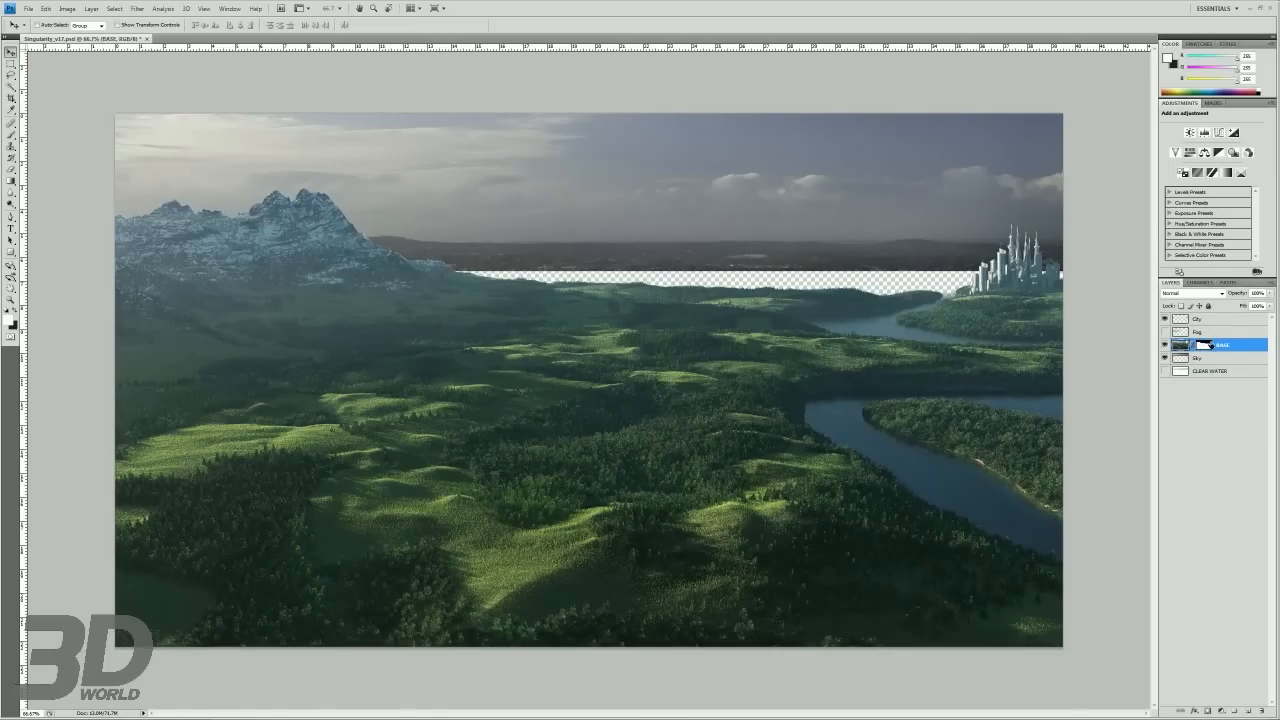
- Step through the sky, mountain-only and city-skyline mattes in the Channels panel
right_click(1204, 344)
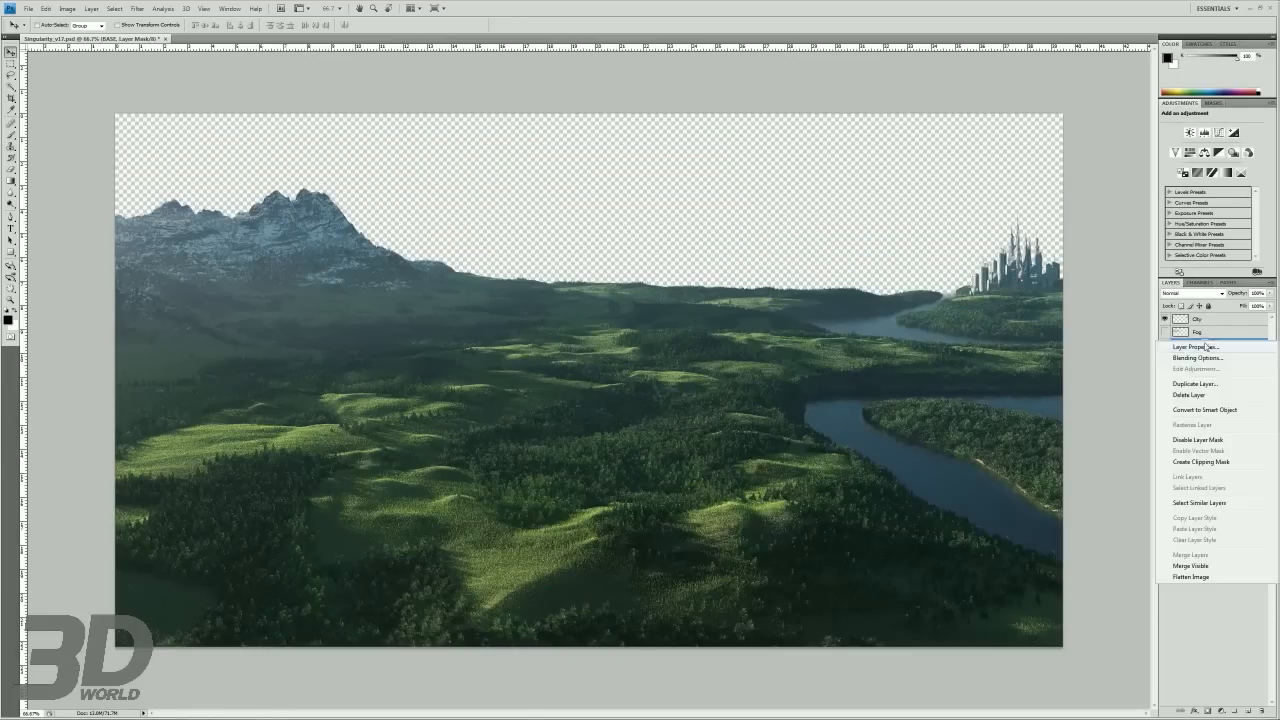
mouse_move(1220, 592)
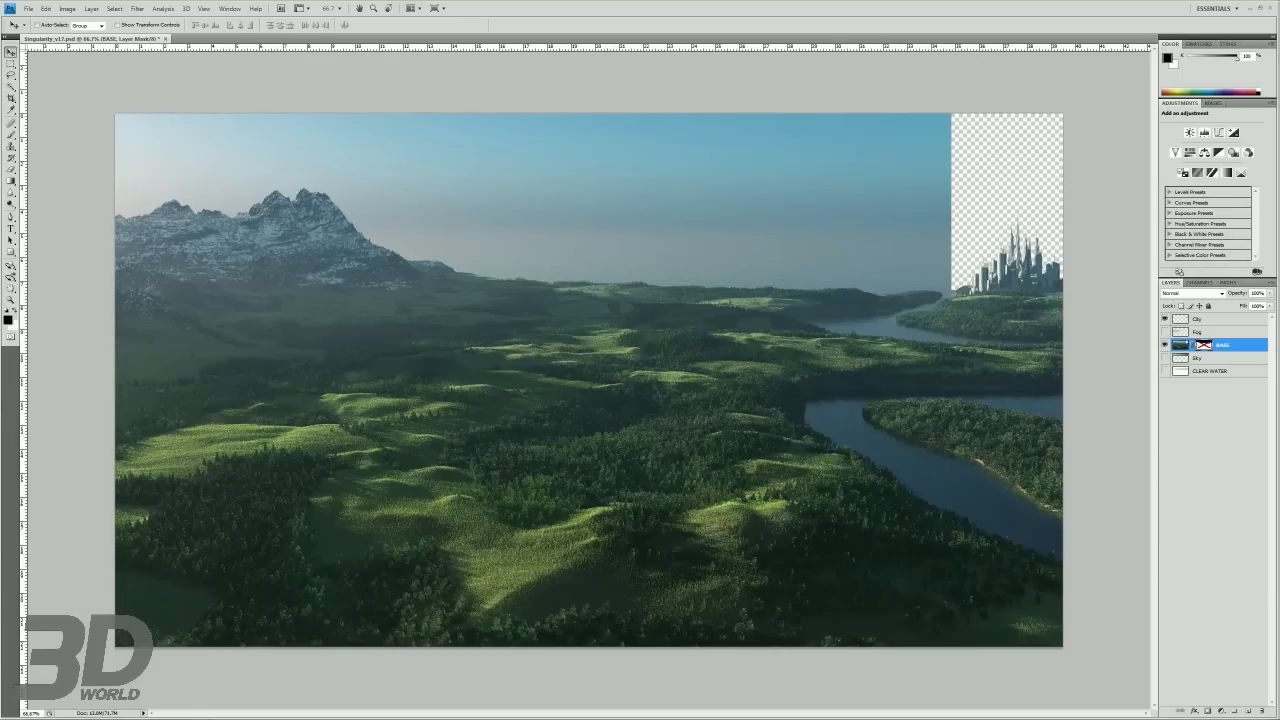
mouse_move(1144, 232)
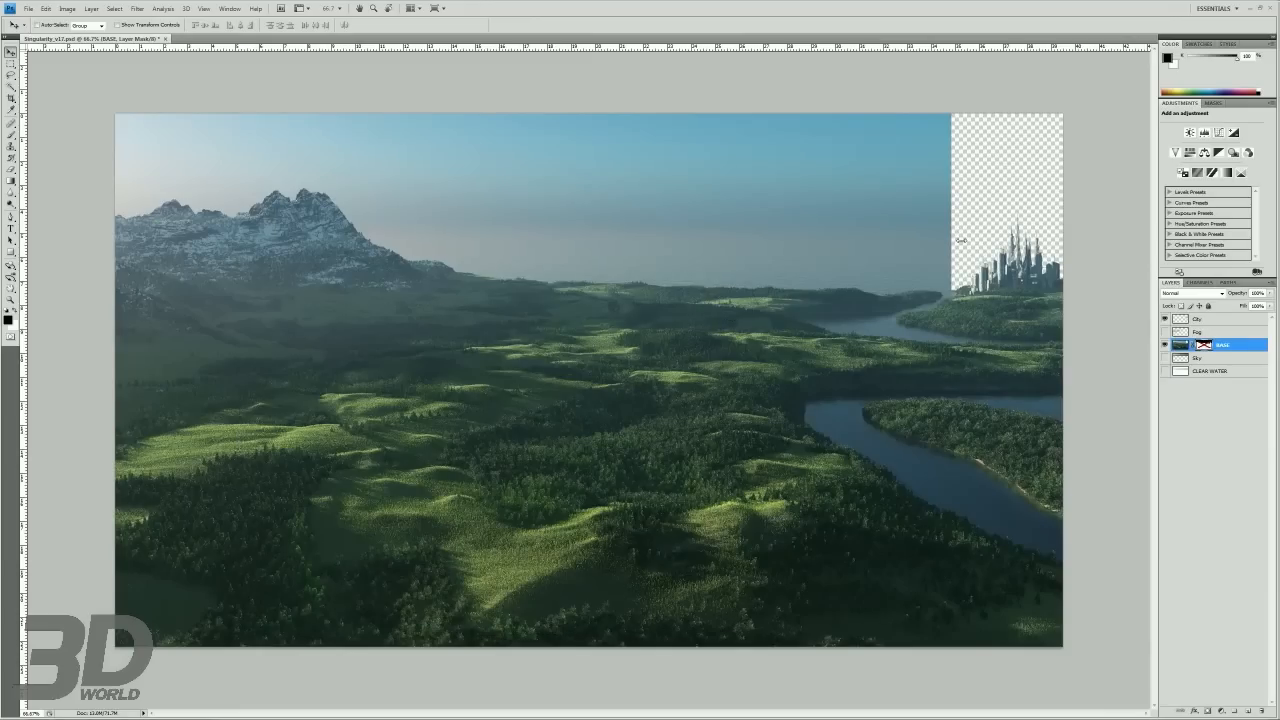
click(1204, 282)
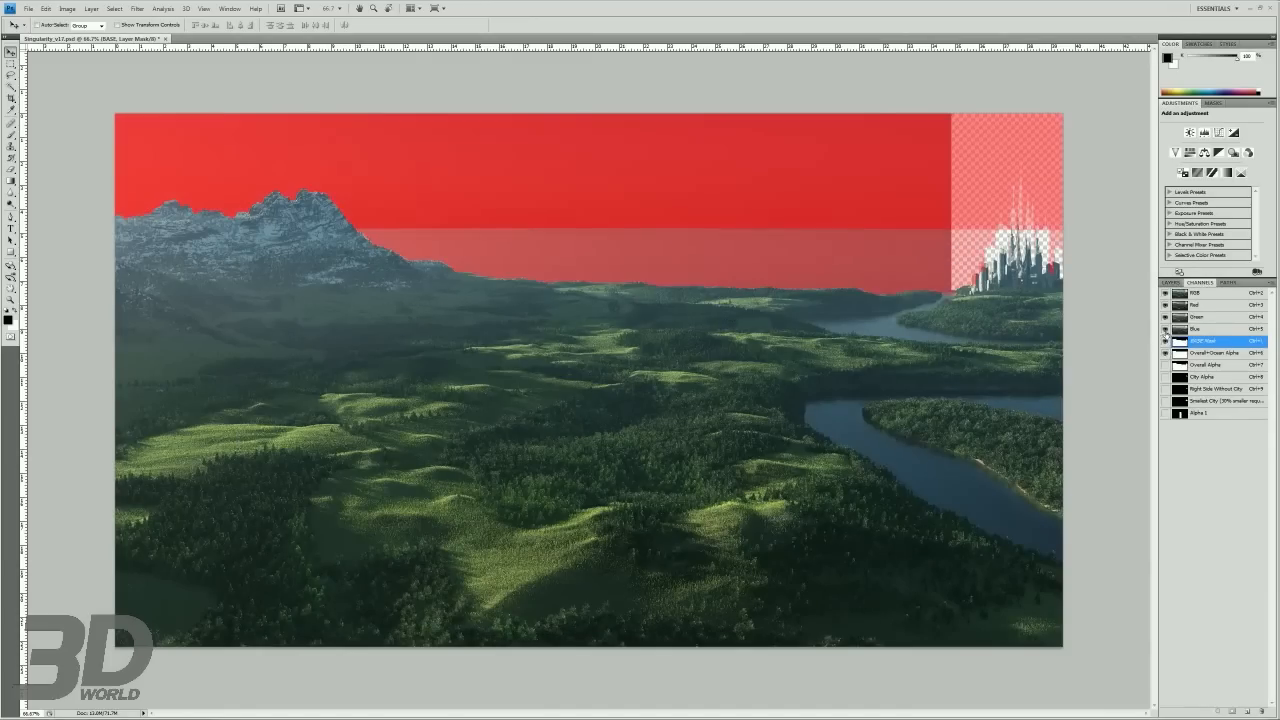
click(1164, 328)
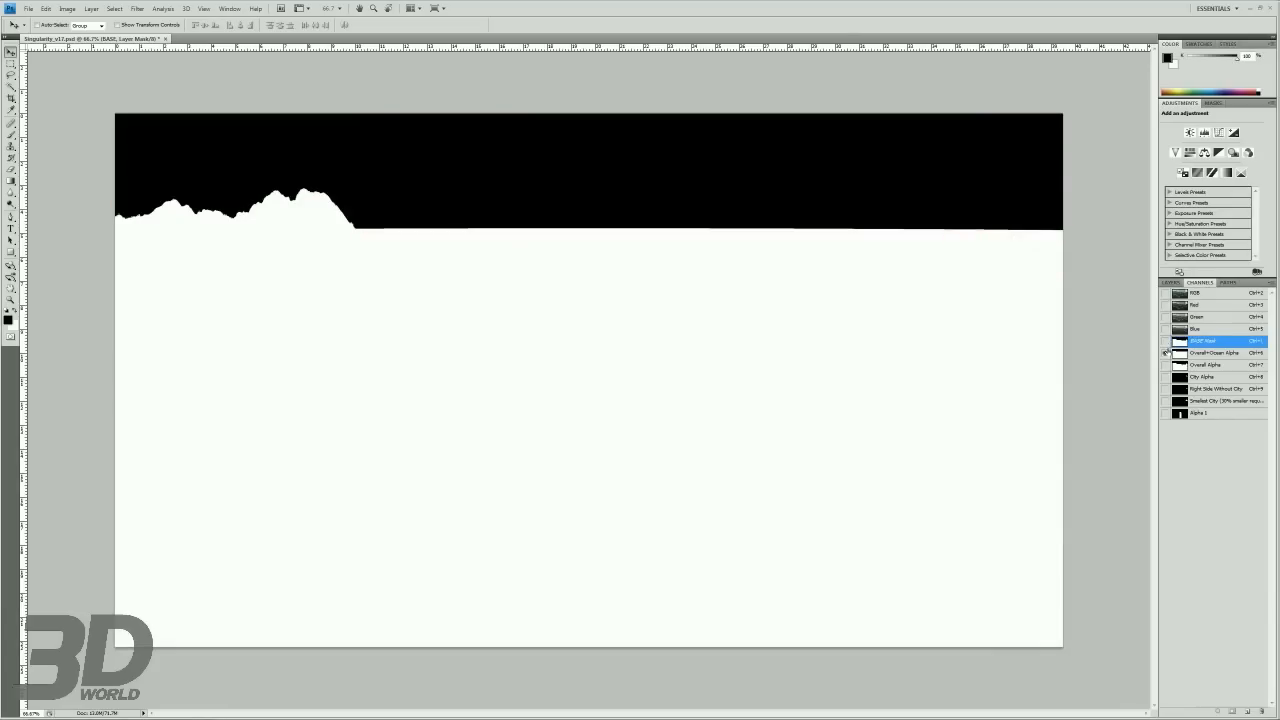
click(1166, 364)
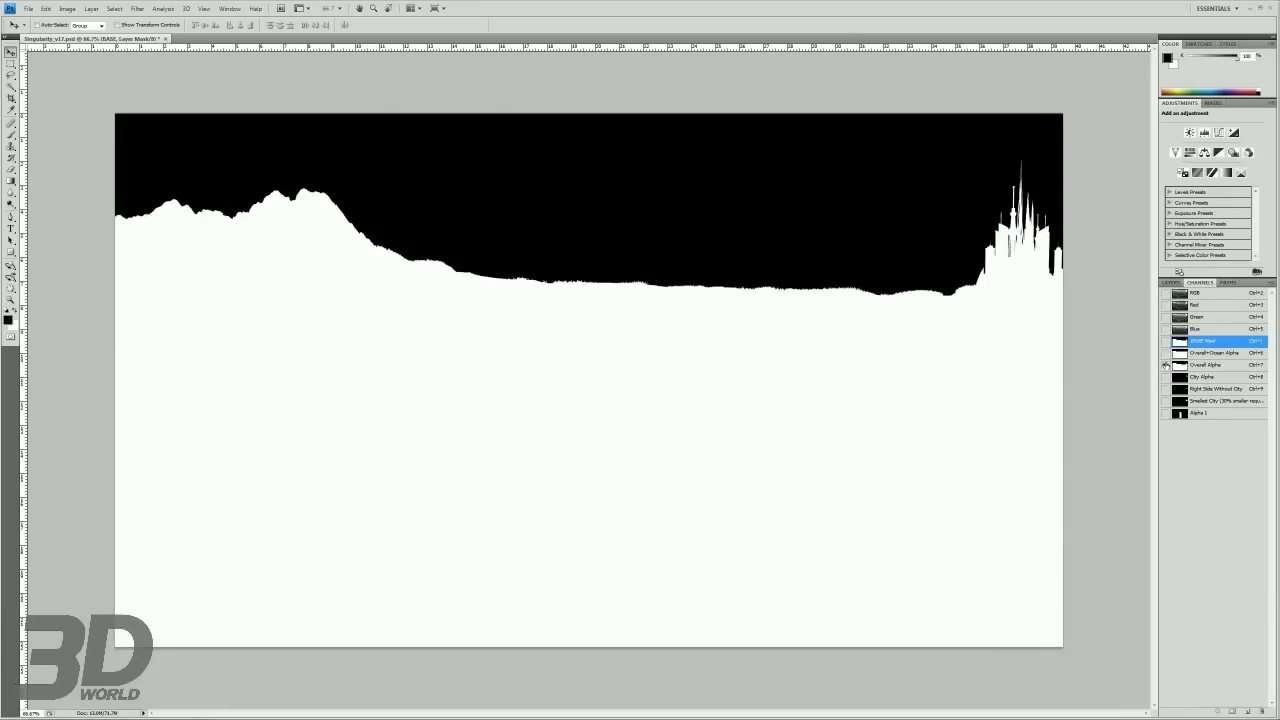
click(1166, 352)
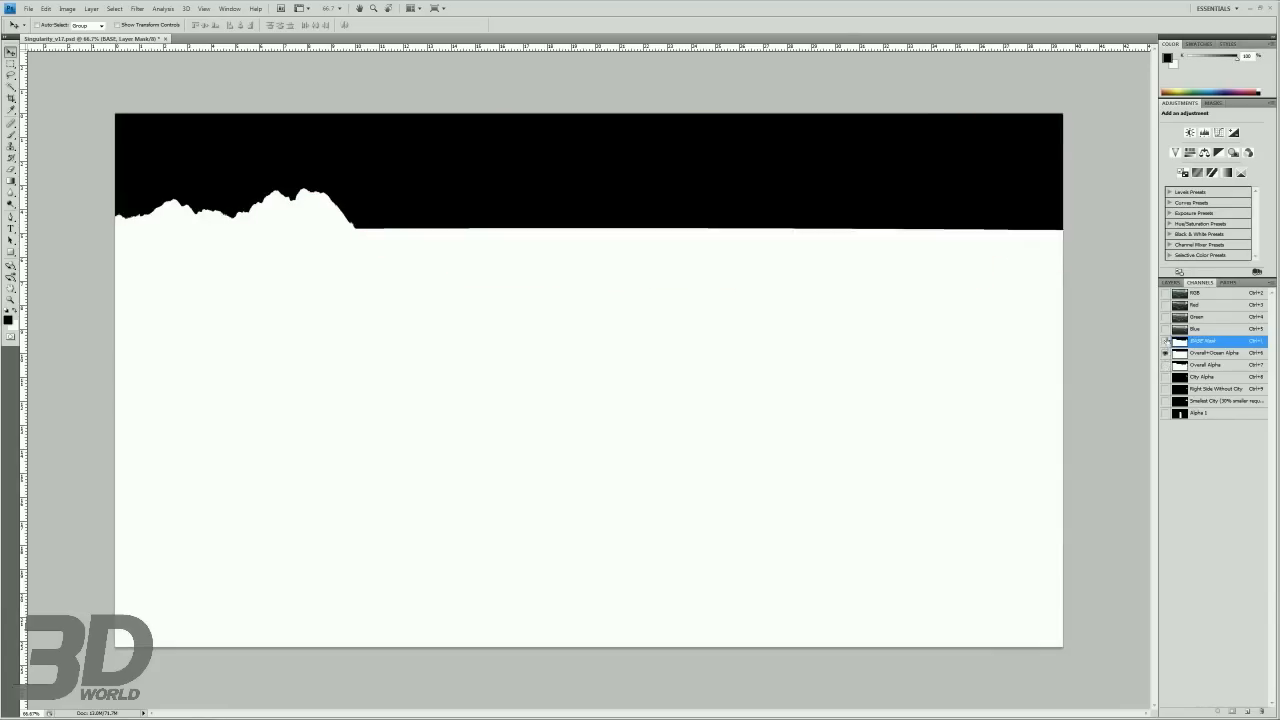
click(1166, 340)
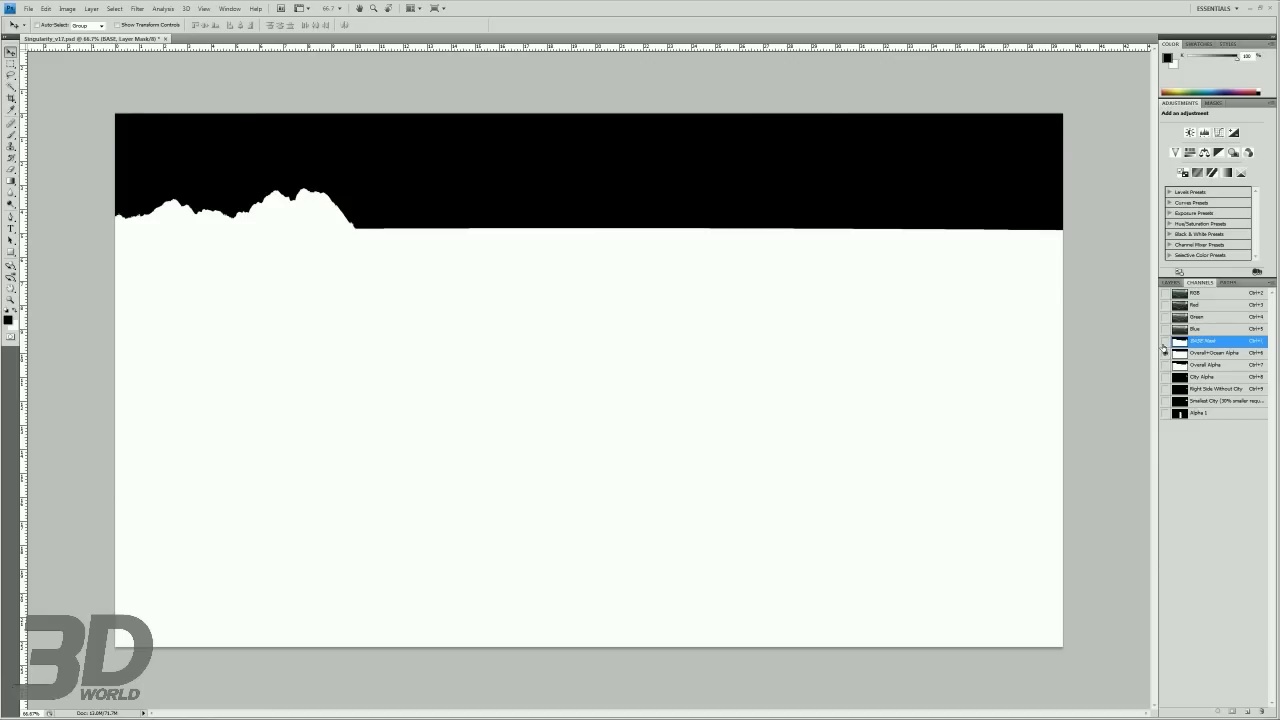
- Load the full horizon matte as a selection and return to the colour image
click(1164, 364)
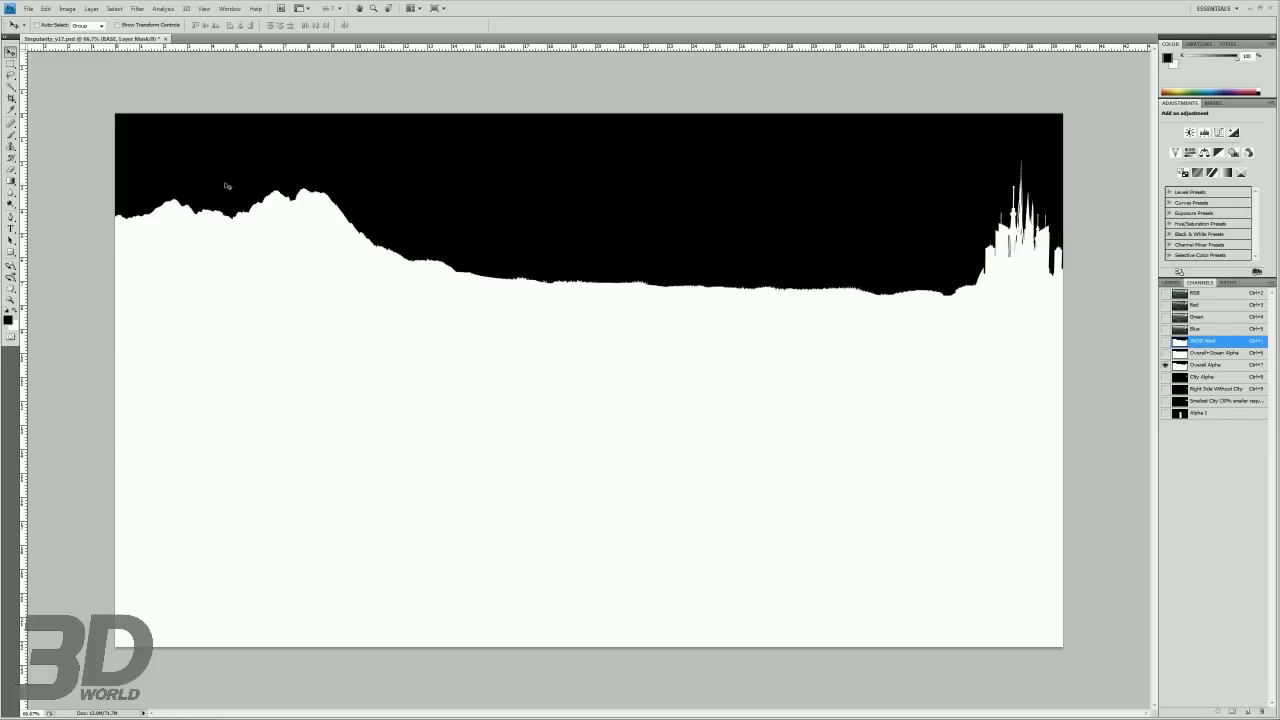
mouse_move(1044, 164)
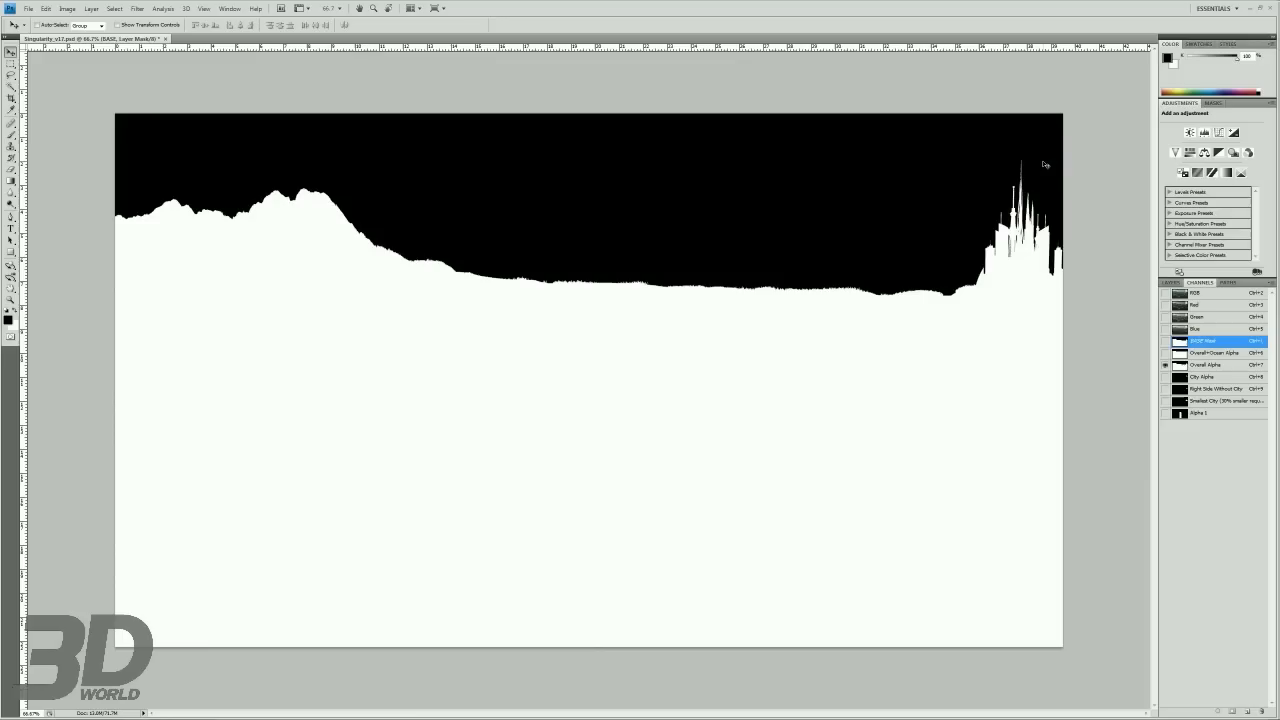
click(1164, 364)
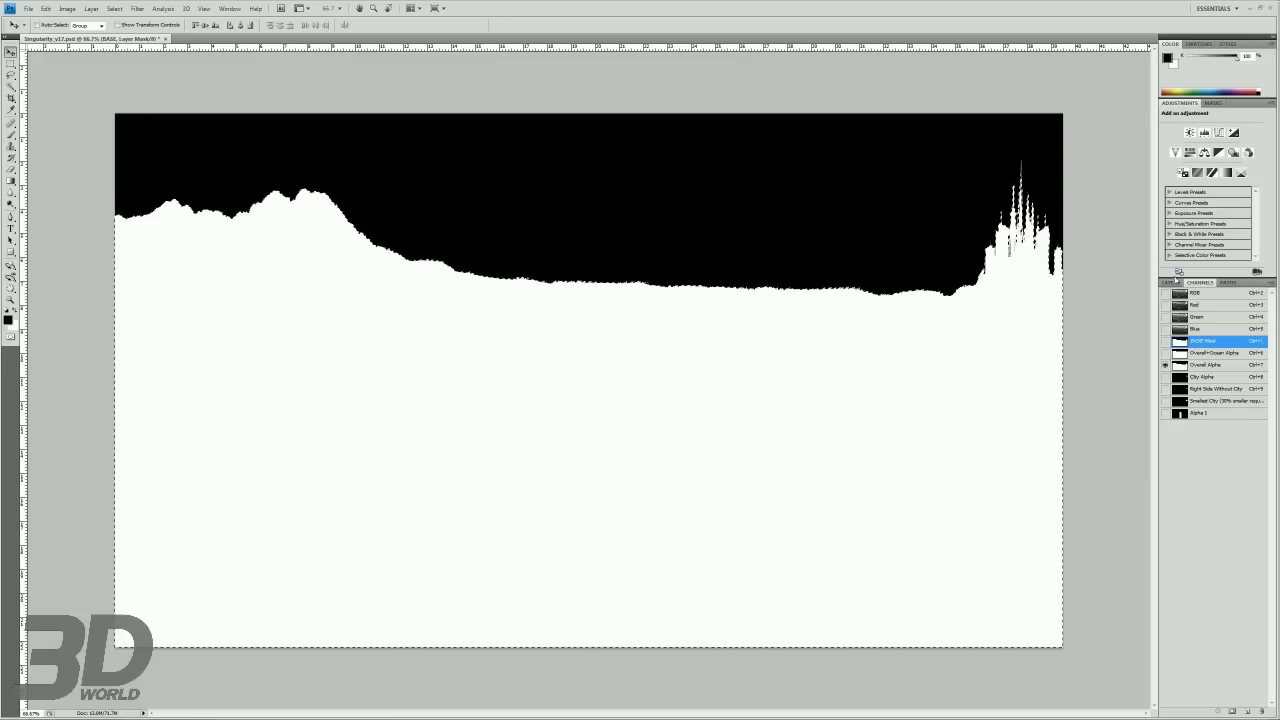
click(1172, 282)
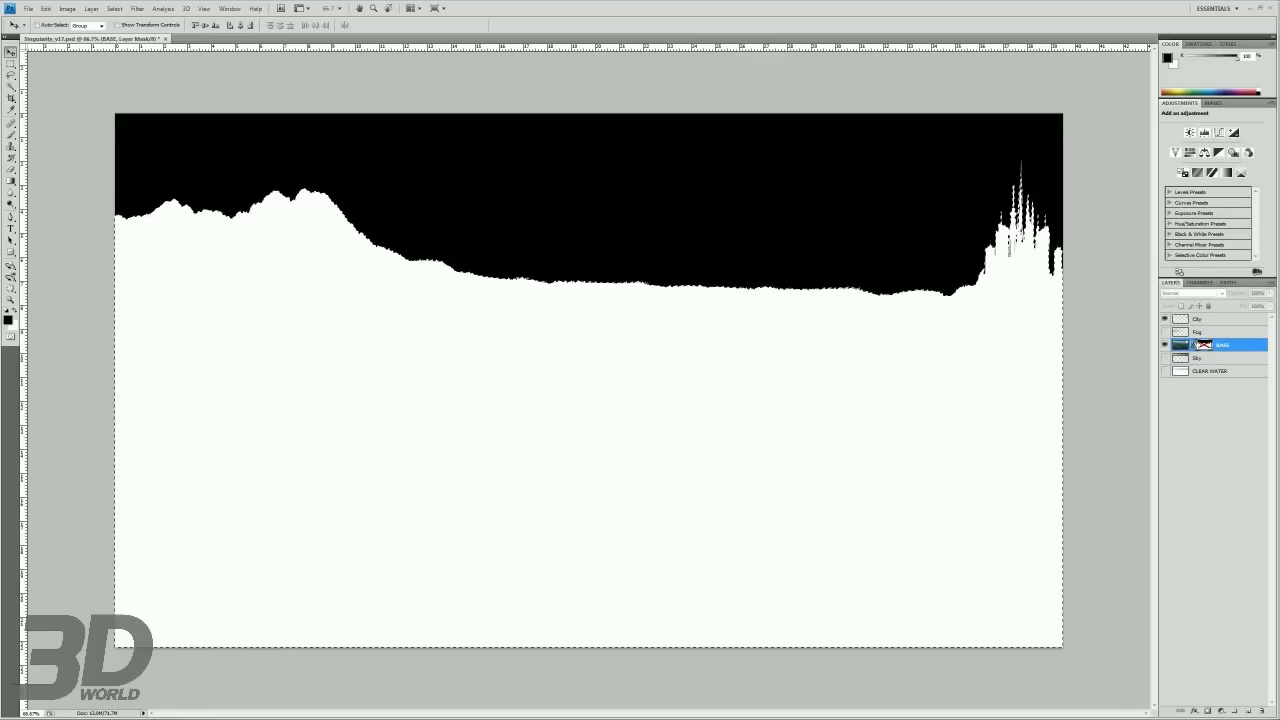
click(1200, 282)
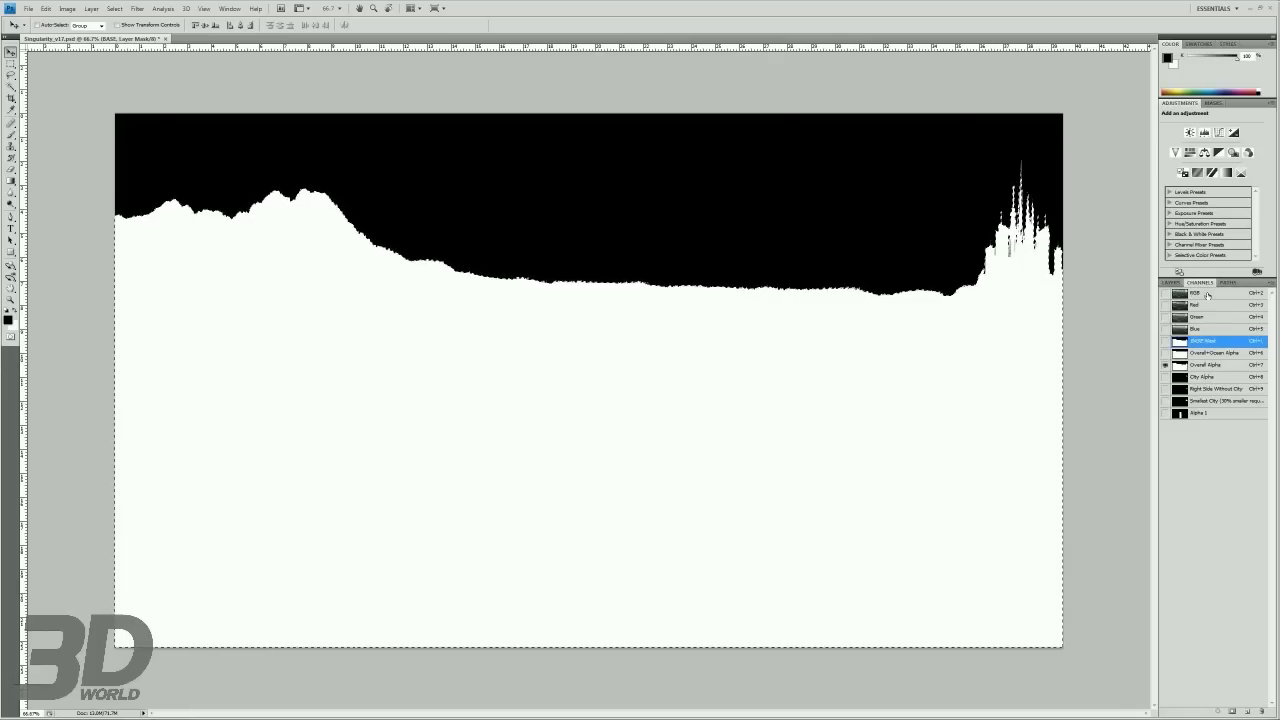
click(1196, 292)
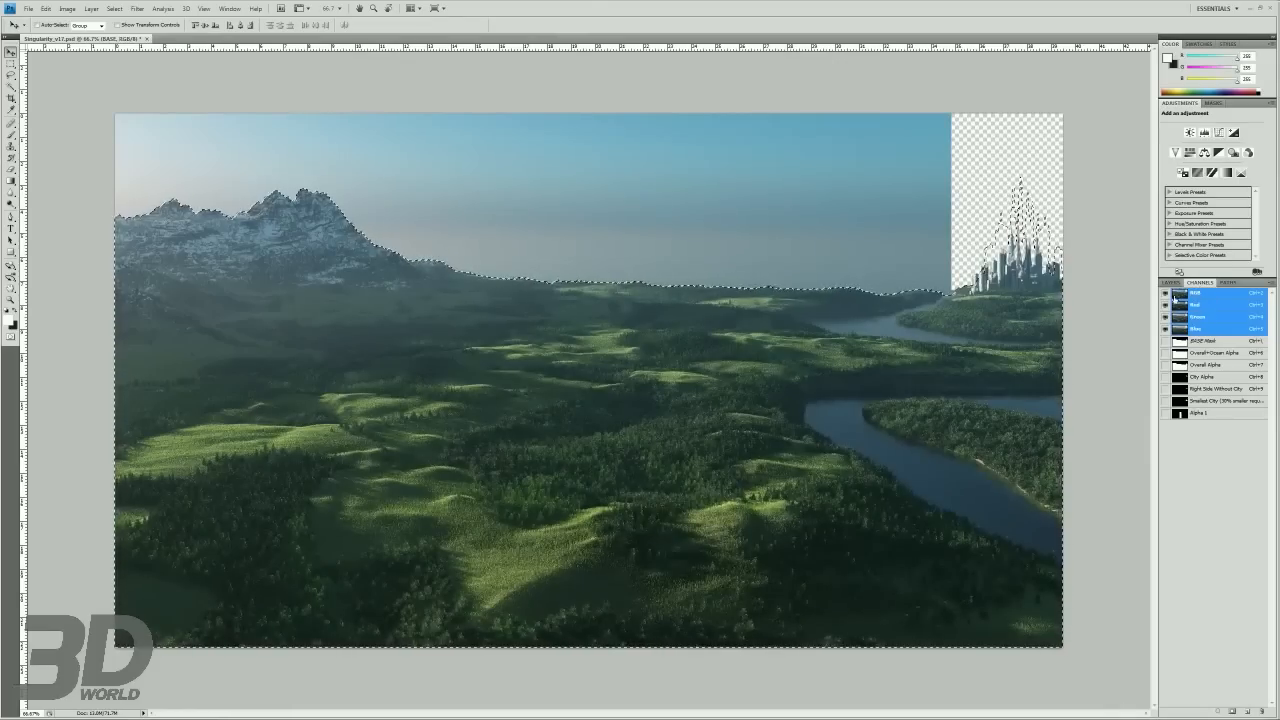
- Reveal the cloudy sky photo behind the terrain and clear a stray rectangular selection
click(1172, 280)
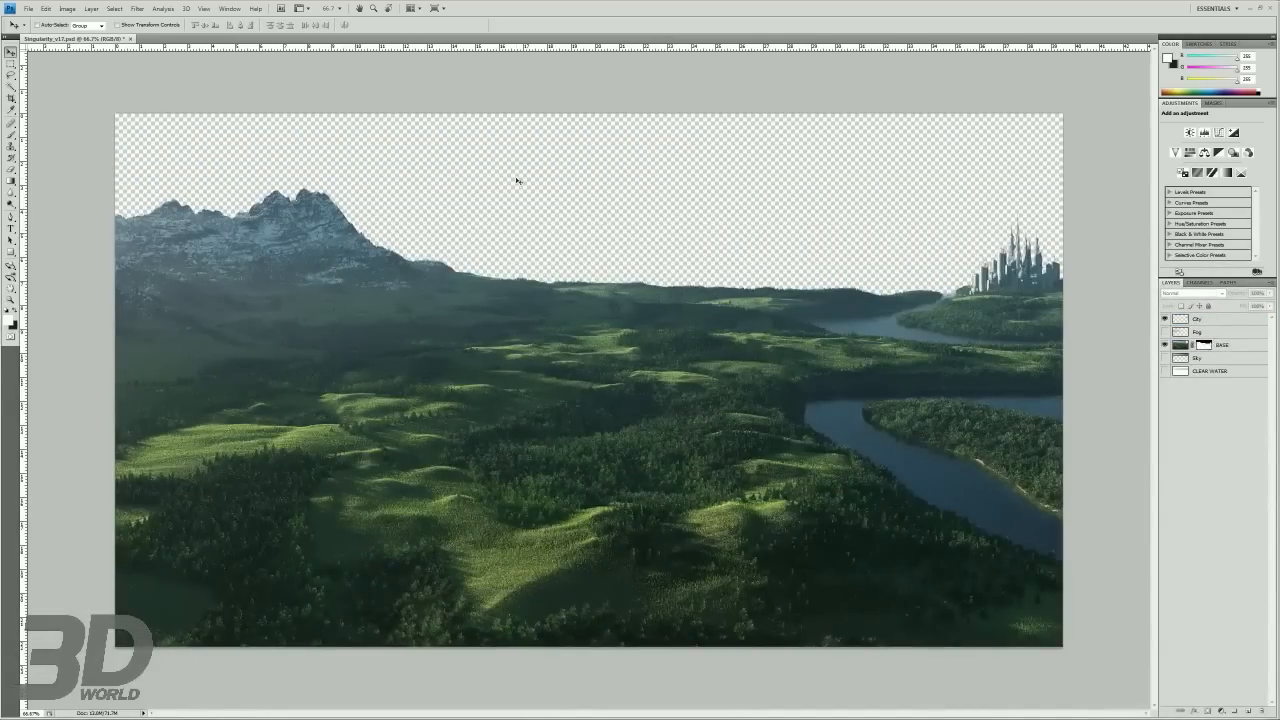
mouse_move(1048, 336)
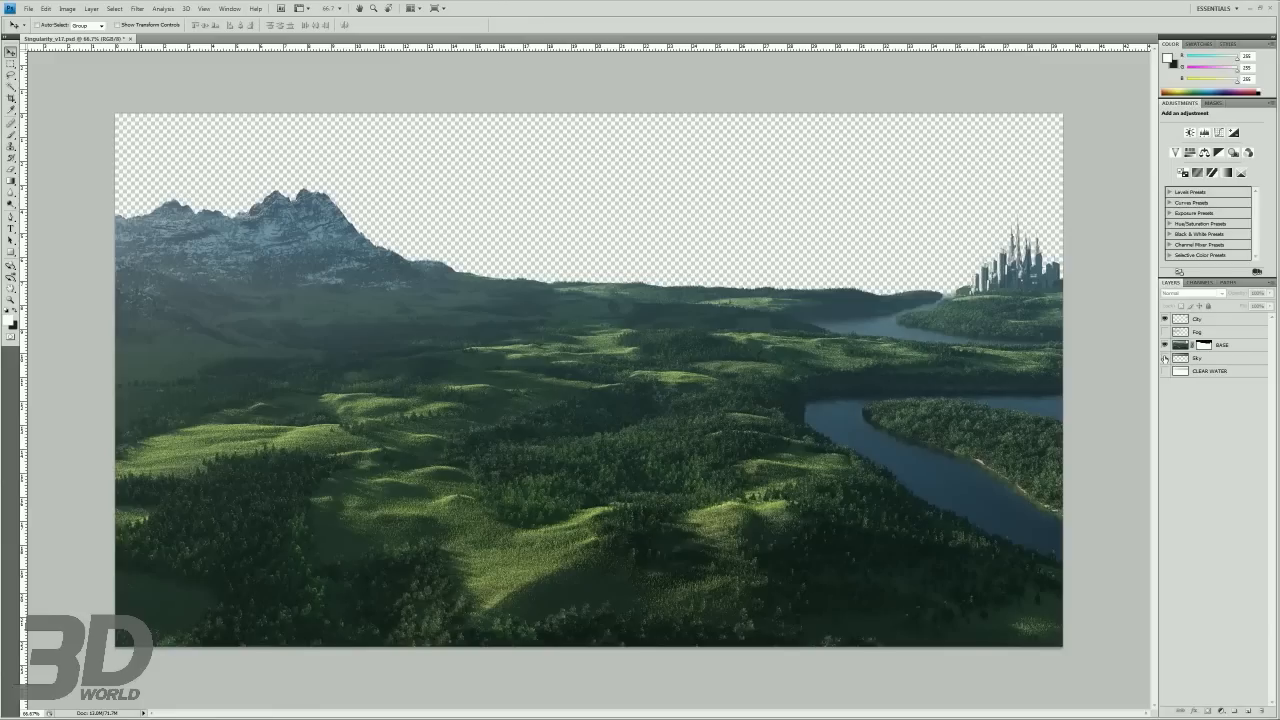
click(1164, 344)
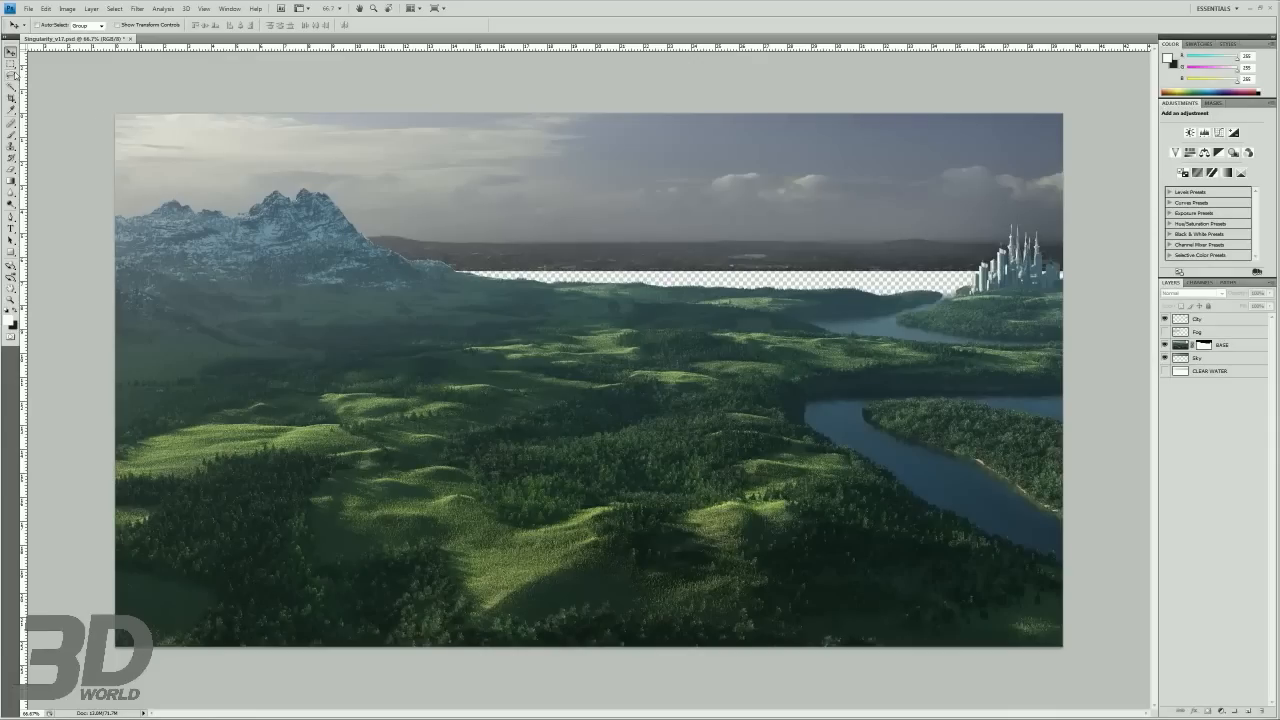
click(12, 52)
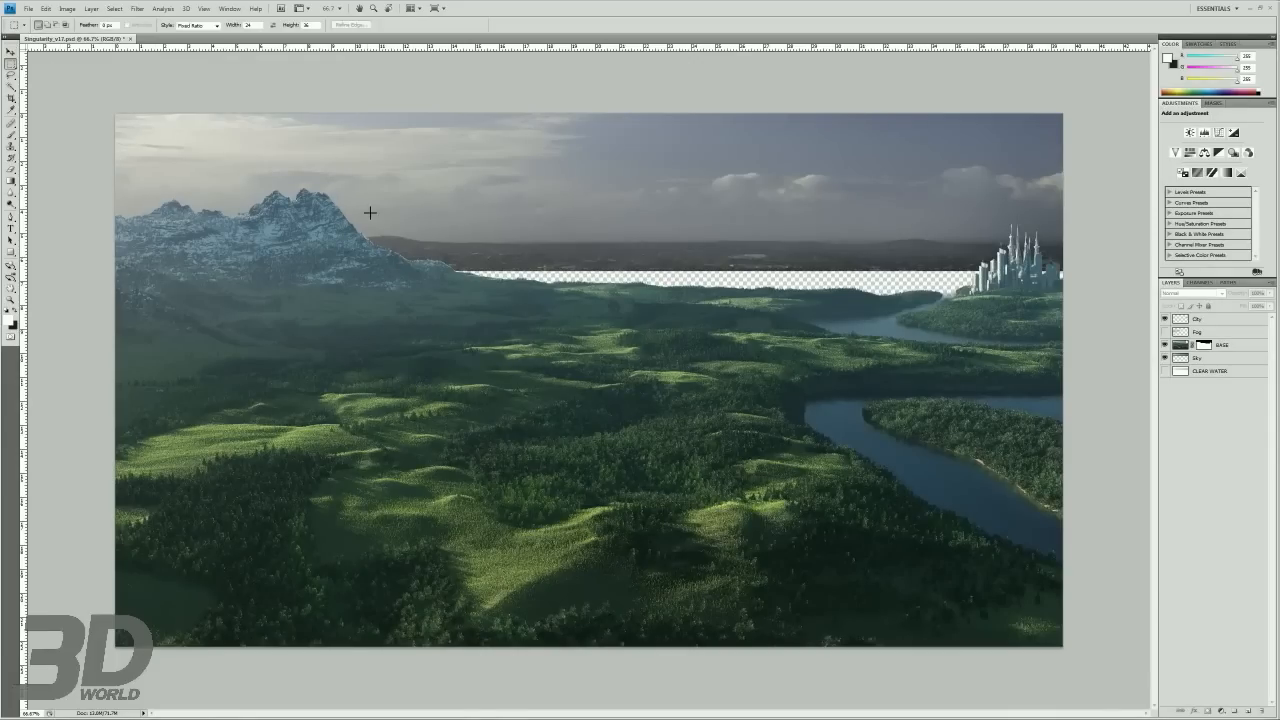
drag(324, 196, 412, 320)
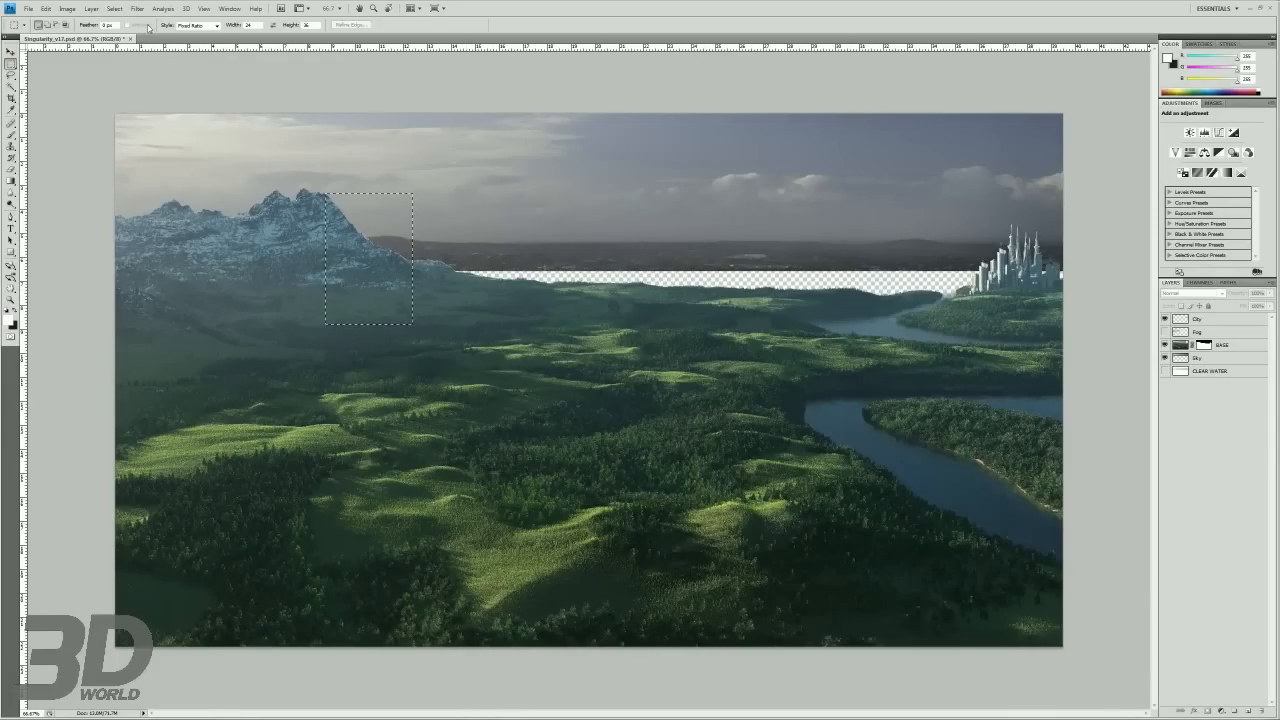
click(196, 24)
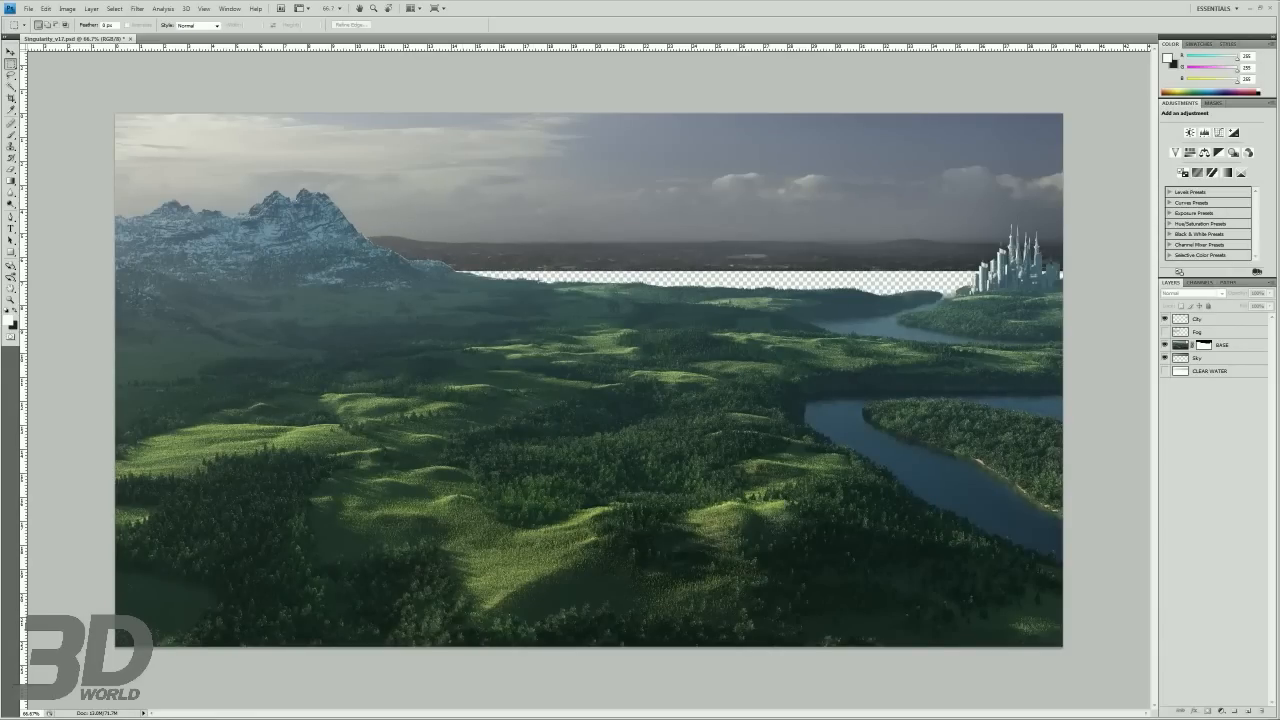
mouse_move(652, 232)
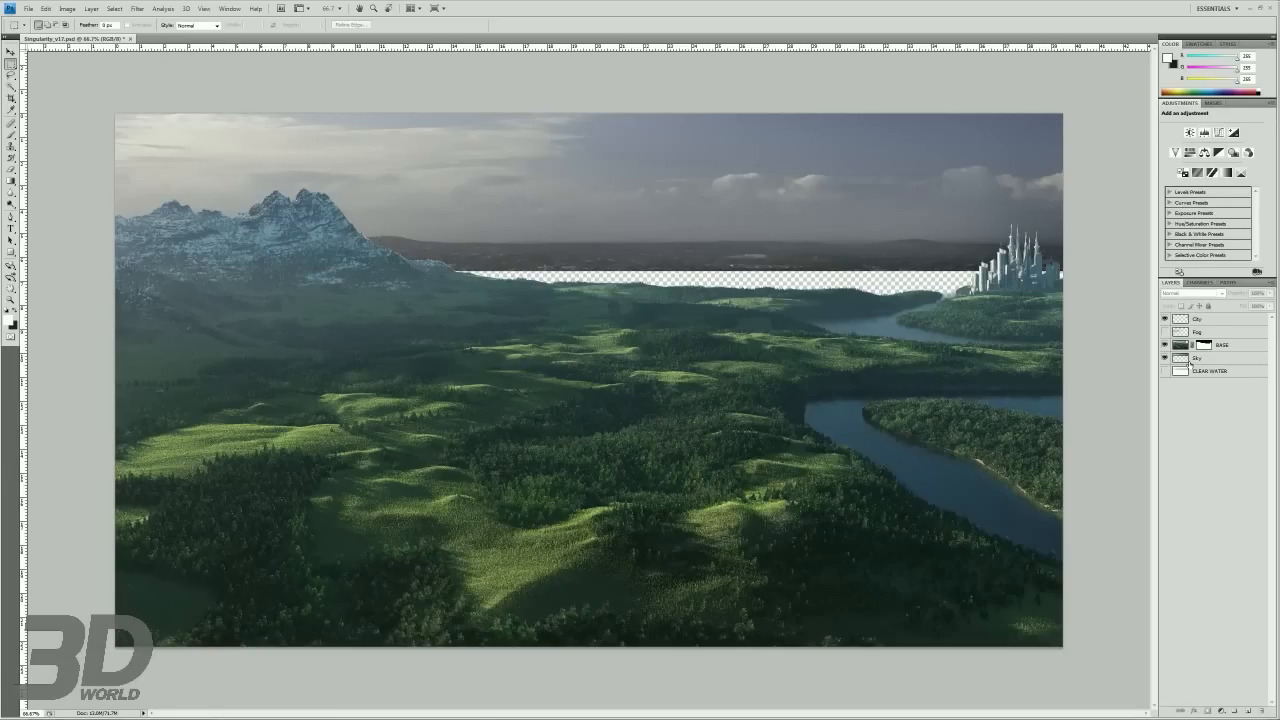
- Load the mountain matte as a selection and lasso-add the upper sky above the peaks
click(1196, 358)
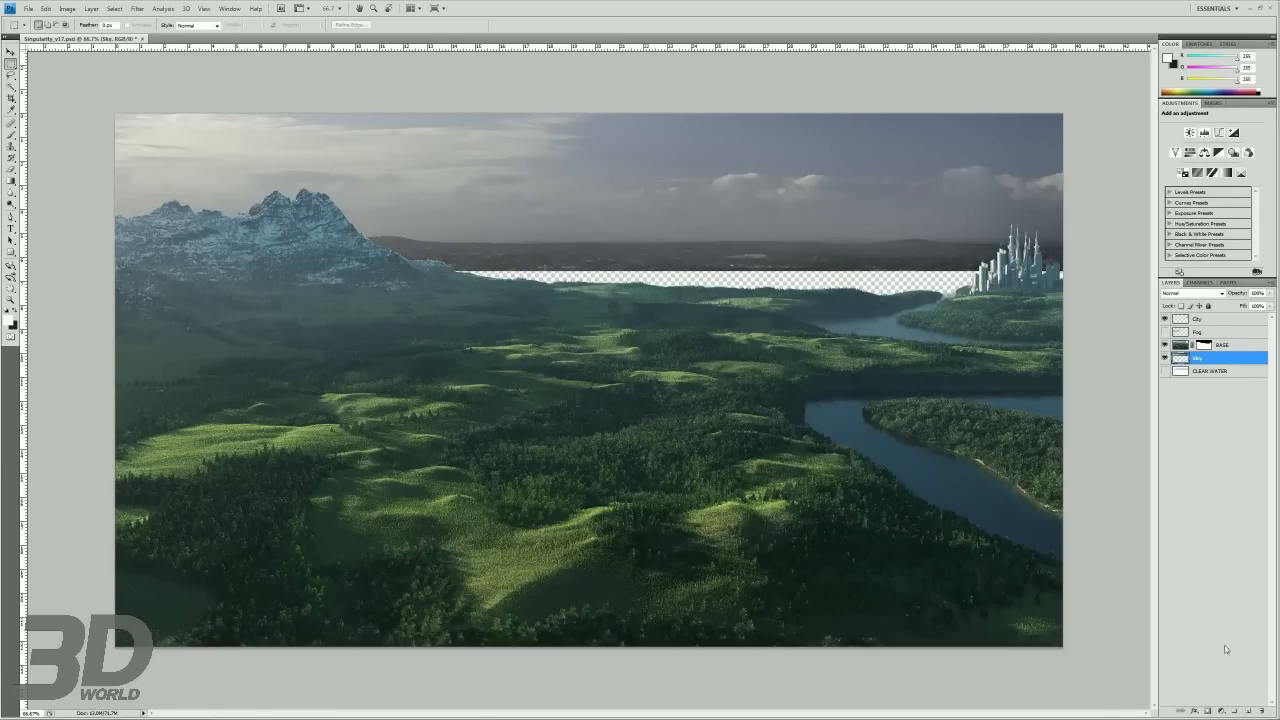
click(1212, 340)
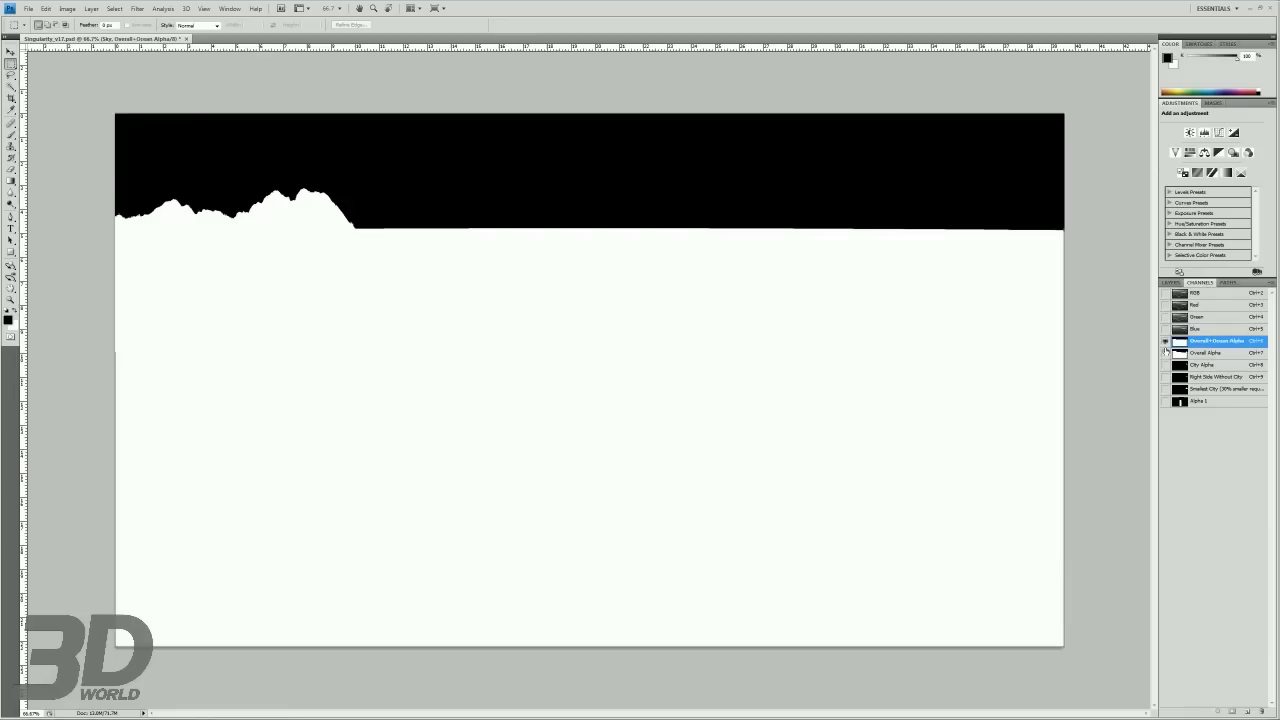
click(1164, 340)
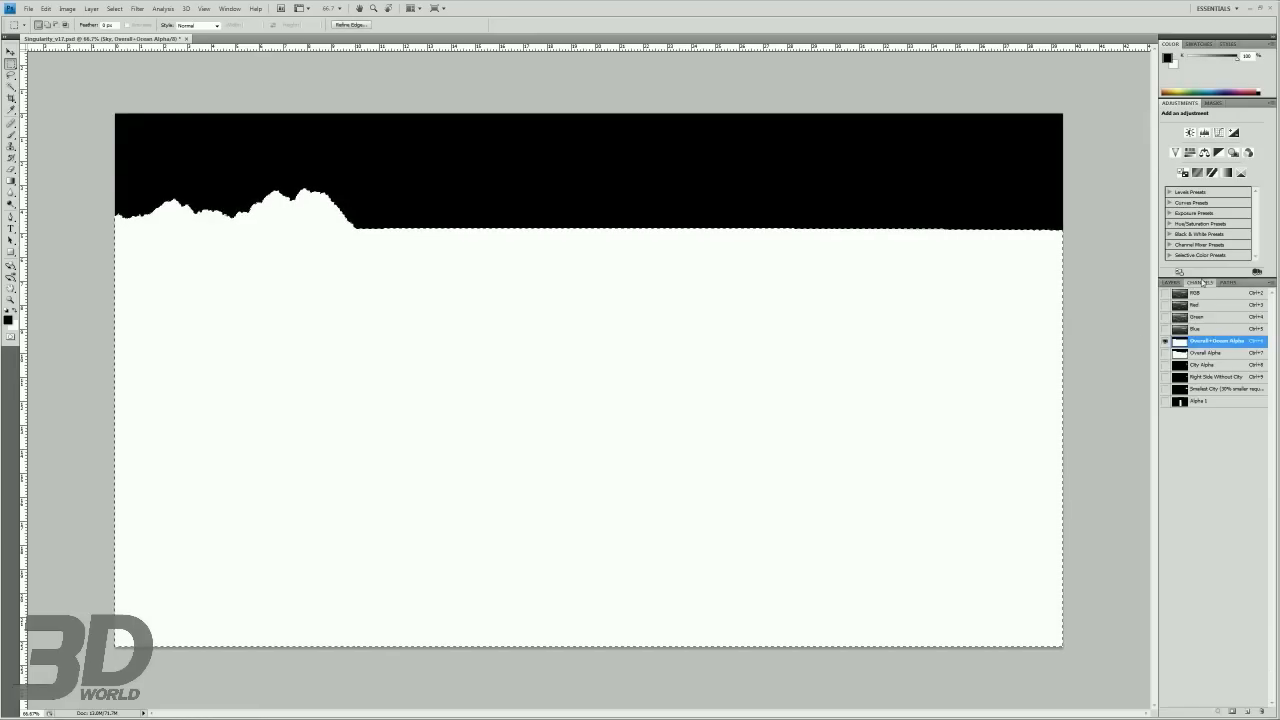
click(1170, 282)
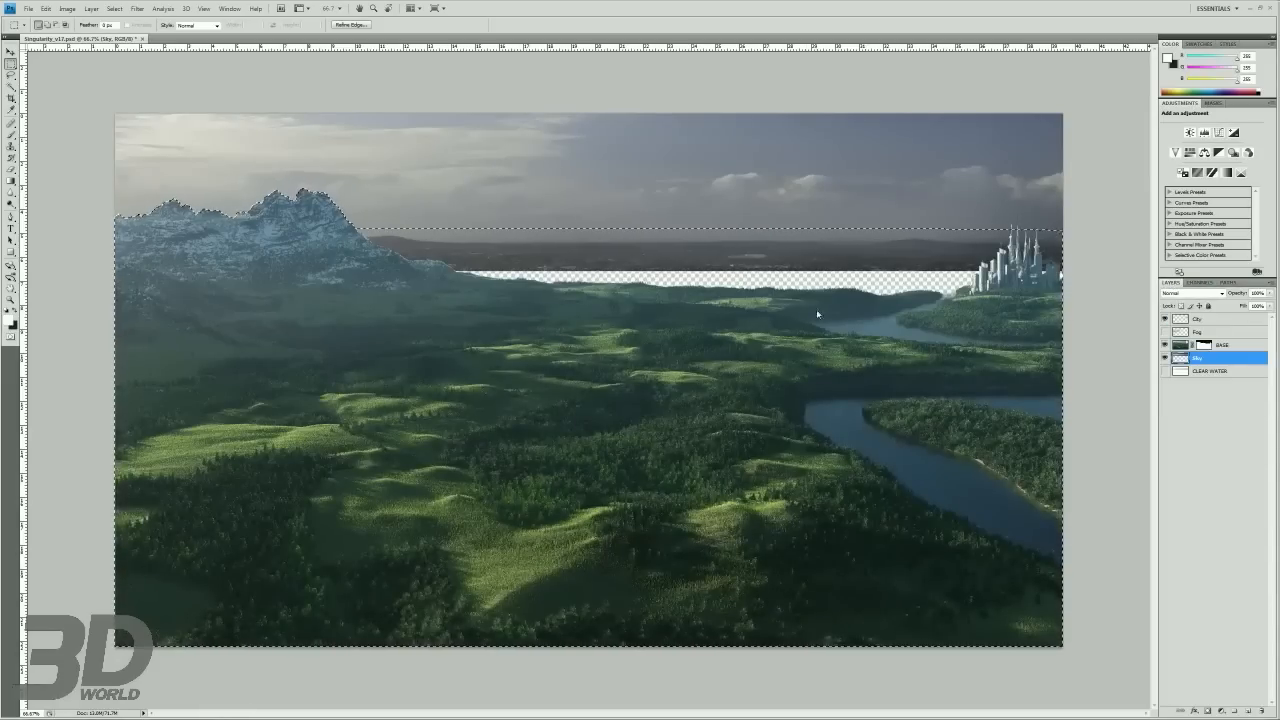
drag(120, 190, 304, 184)
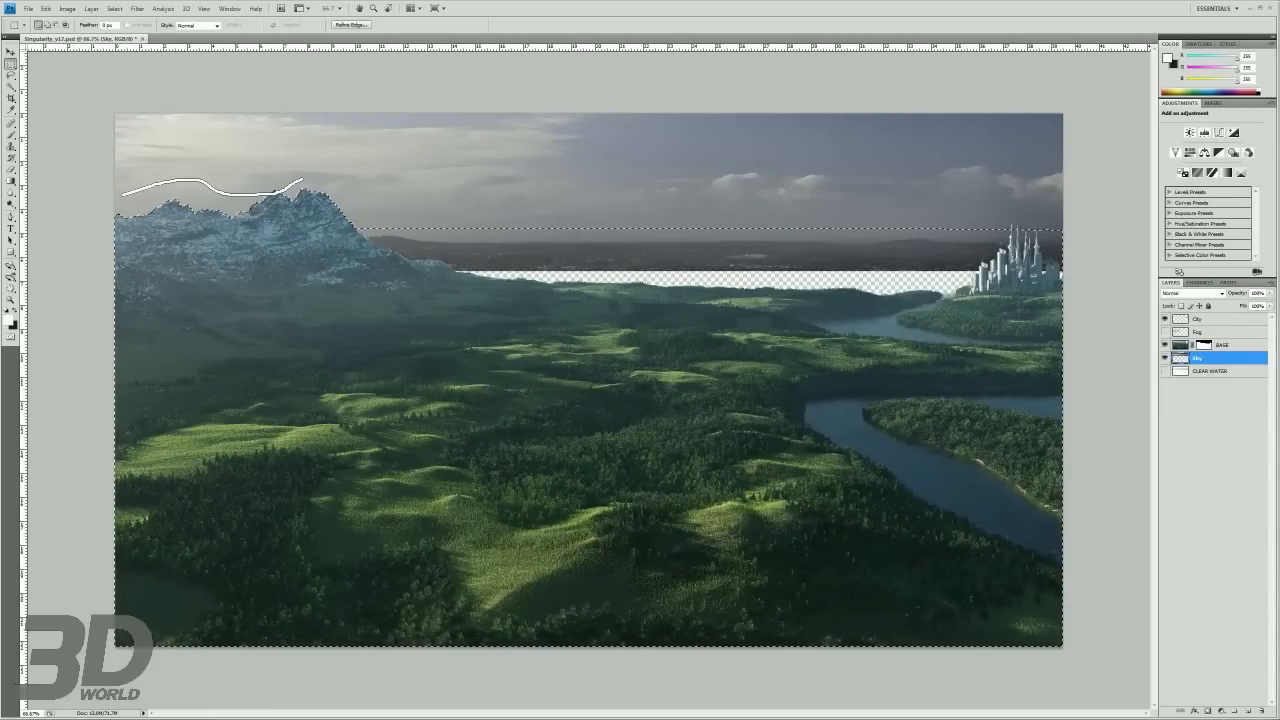
drag(300, 184, 1064, 216)
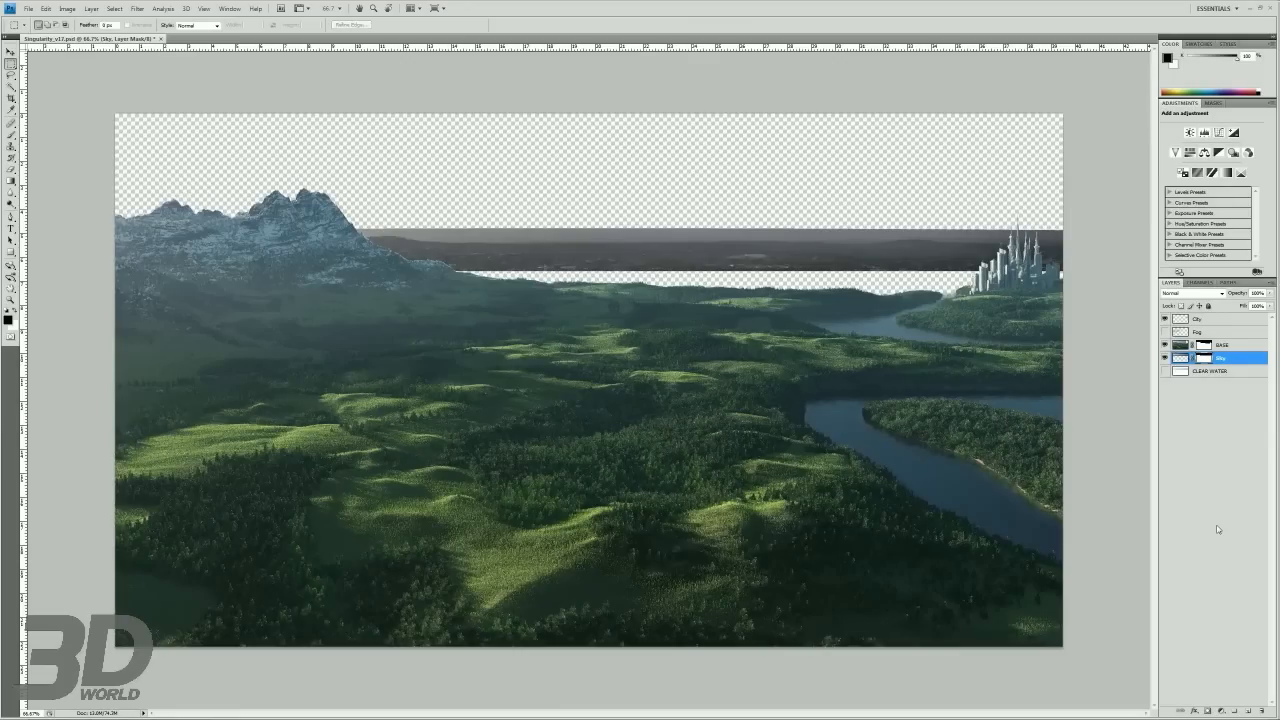
mouse_move(1204, 444)
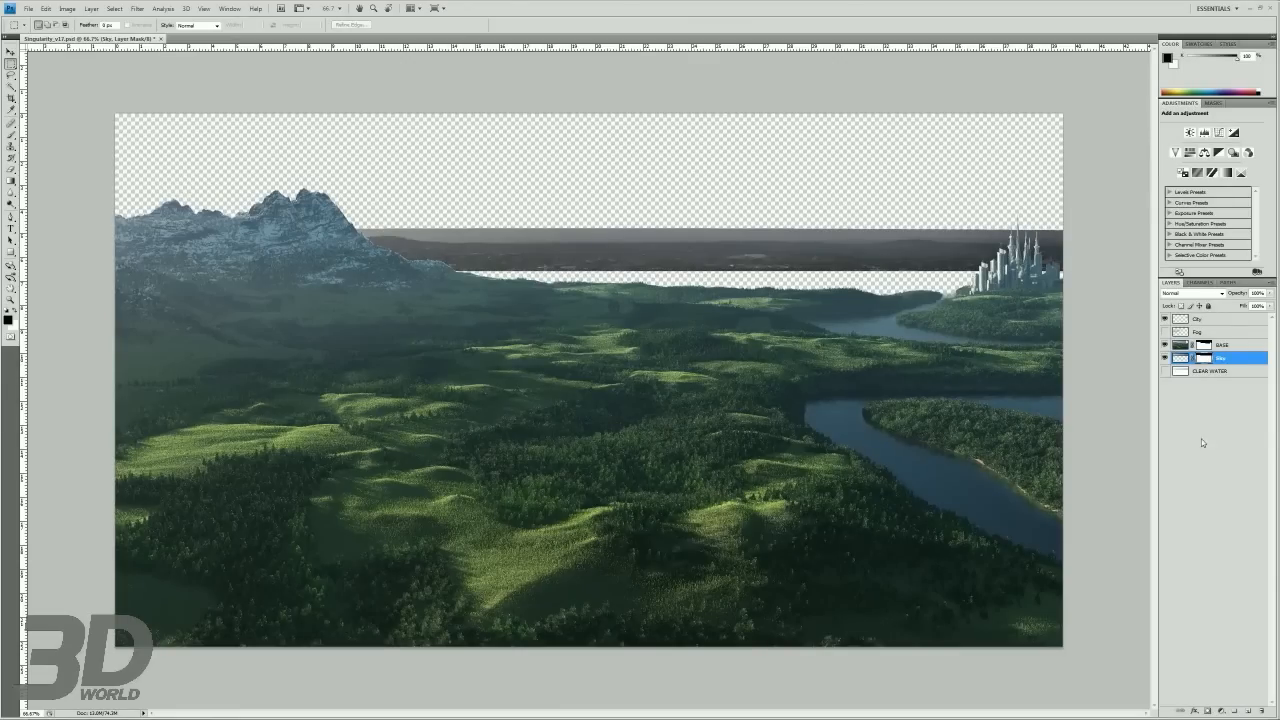
mouse_move(968, 380)
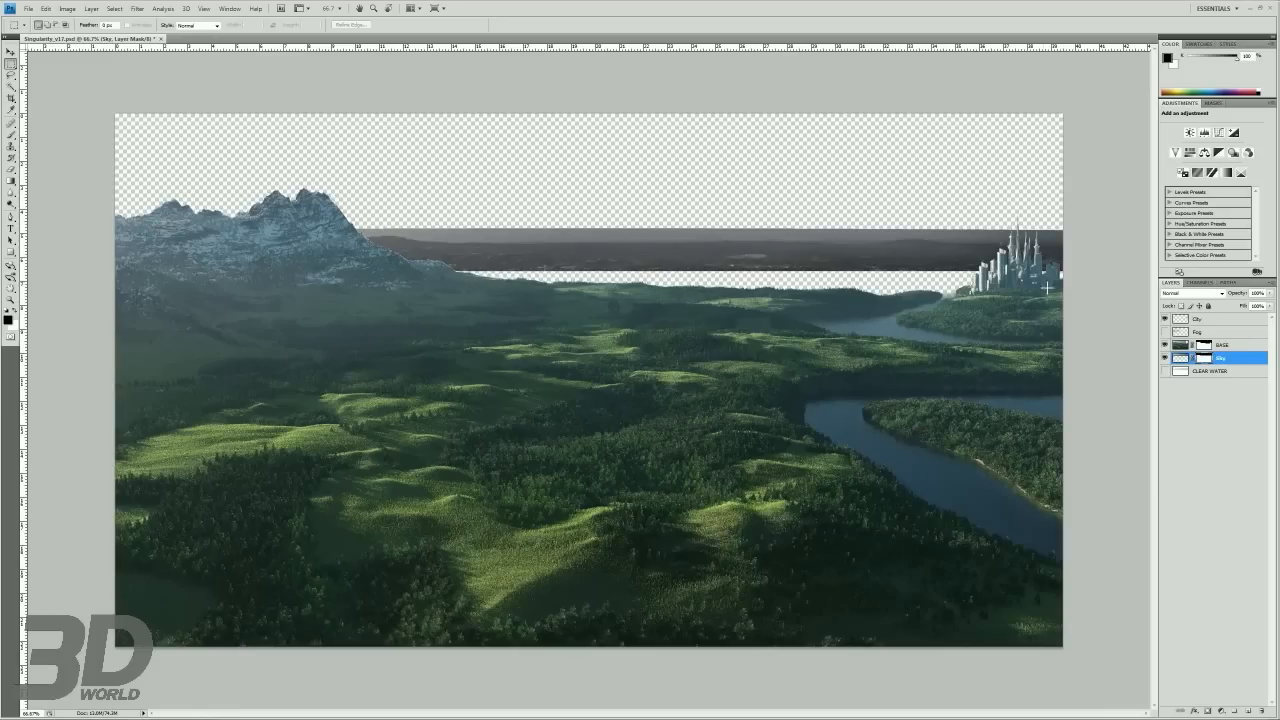
mouse_move(644, 108)
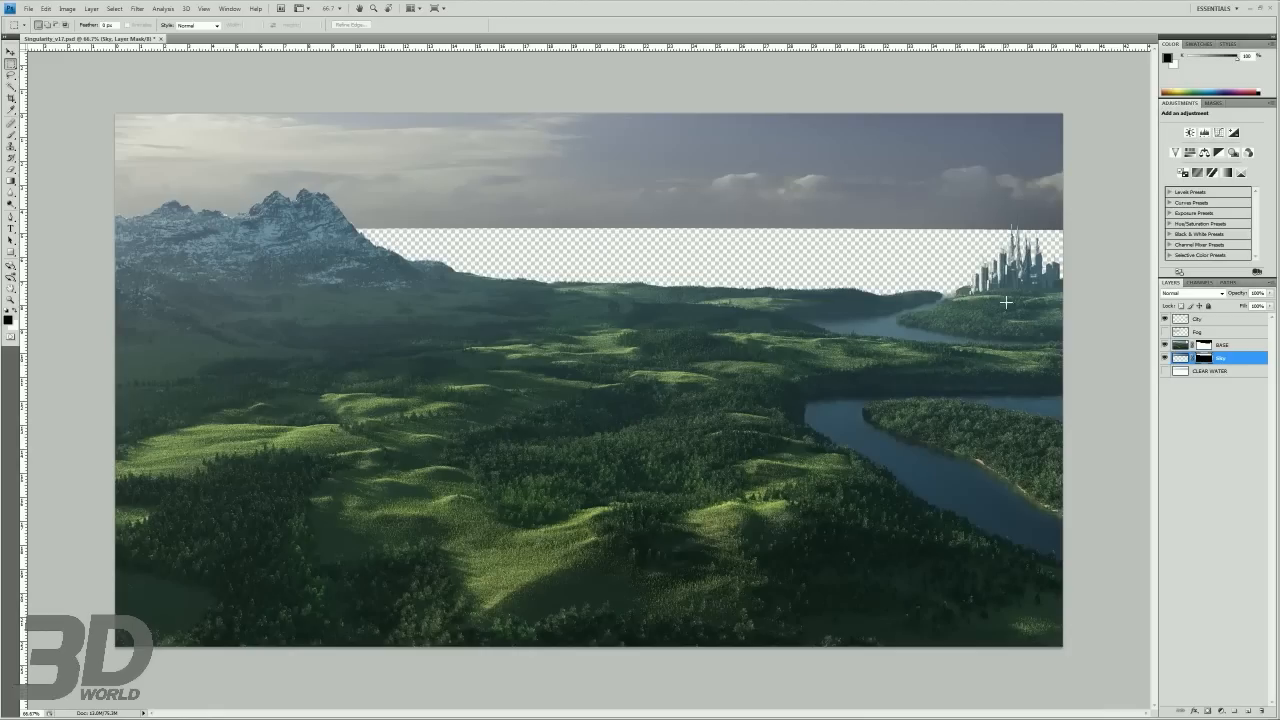
mouse_move(746, 300)
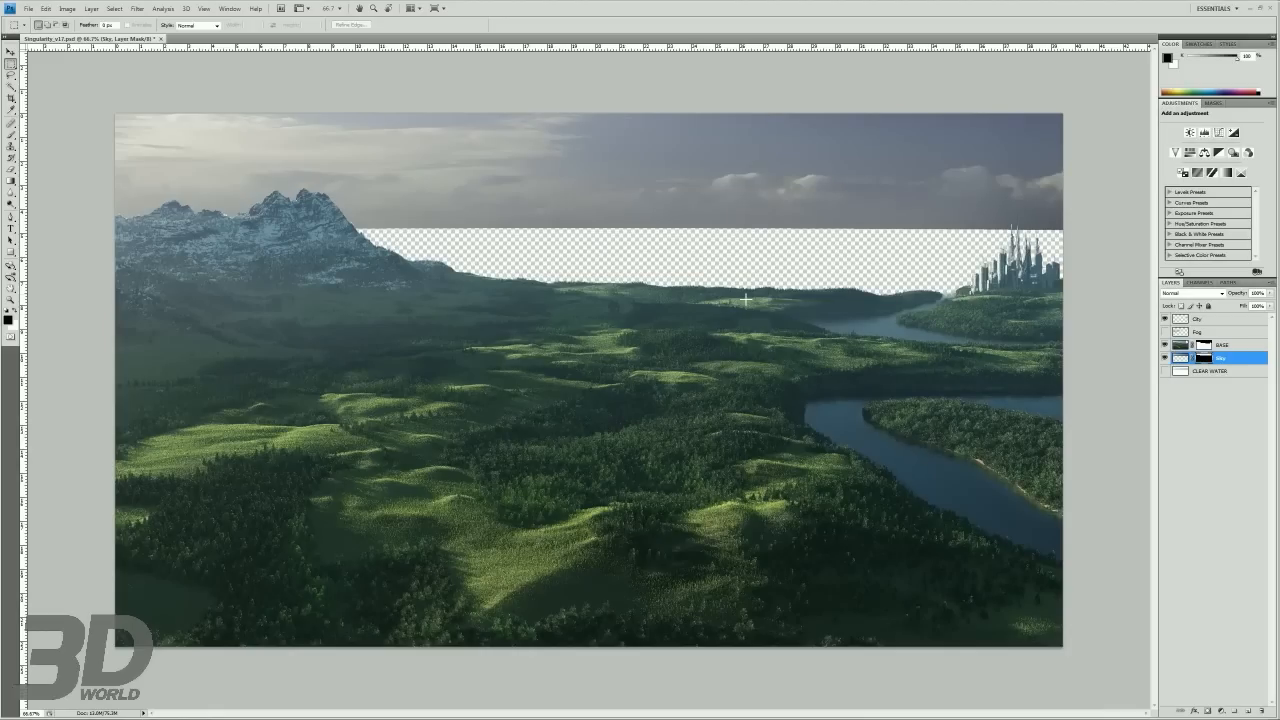
mouse_move(298, 218)
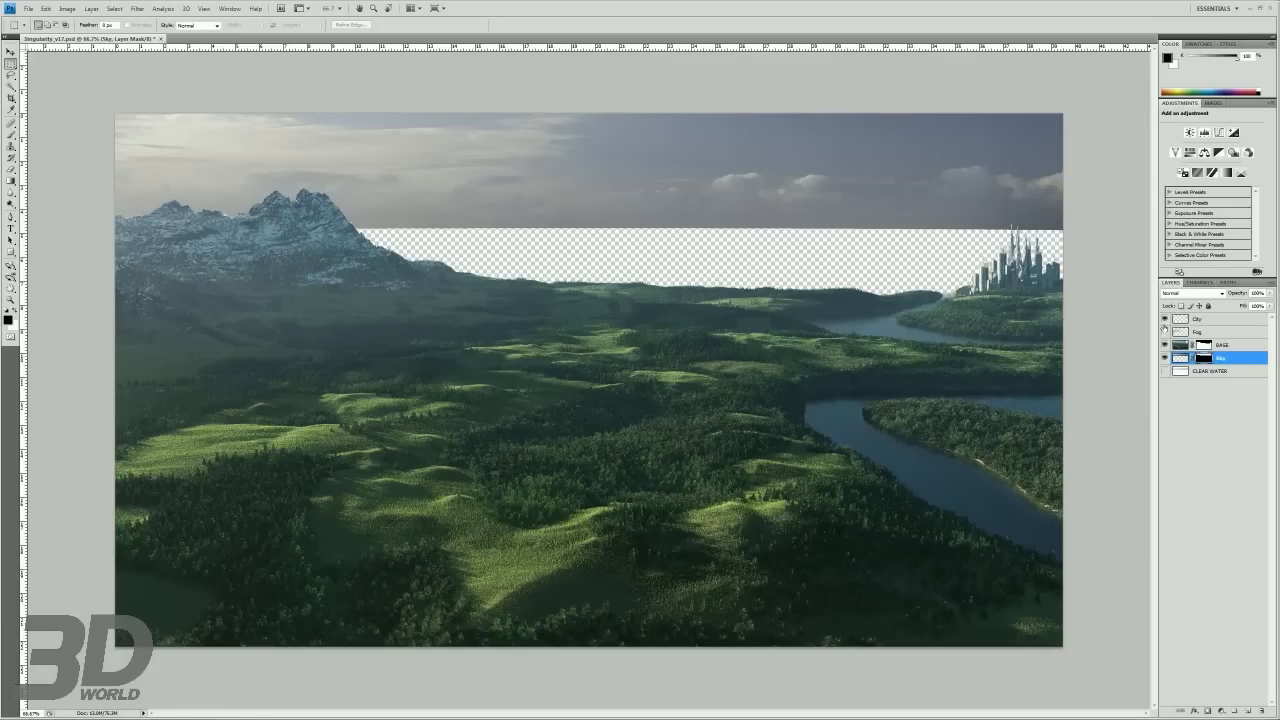
- Make the blue ocean layer visible again beneath the sky band
click(1164, 332)
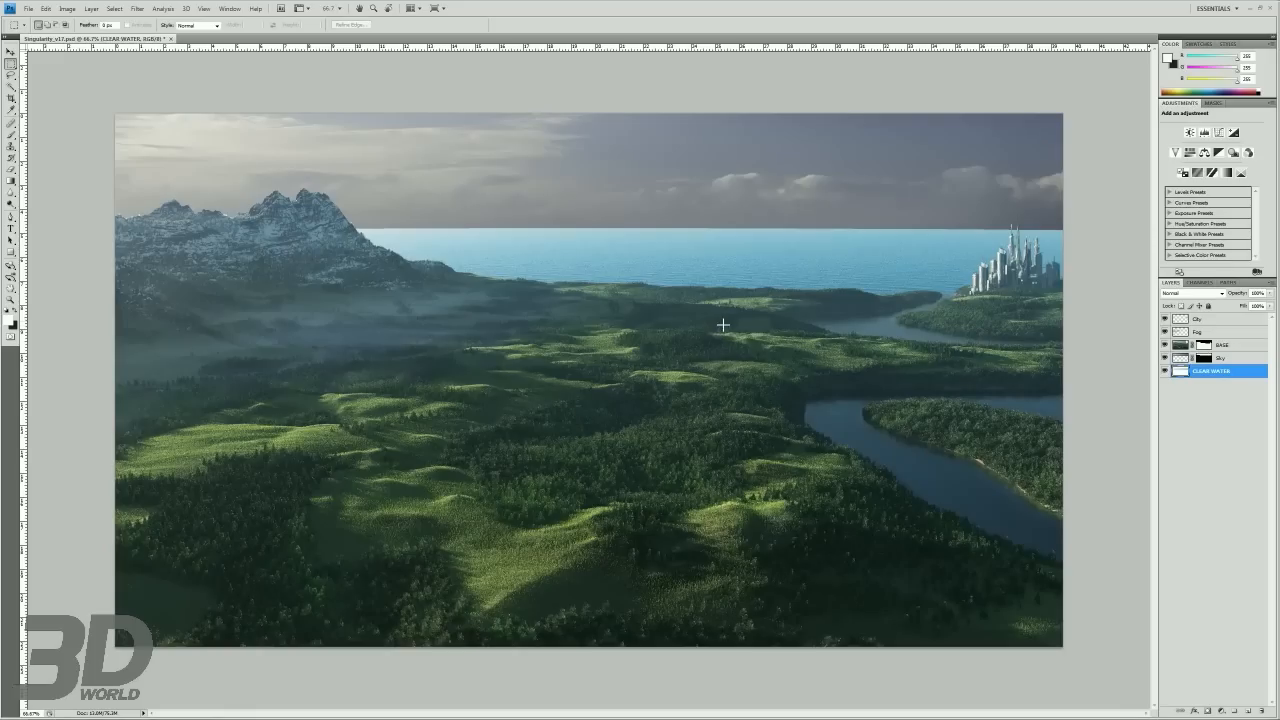
mouse_move(204, 332)
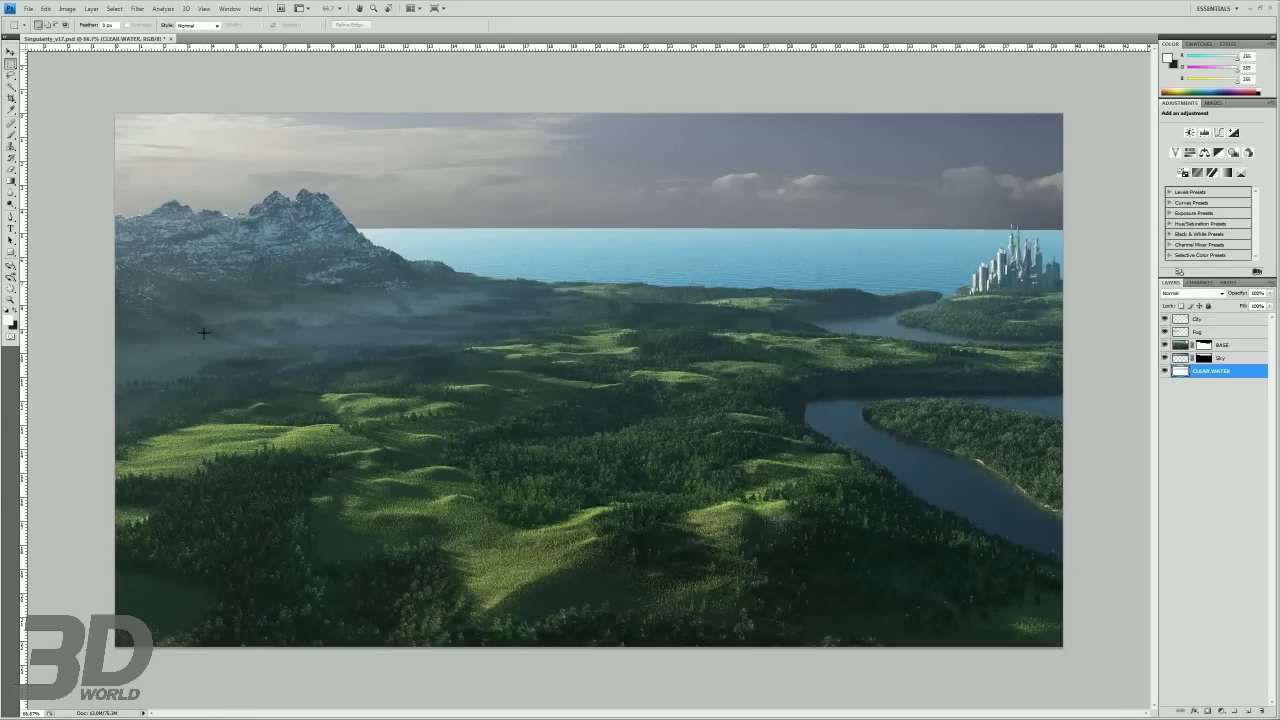
mouse_move(998, 228)
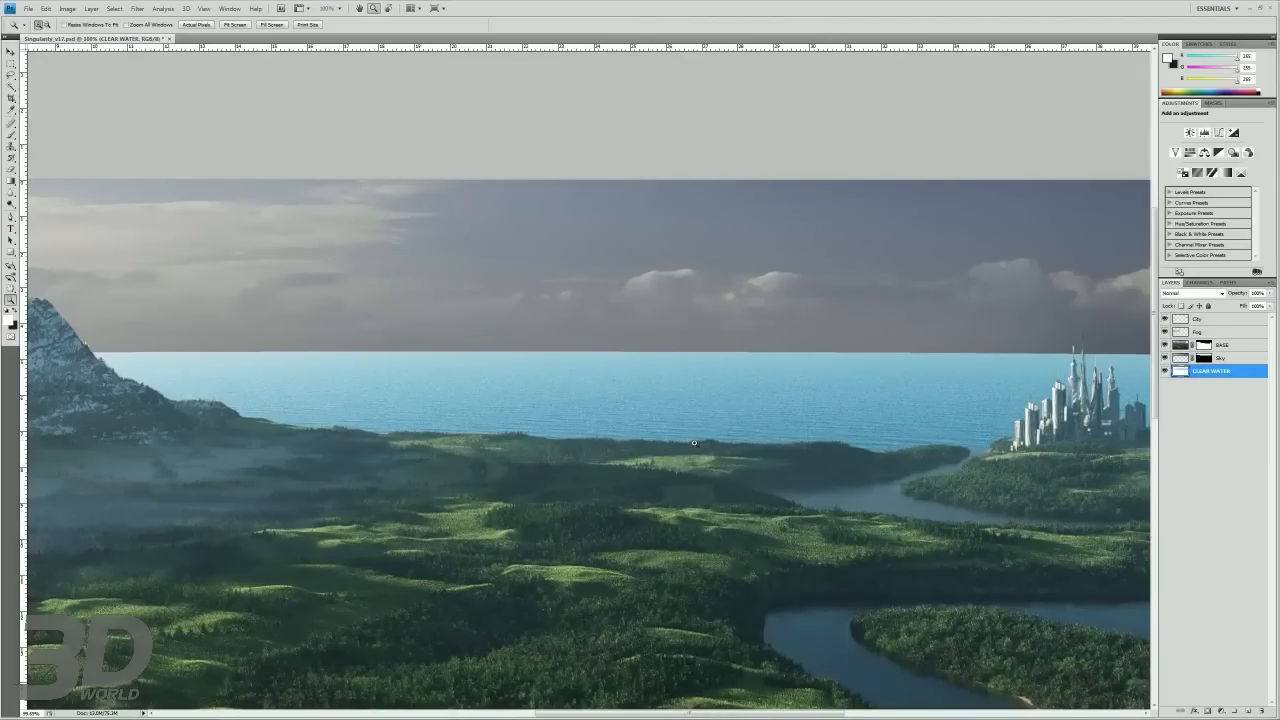
mouse_move(704, 448)
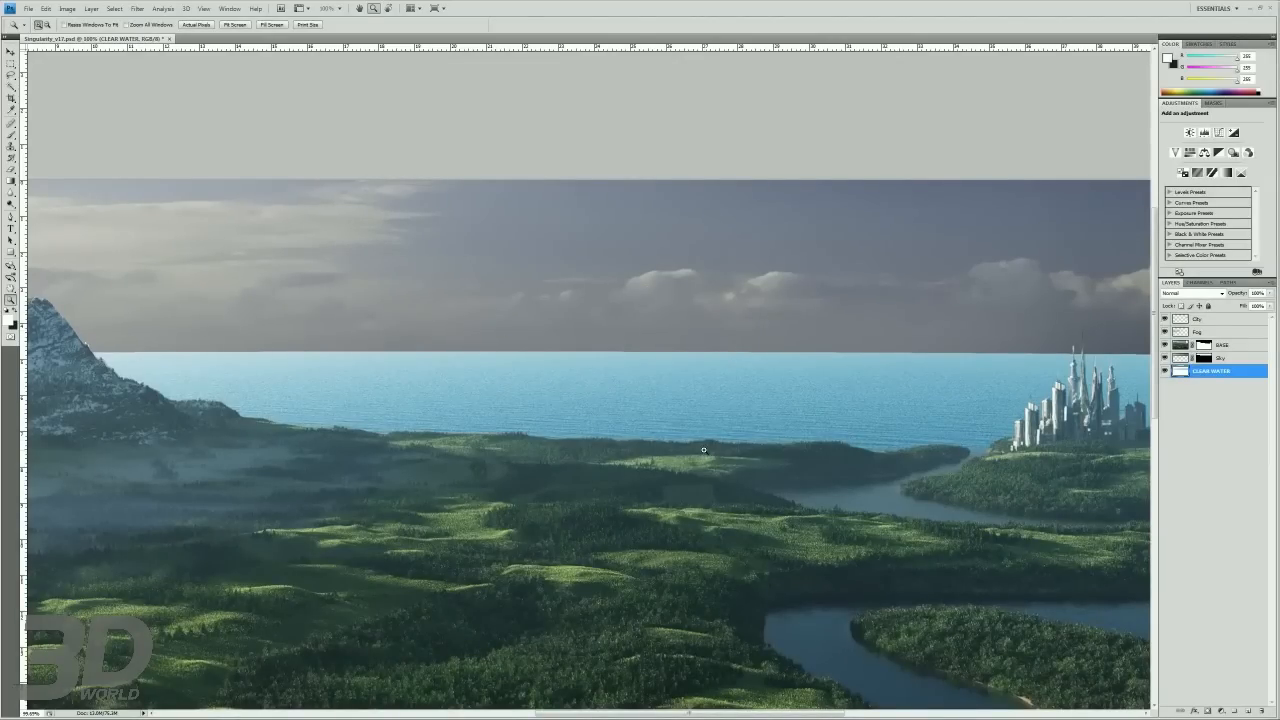
mouse_move(756, 476)
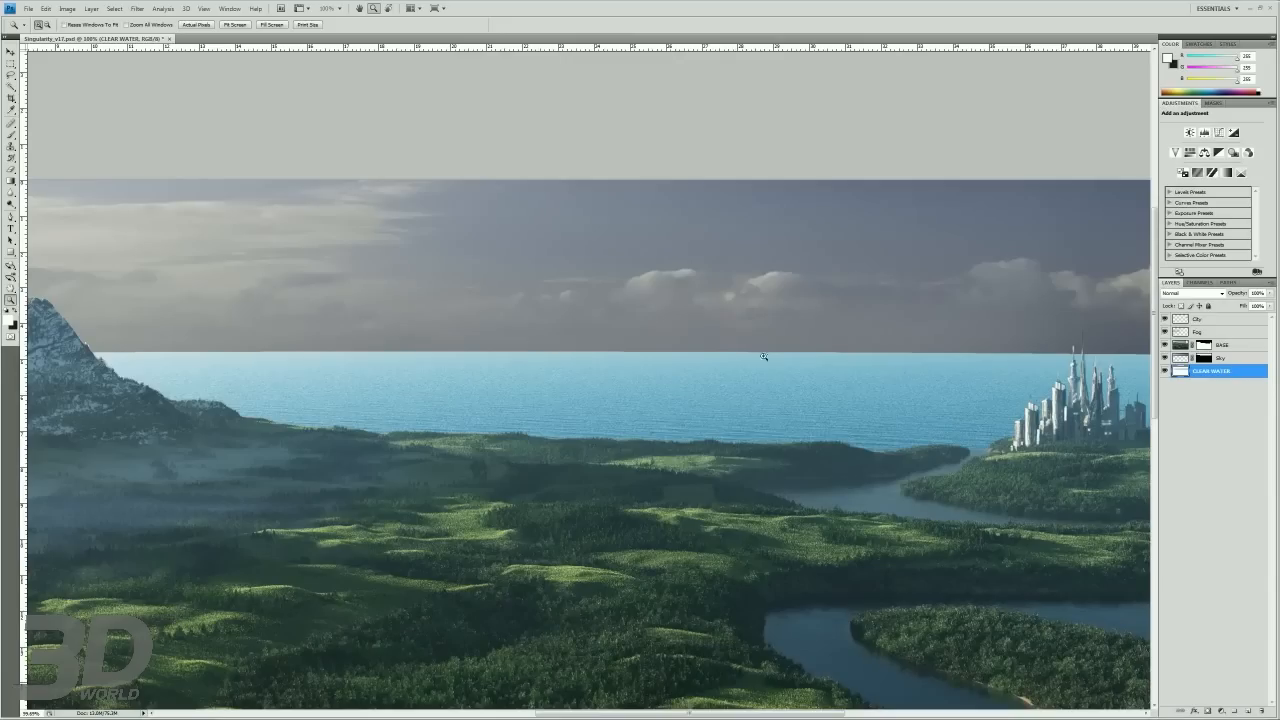
mouse_move(440, 184)
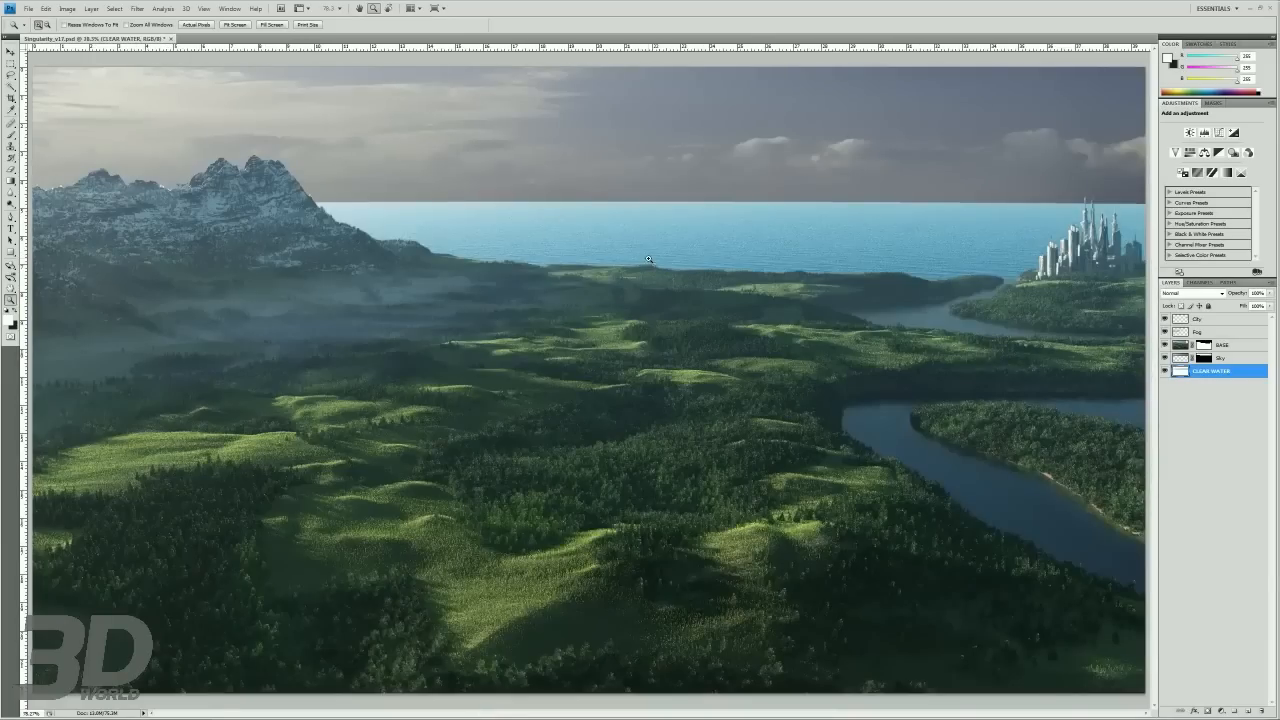
mouse_move(624, 380)
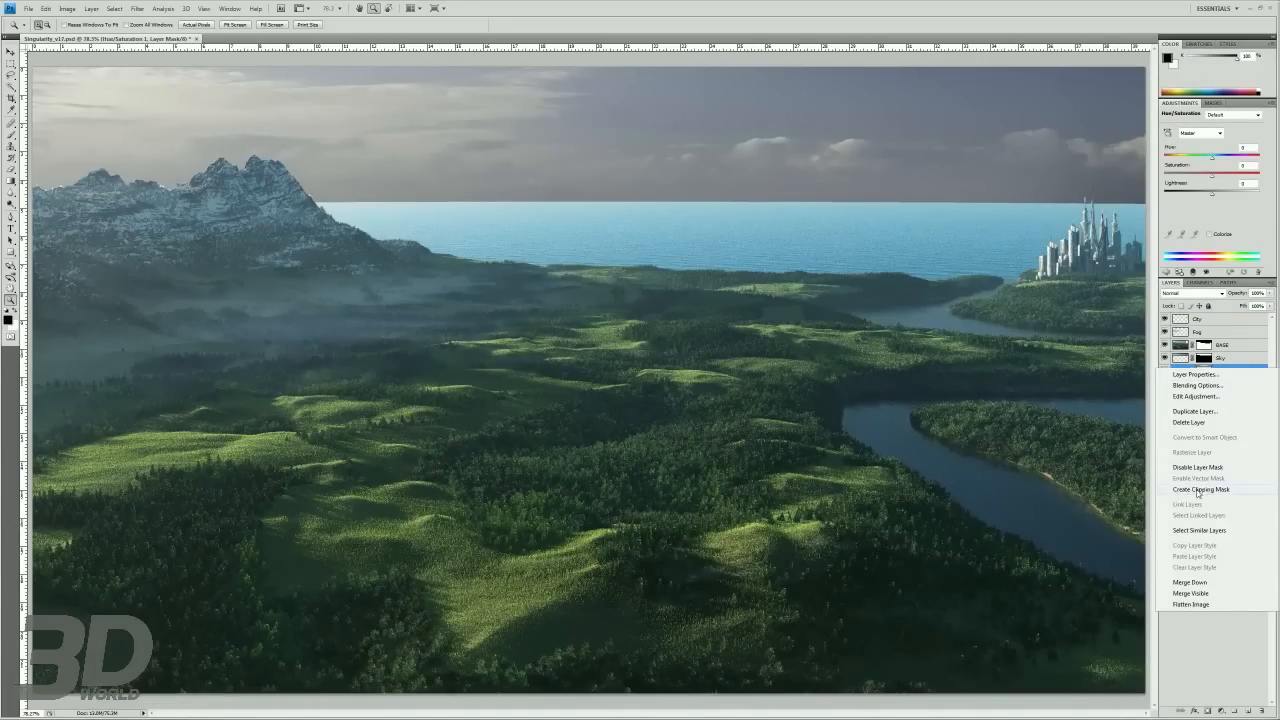
- Clip a Hue/Saturation adjustment to the ocean and lower its saturation and lightness
click(1200, 488)
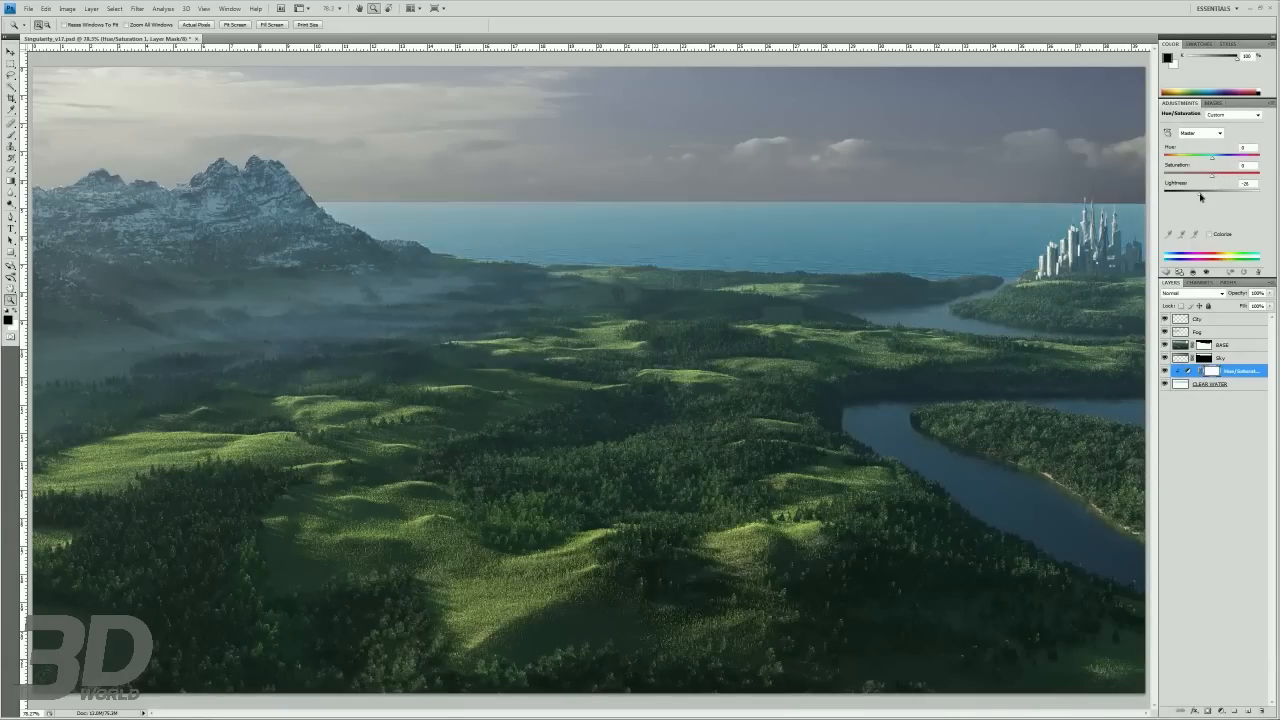
drag(1216, 156, 1200, 156)
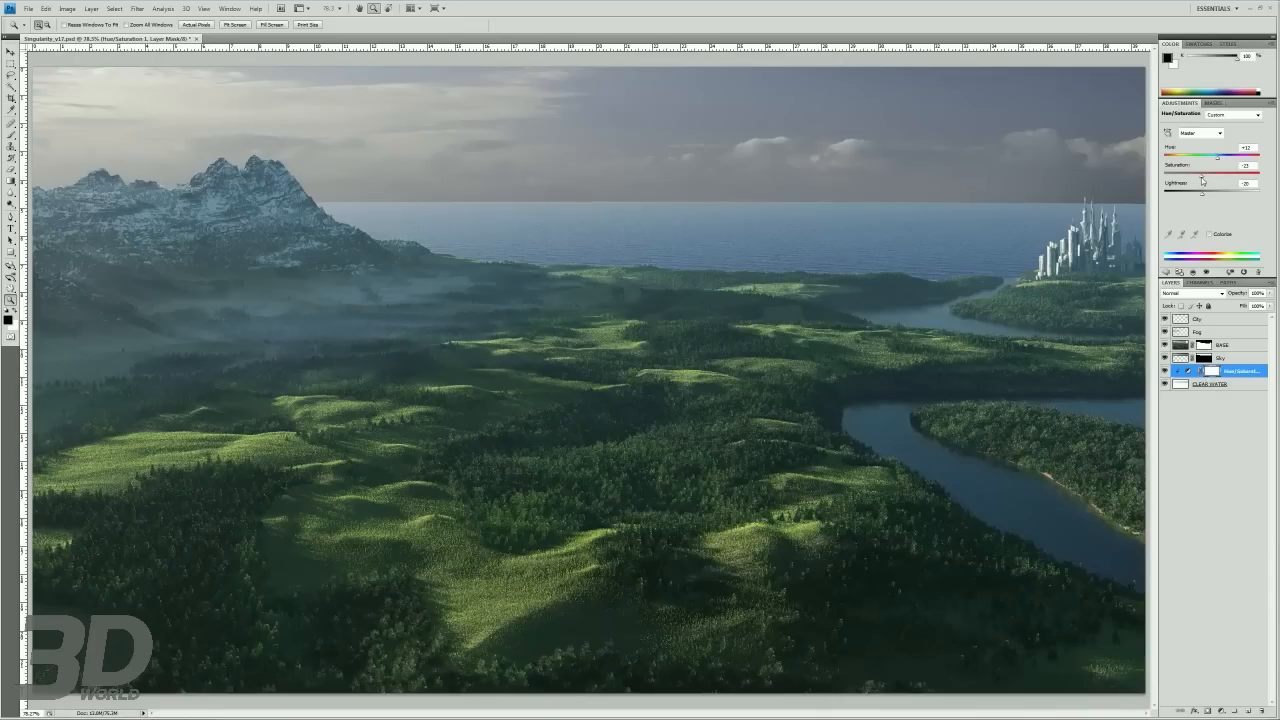
drag(1224, 164, 1208, 164)
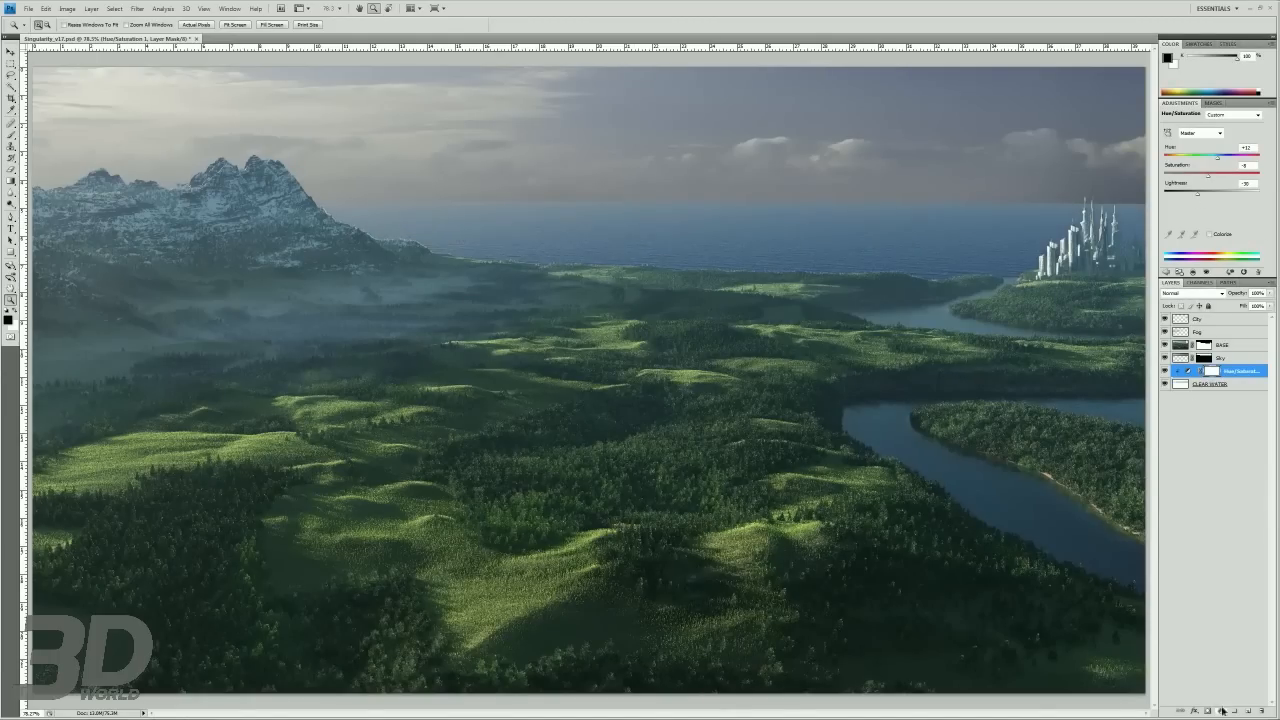
- Add a Levels adjustment over the ocean and pull its dark tones deeper
click(1210, 708)
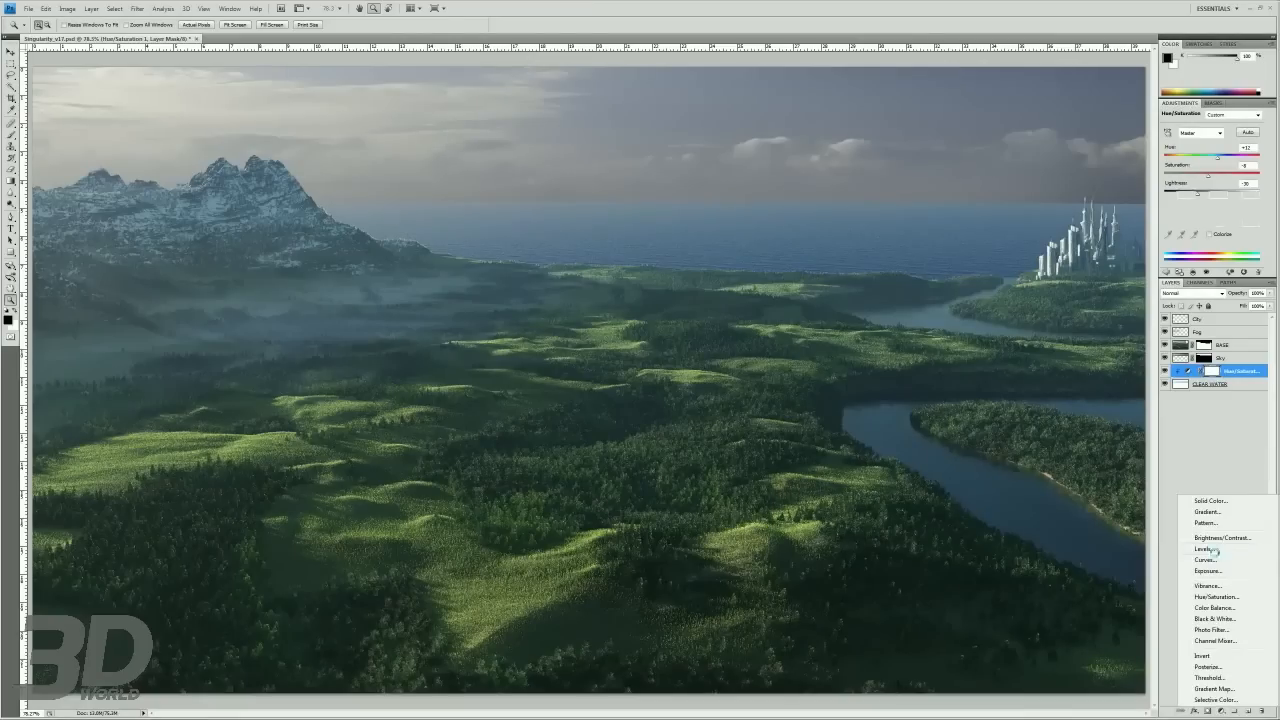
click(1206, 548)
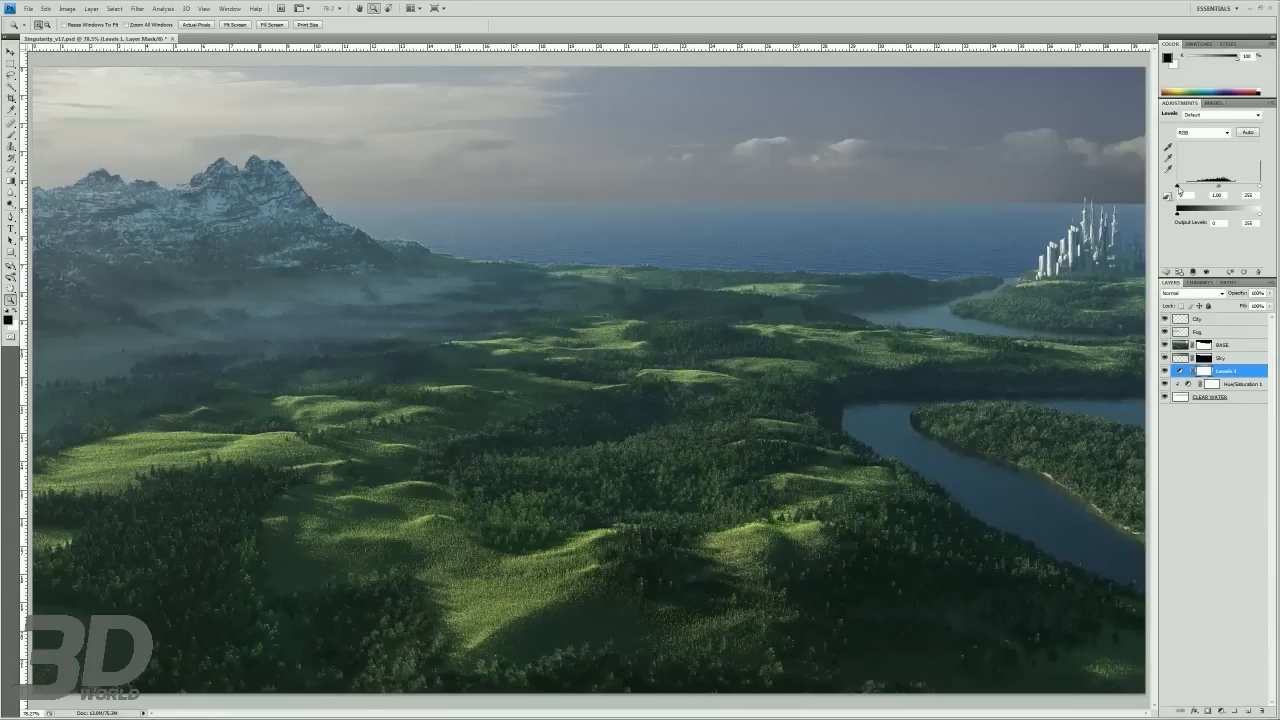
drag(1170, 196, 1180, 196)
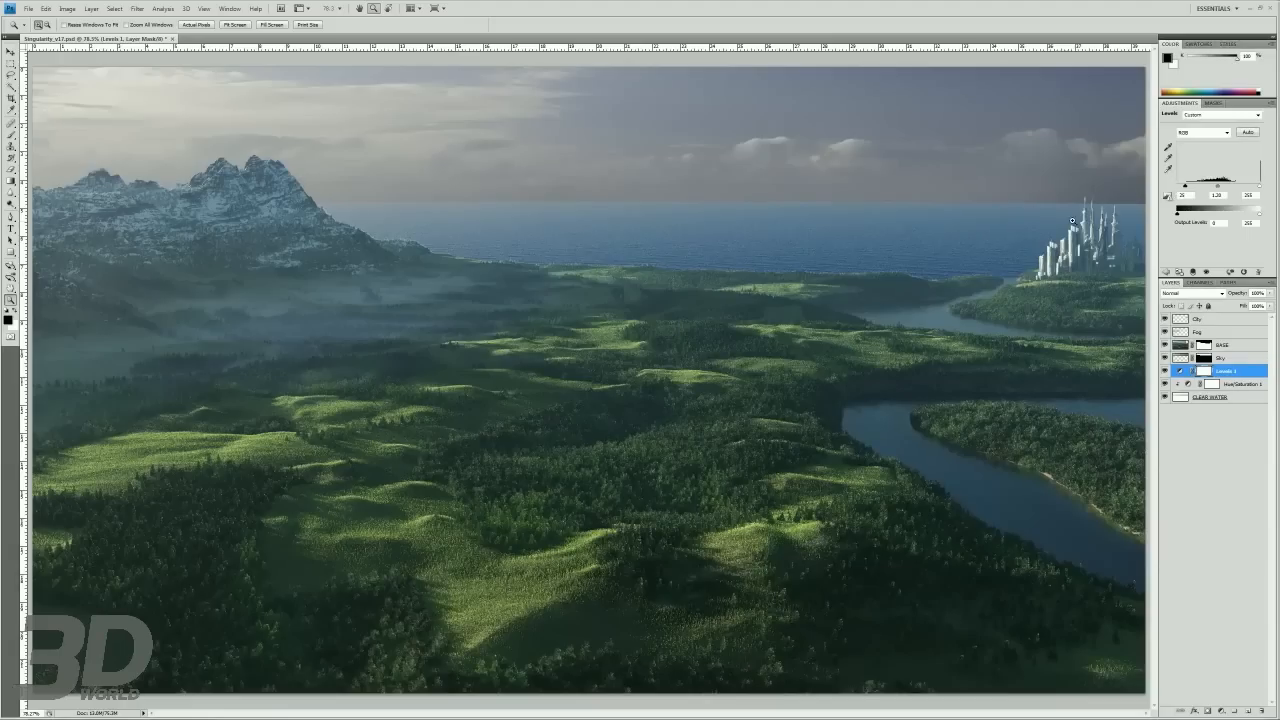
mouse_move(980, 206)
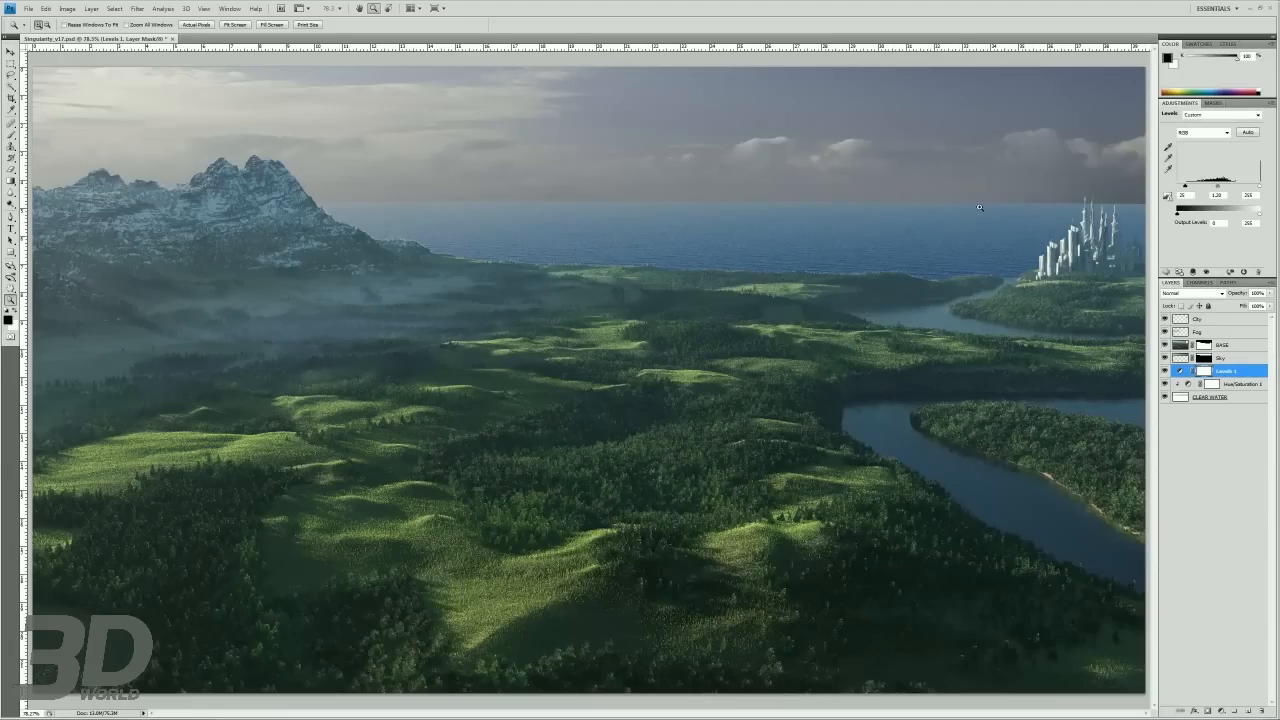
mouse_move(1140, 488)
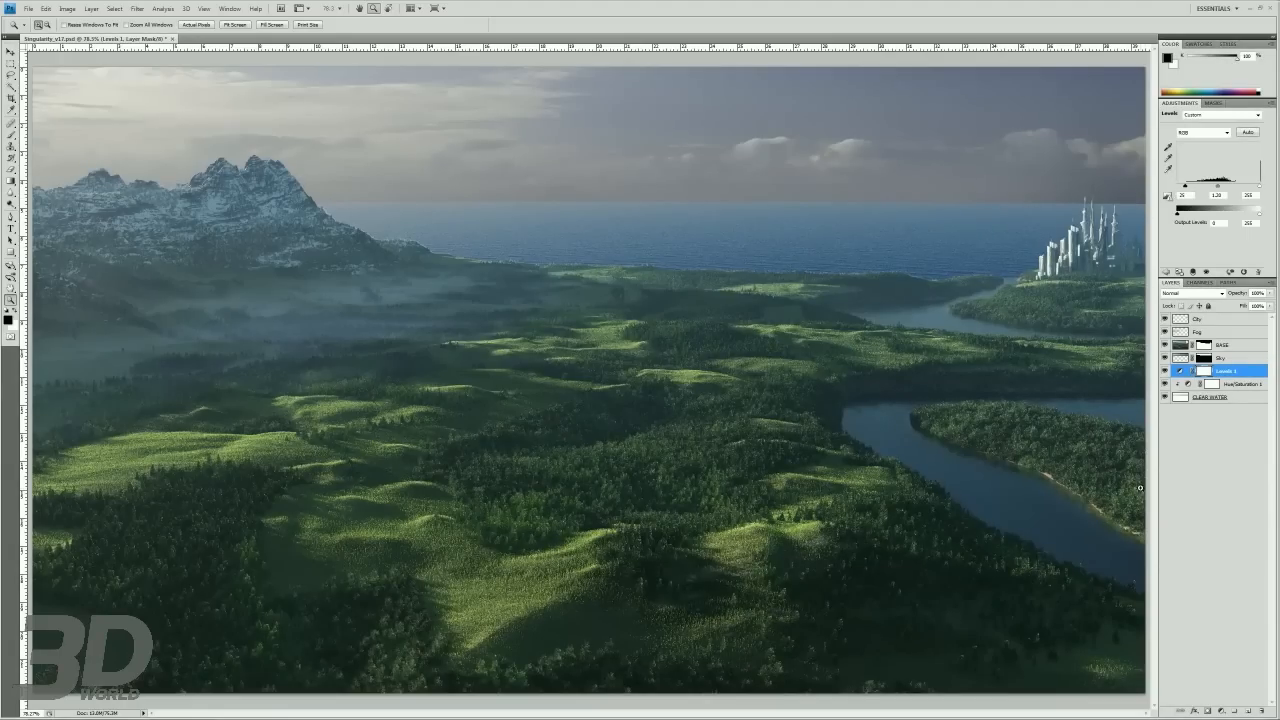
click(1220, 370)
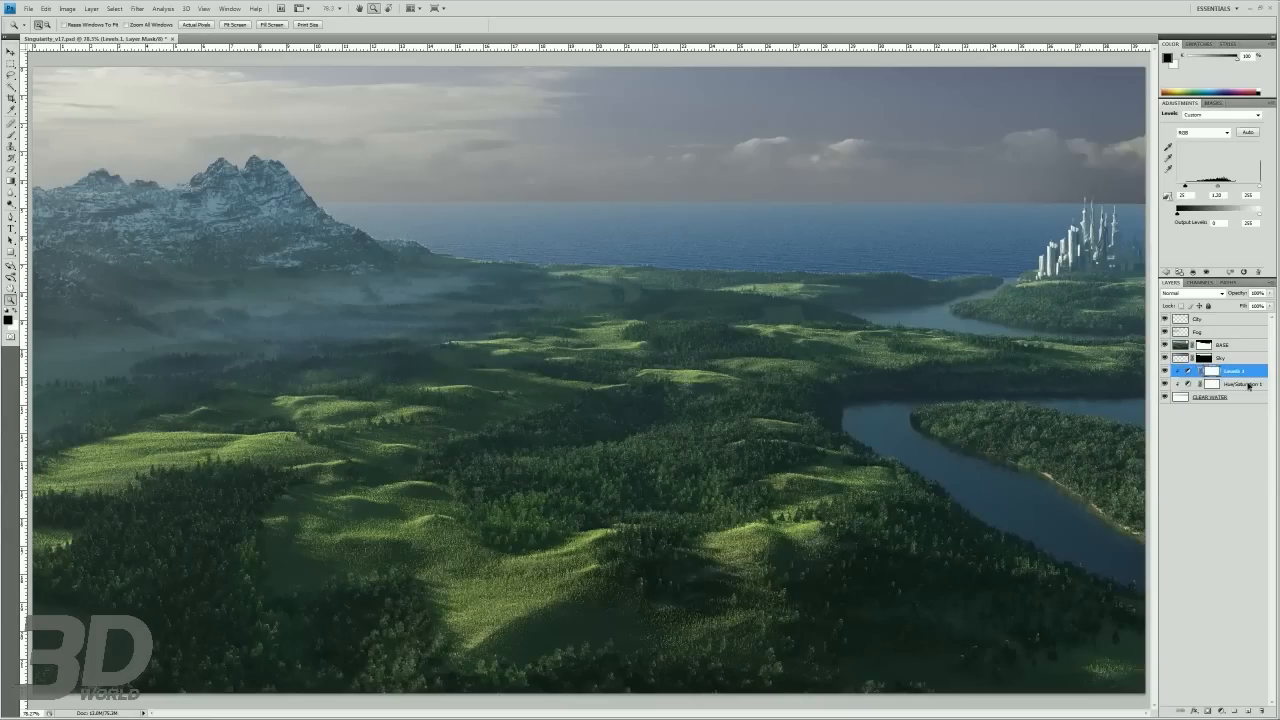
click(1230, 384)
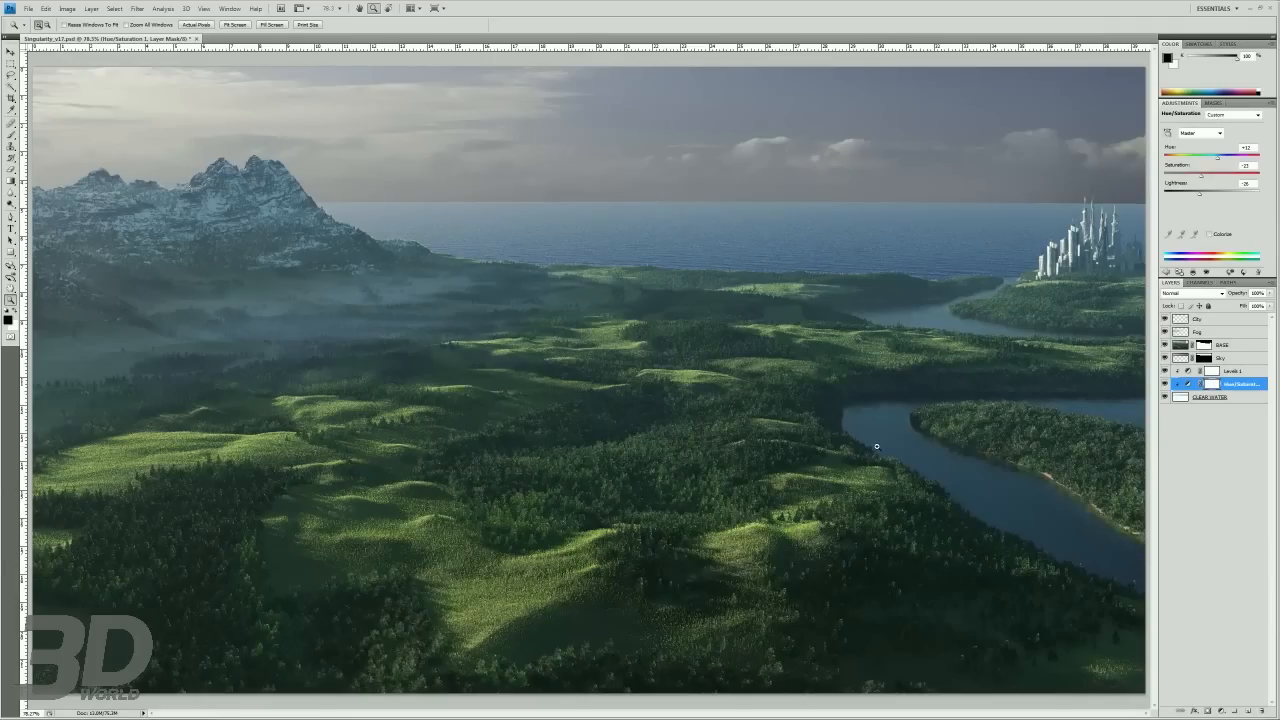
mouse_move(244, 186)
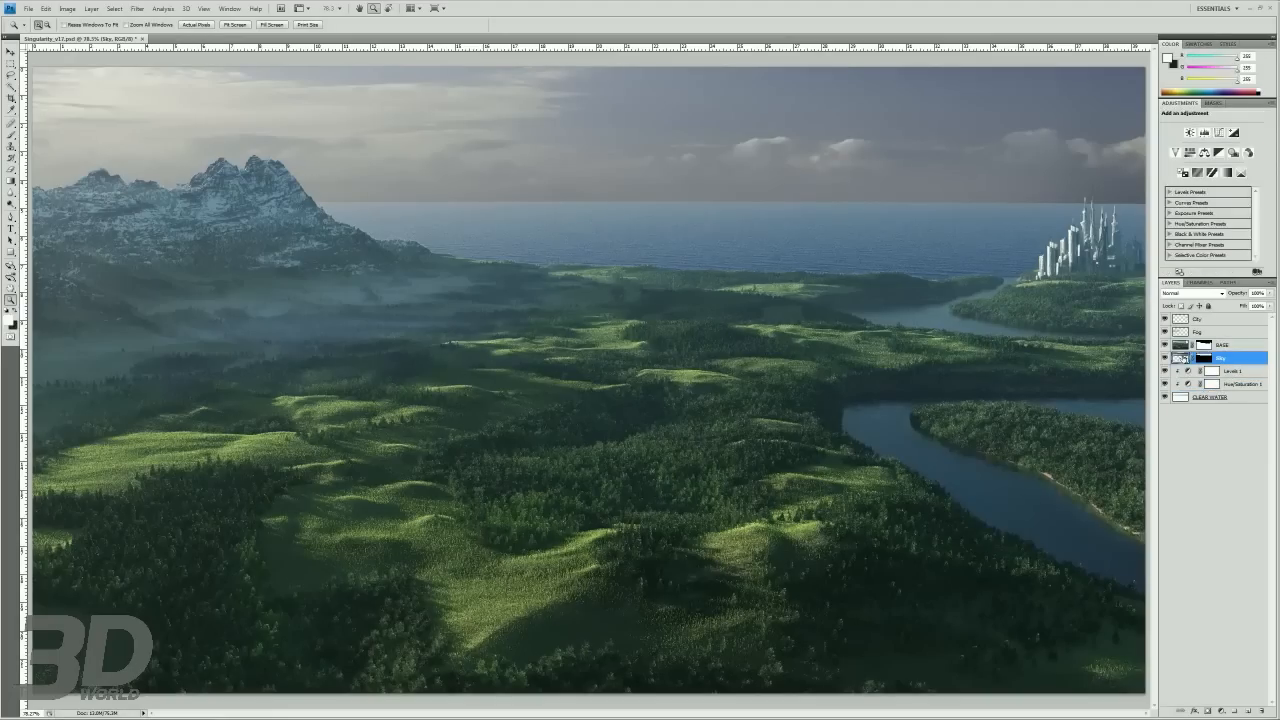
- Add a Color Balance adjustment over the ocean and shift its midtones toward the sky's blue
click(1210, 708)
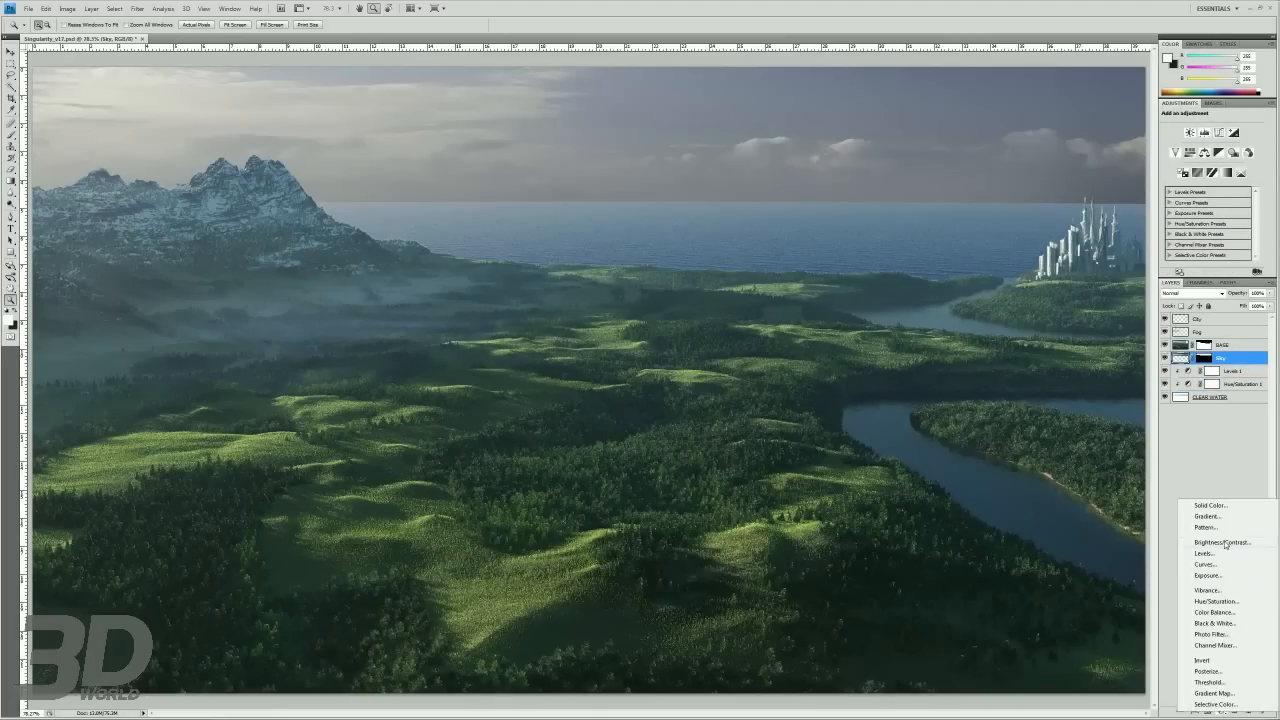
mouse_move(1220, 590)
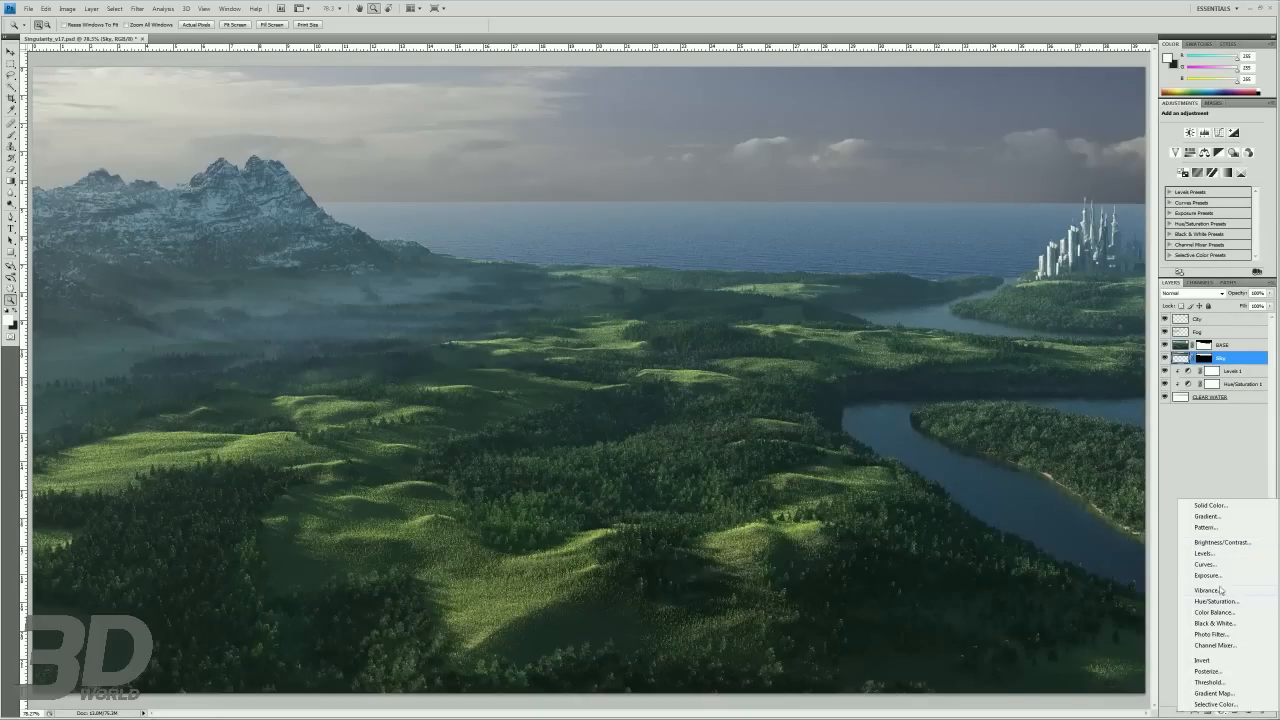
mouse_move(1214, 612)
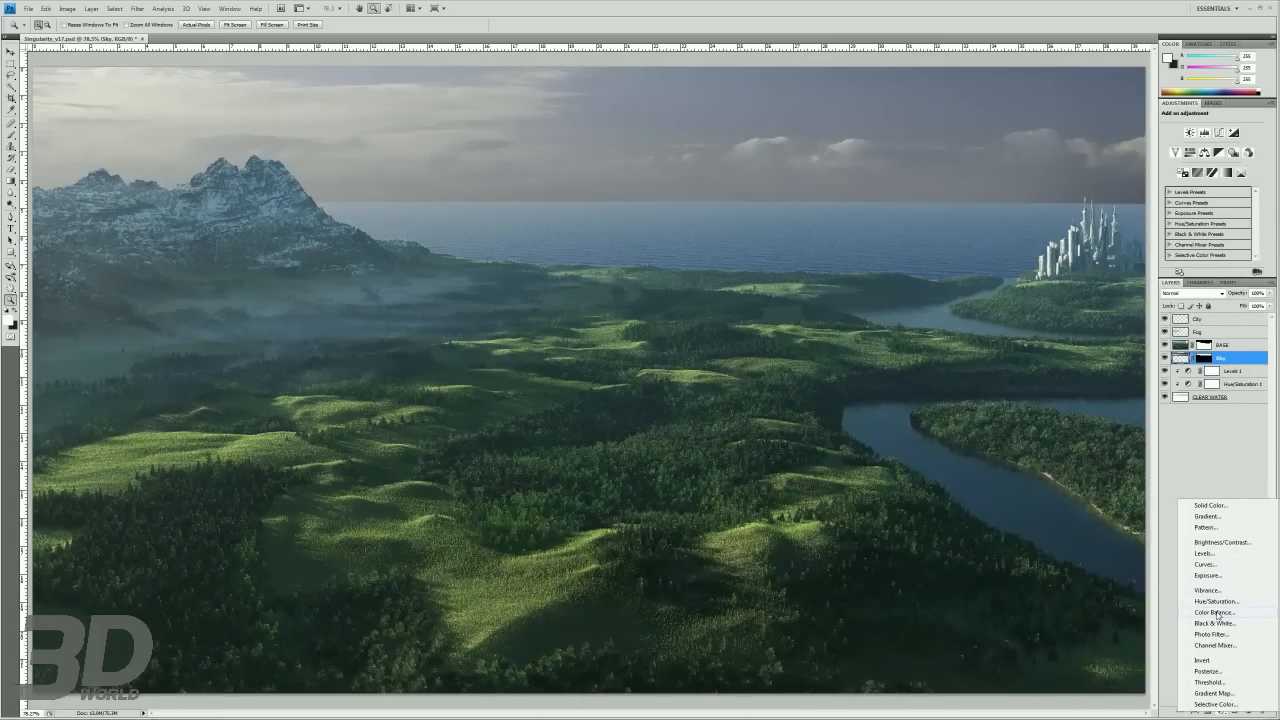
click(1212, 612)
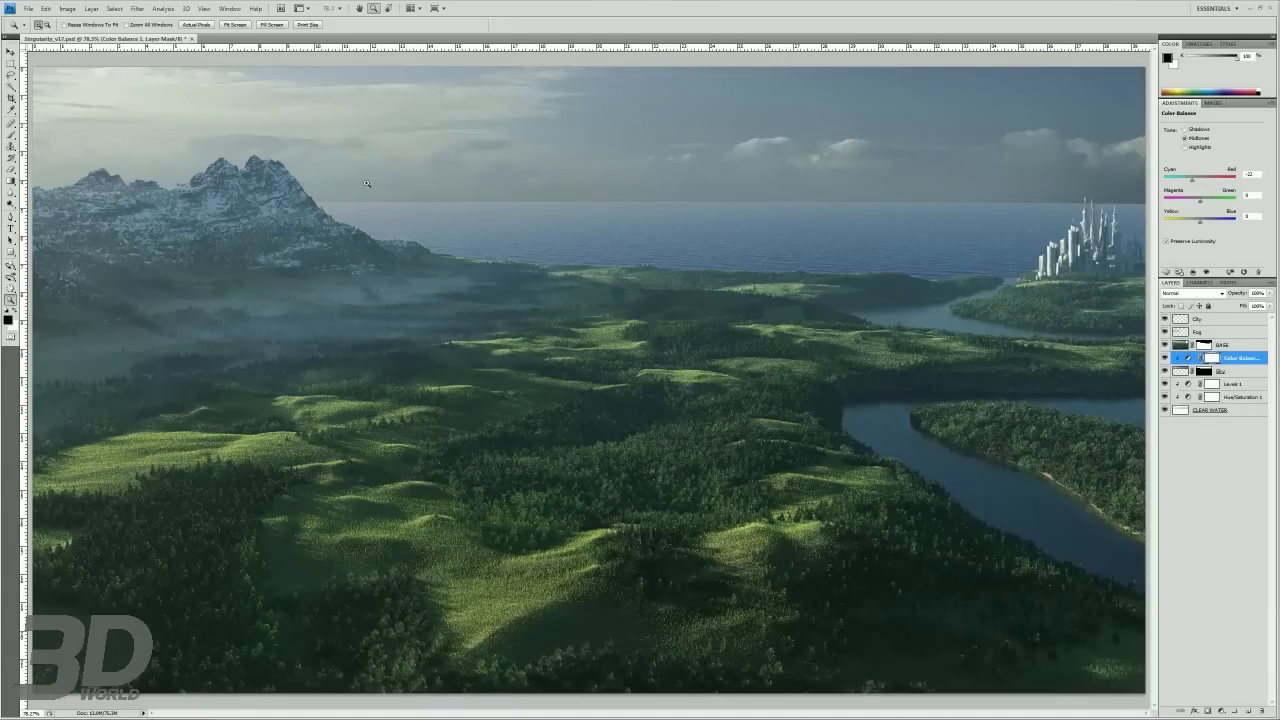
mouse_move(834, 230)
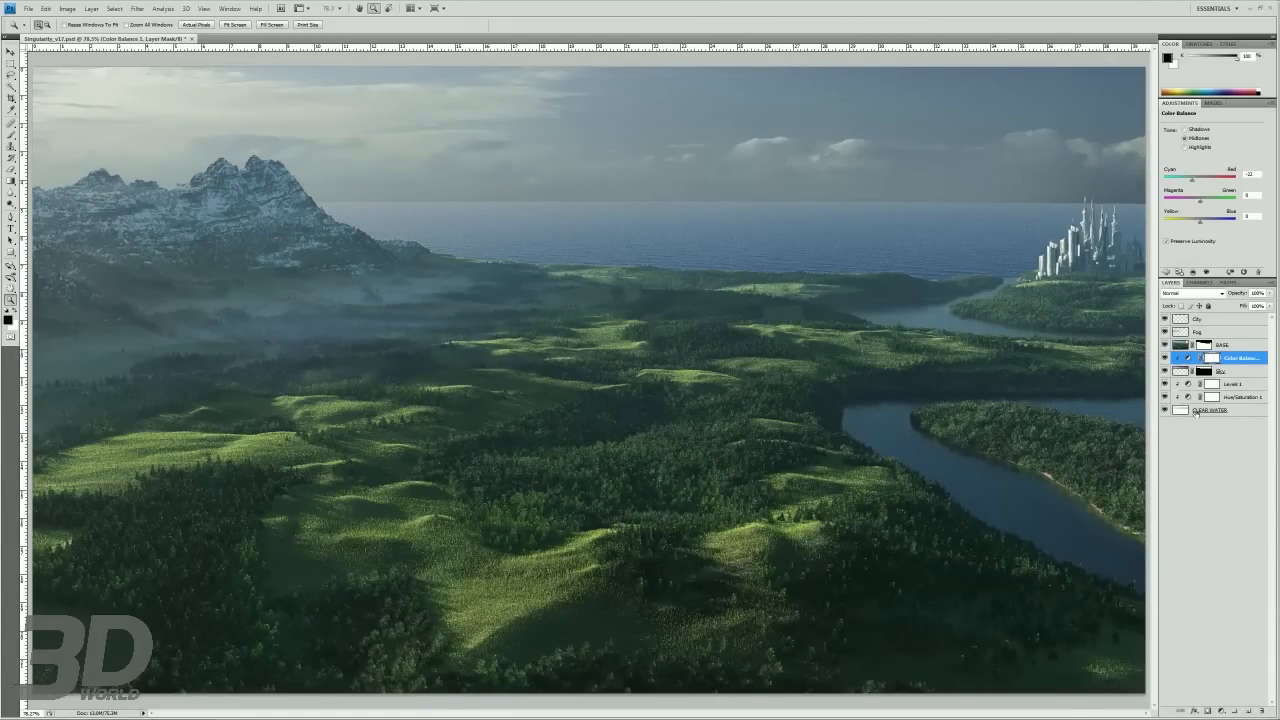
click(1242, 396)
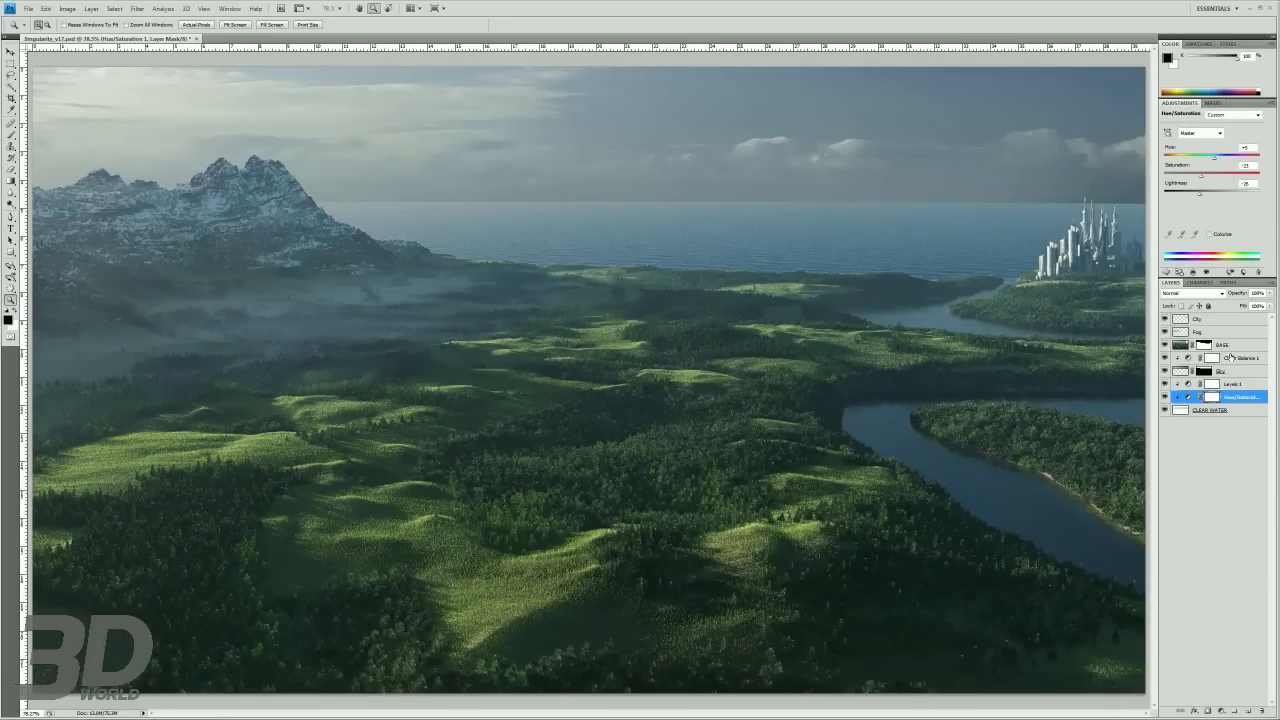
click(1240, 356)
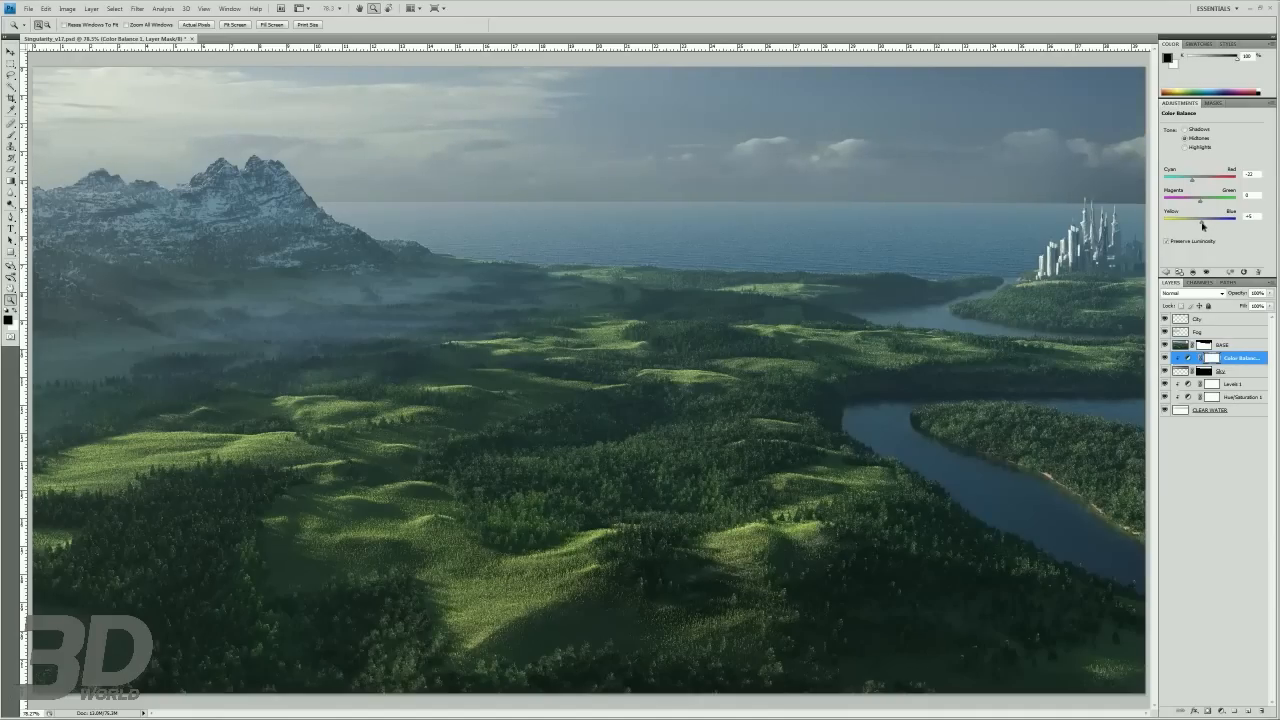
drag(1204, 216, 1202, 216)
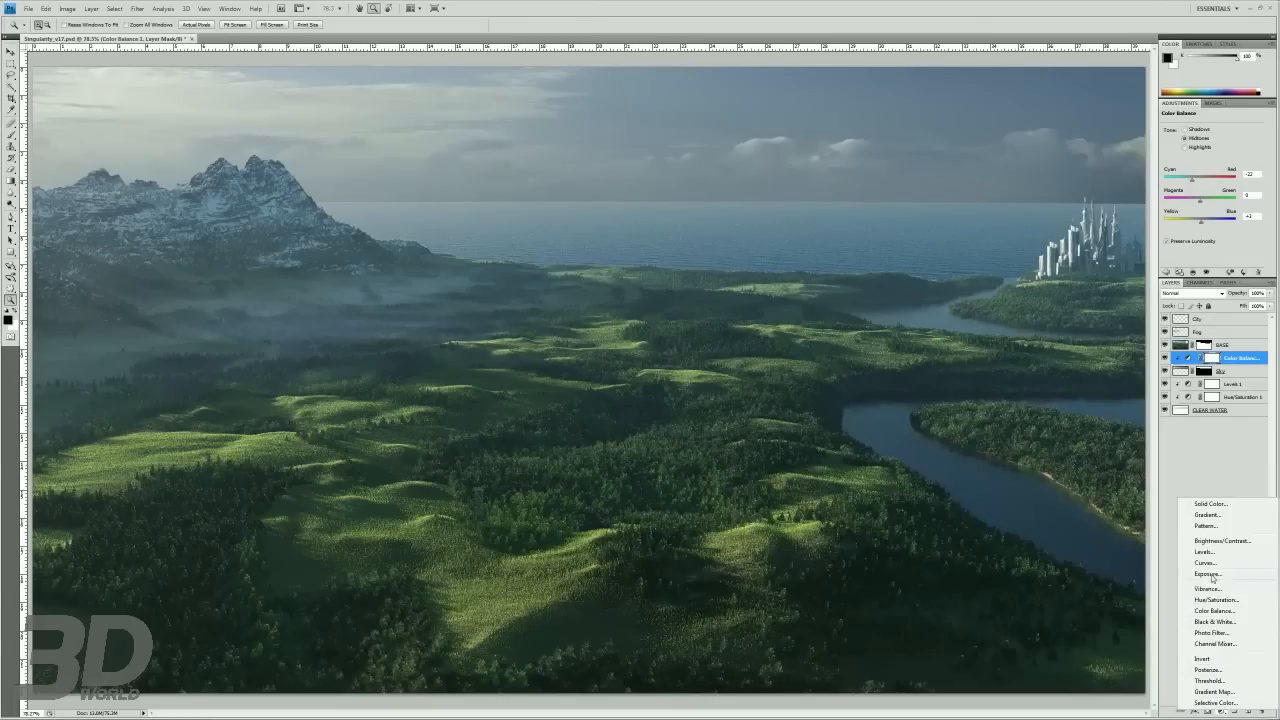
- Add a Brightness/Contrast adjustment over the sky and raise brightness and contrast slightly
click(1216, 600)
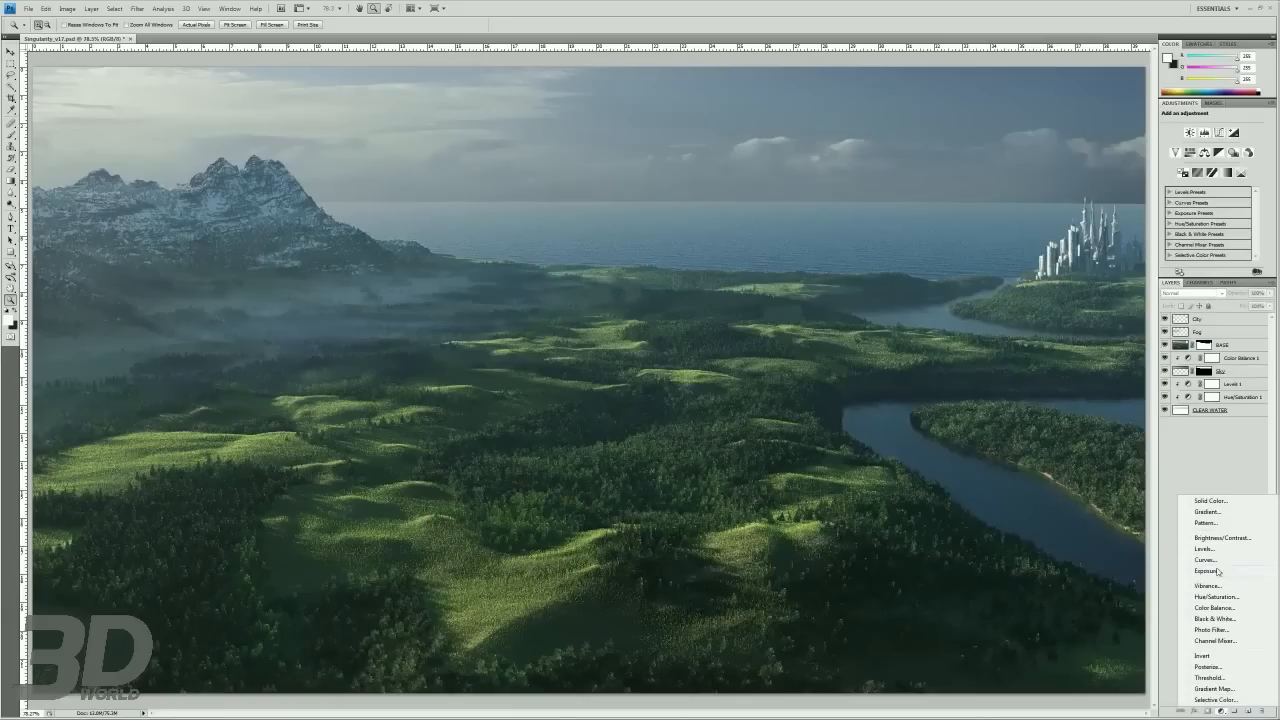
click(1220, 536)
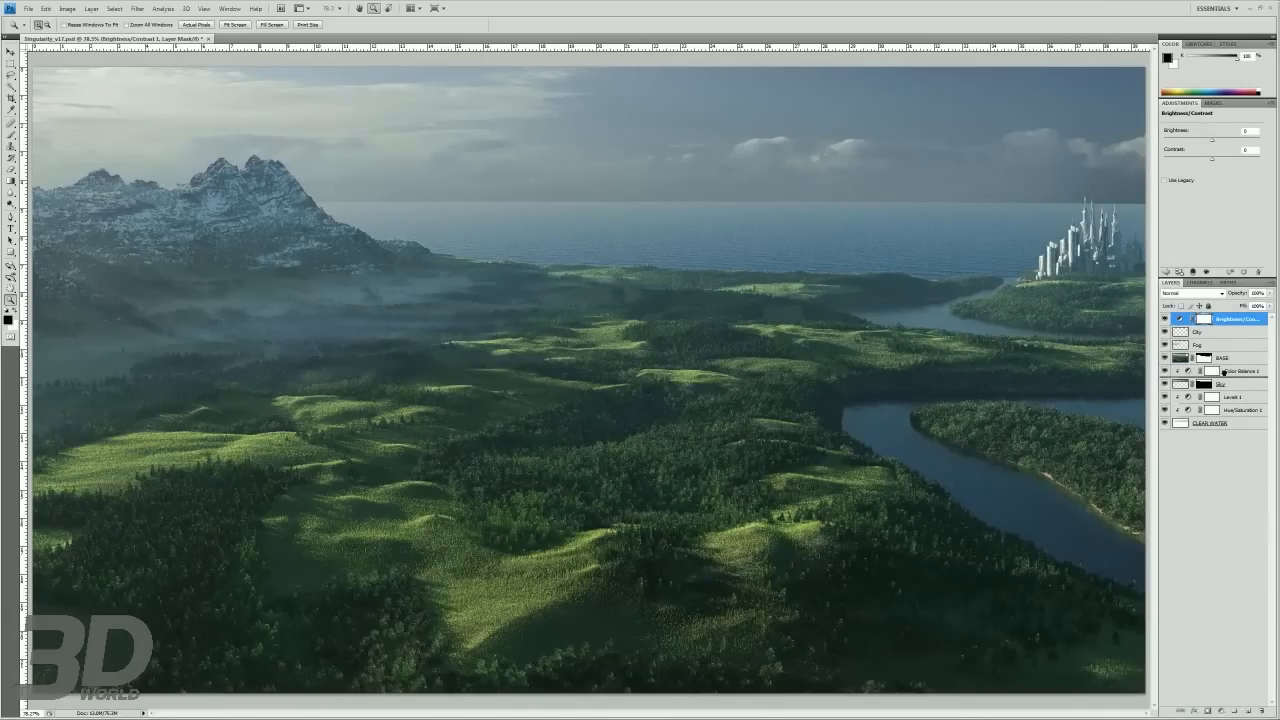
right_click(1240, 356)
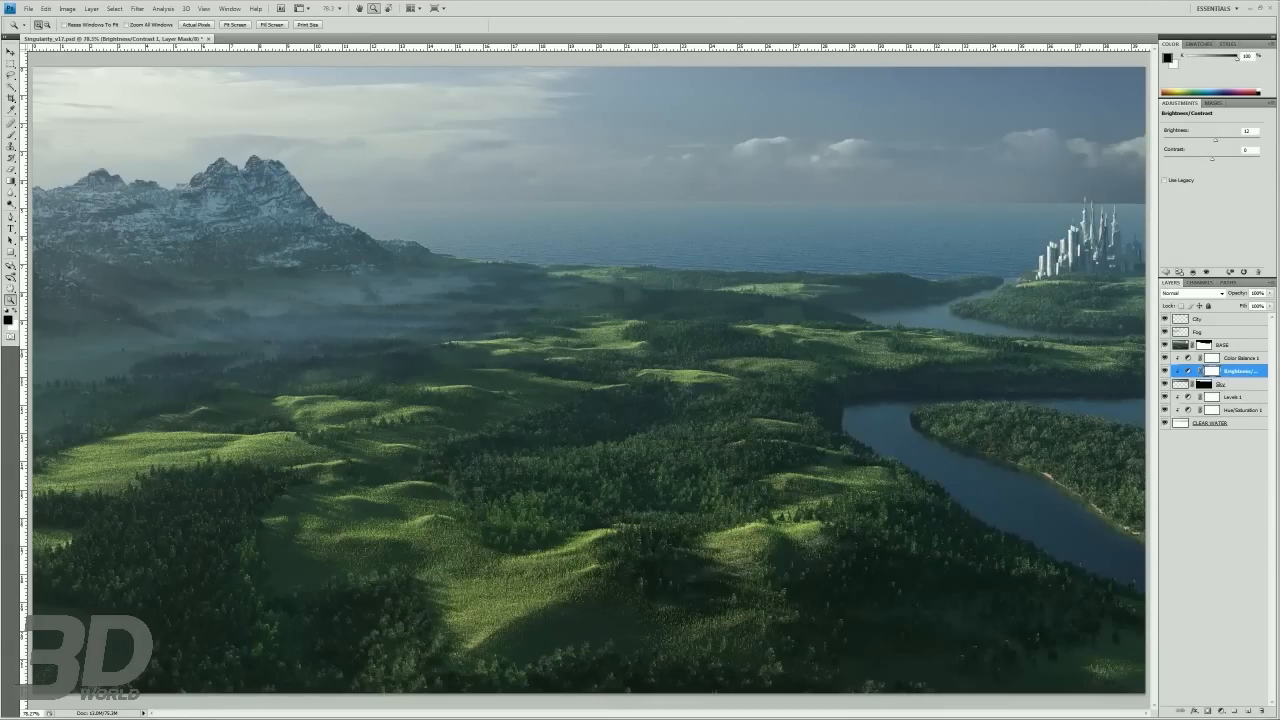
drag(968, 206, 1092, 204)
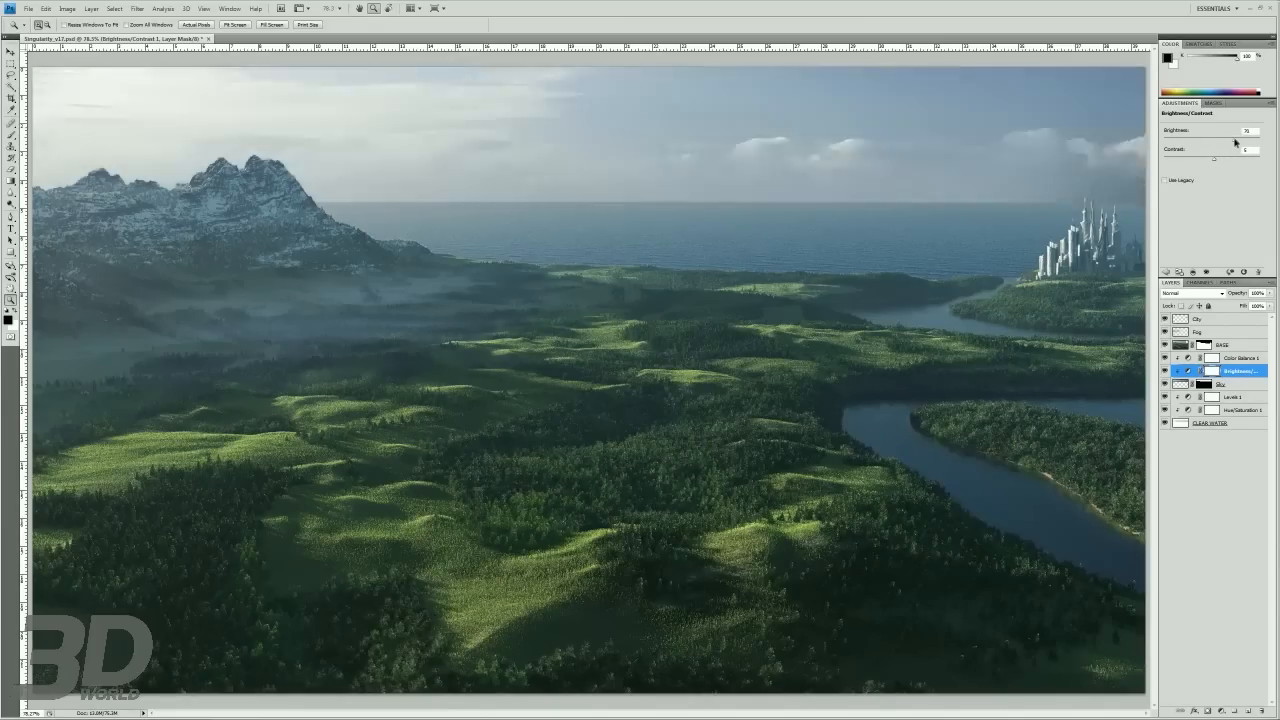
drag(1240, 130, 1180, 130)
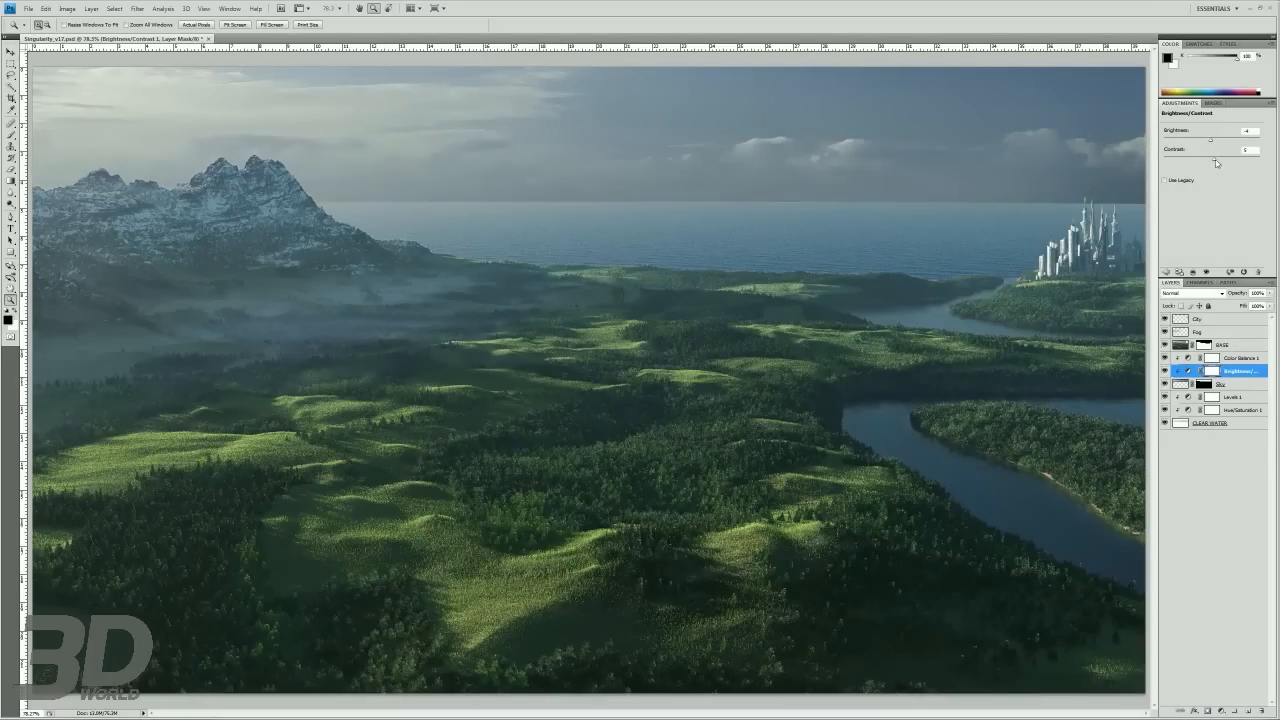
mouse_move(1204, 180)
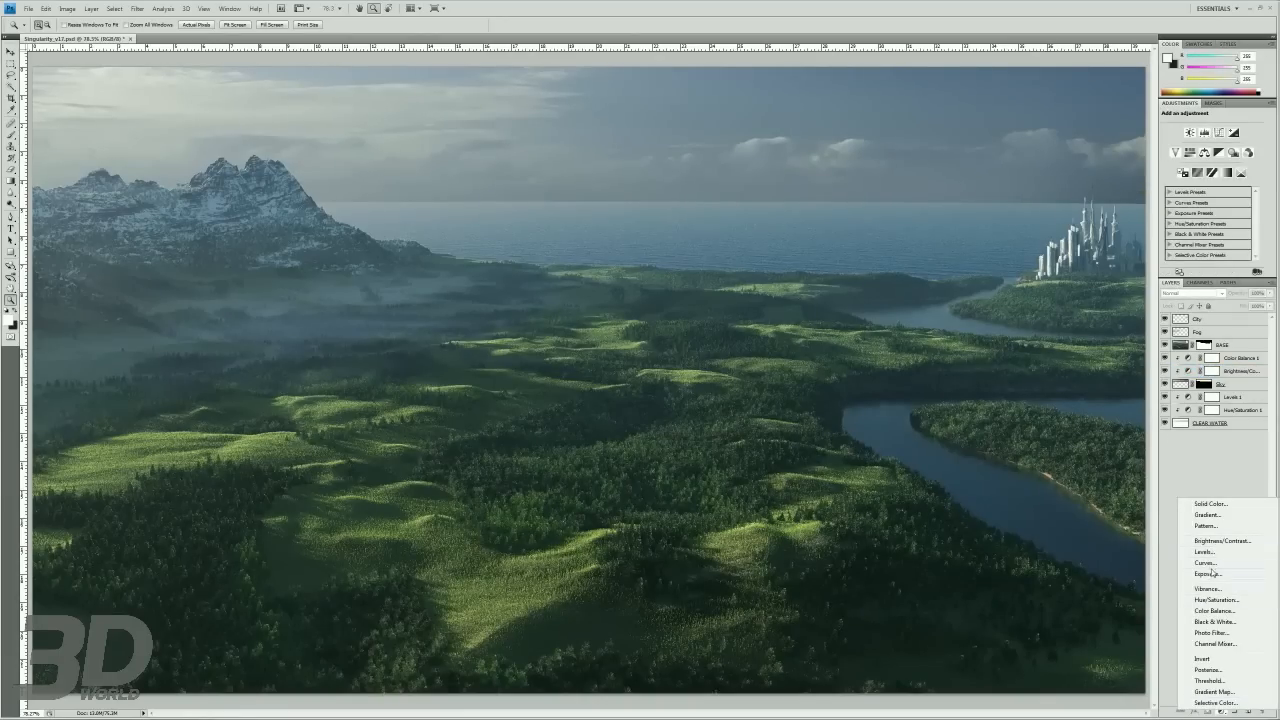
- Add an Exposure adjustment above the sky layers to lighten it slightly
click(1208, 574)
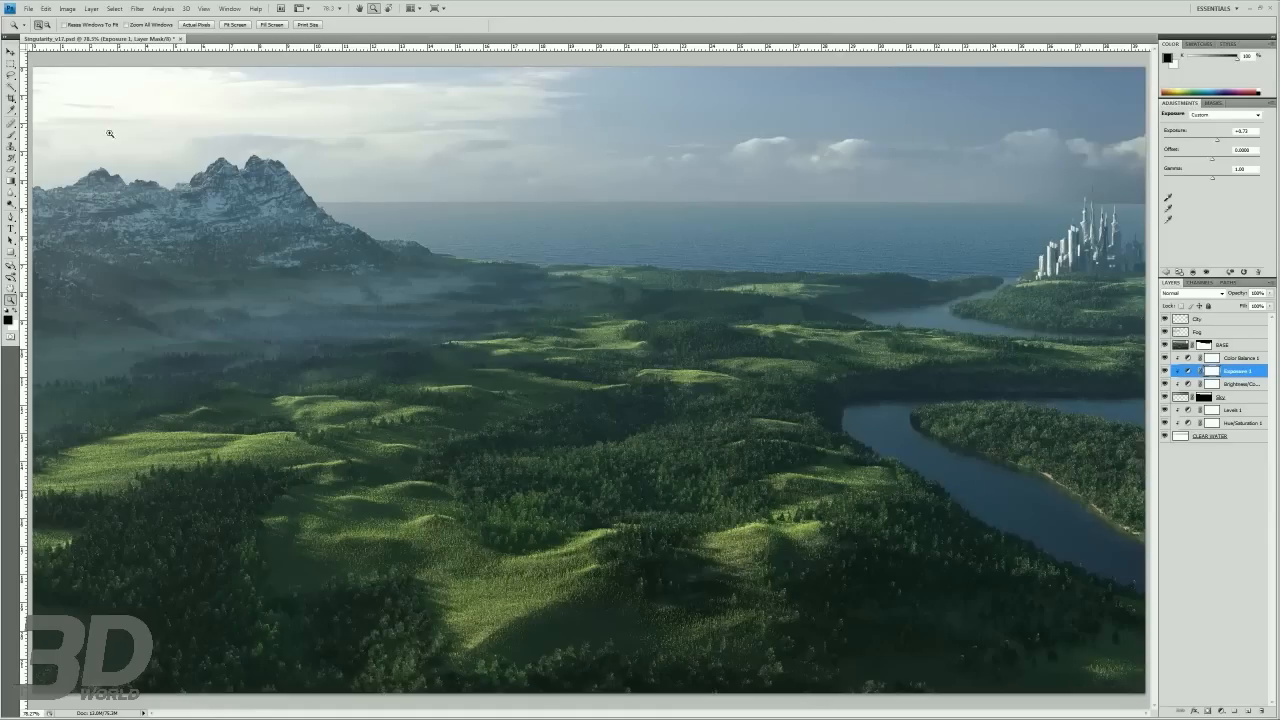
click(1240, 384)
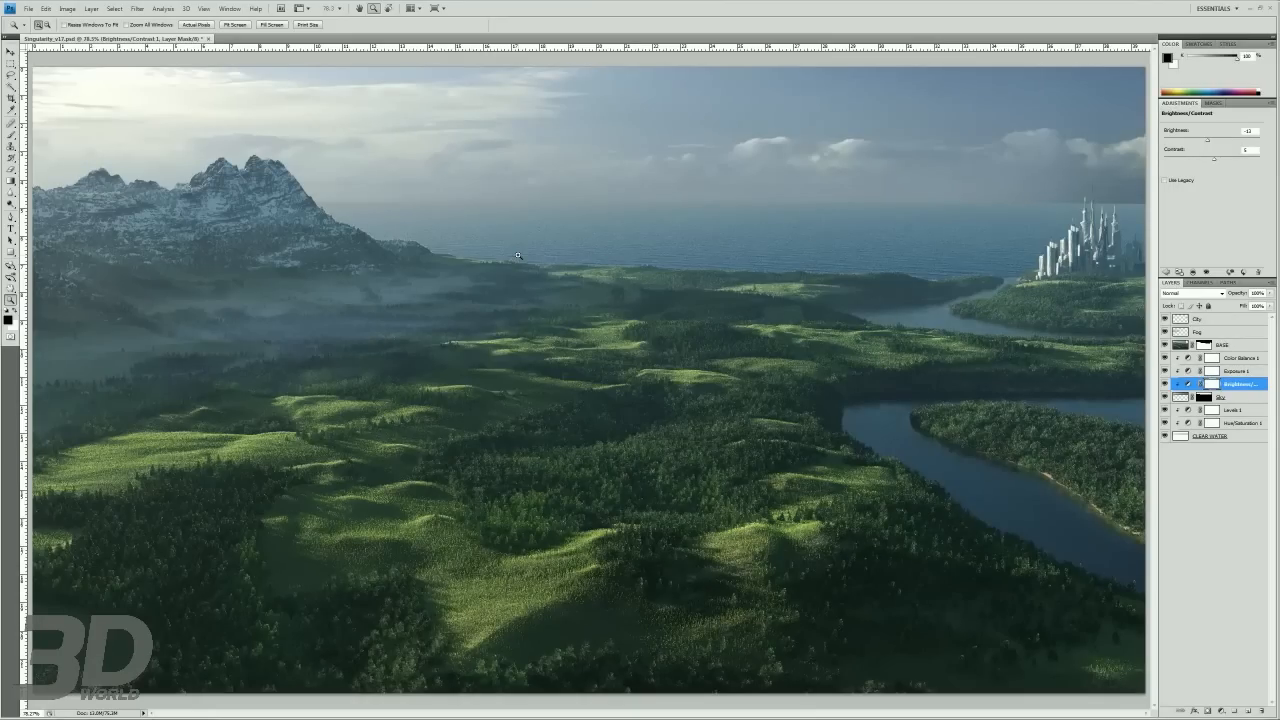
mouse_move(572, 288)
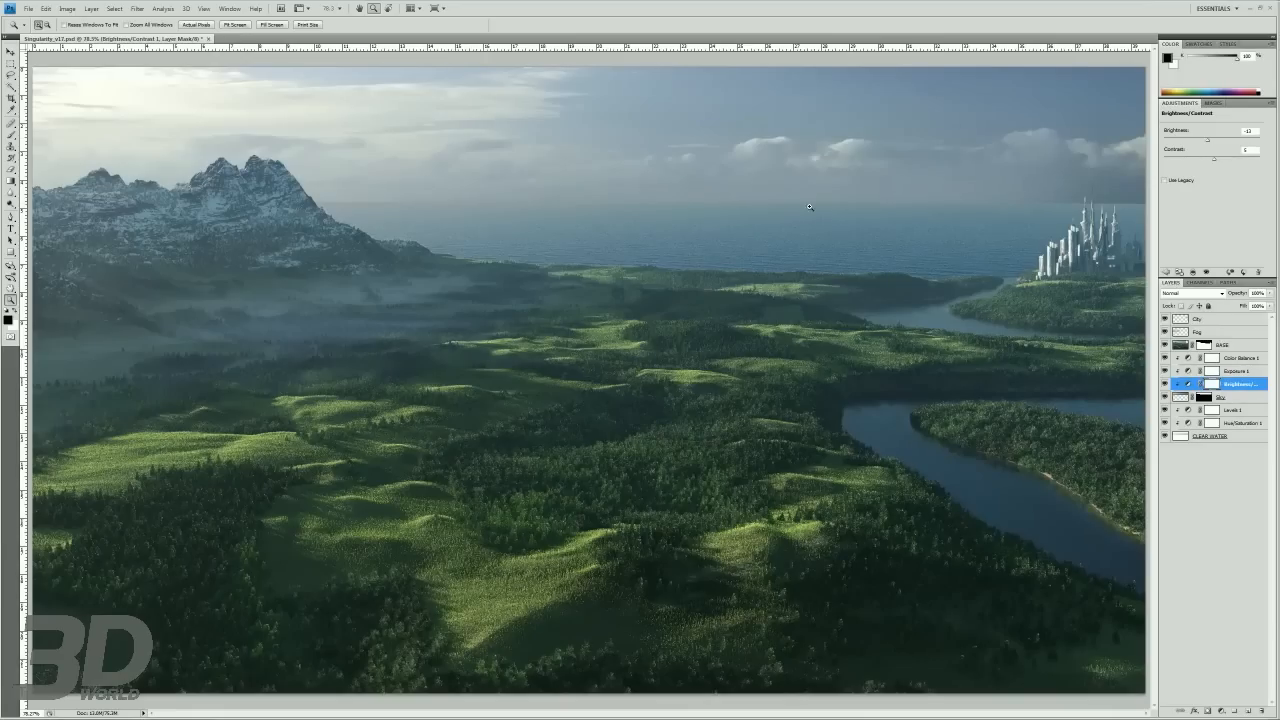
click(1220, 396)
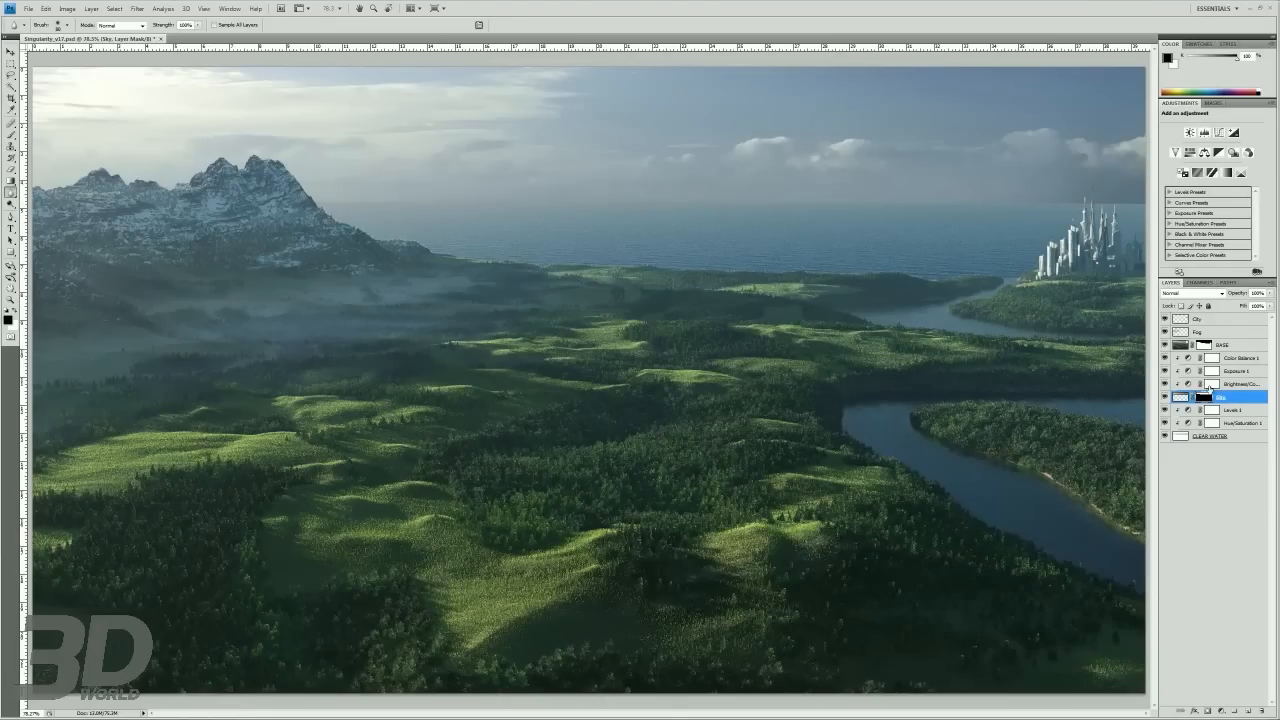
- Select the band of sky above the horizon and feather the selection edge
click(162, 8)
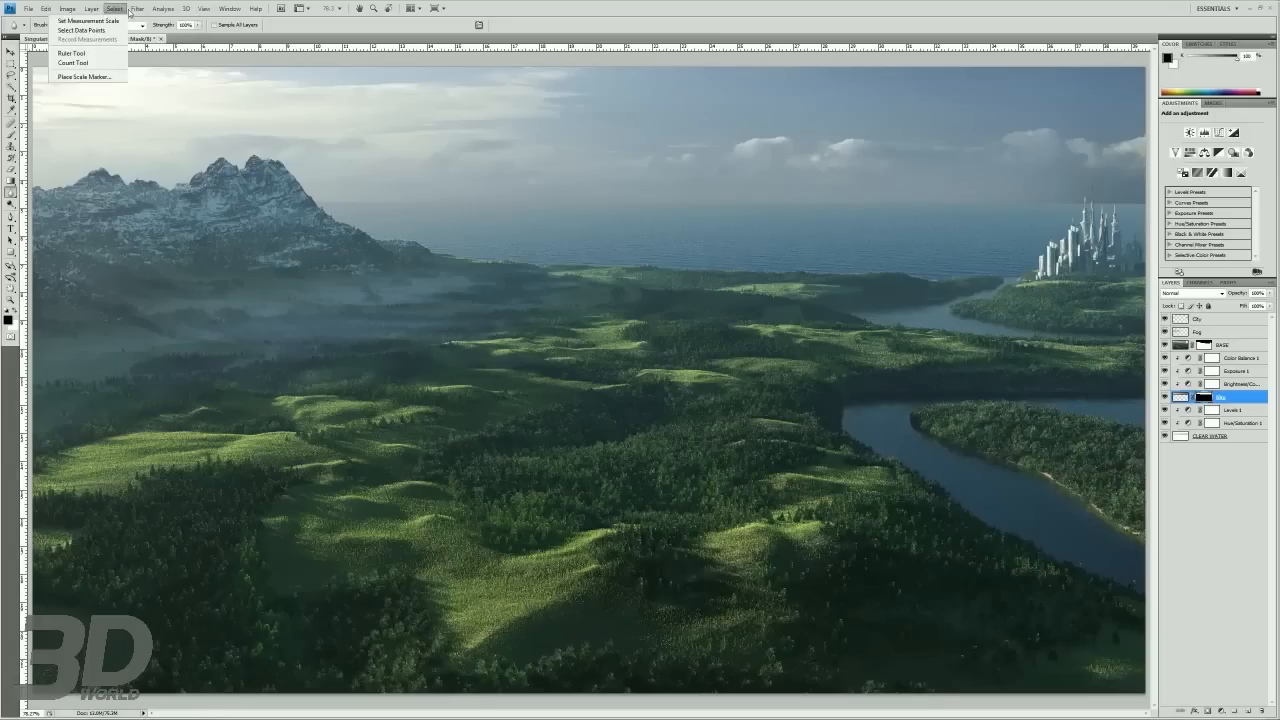
click(1198, 280)
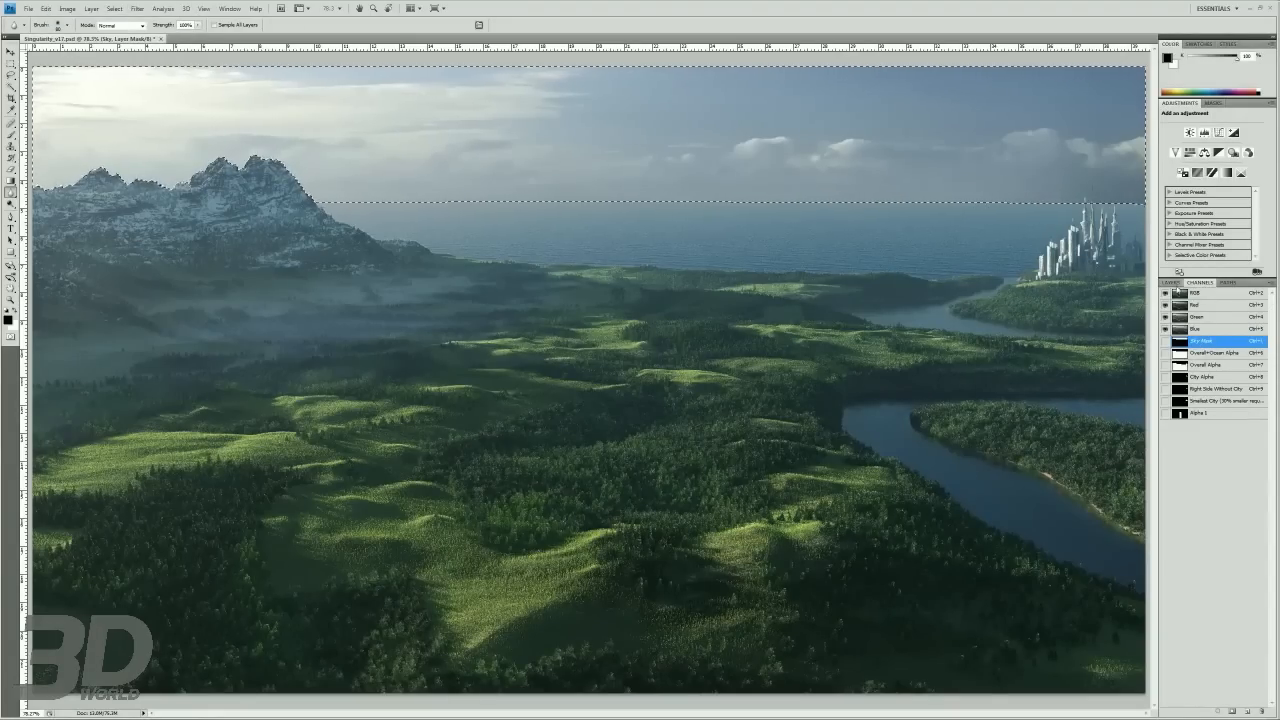
click(1174, 282)
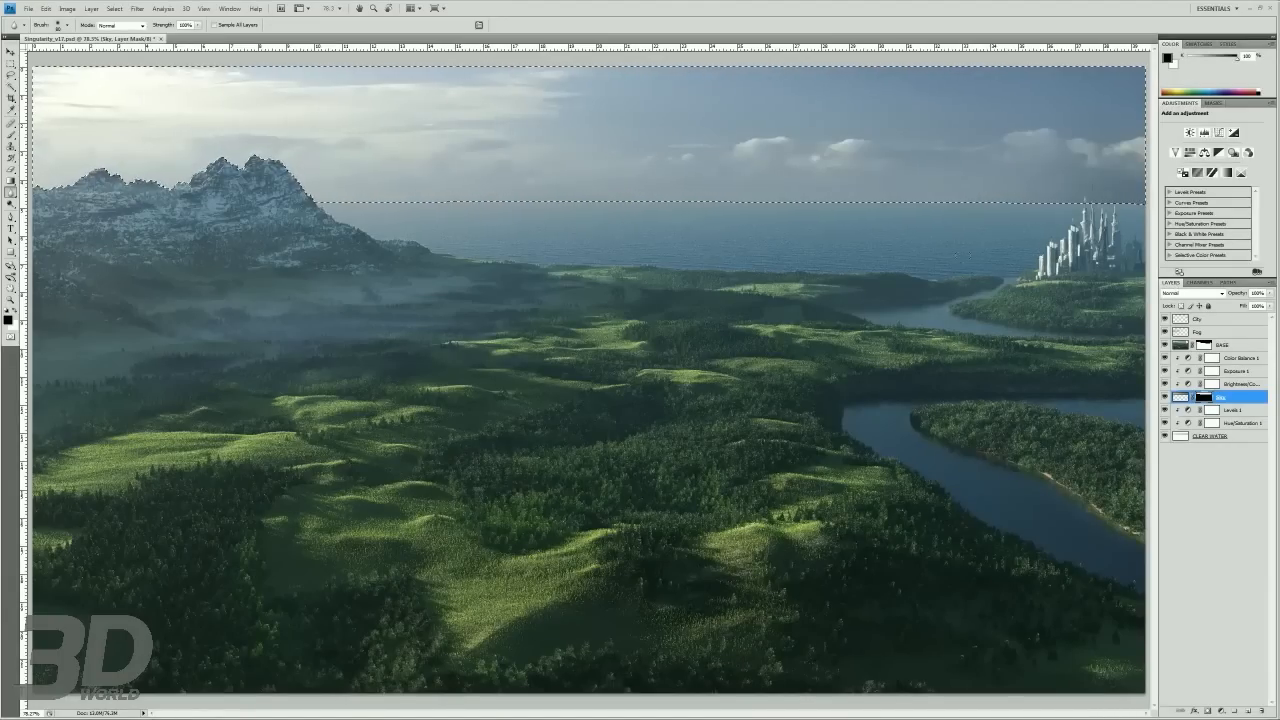
click(114, 8)
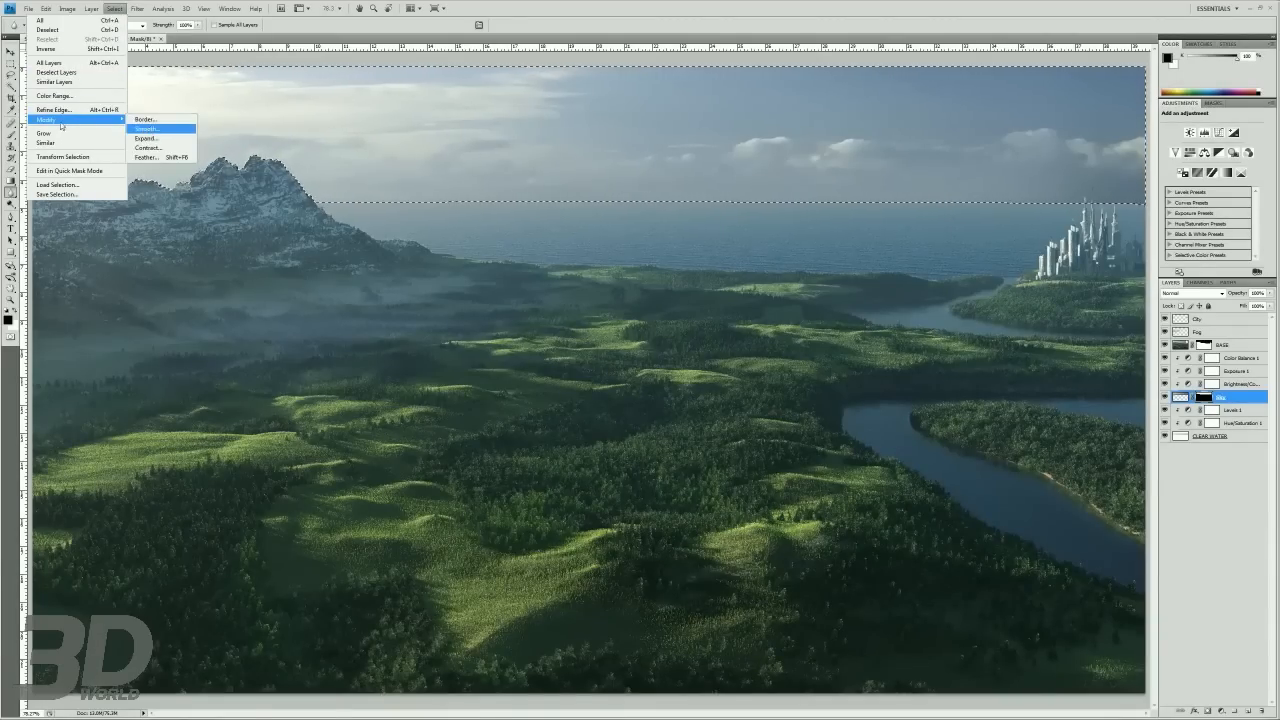
click(148, 128)
text(5)
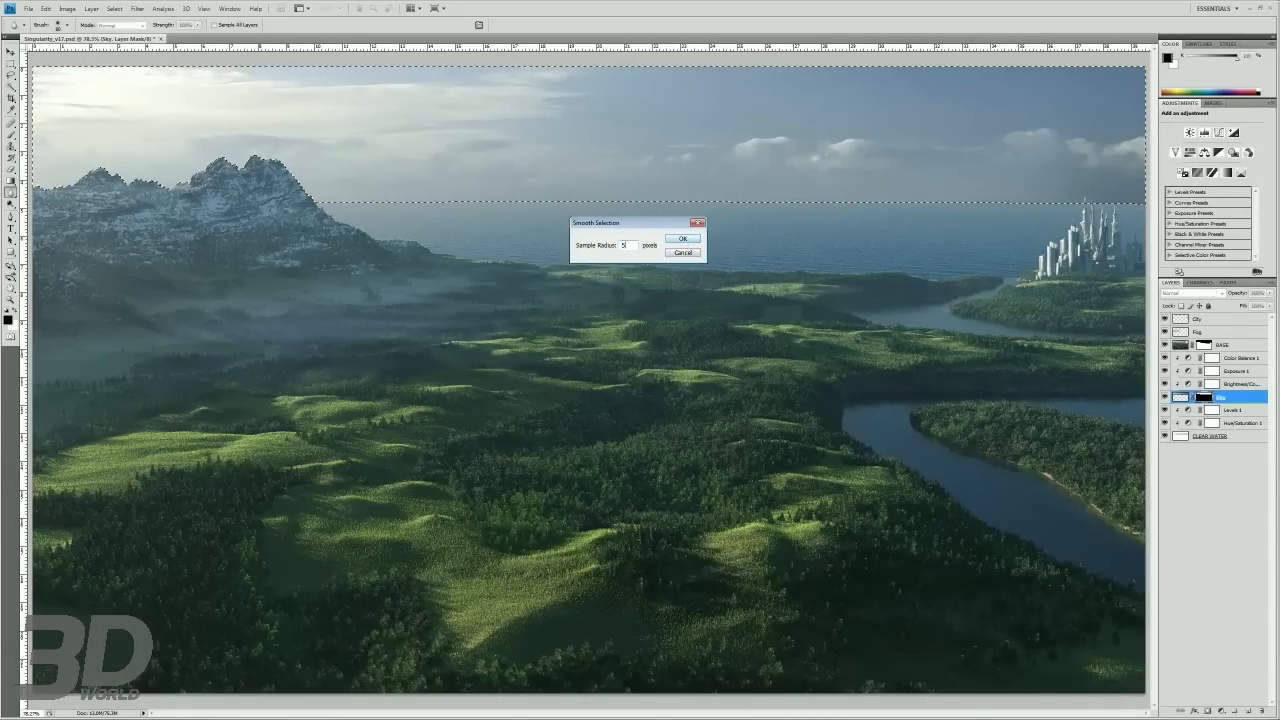
click(682, 238)
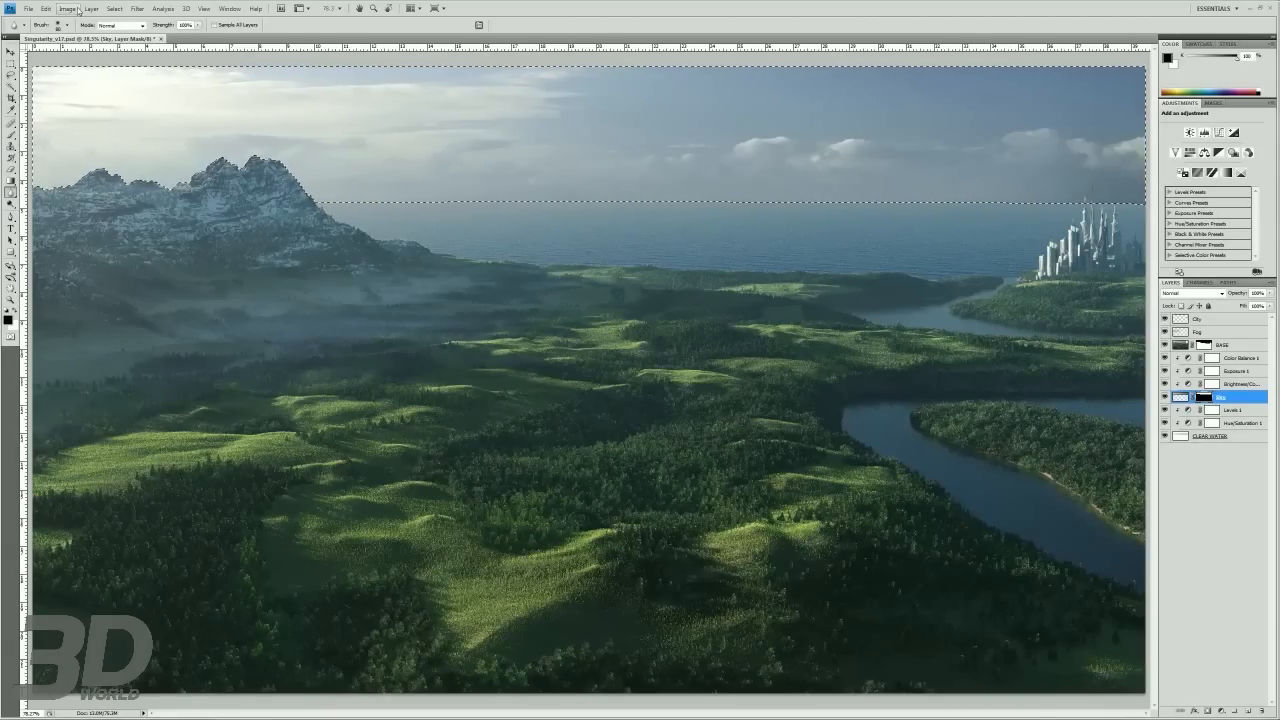
- Reapply the feather radius to the horizon selection for a softer edge
click(92, 8)
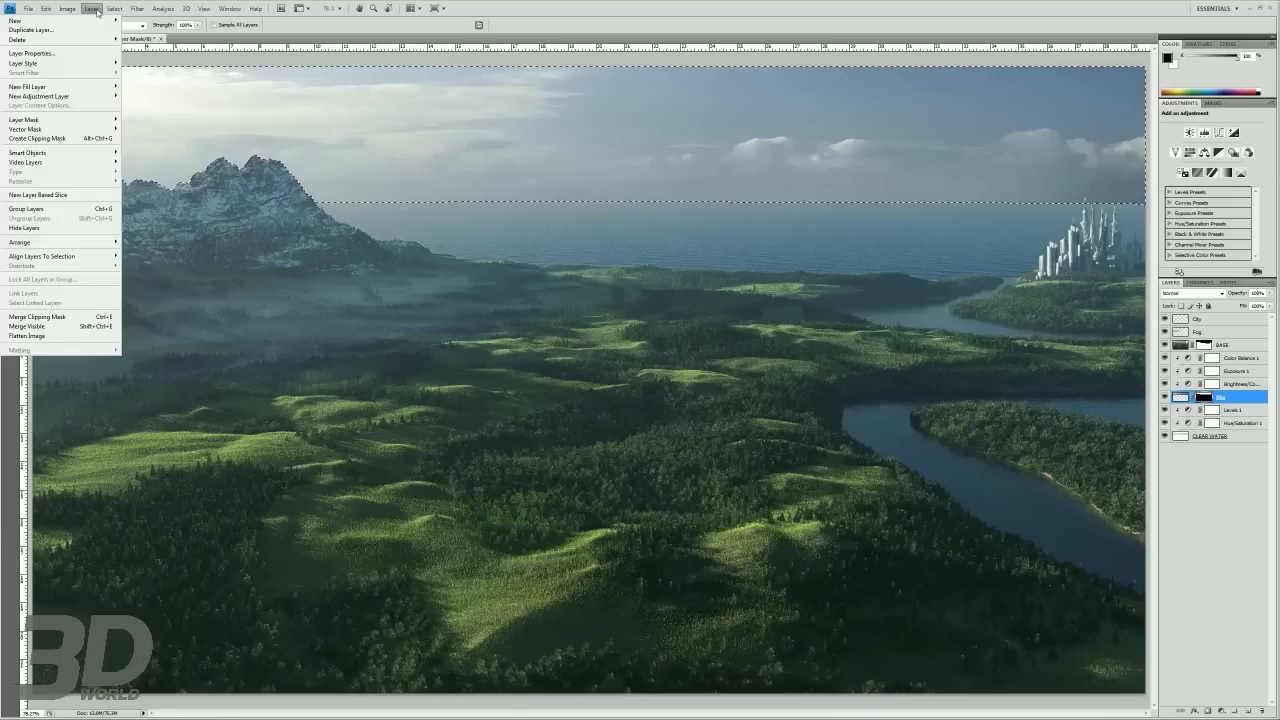
click(28, 8)
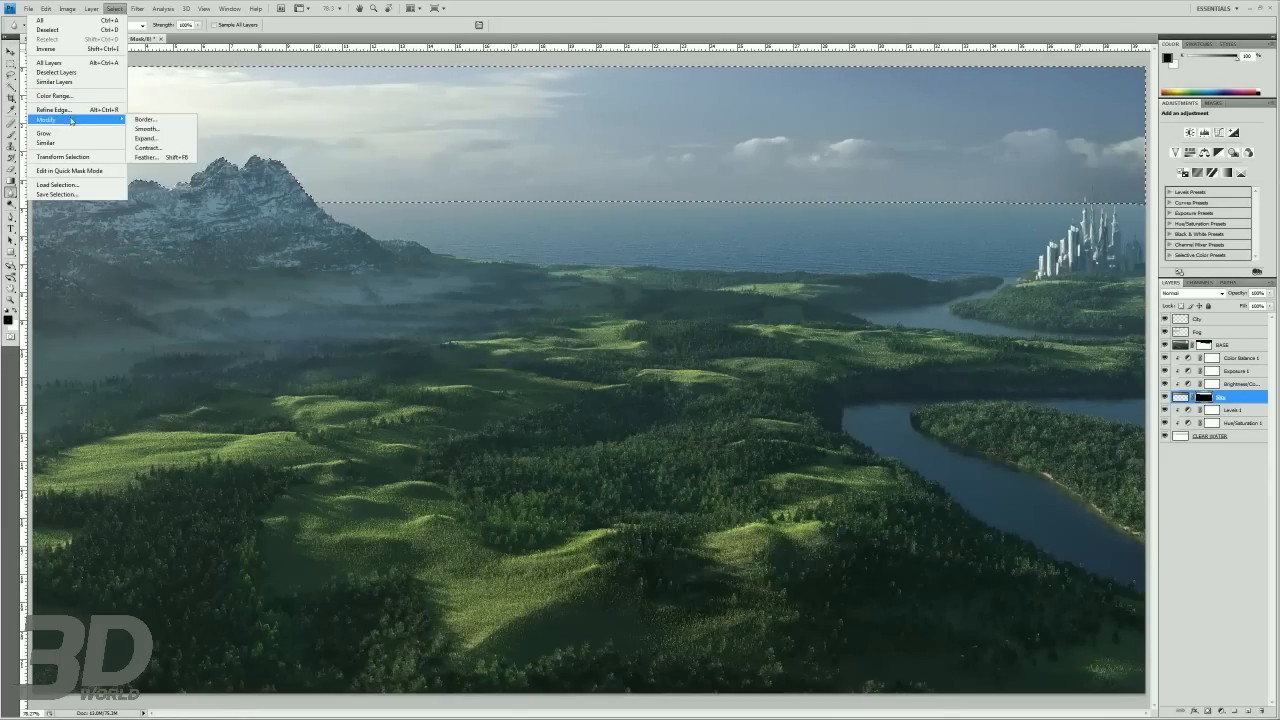
click(146, 156)
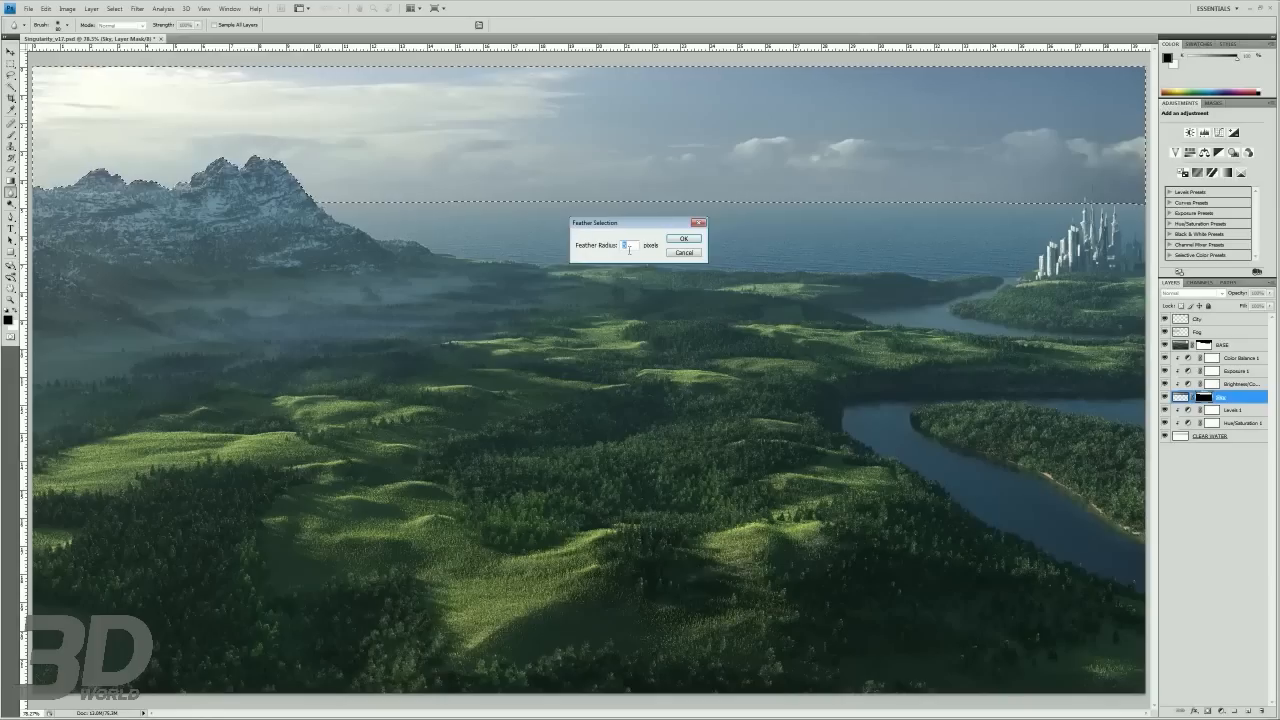
click(684, 238)
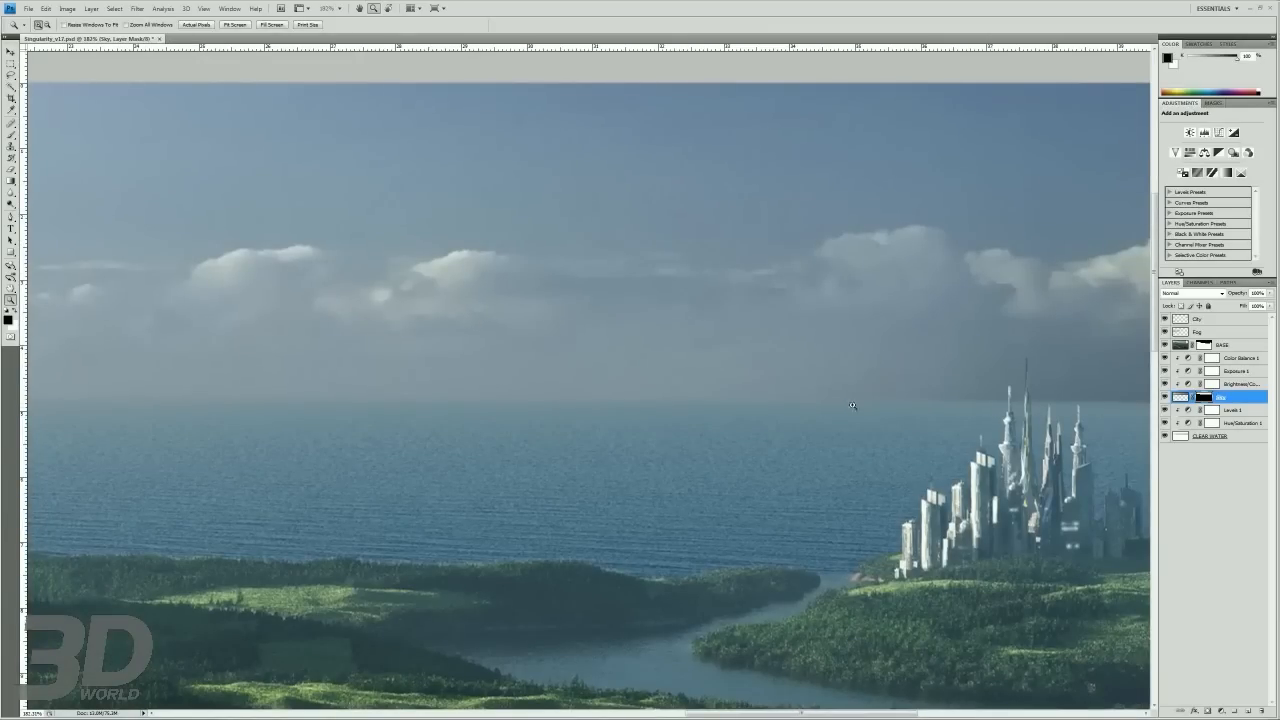
mouse_move(1068, 404)
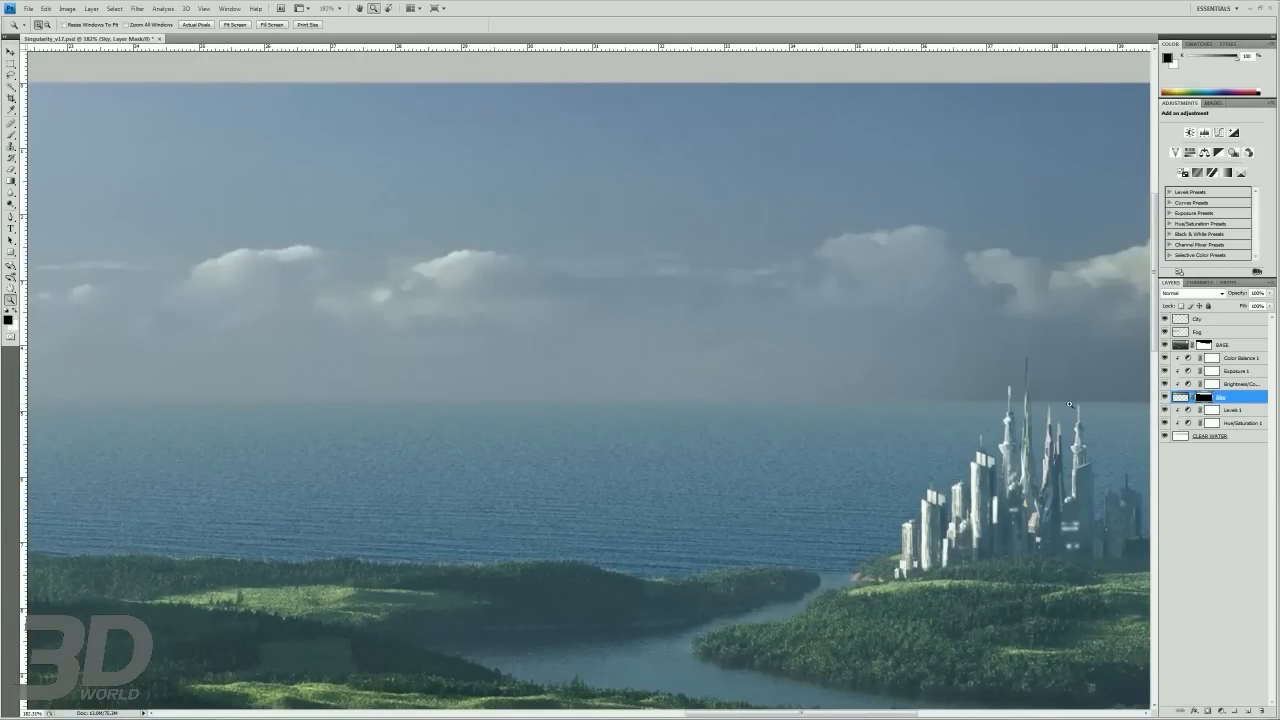
mouse_move(136, 404)
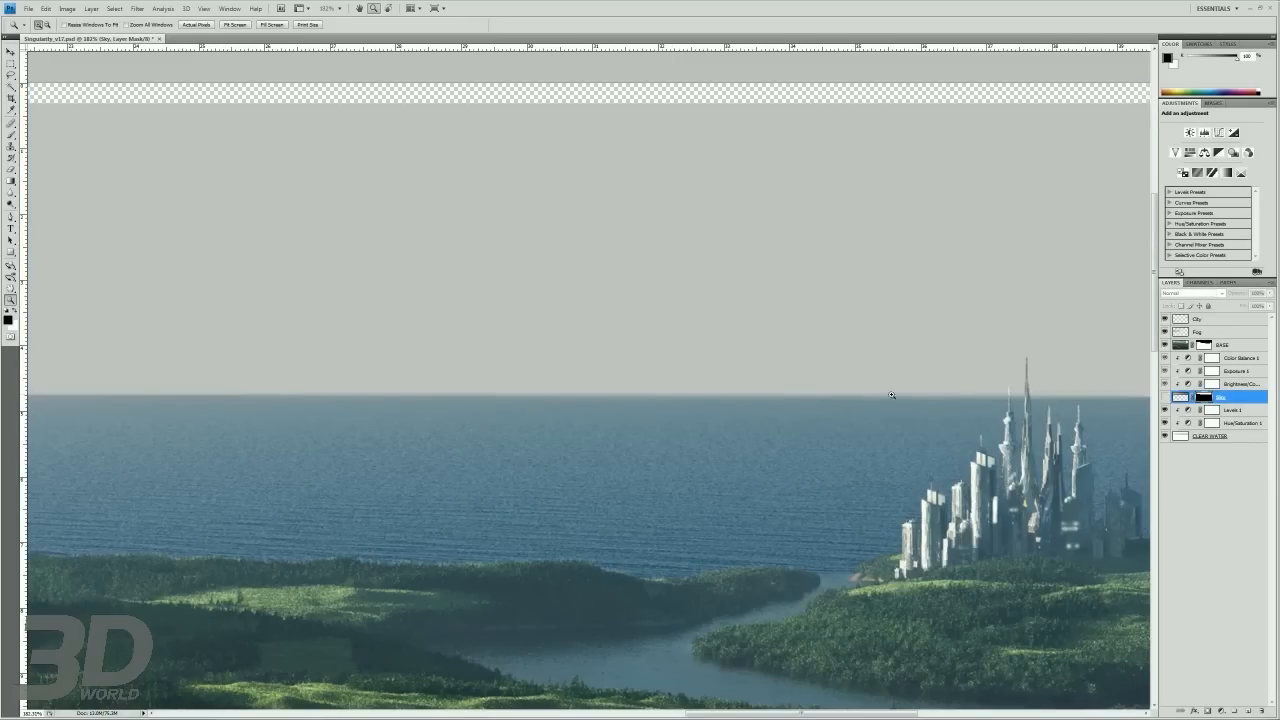
- Unhide the sky layer and mask it to the feathered selection above the horizon
click(1164, 396)
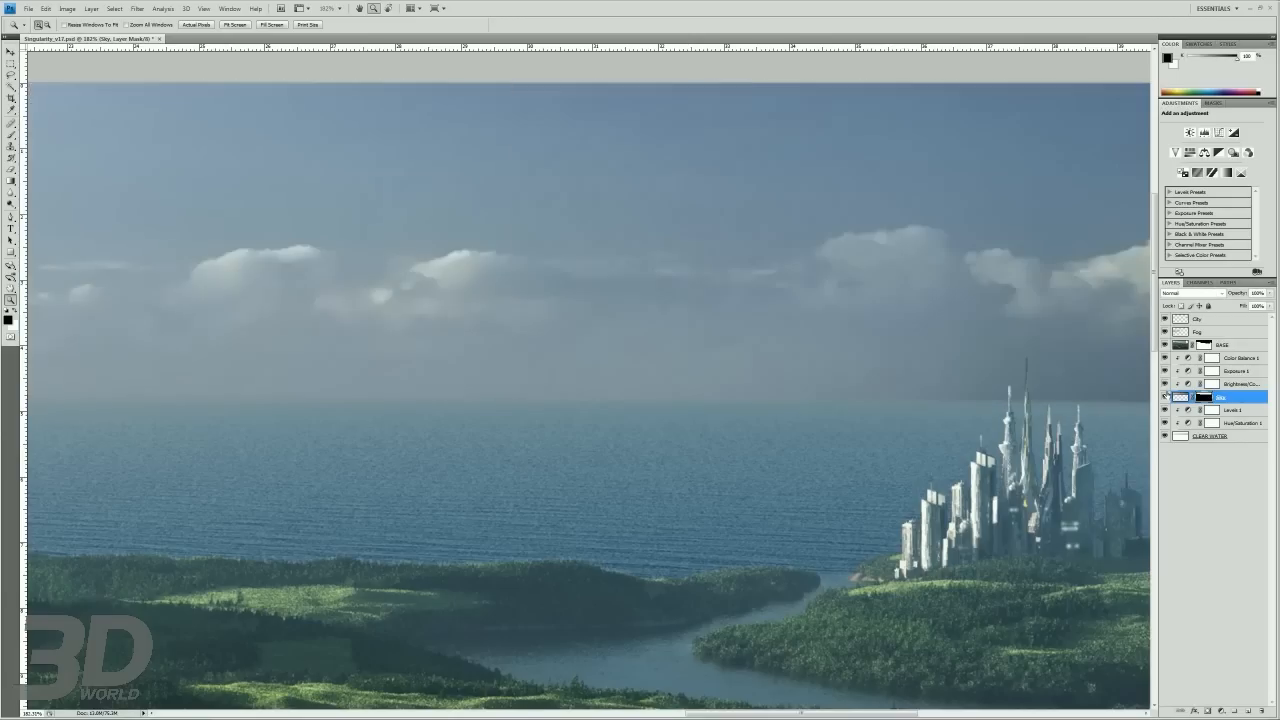
click(1164, 398)
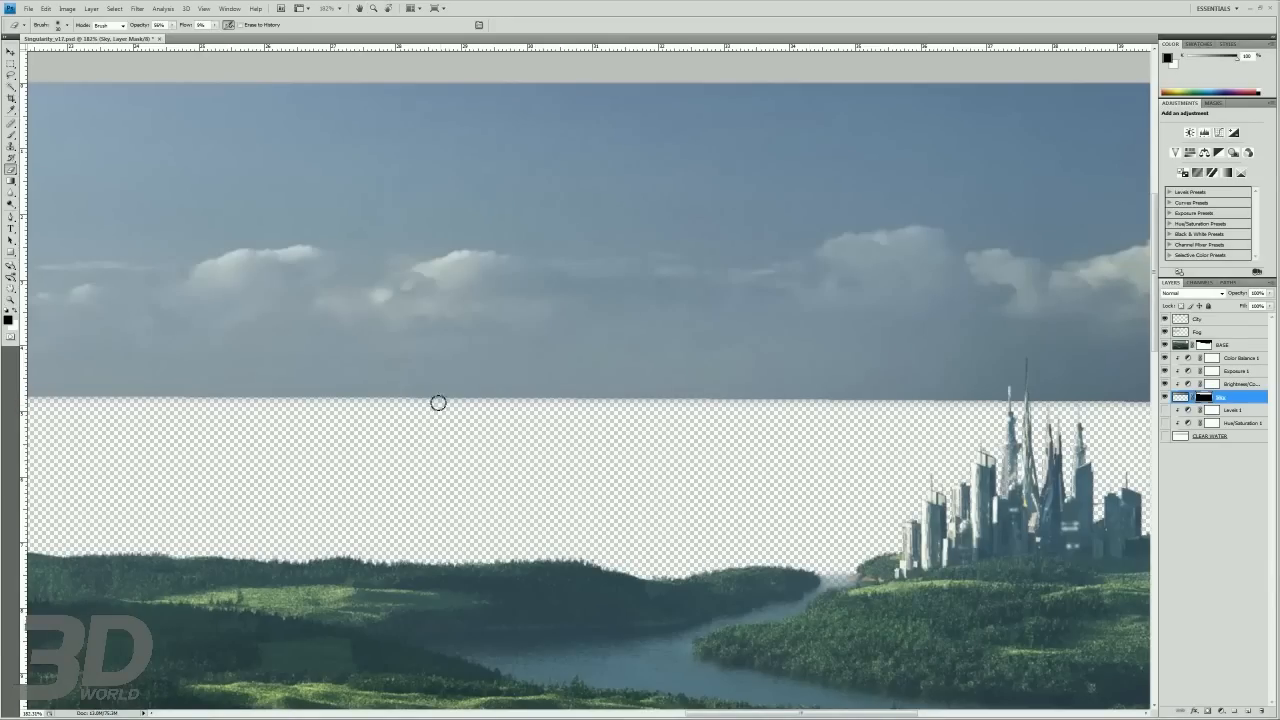
mouse_move(732, 376)
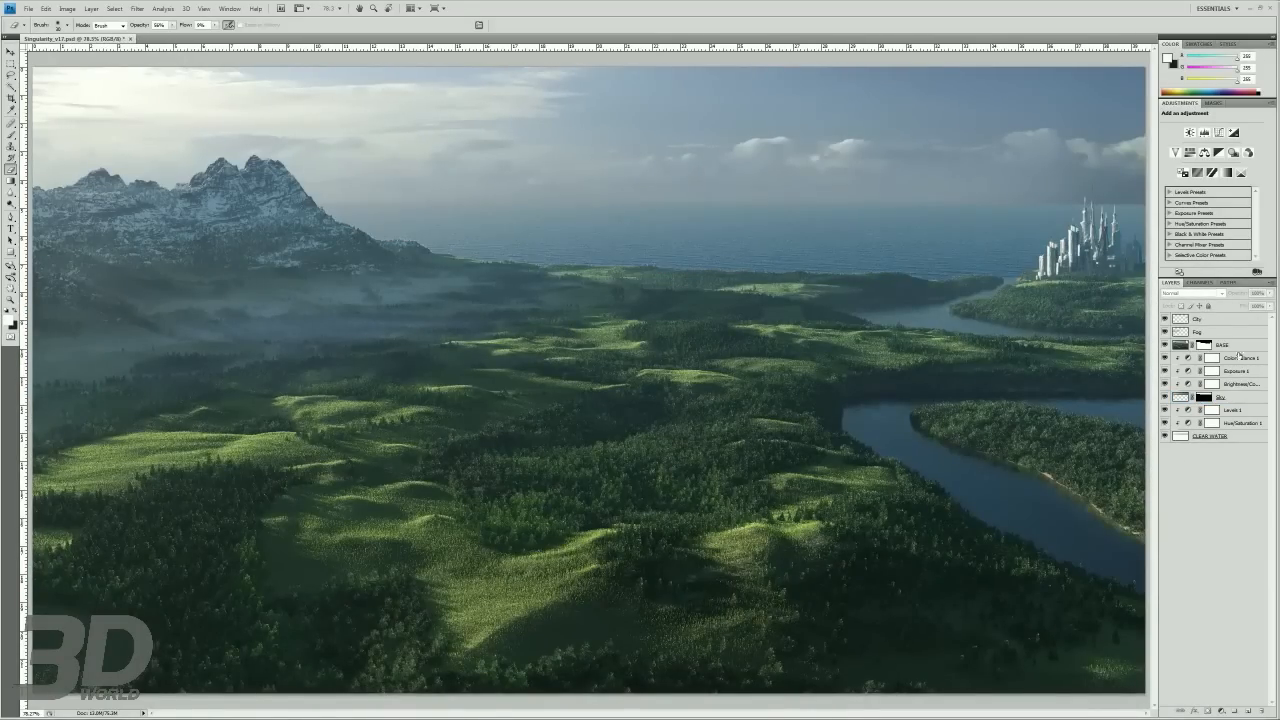
- Add a Color Balance adjustment layer for matching the sky tint to the render
click(1236, 356)
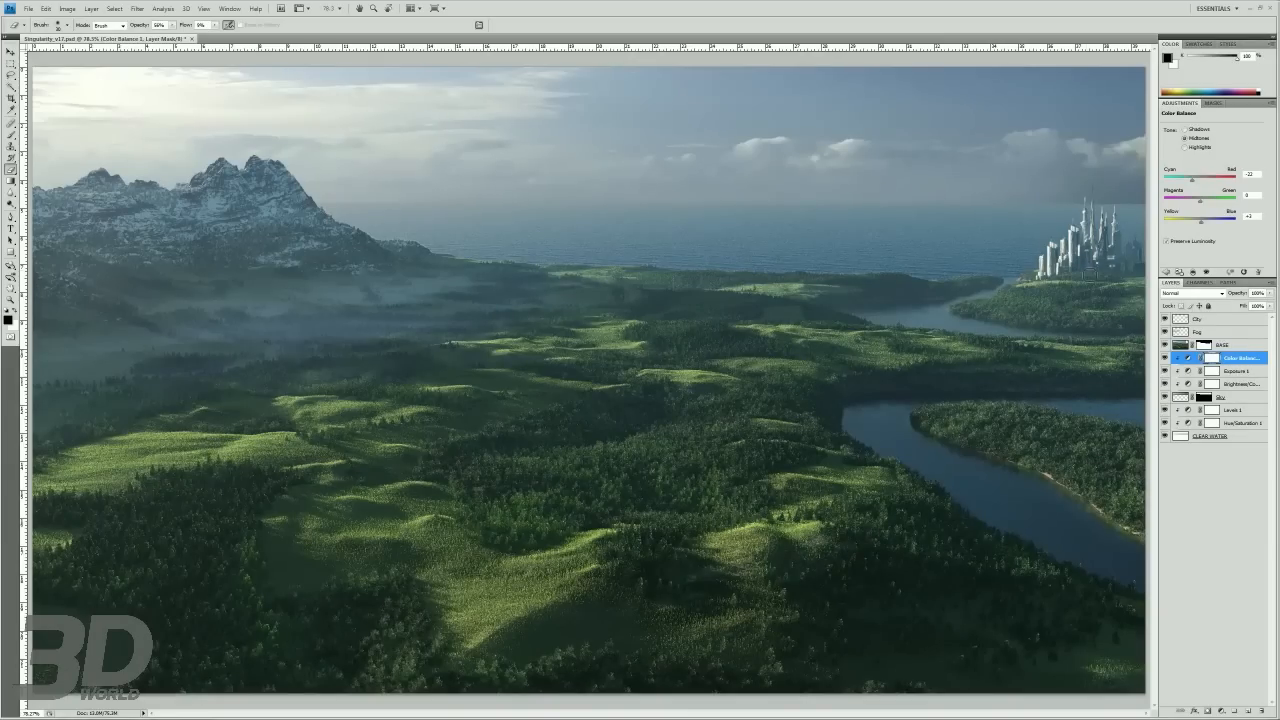
mouse_move(100, 112)
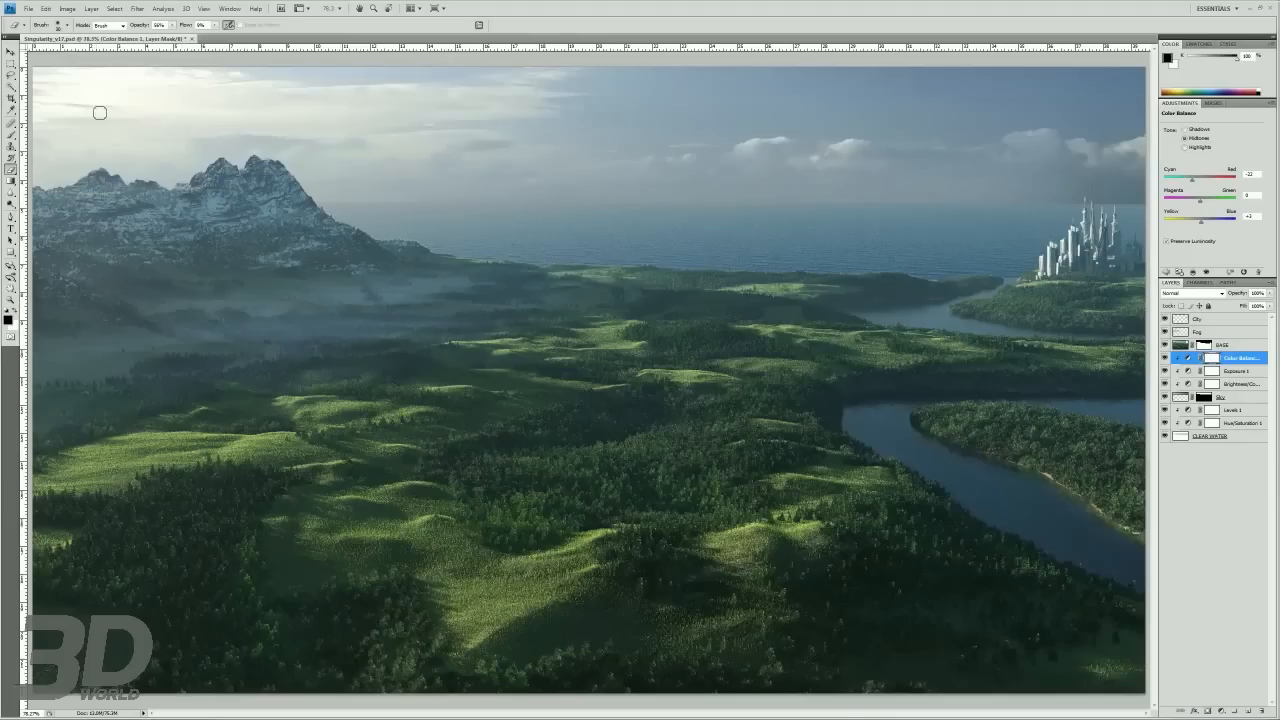